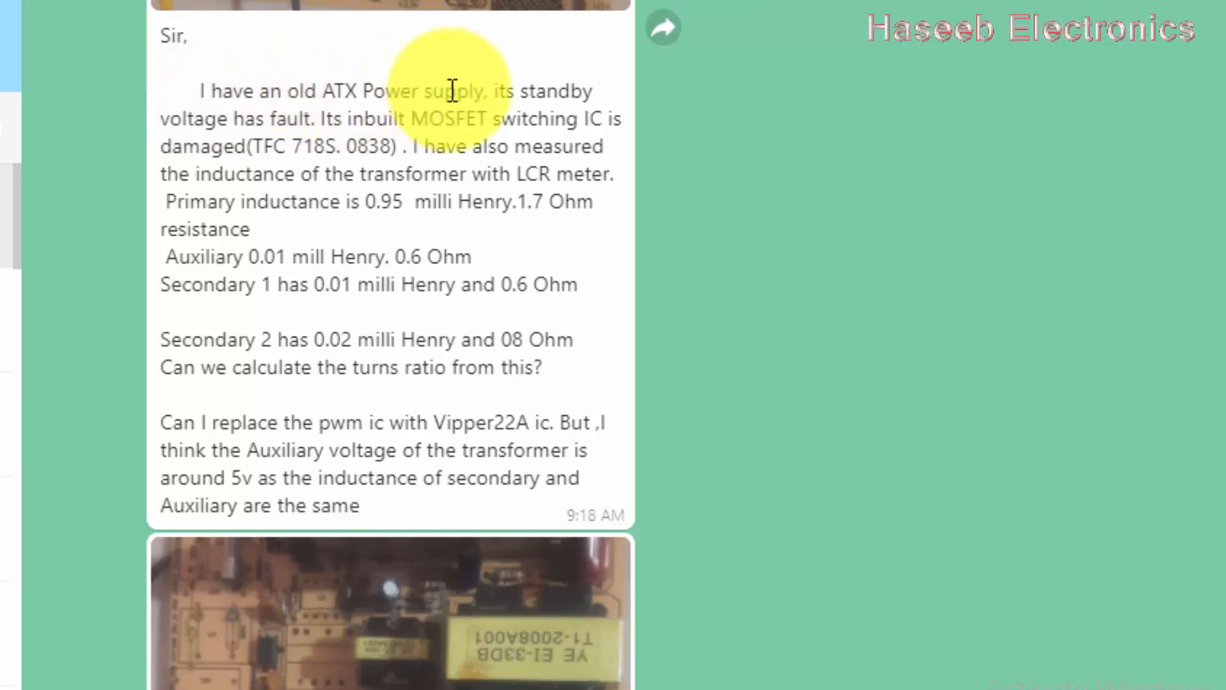
mouse_move(270, 145)
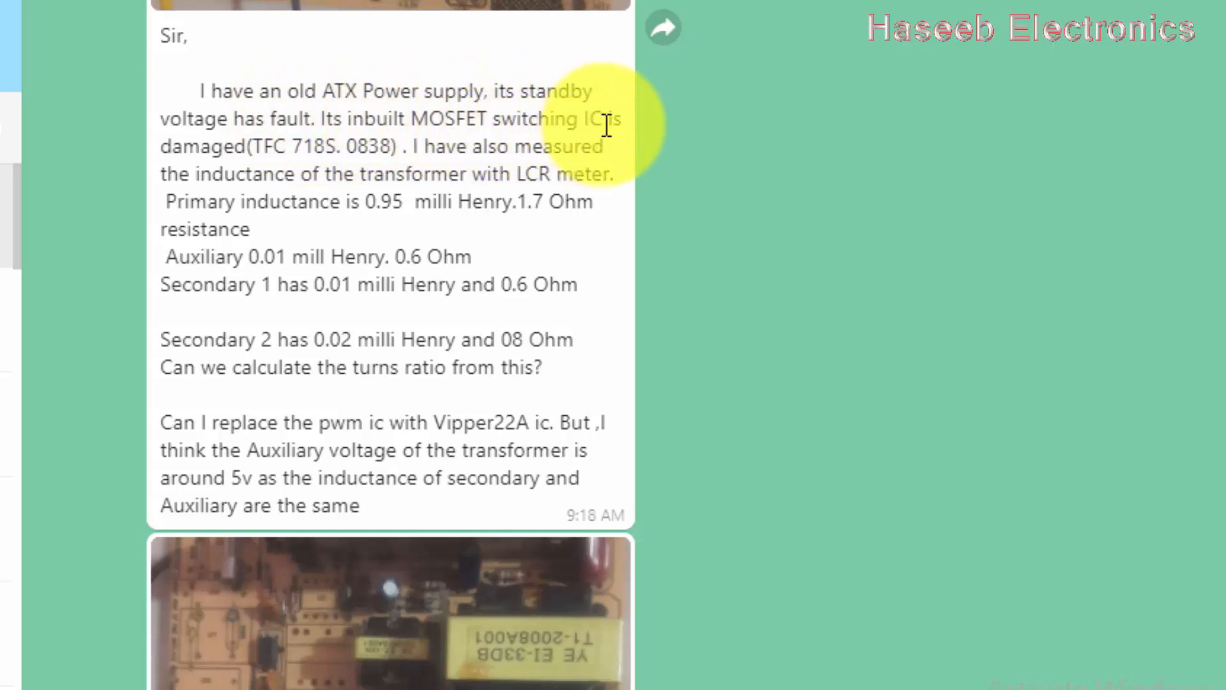
mouse_move(328, 148)
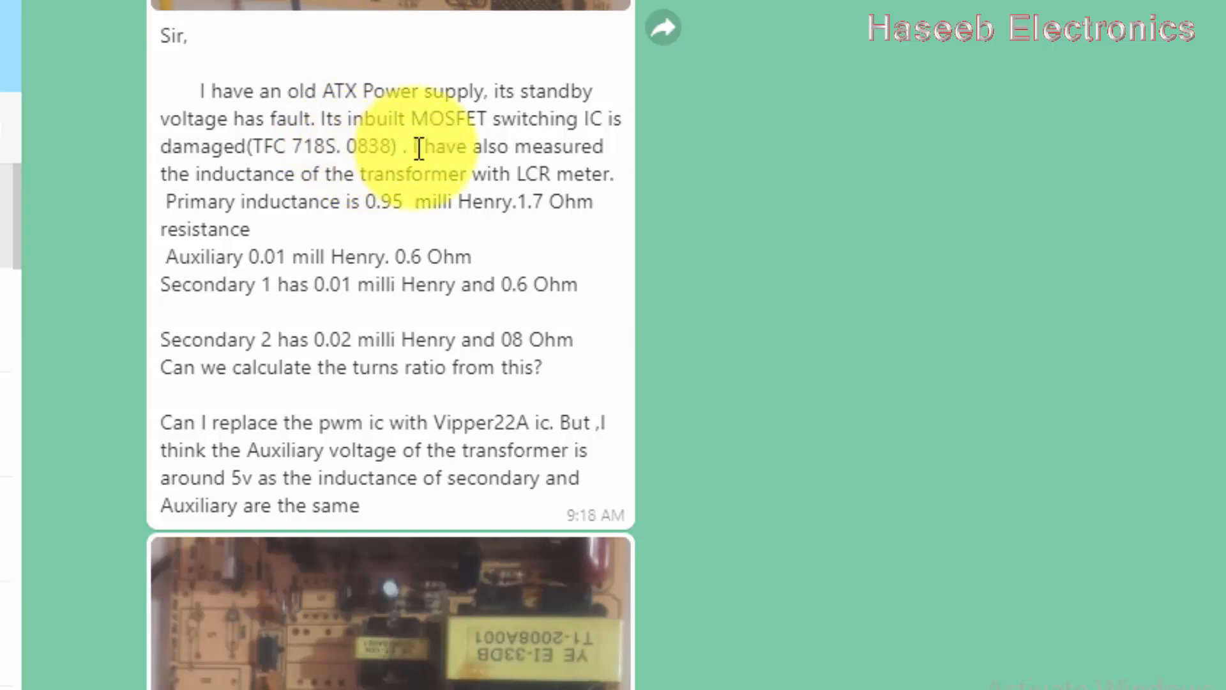
mouse_move(441, 161)
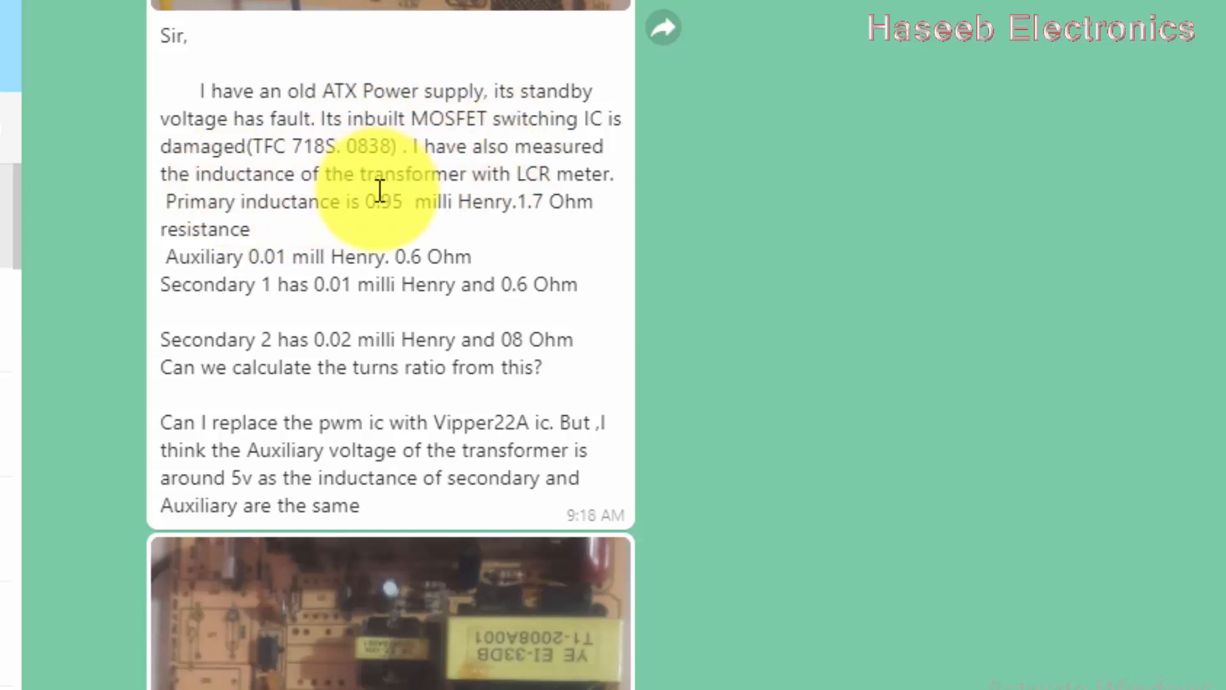
mouse_move(371, 300)
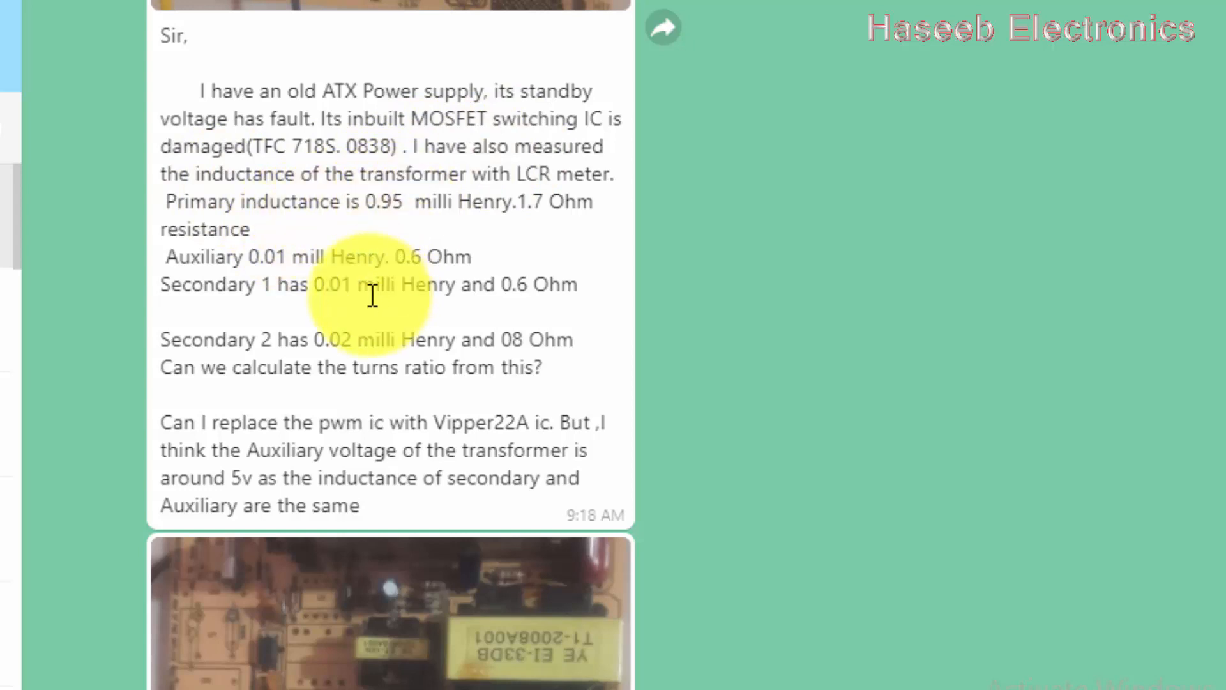
mouse_move(199, 356)
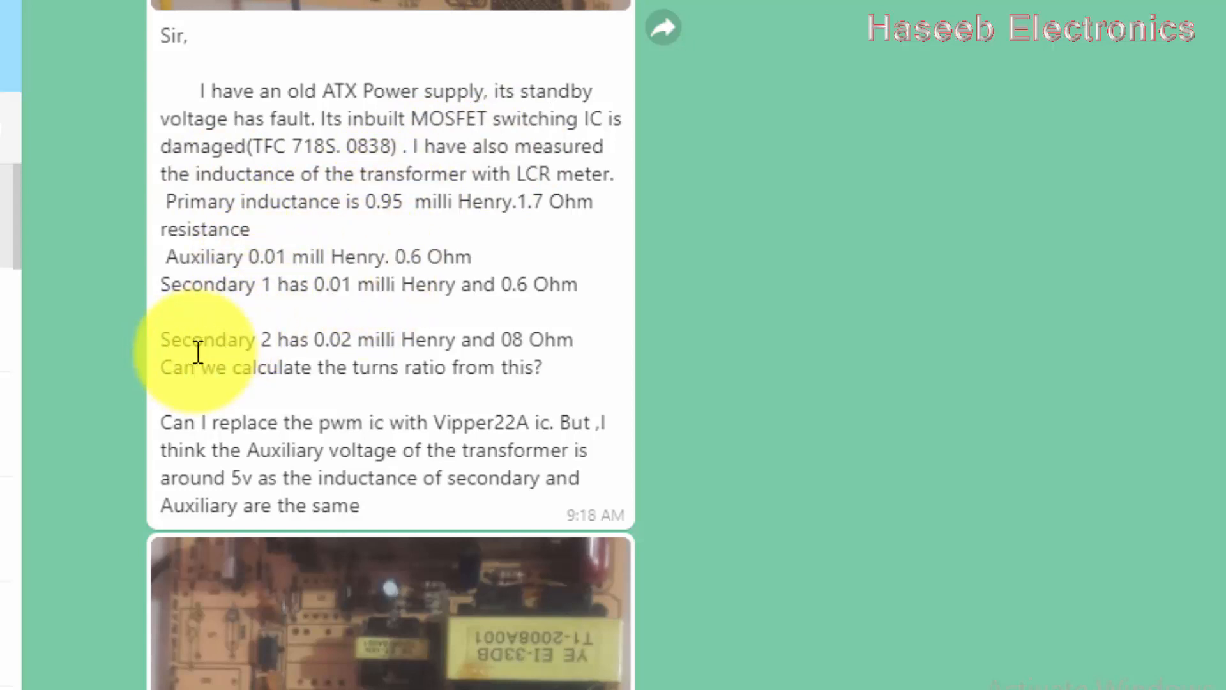
mouse_move(394, 372)
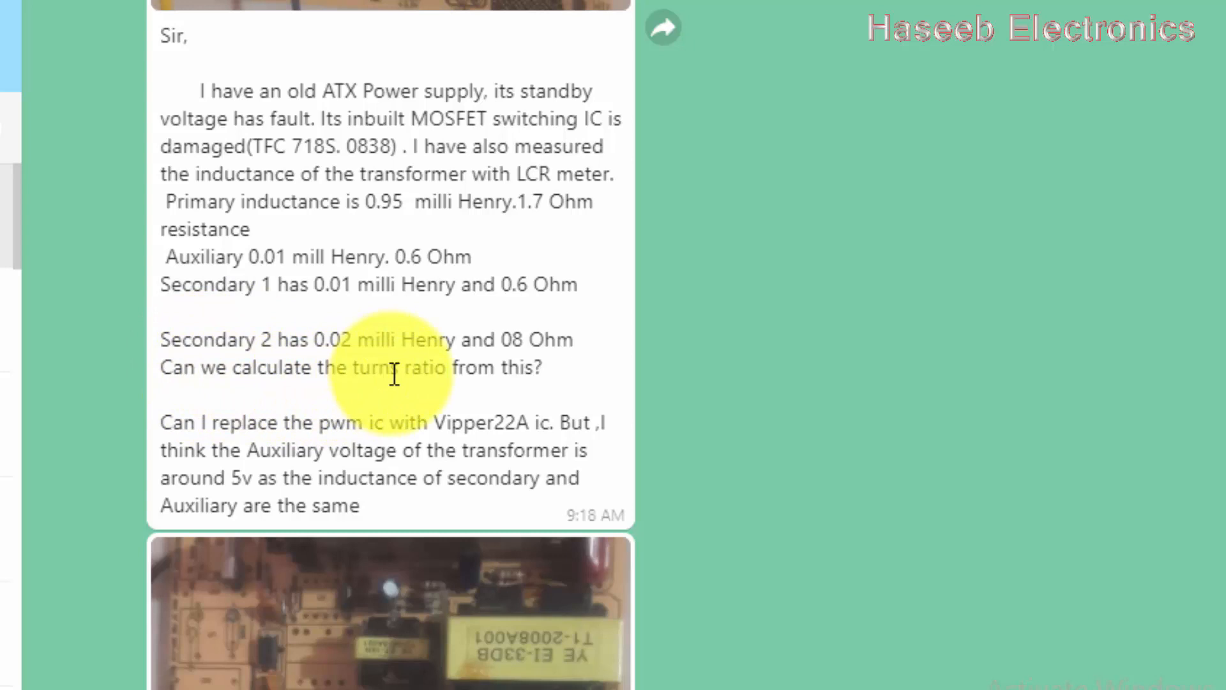
mouse_move(305, 324)
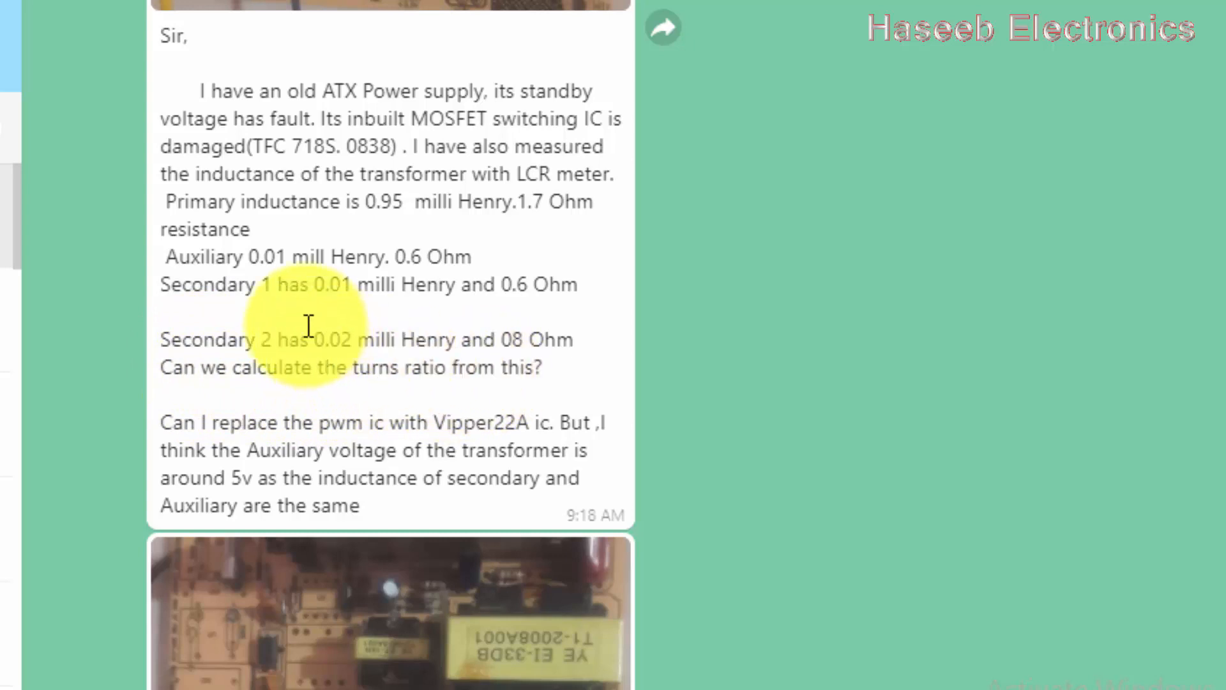
mouse_move(279, 288)
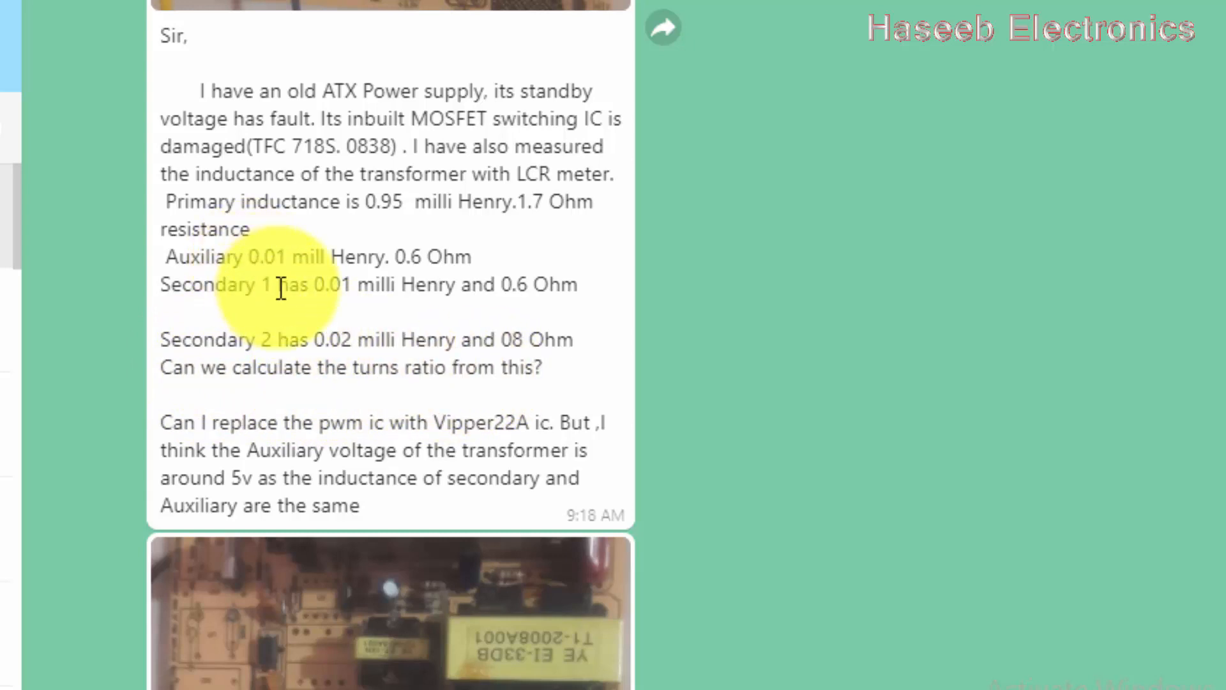
mouse_move(360, 423)
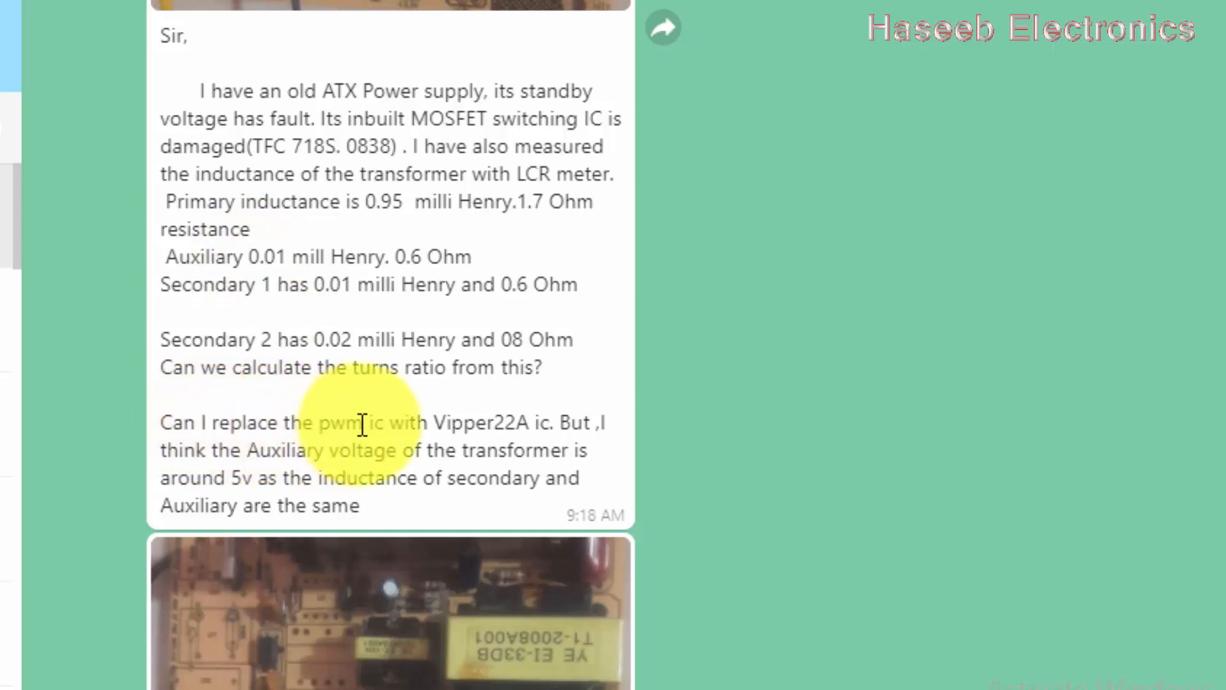
mouse_move(547, 434)
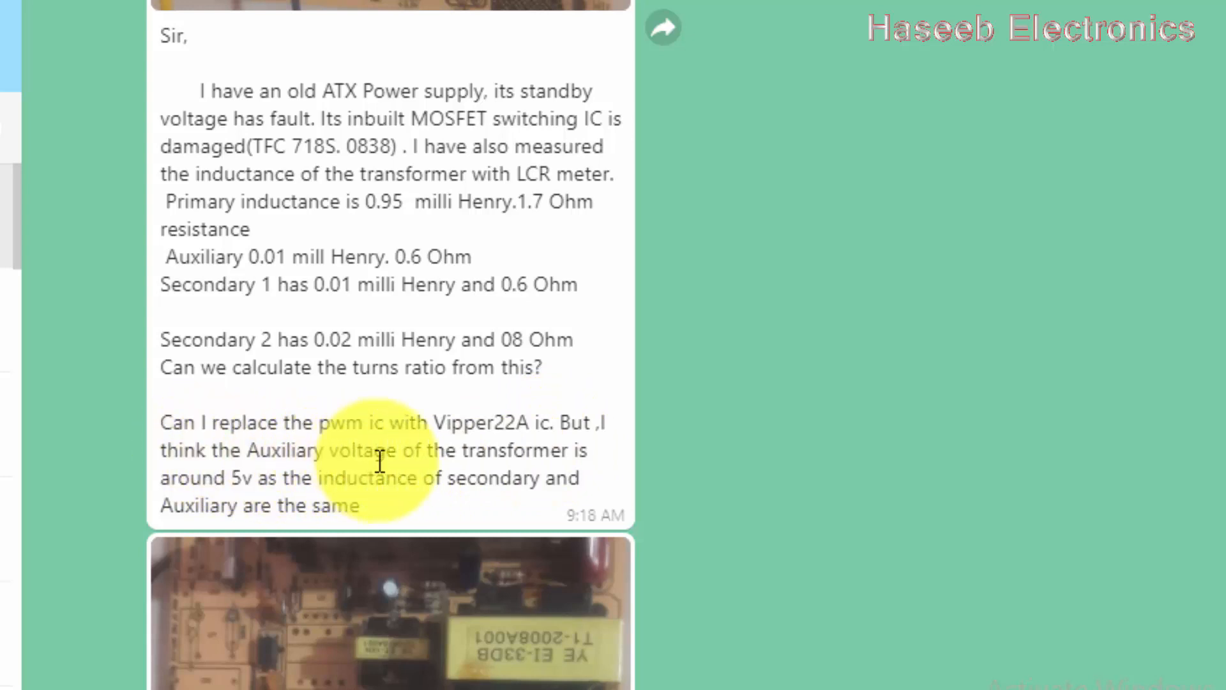
mouse_move(361, 483)
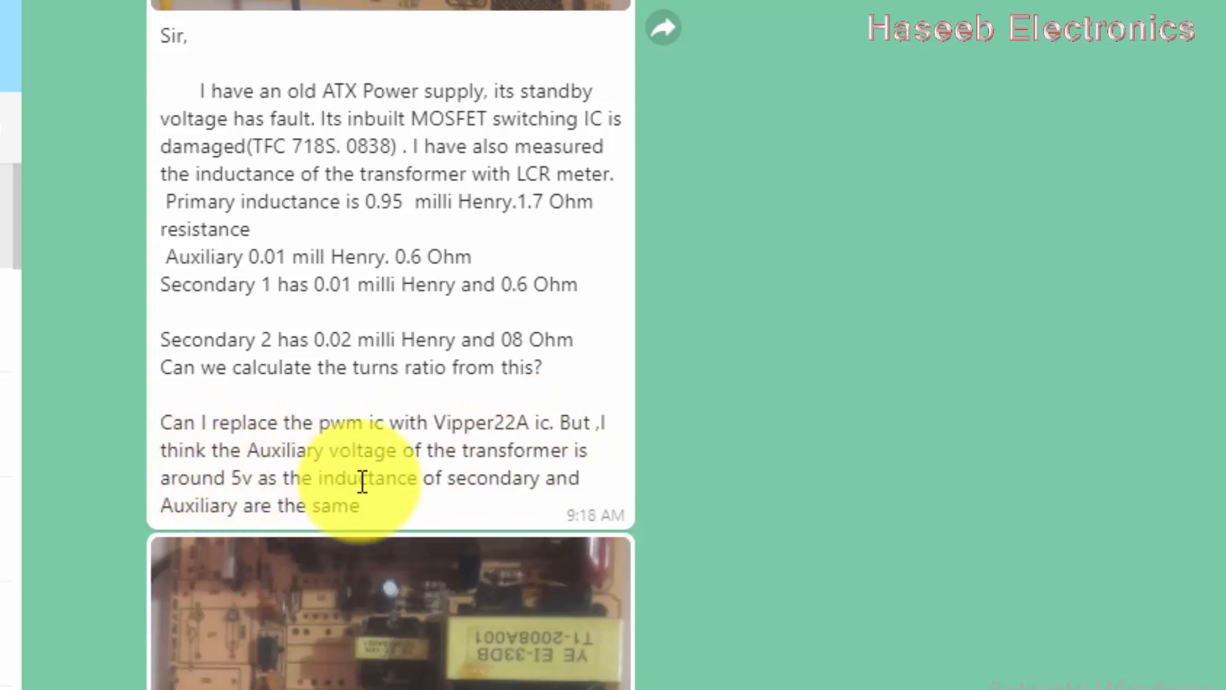
Page down to the TFC718S overview showing the DIP8 pinout and 12W/18W output ratings.
scroll(down, 3)
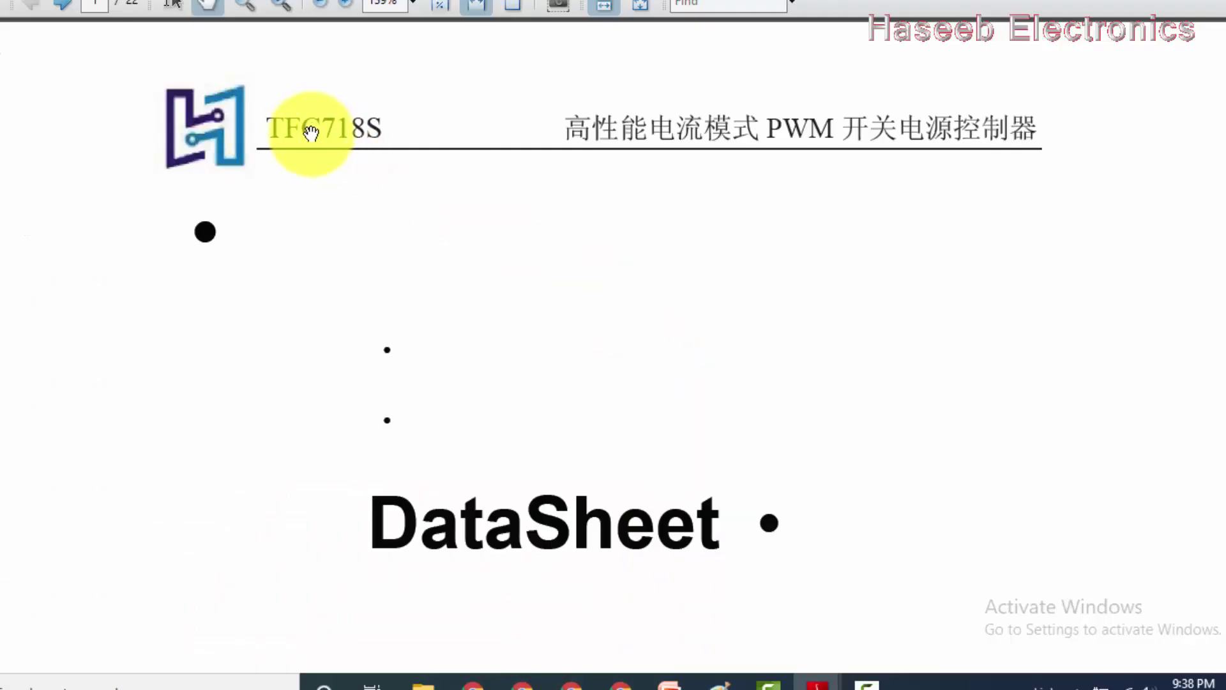
mouse_move(356, 145)
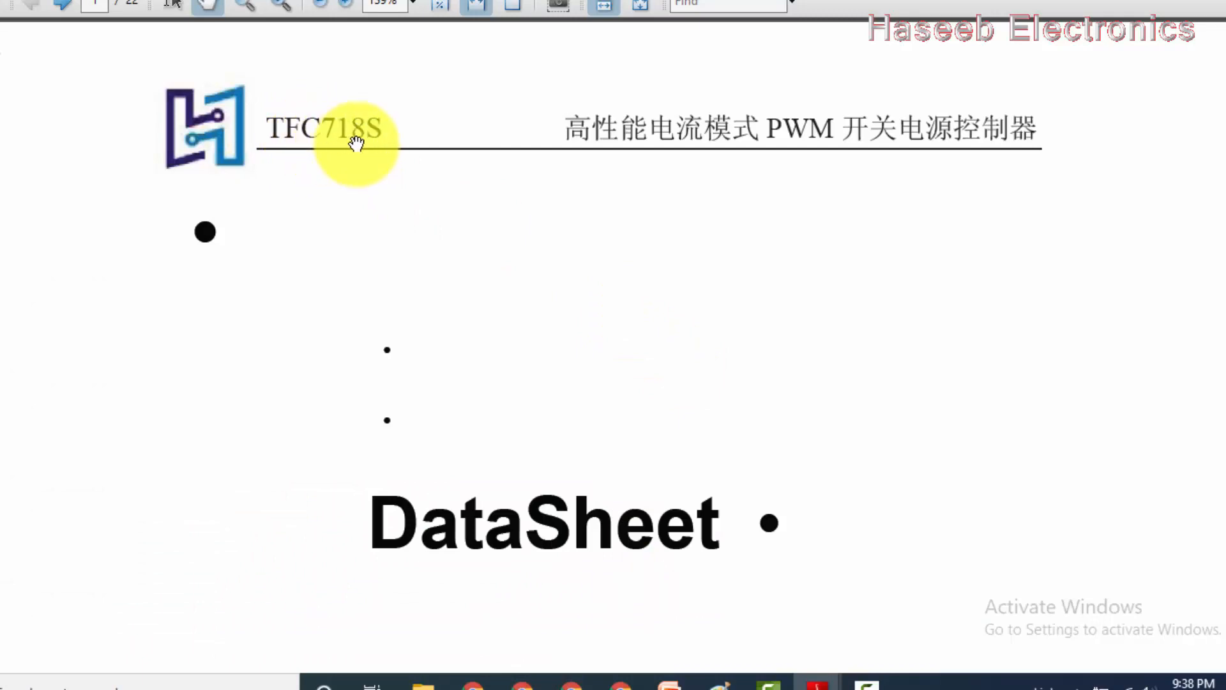
mouse_move(704, 153)
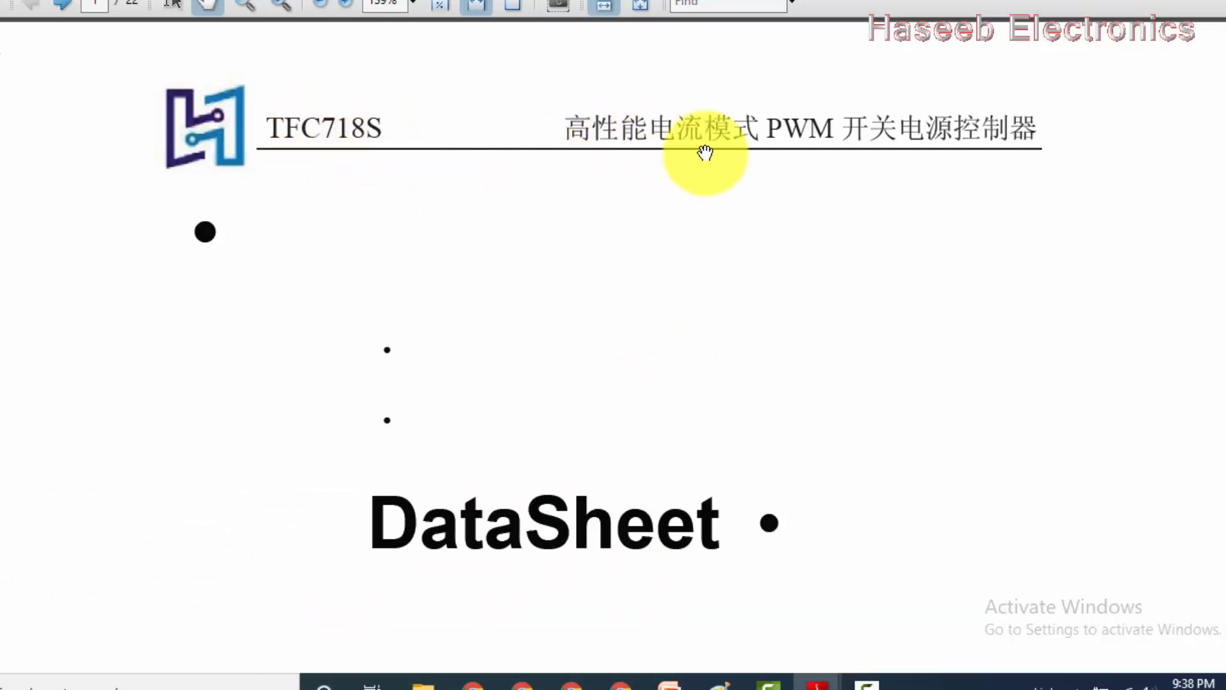
mouse_move(777, 140)
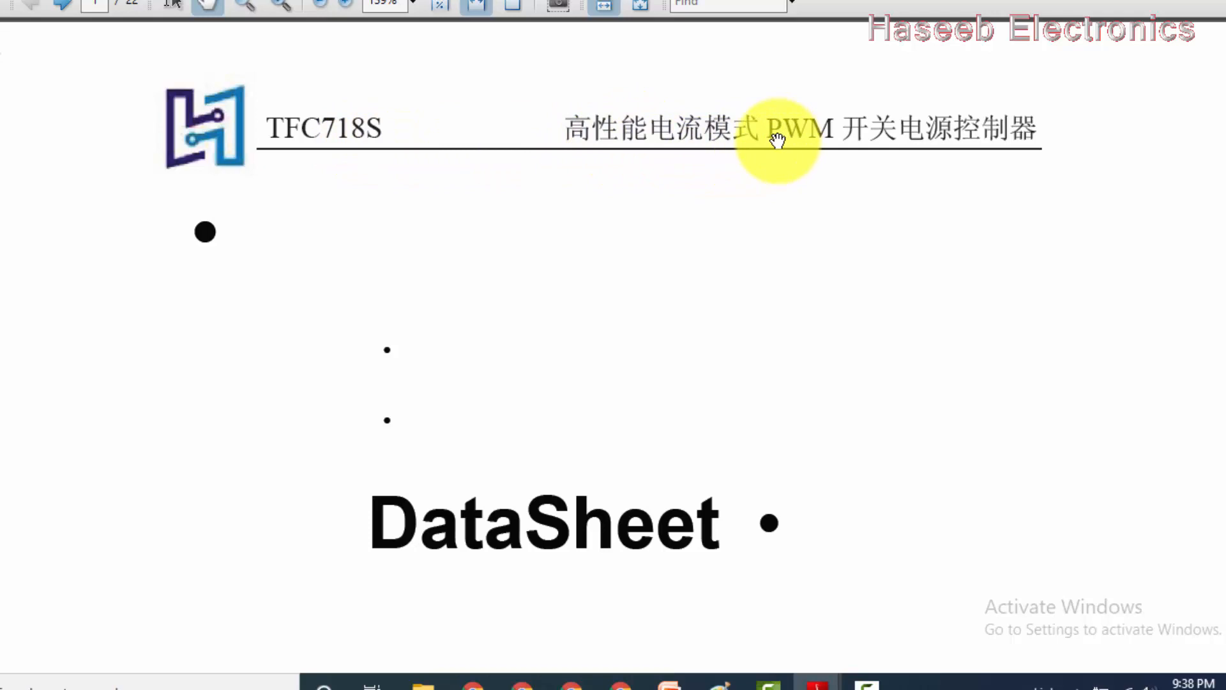
mouse_move(782, 223)
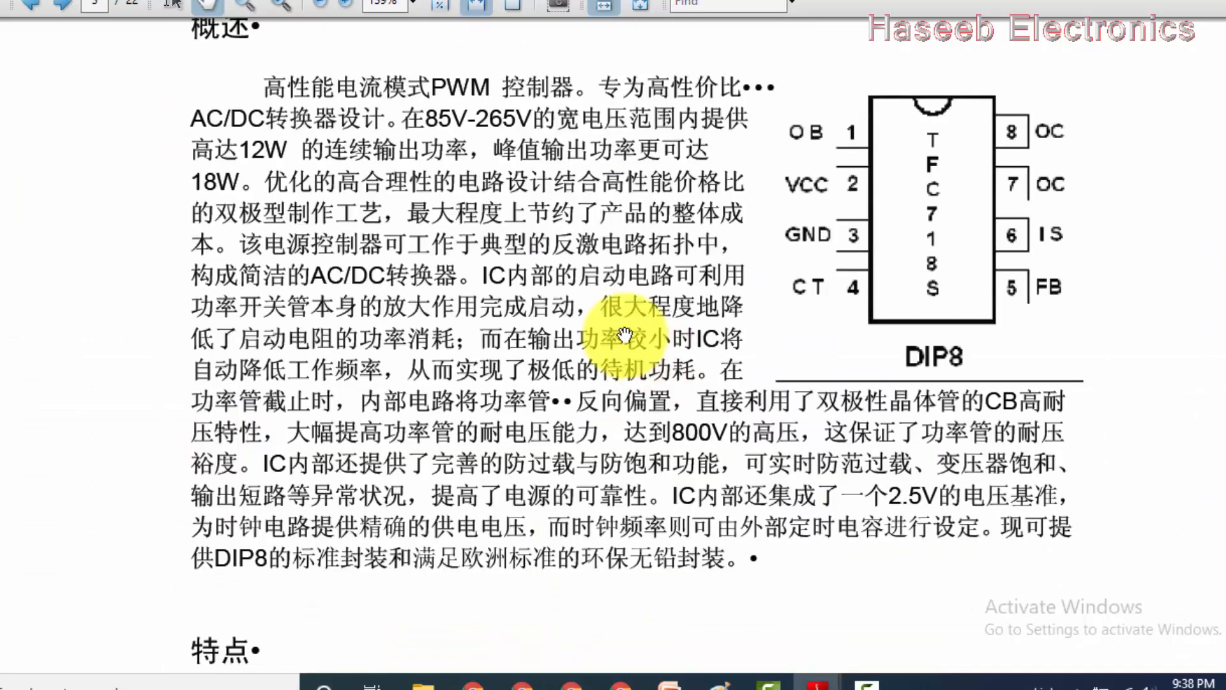
mouse_move(306, 102)
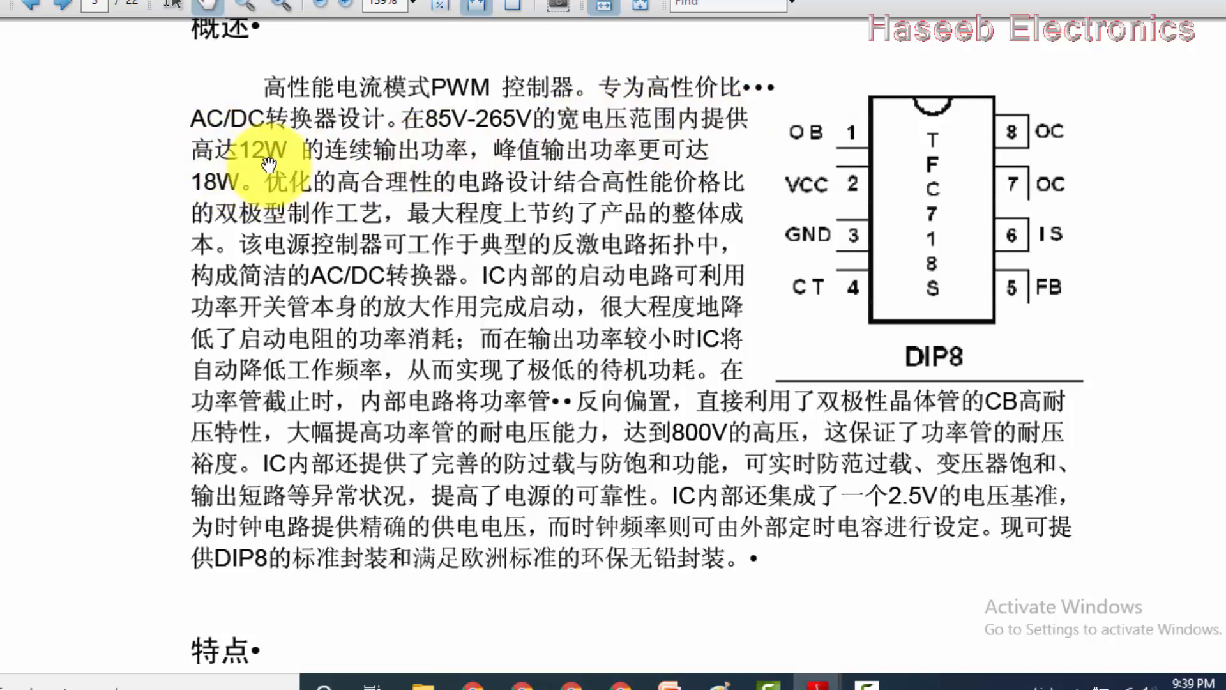
mouse_move(614, 176)
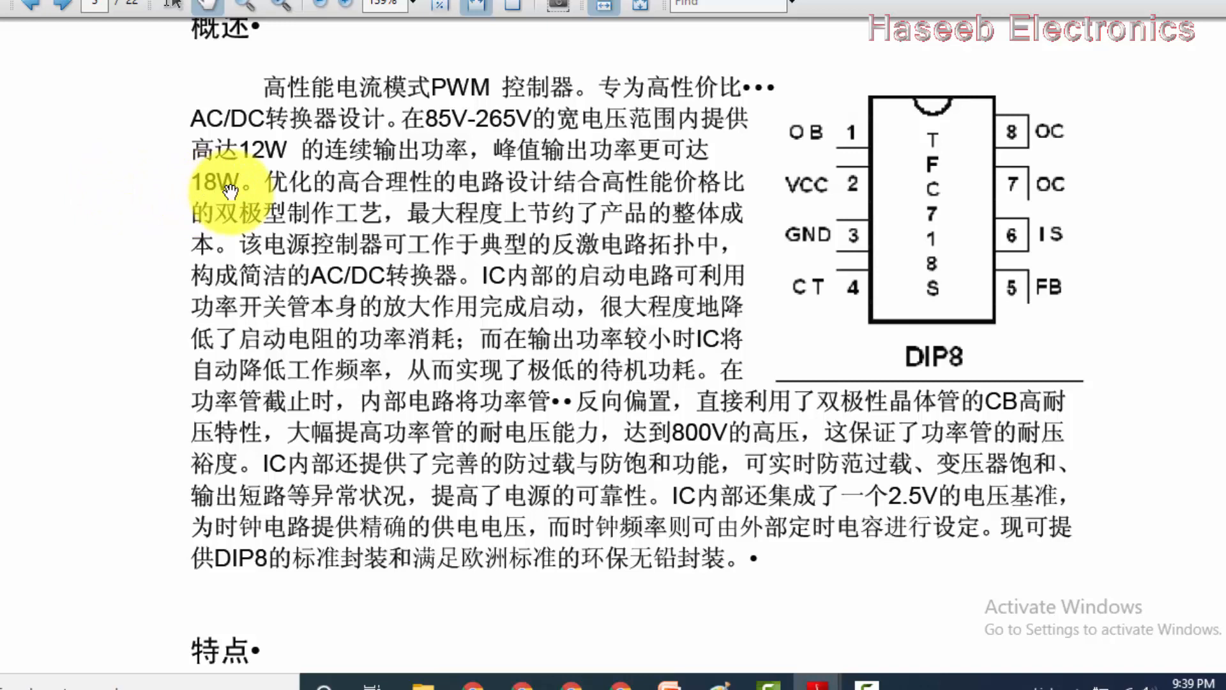
mouse_move(457, 152)
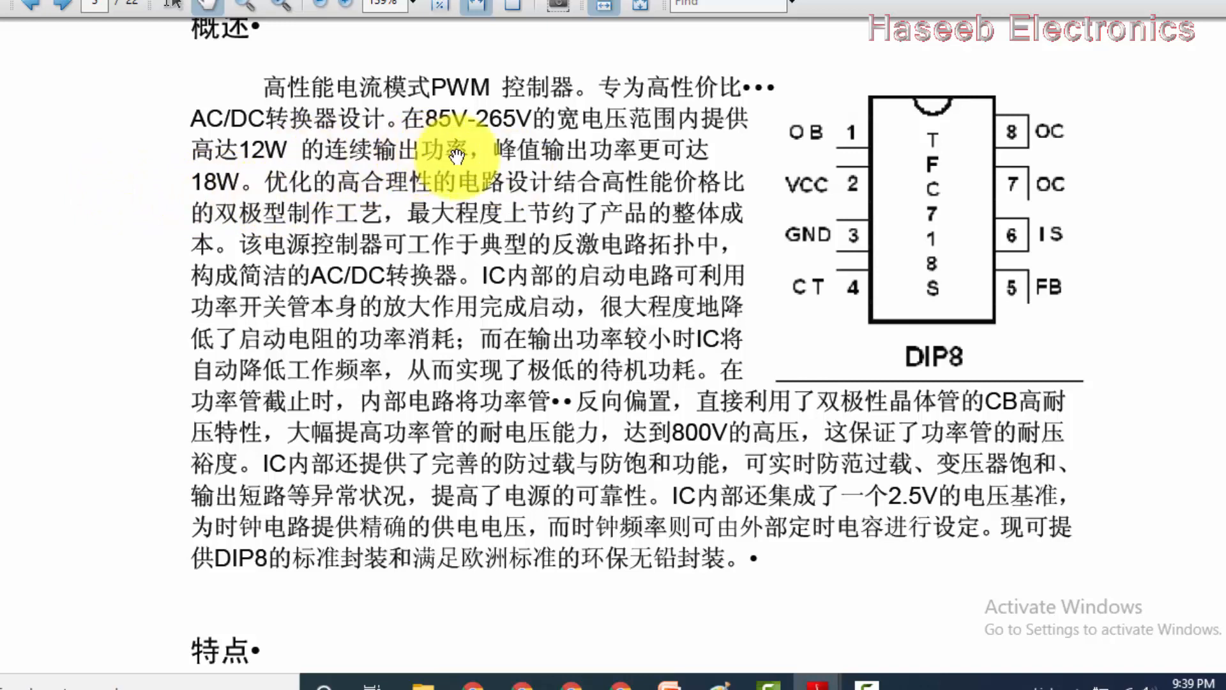
mouse_move(250, 160)
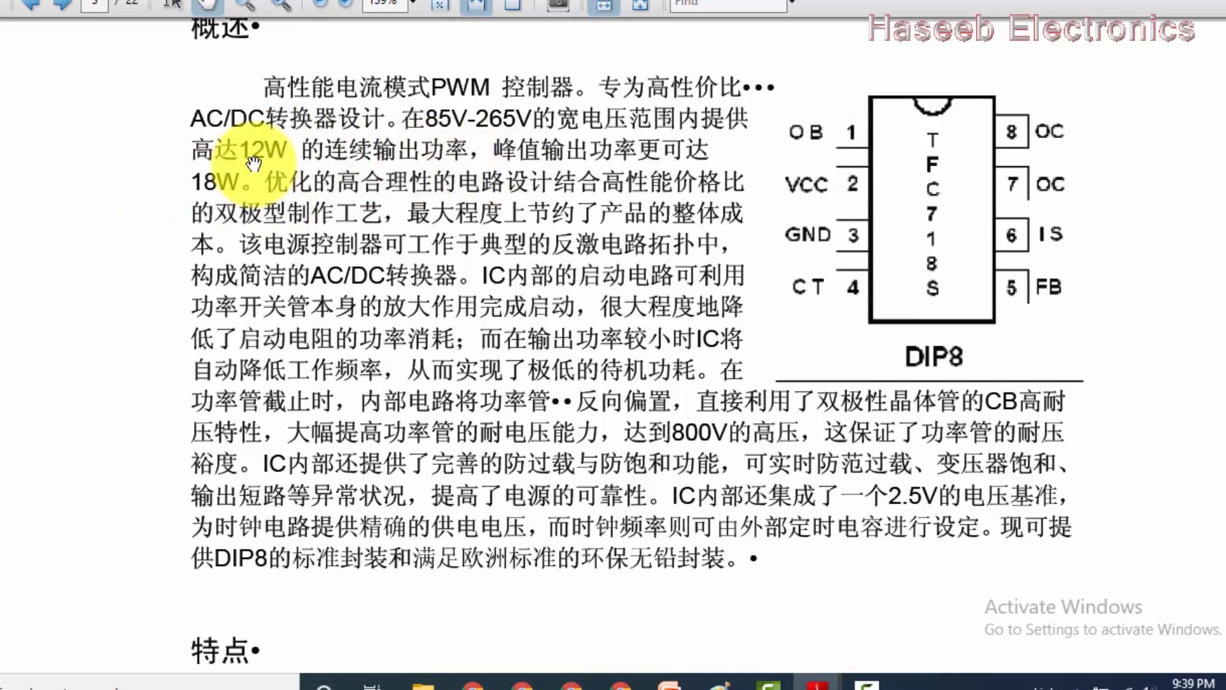
Scroll past the DIP8 pinout to the features list with the built-in 800V switch.
scroll(down, 3)
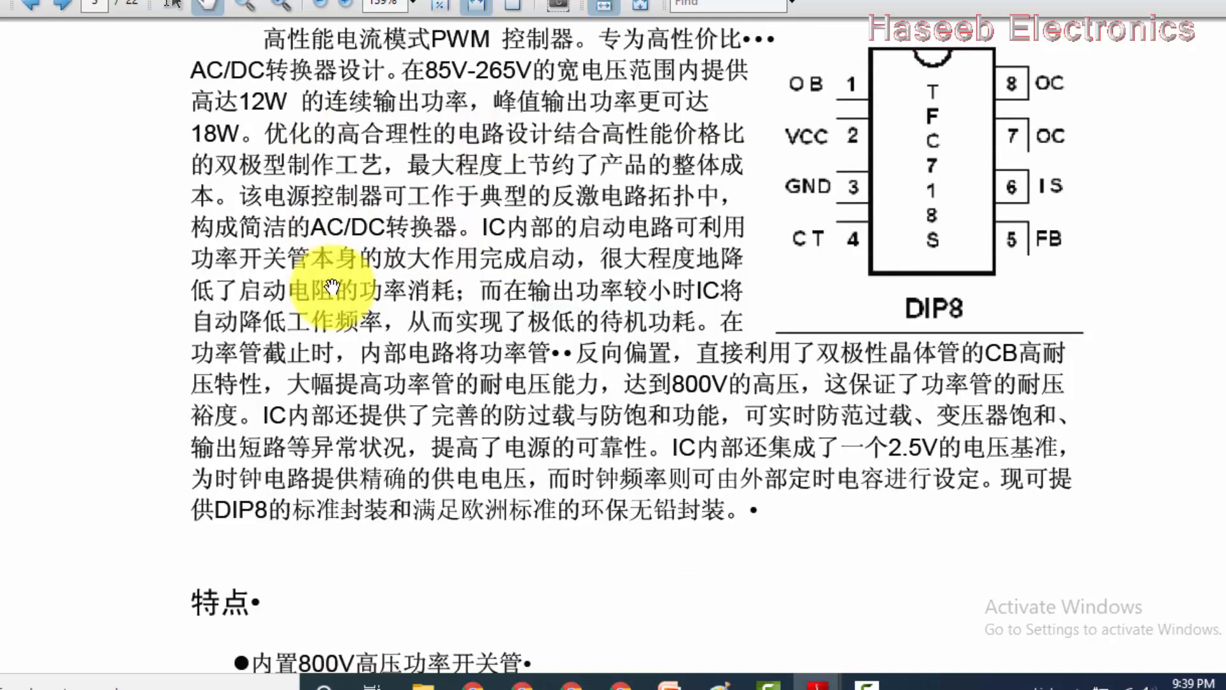
scroll(down, 3)
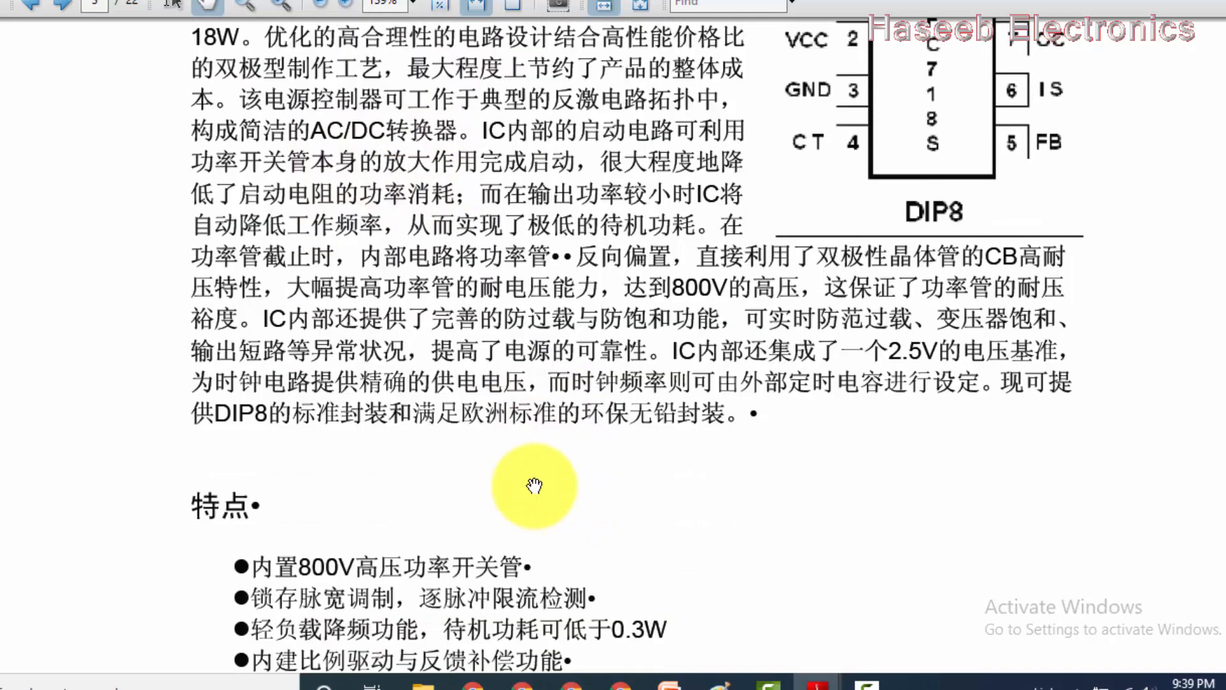
mouse_move(907, 387)
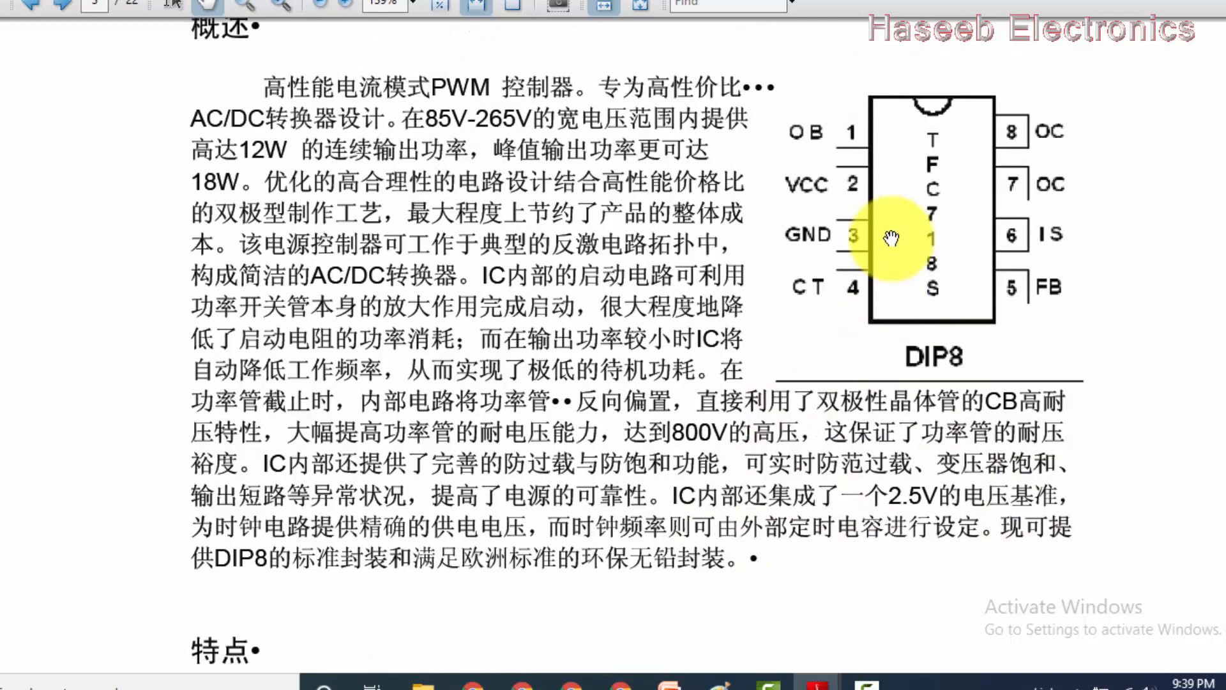
mouse_move(837, 153)
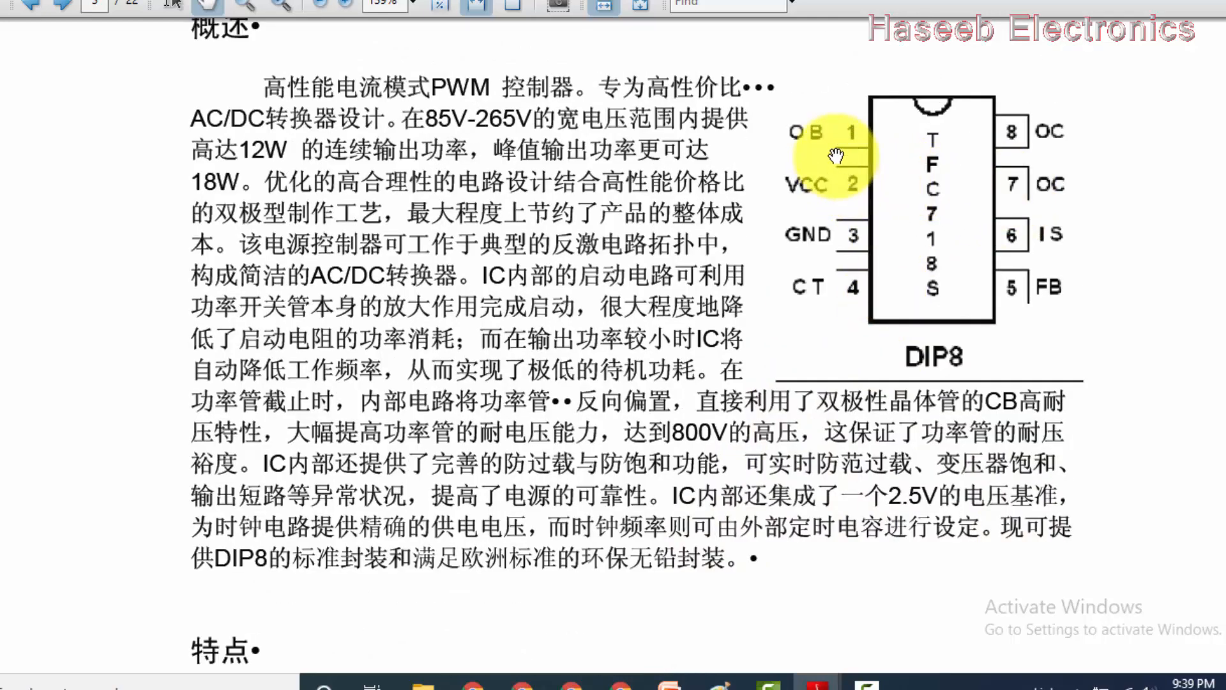
mouse_move(813, 149)
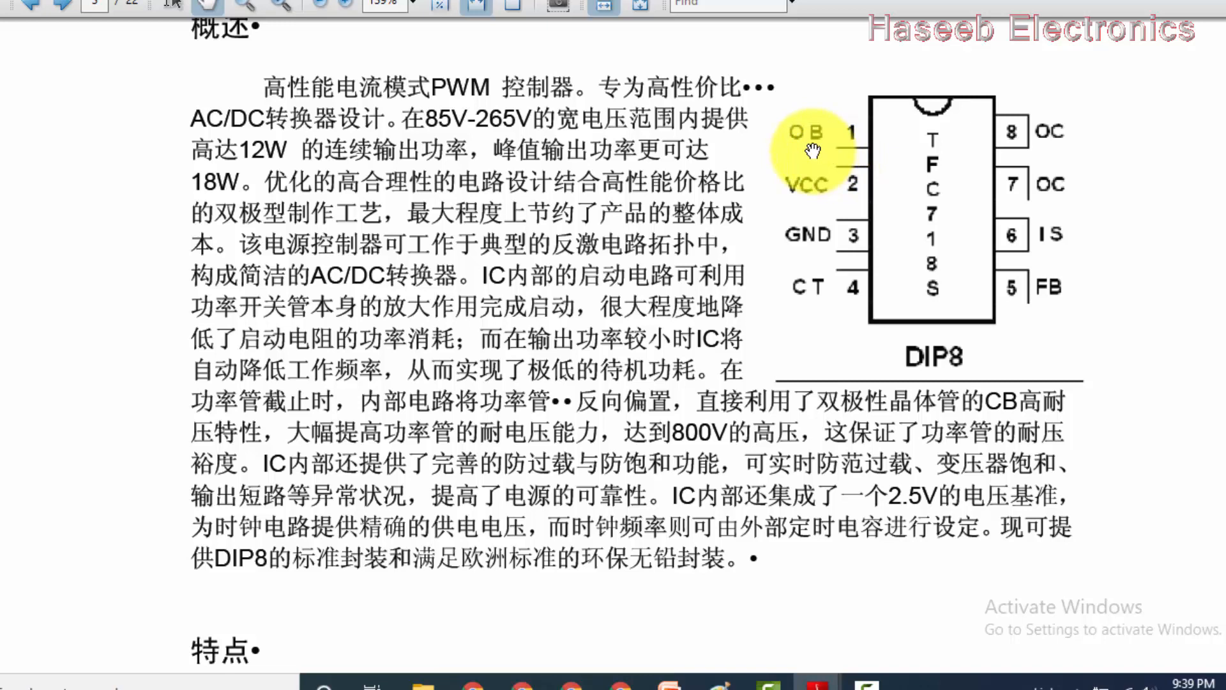
mouse_move(849, 196)
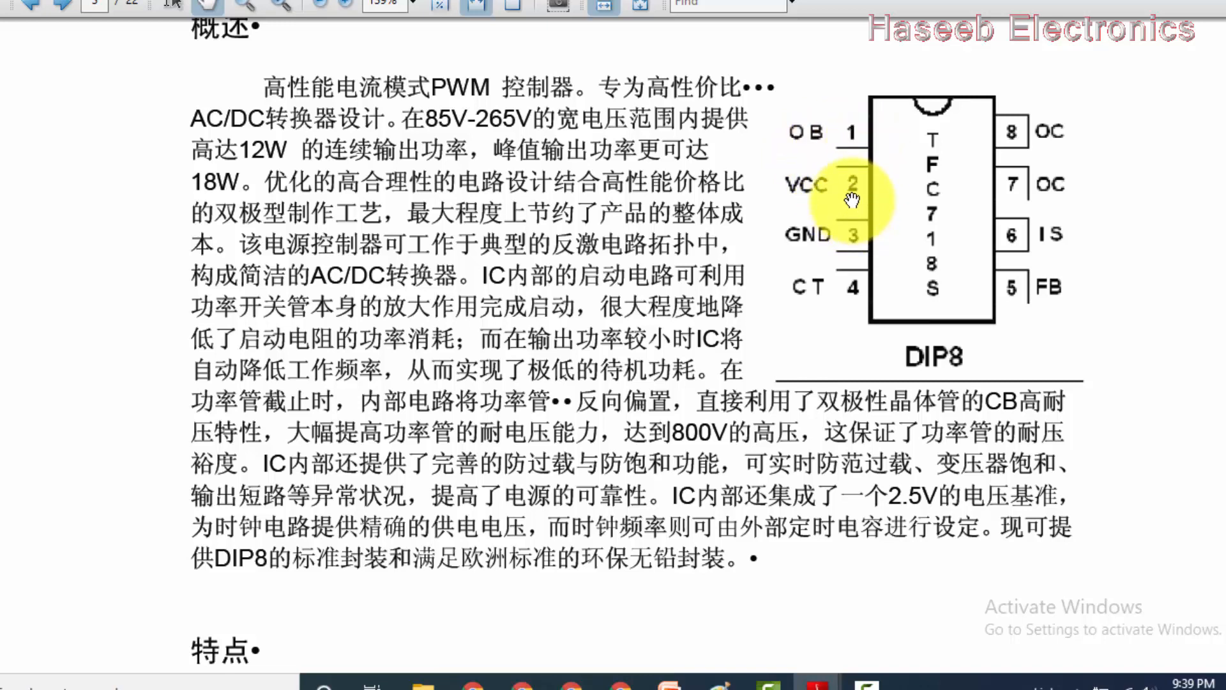
mouse_move(839, 139)
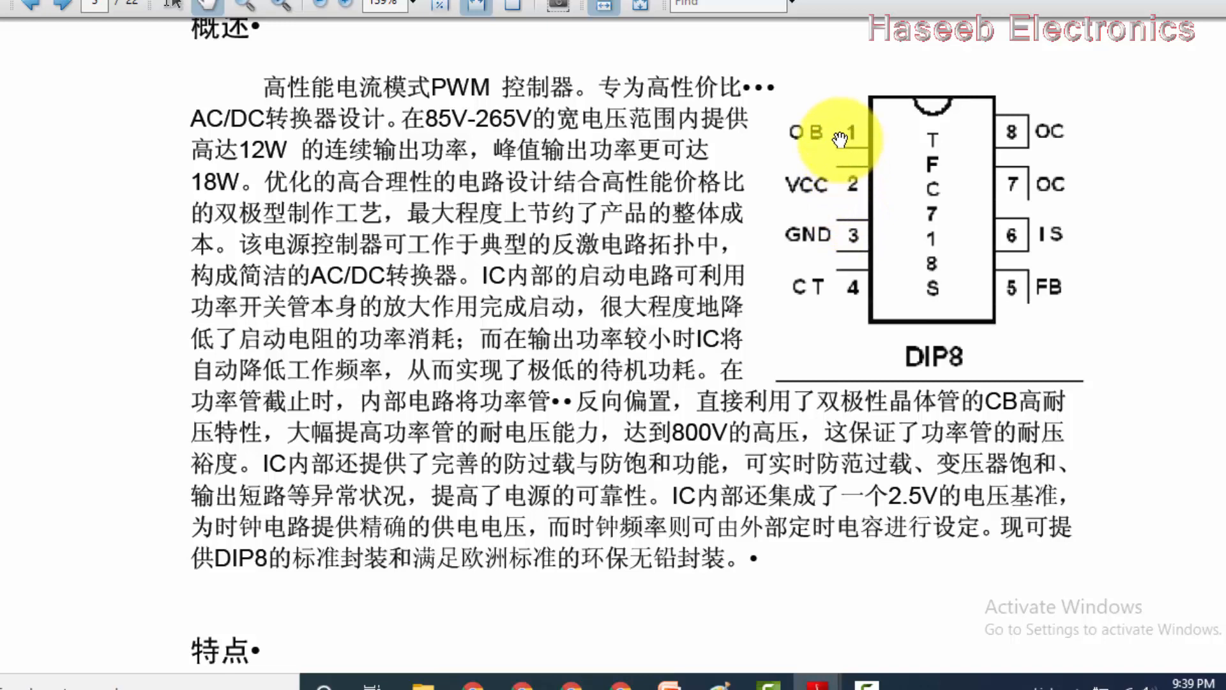
mouse_move(847, 205)
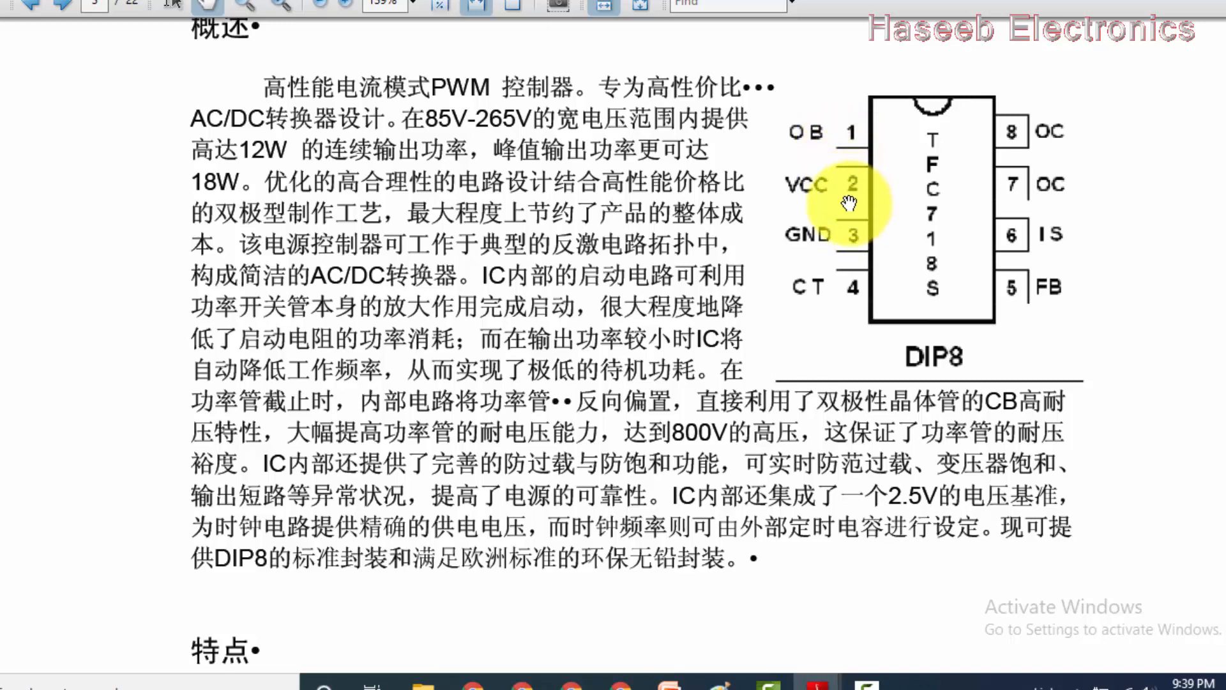
mouse_move(907, 610)
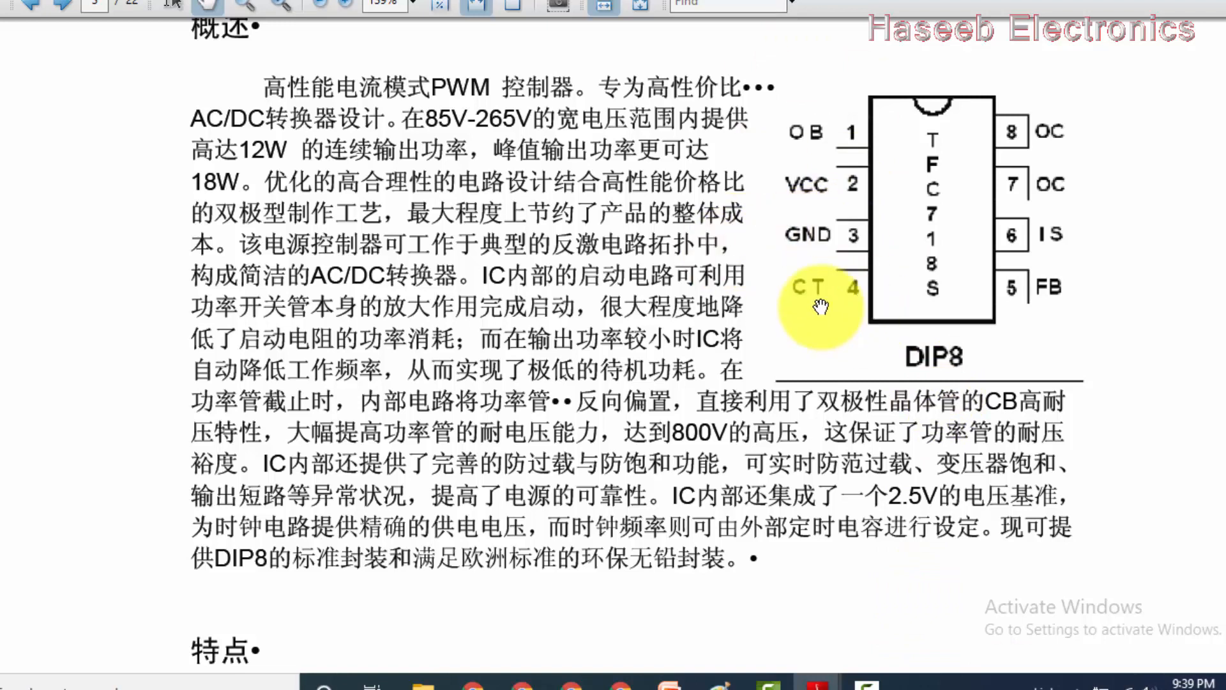
mouse_move(1060, 309)
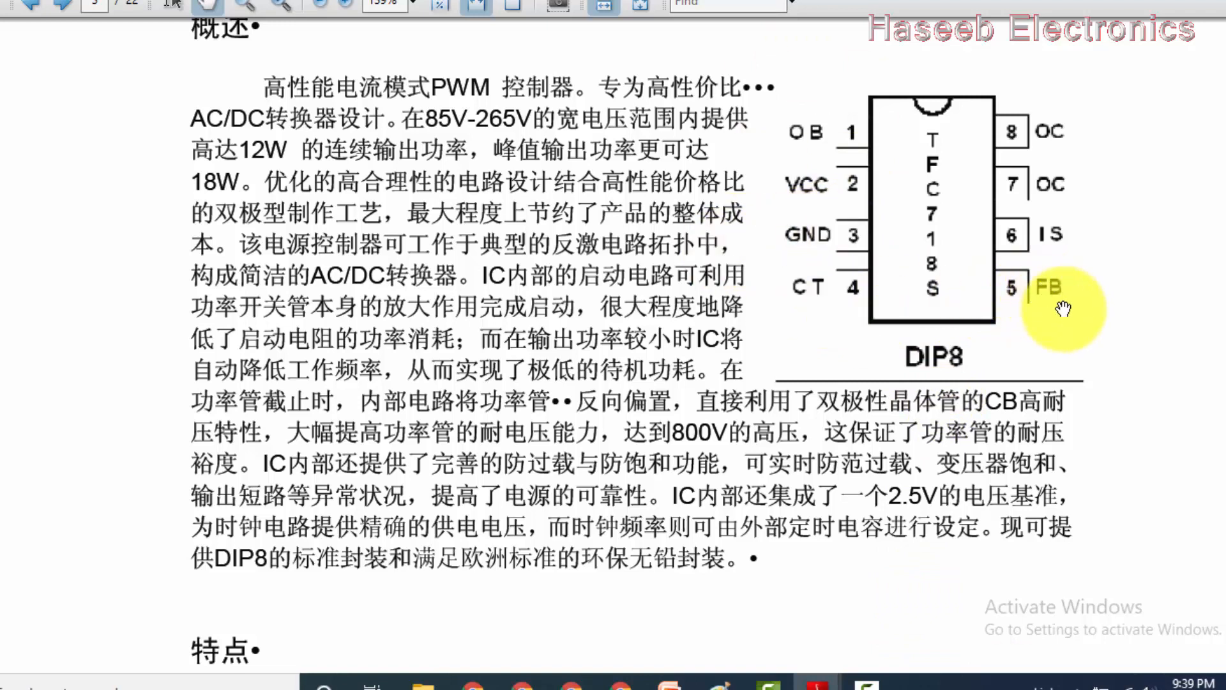
mouse_move(1032, 258)
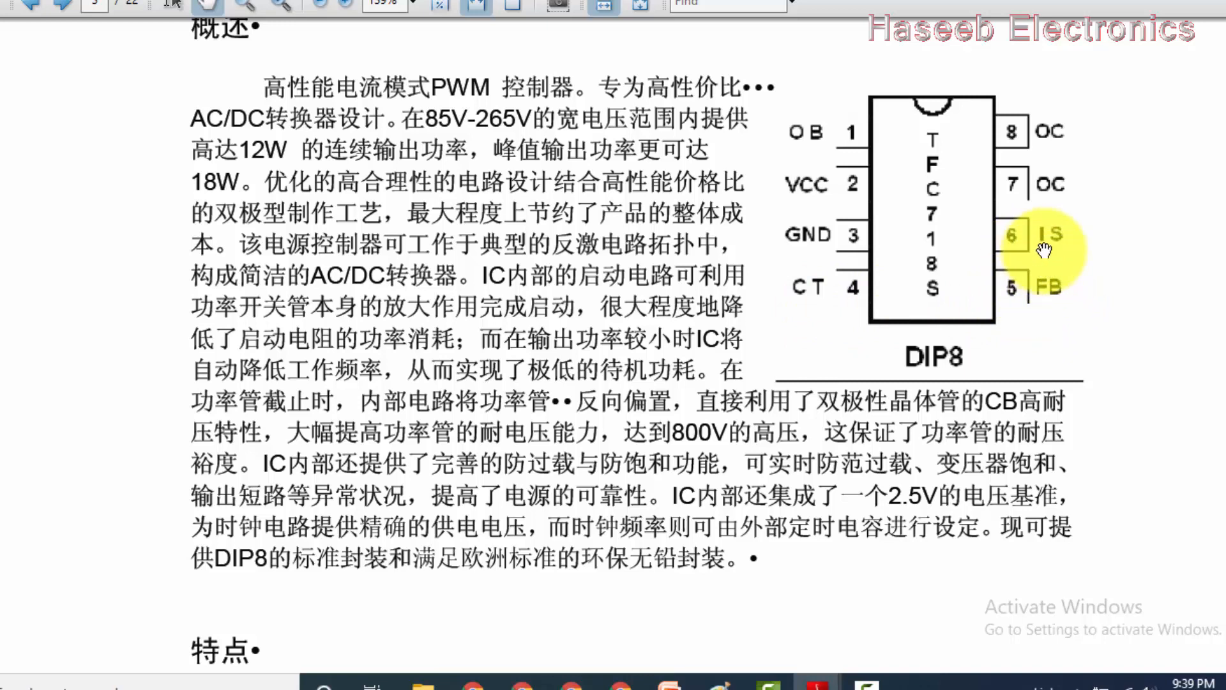
mouse_move(1016, 152)
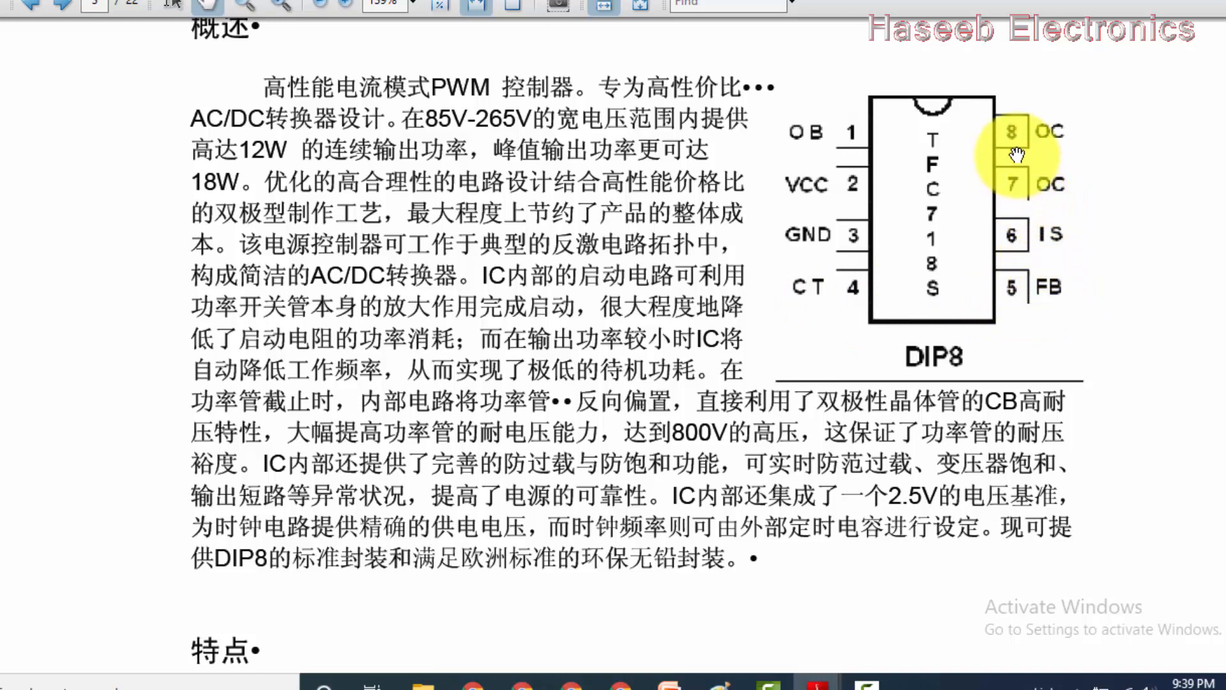
mouse_move(1059, 180)
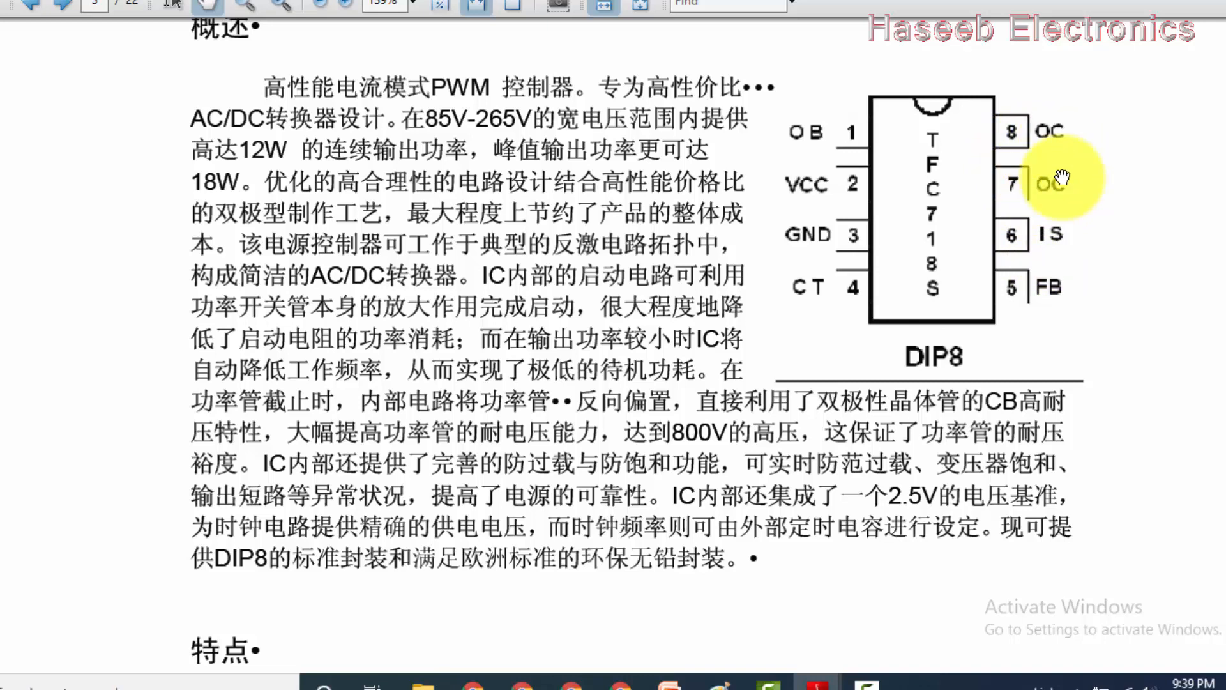
mouse_move(1032, 250)
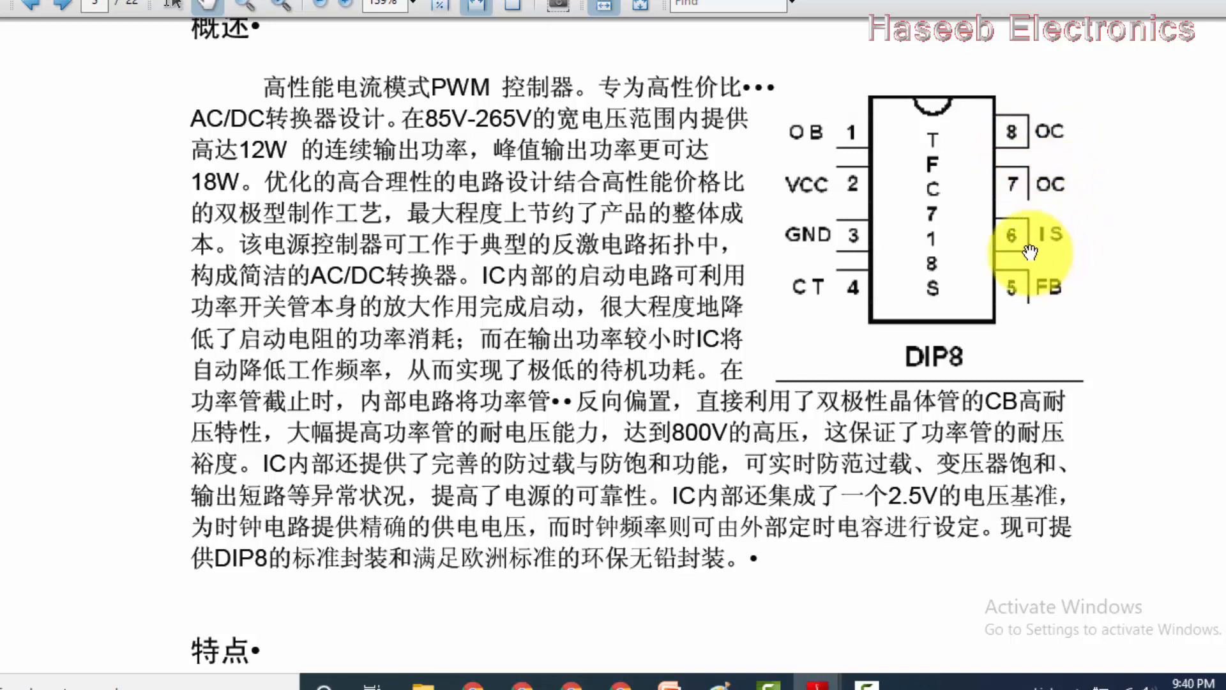
mouse_move(1083, 251)
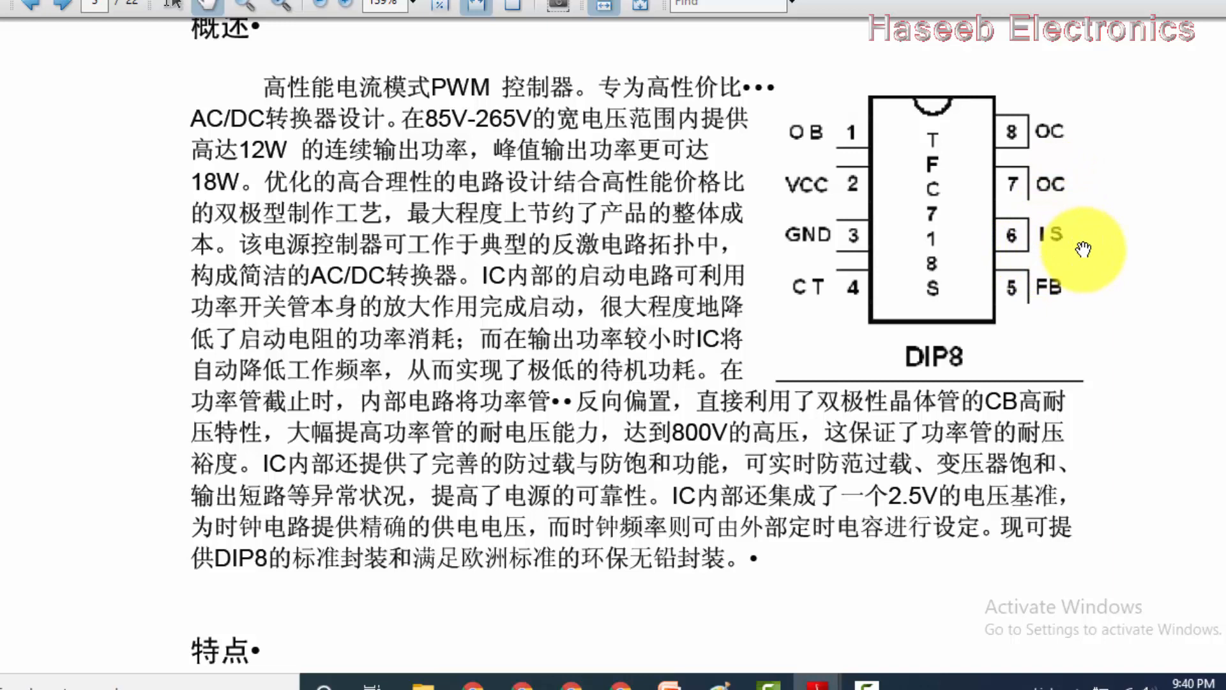
mouse_move(1085, 279)
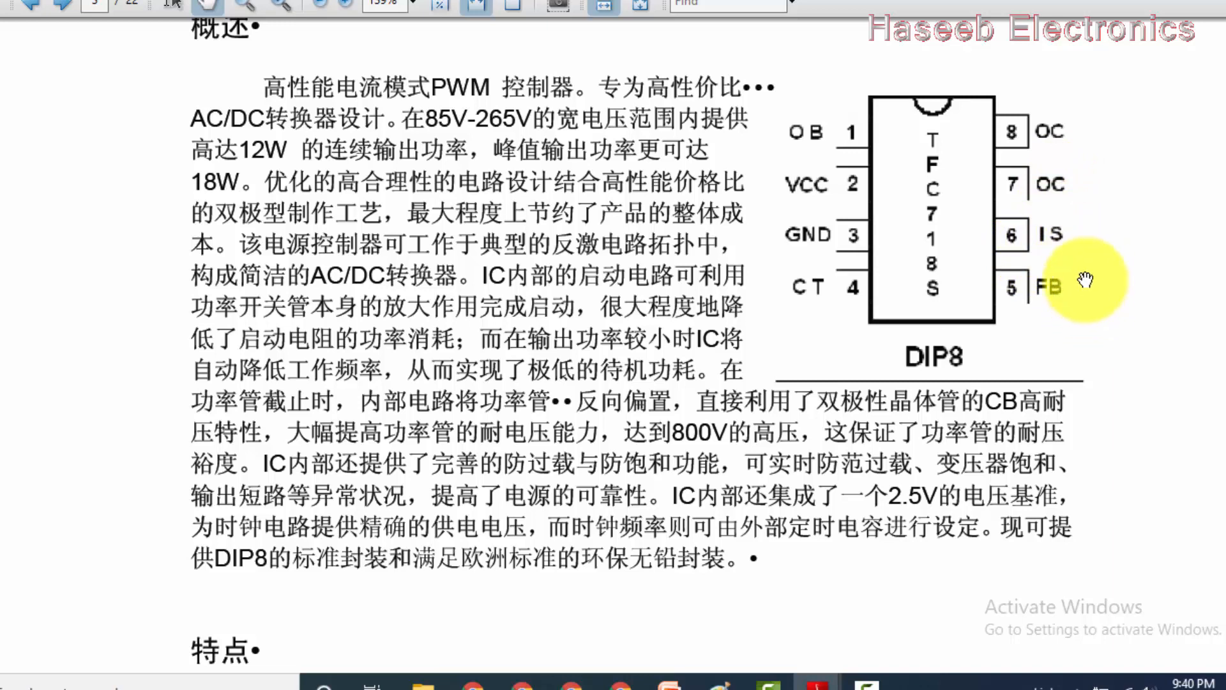
mouse_move(1024, 244)
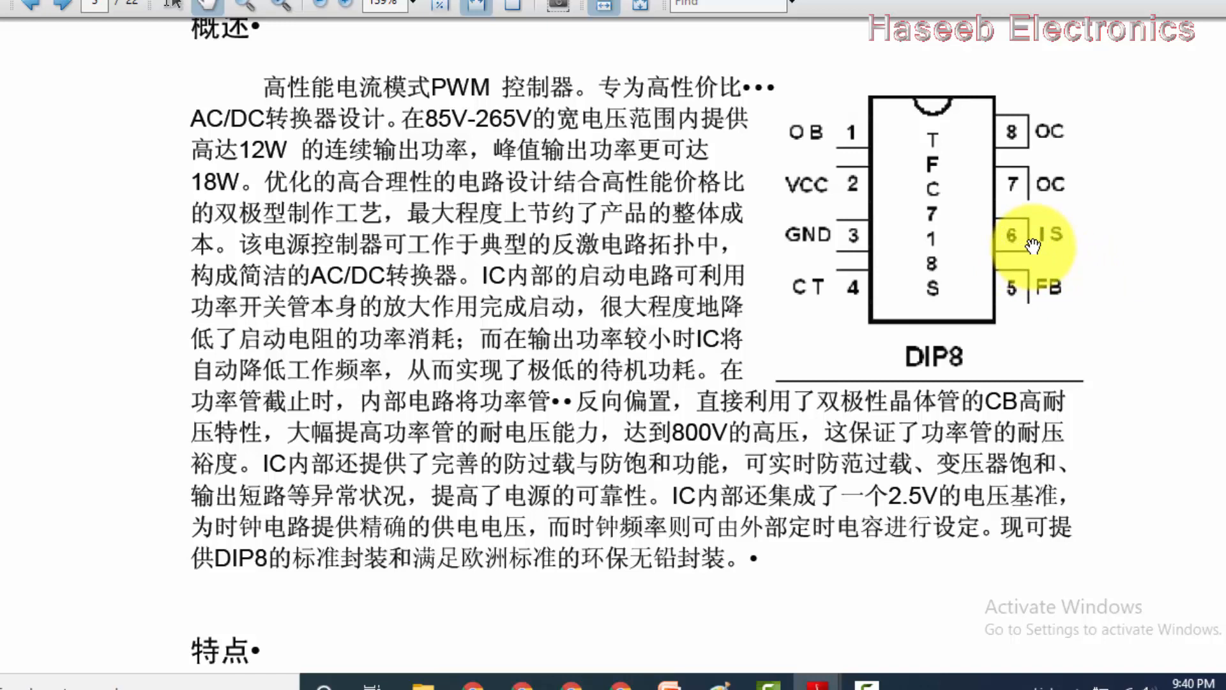
mouse_move(1091, 327)
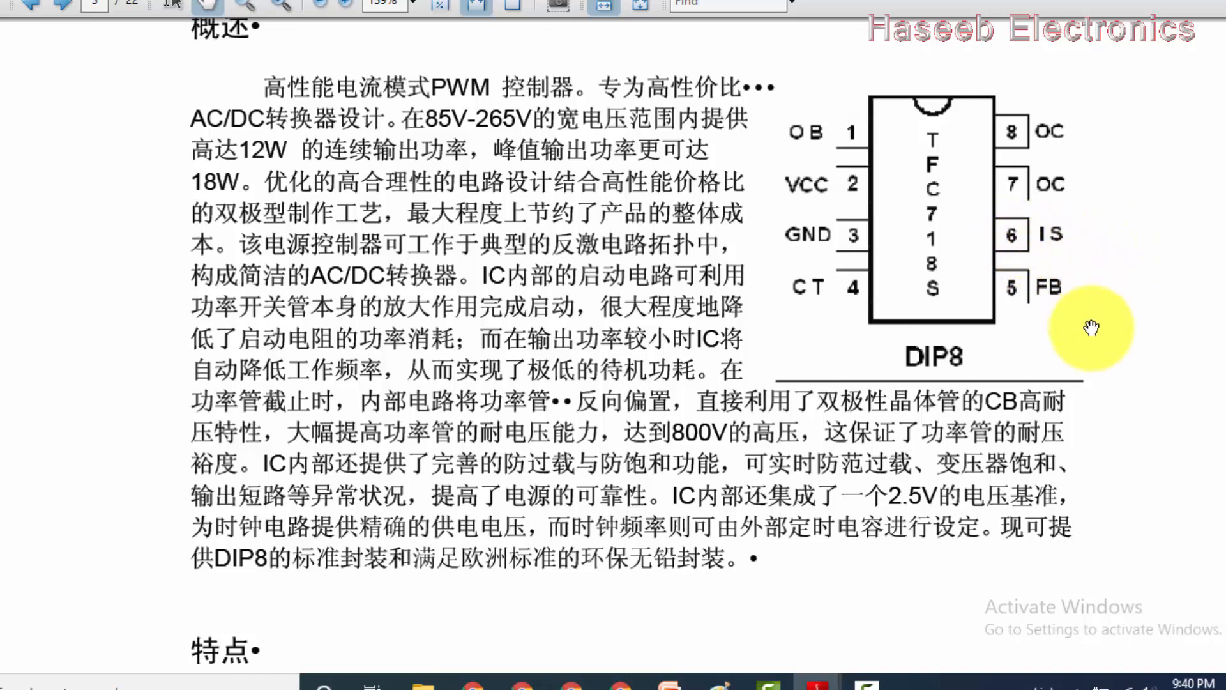
mouse_move(1013, 295)
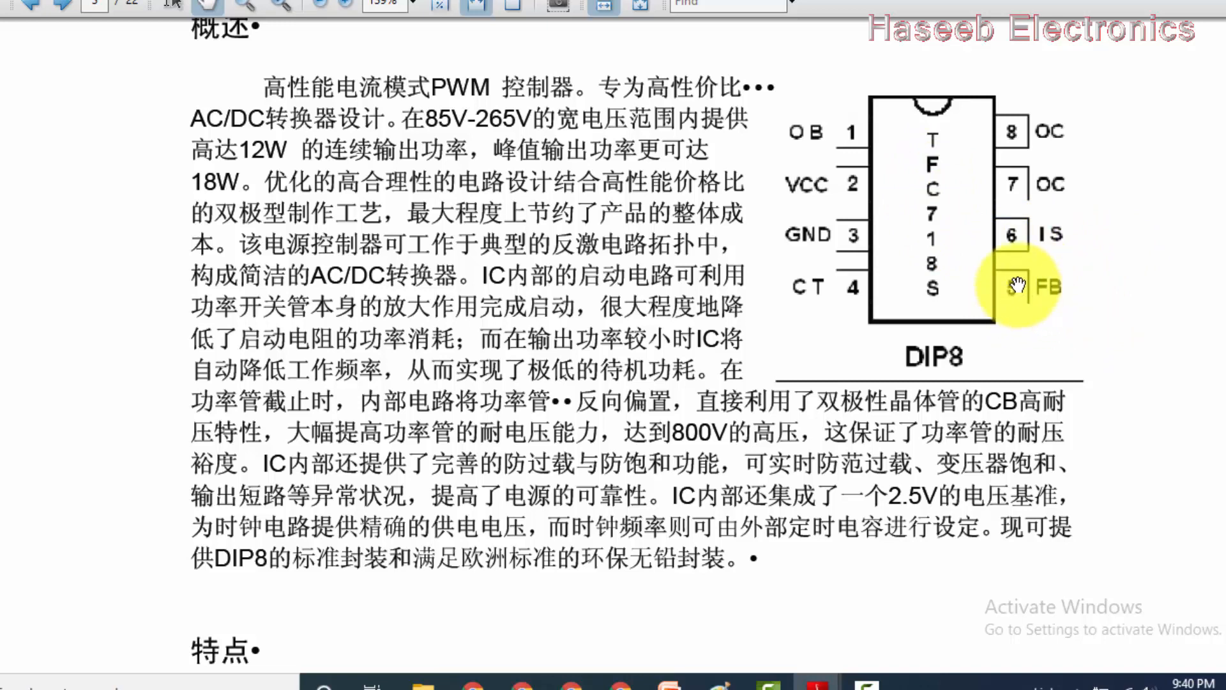
mouse_move(1044, 289)
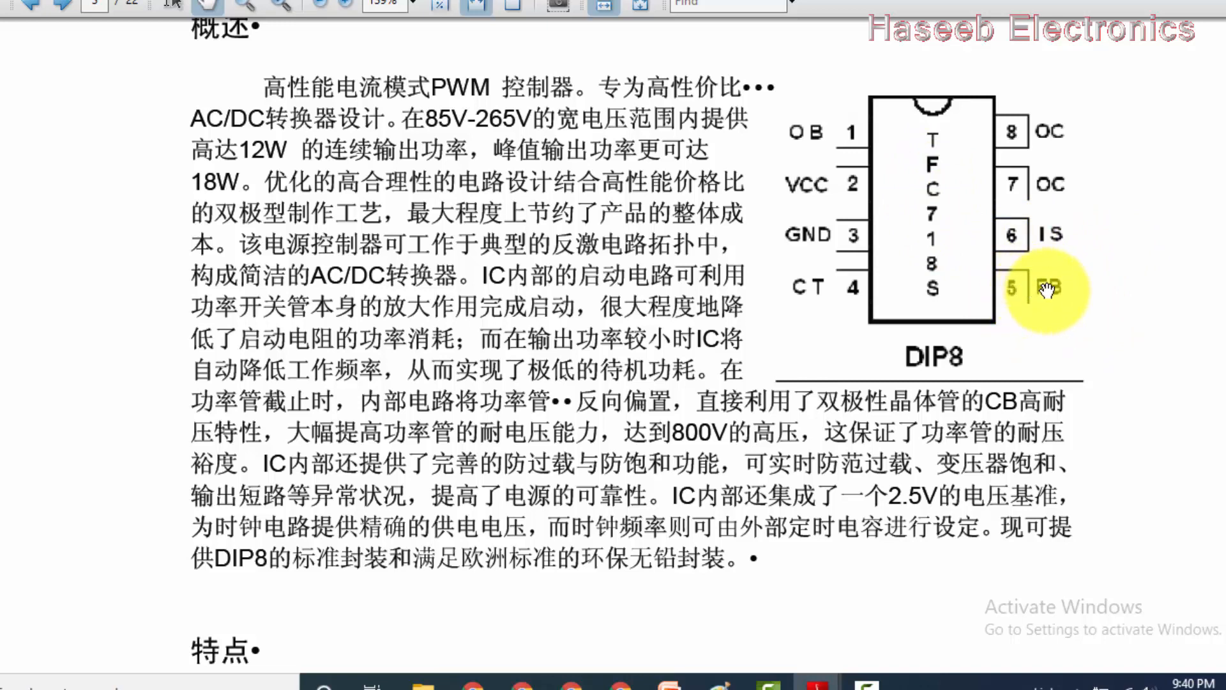
mouse_move(1163, 173)
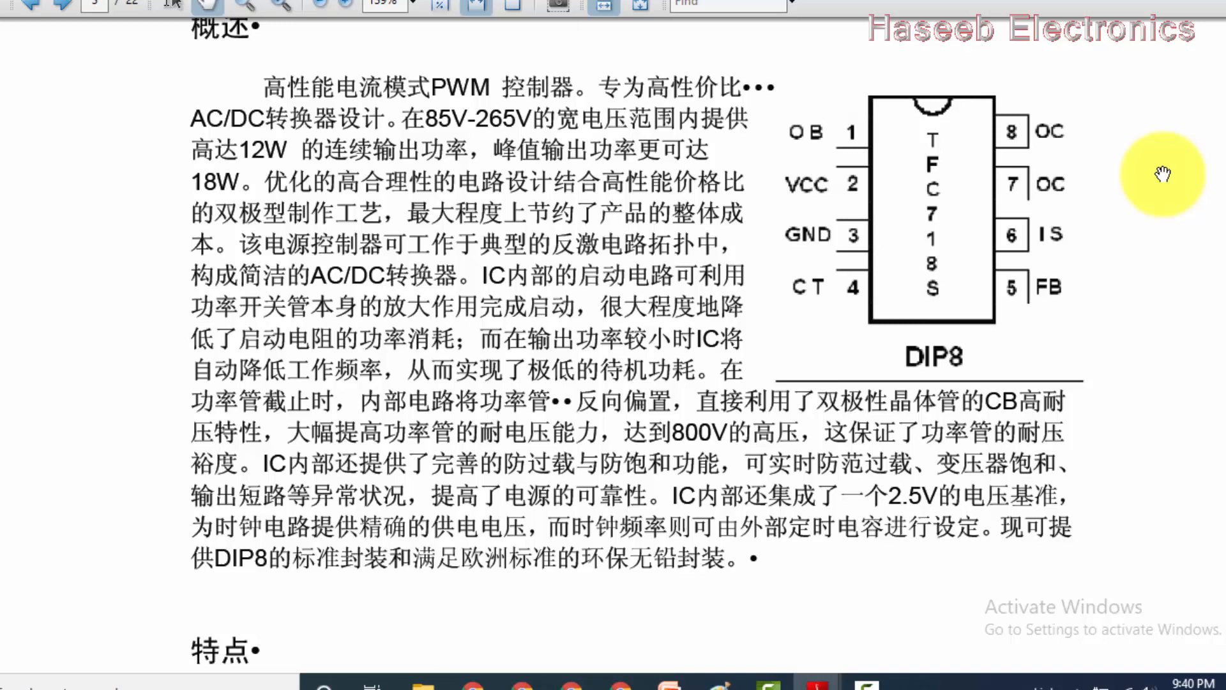
mouse_move(1020, 301)
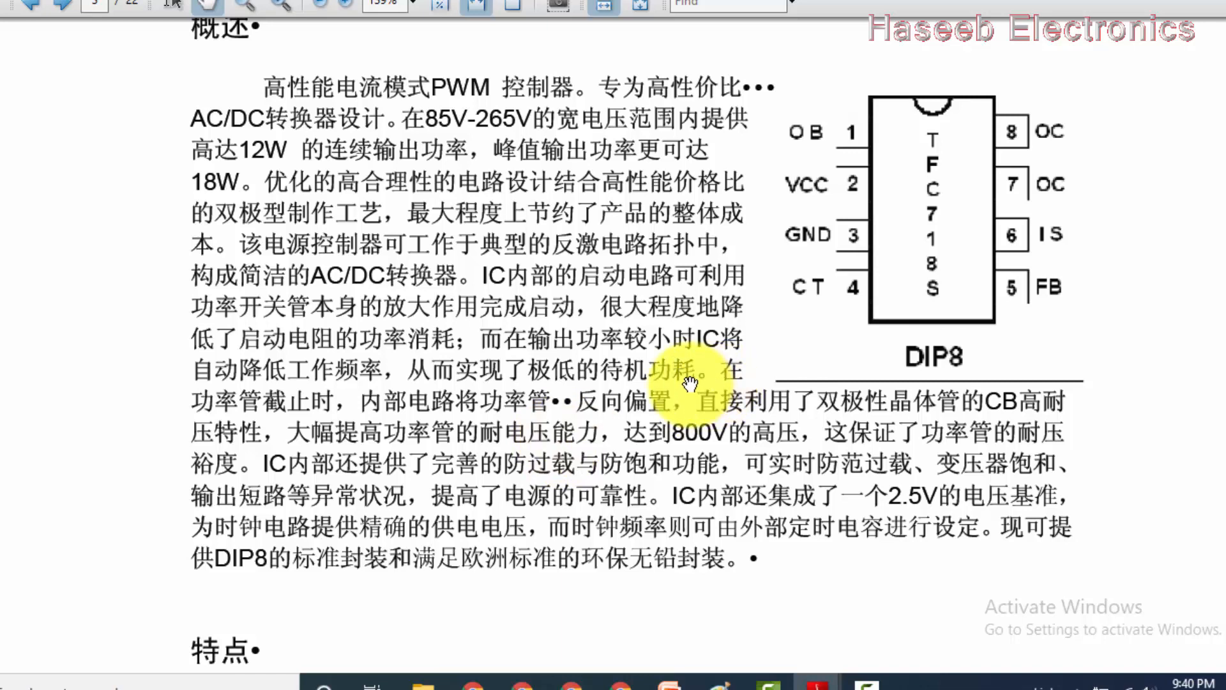
mouse_move(973, 156)
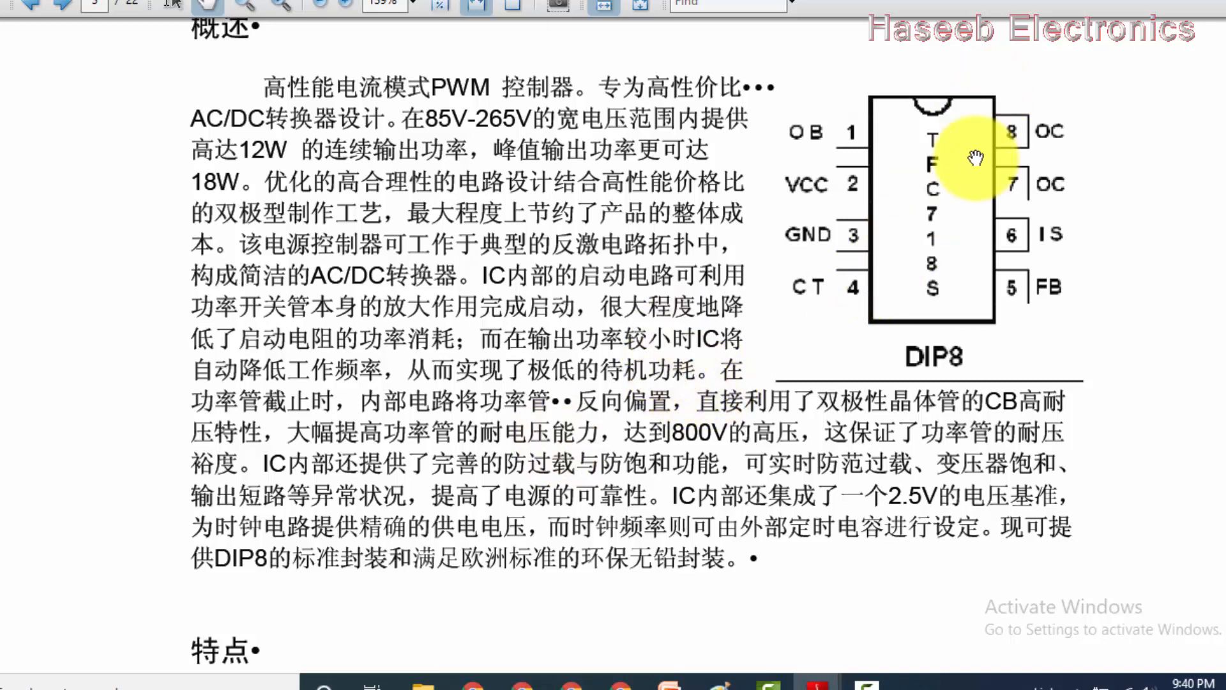
mouse_move(967, 278)
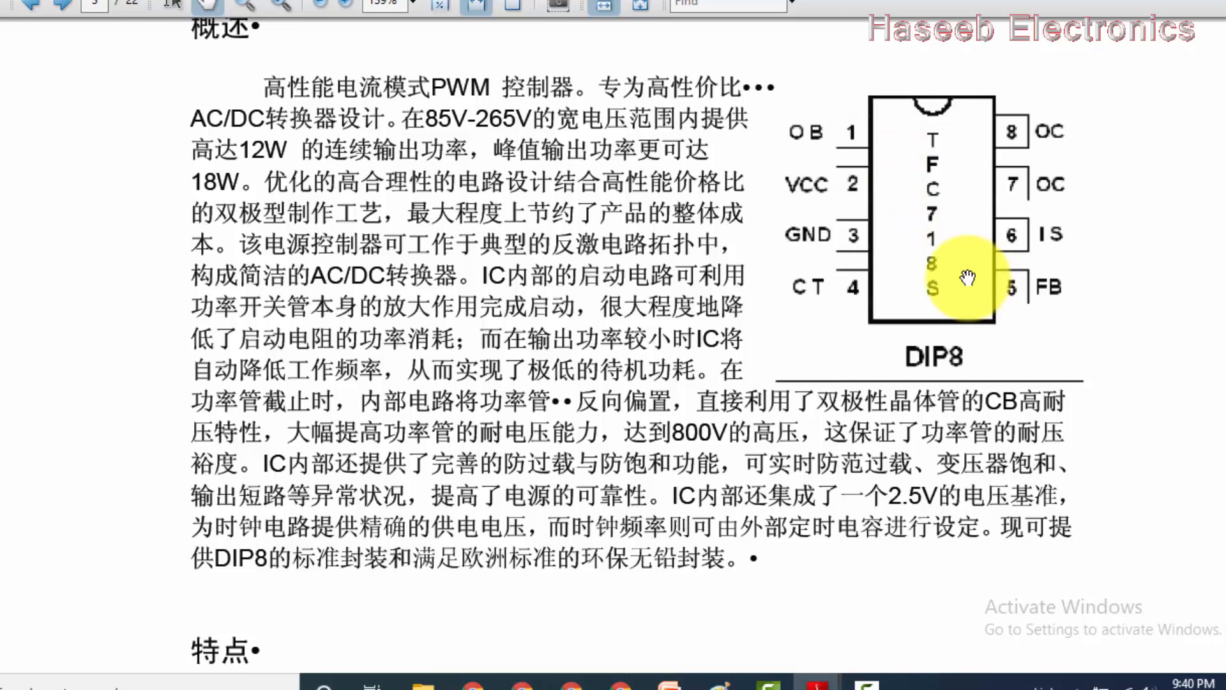
mouse_move(931, 243)
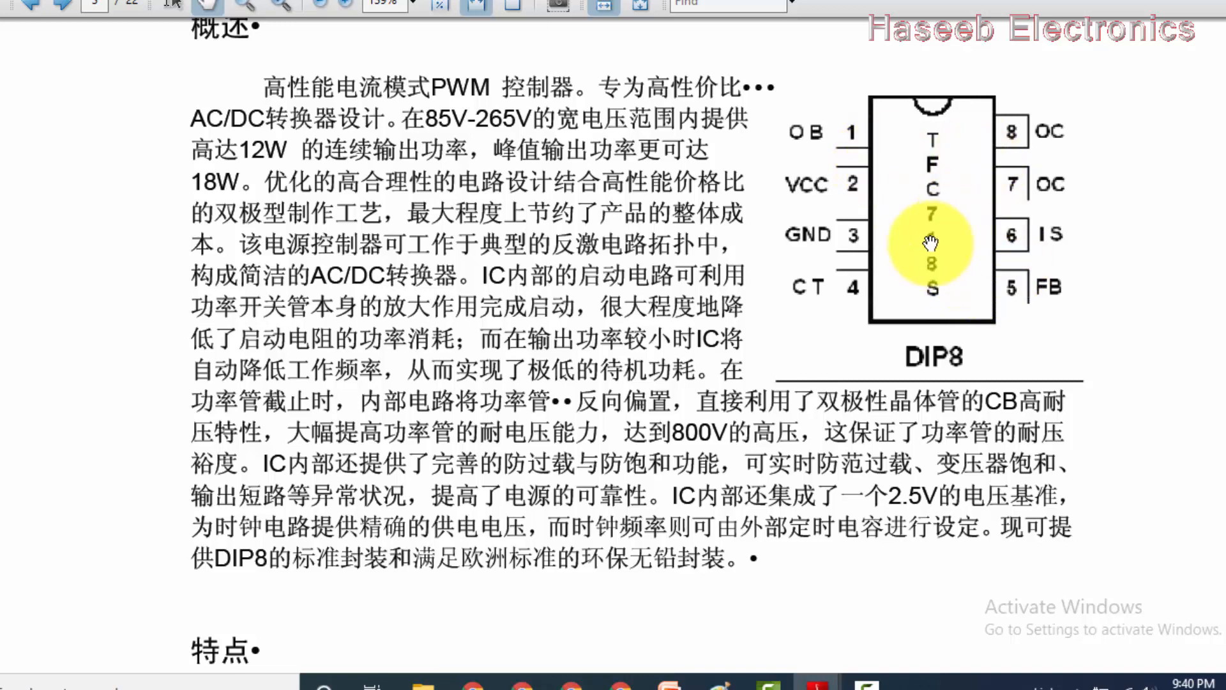
mouse_move(836, 293)
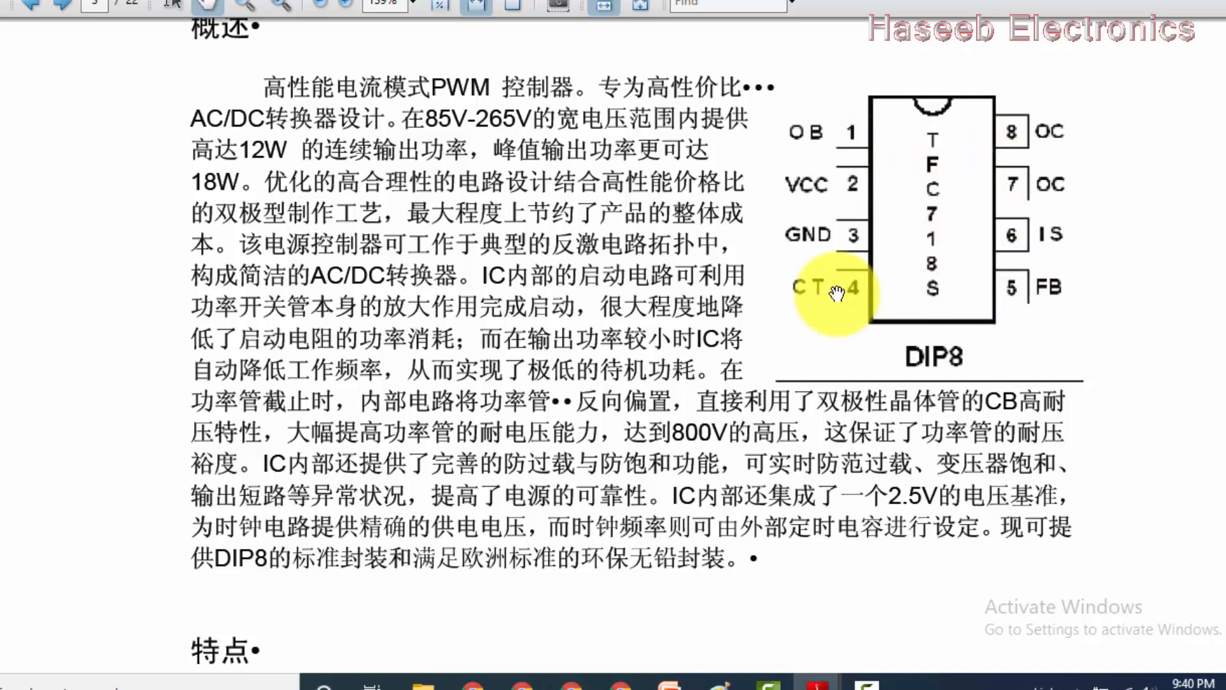
mouse_move(833, 311)
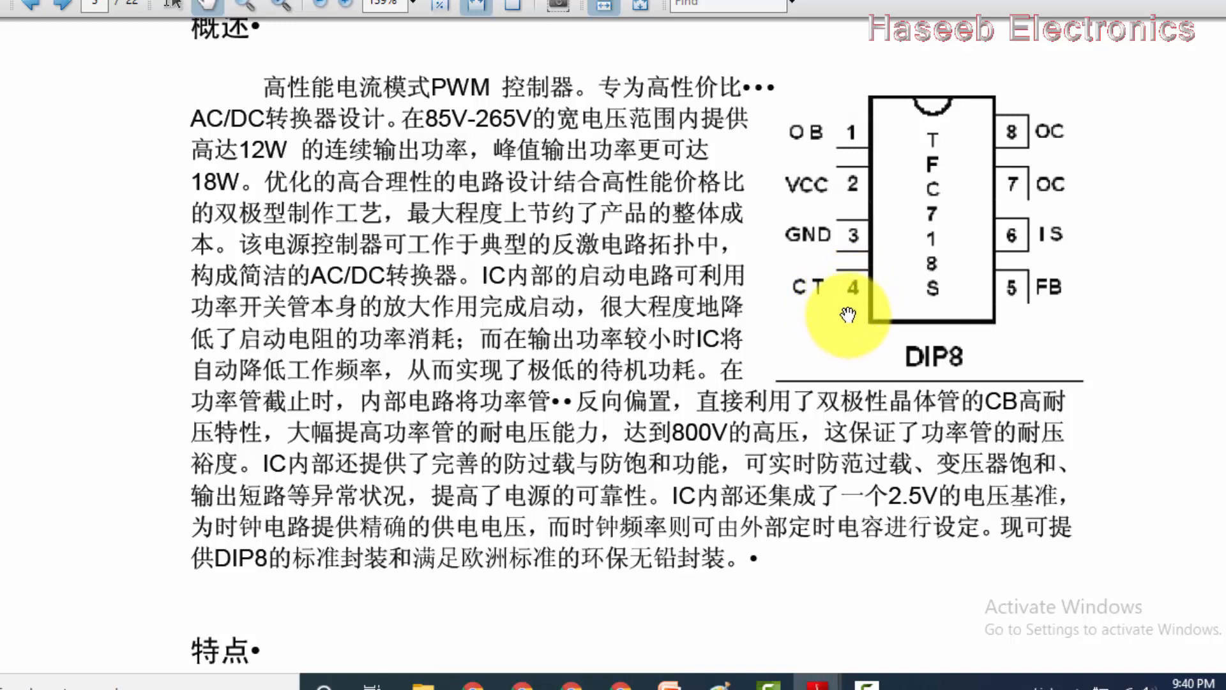
mouse_move(1118, 233)
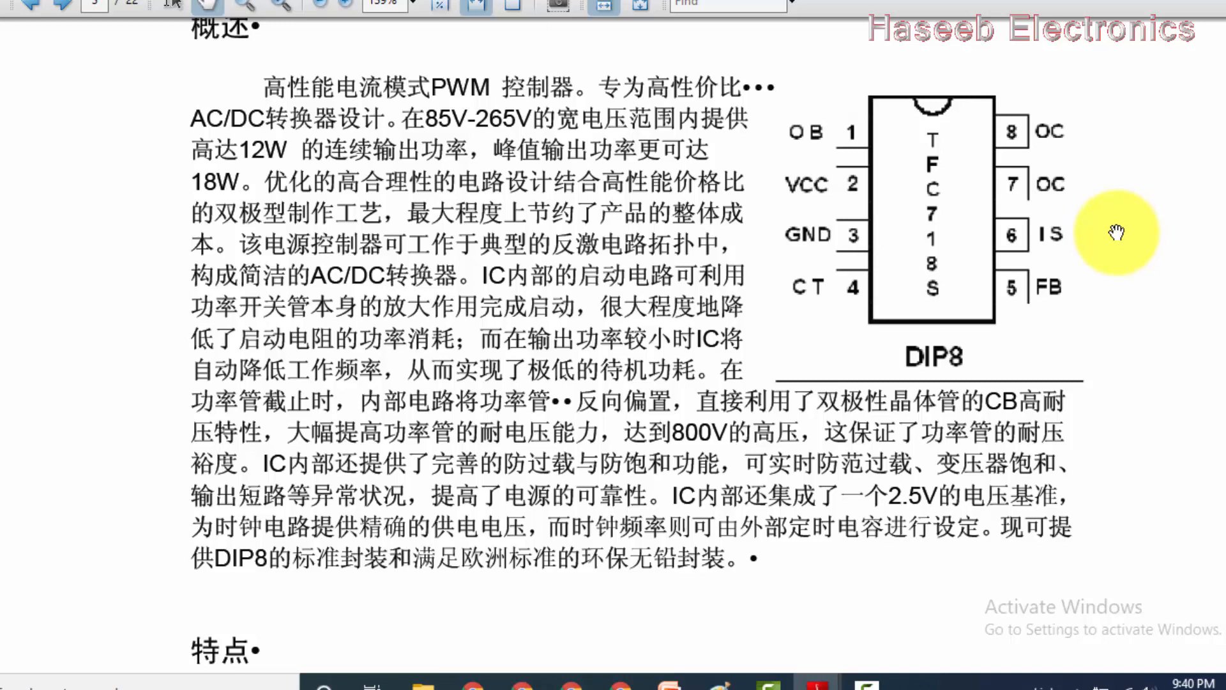
mouse_move(972, 375)
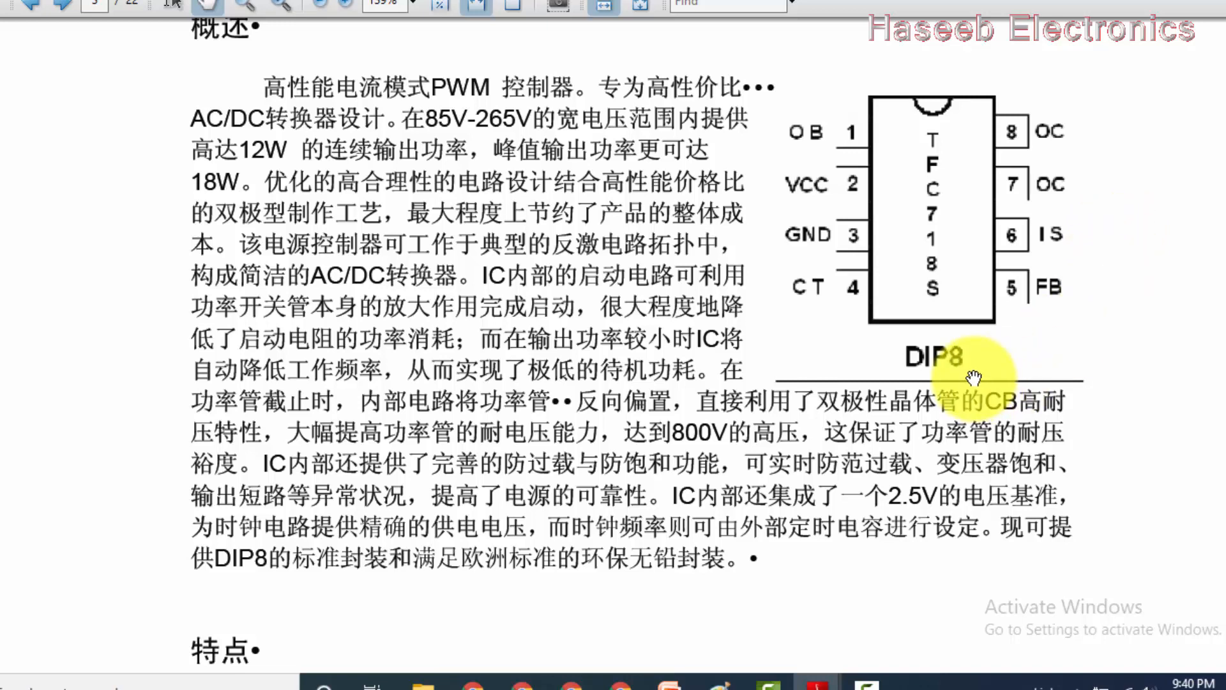
mouse_move(868, 316)
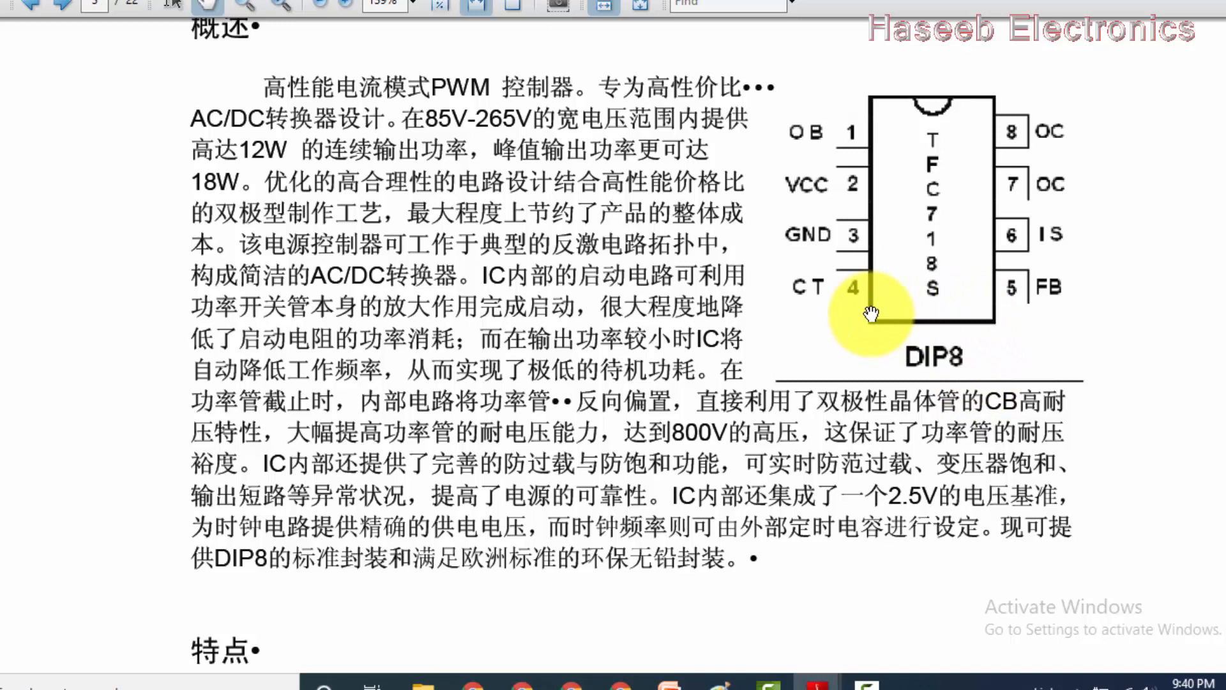
mouse_move(892, 434)
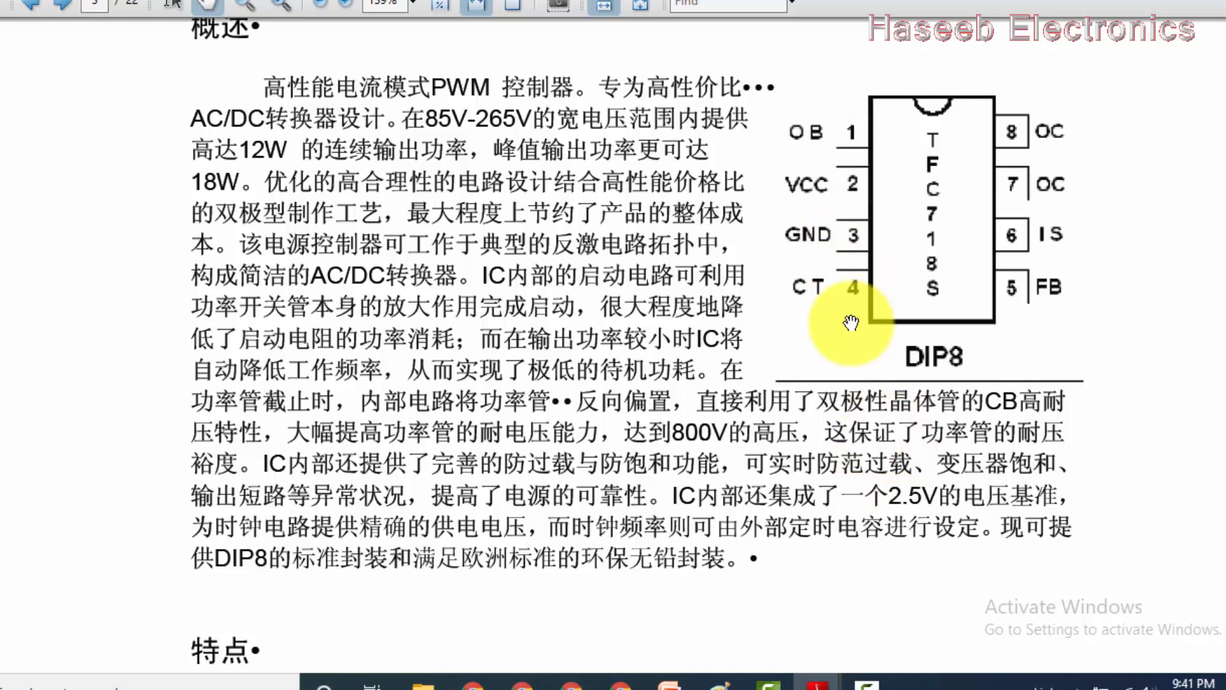
mouse_move(852, 304)
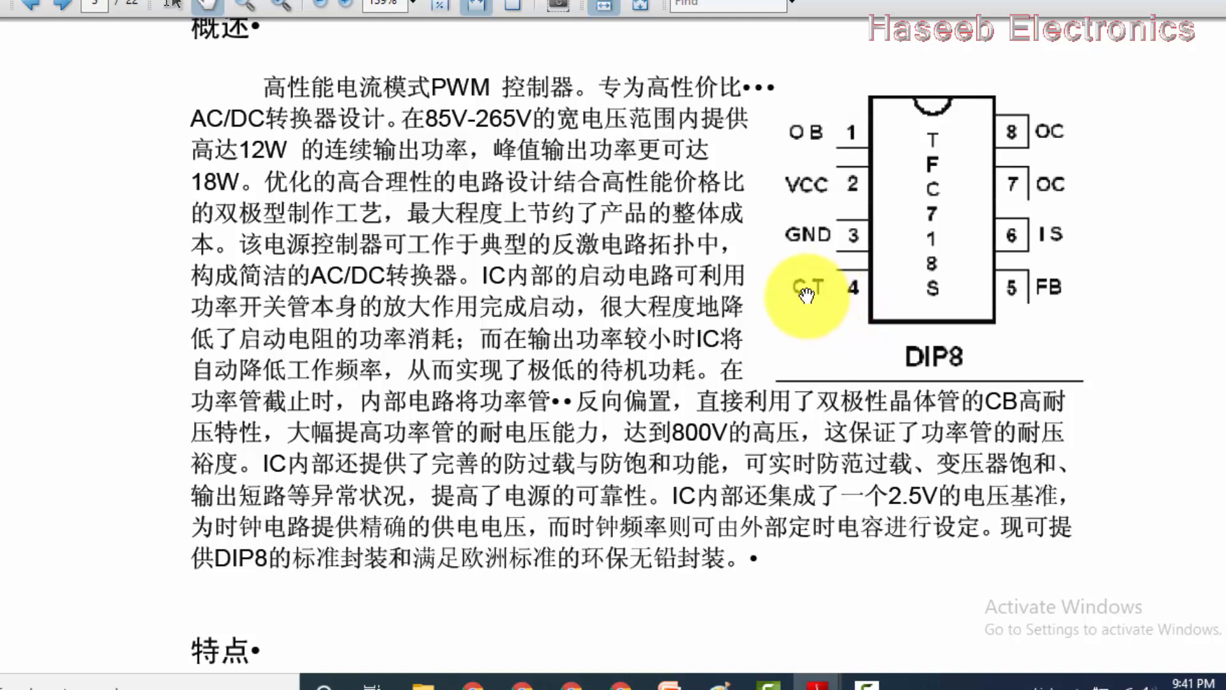
scroll(down, 3)
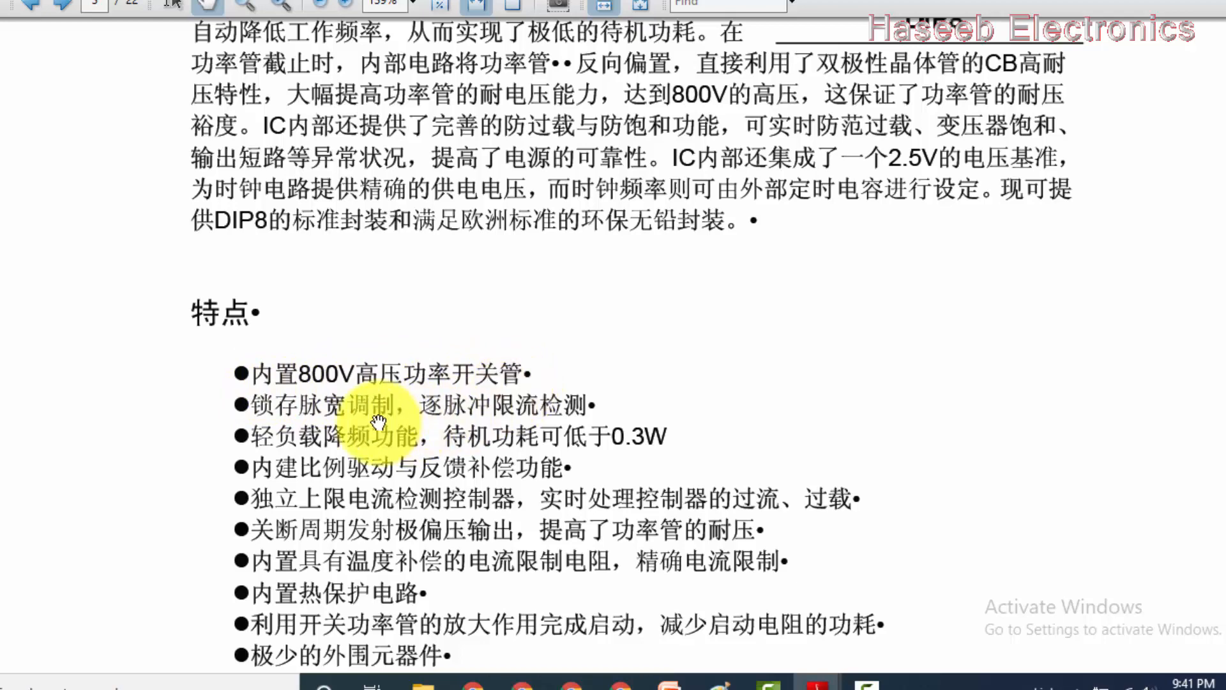
Scroll through features and applications to Figure 1, the internal block diagram on page 4.
scroll(down, 3)
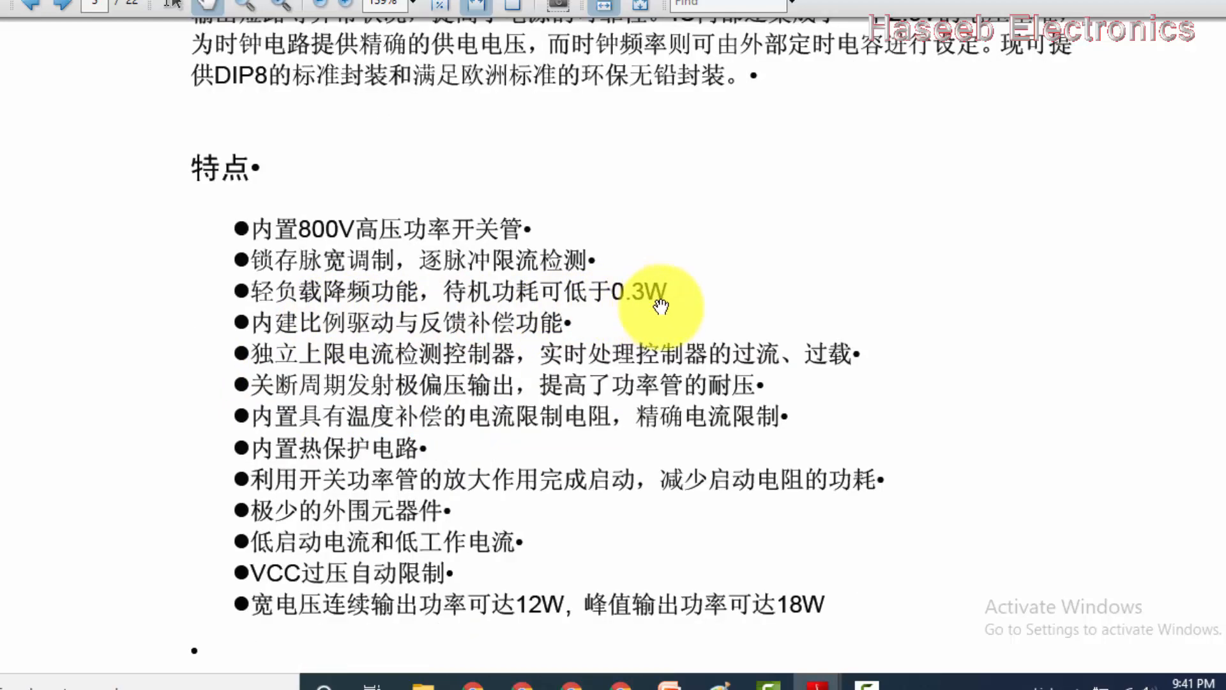
scroll(down, 3)
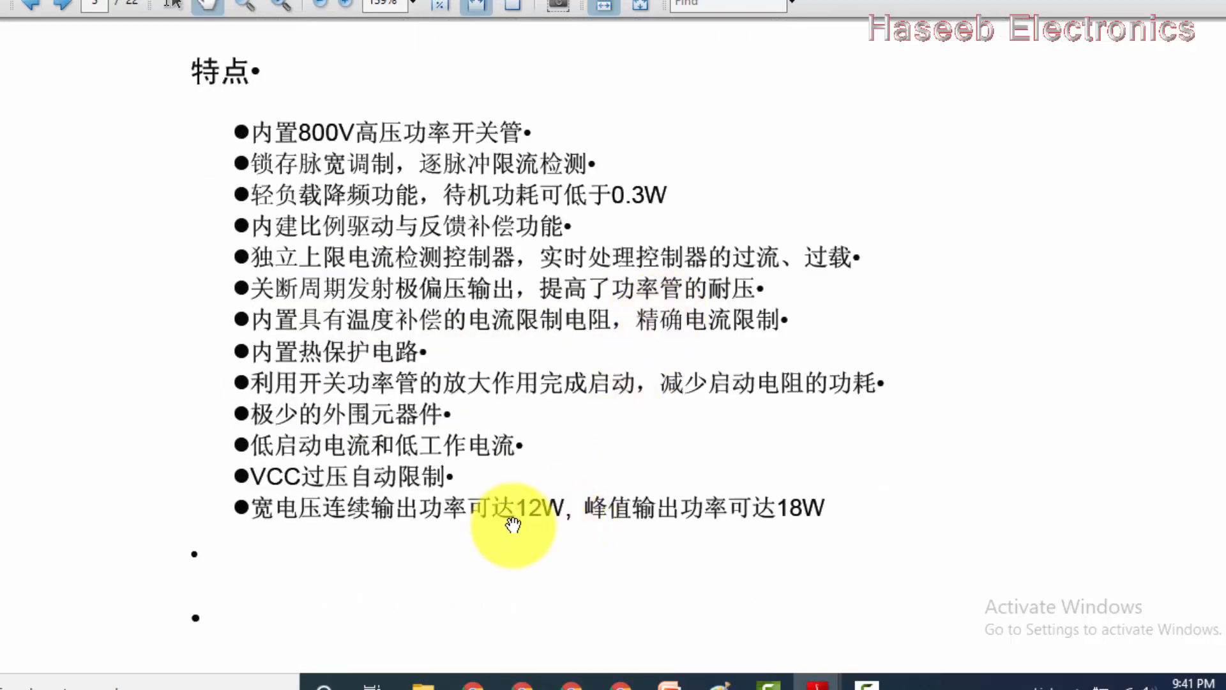
mouse_move(858, 518)
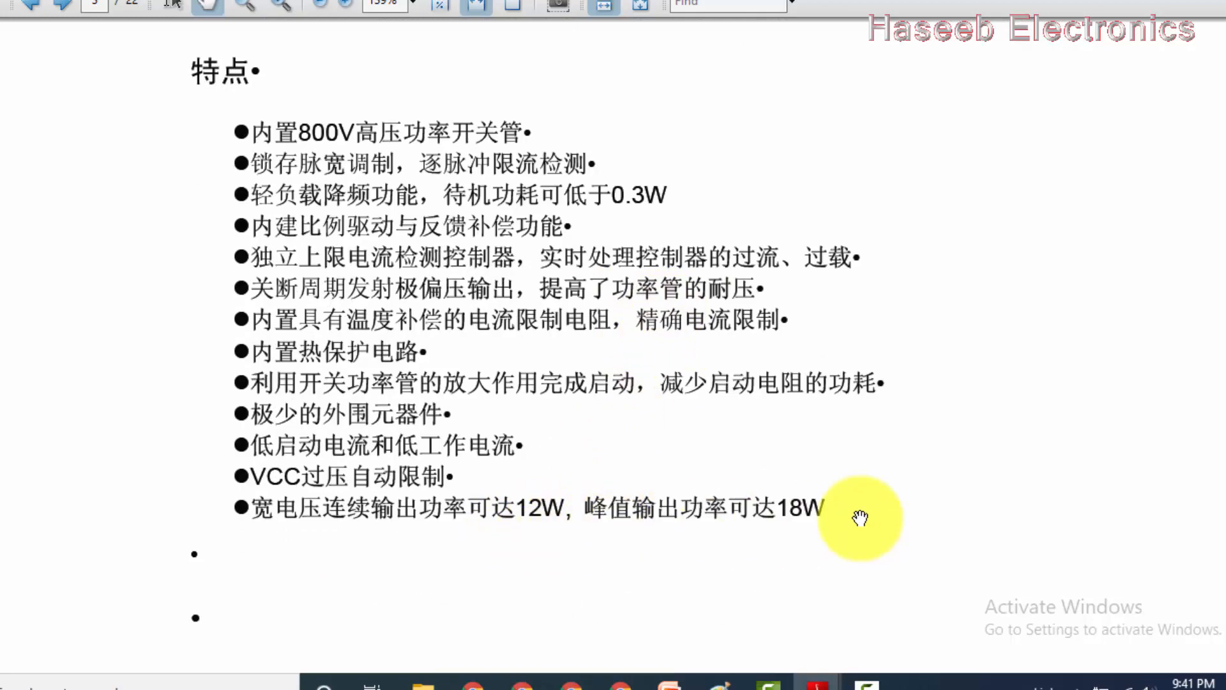
mouse_move(770, 514)
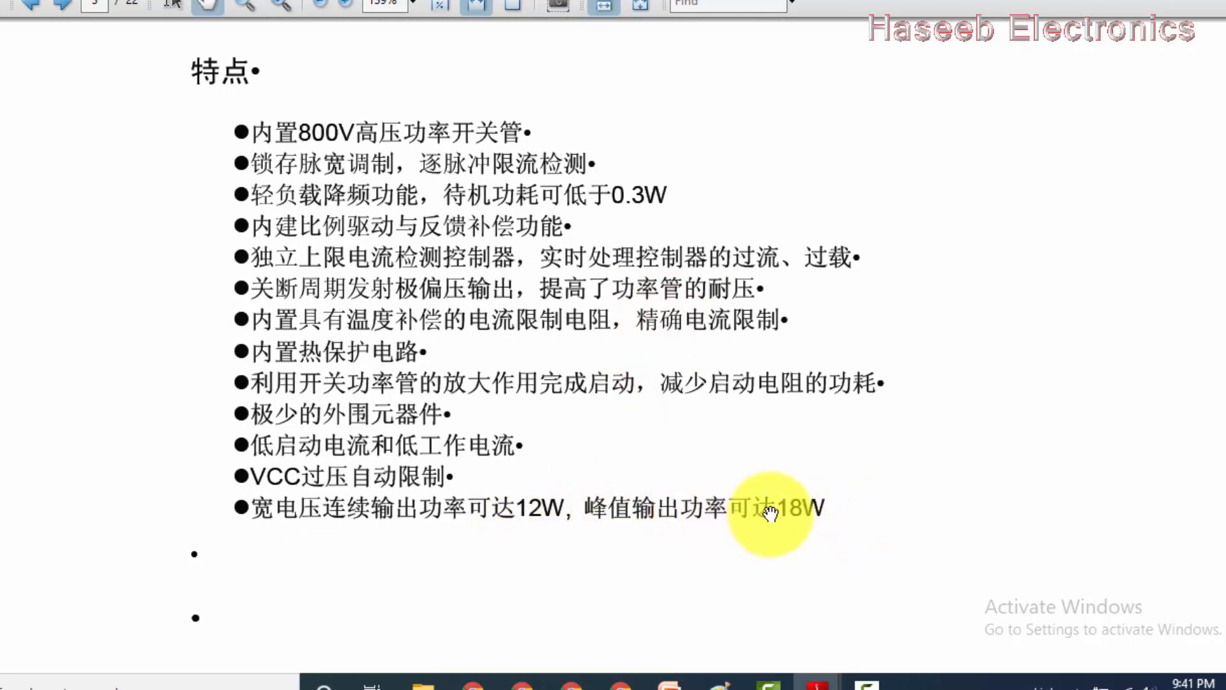
scroll(down, 3)
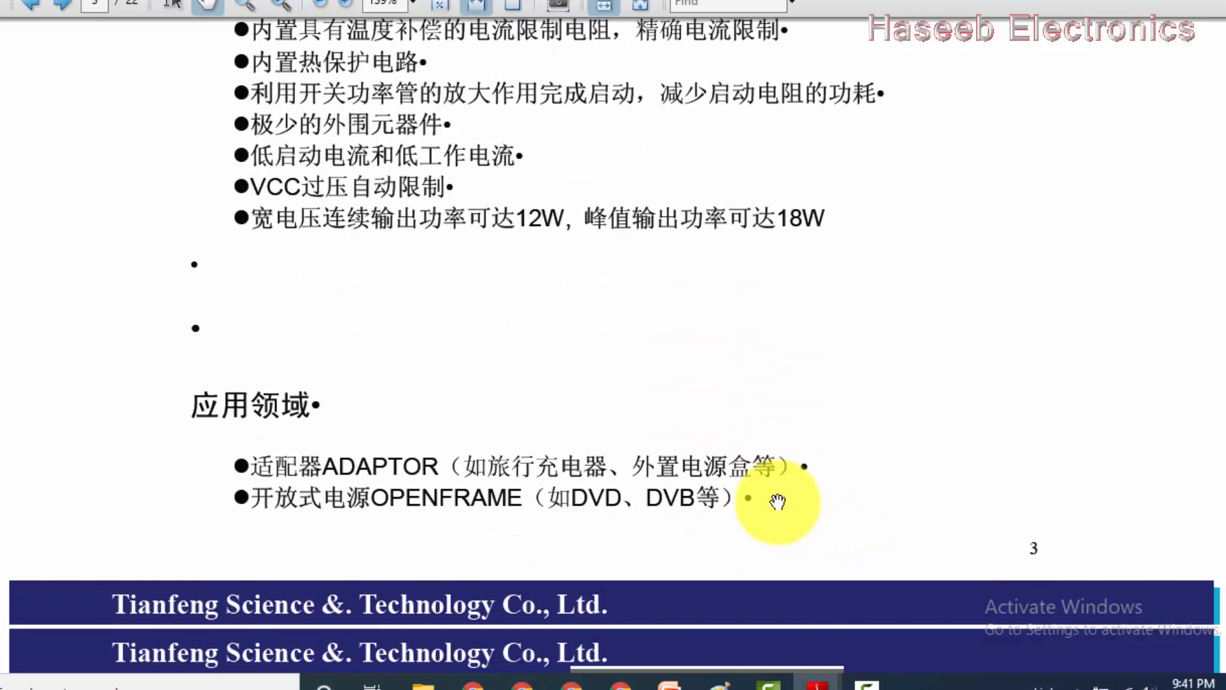
scroll(down, 3)
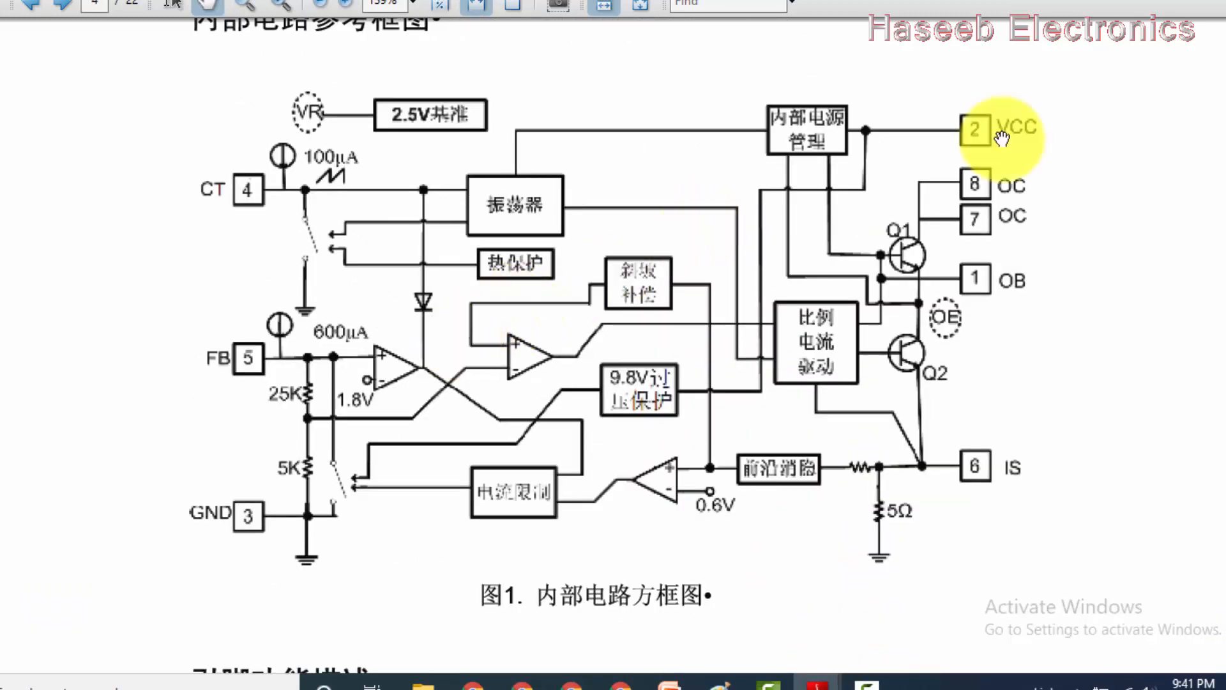
mouse_move(993, 289)
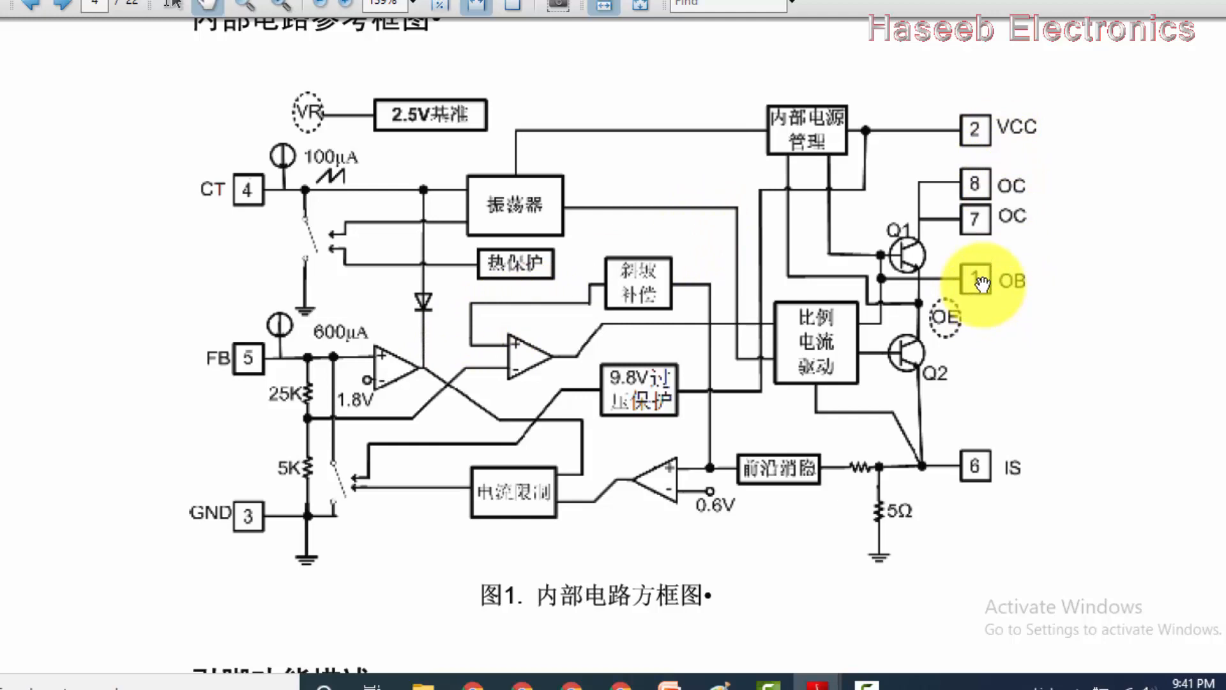
mouse_move(958, 279)
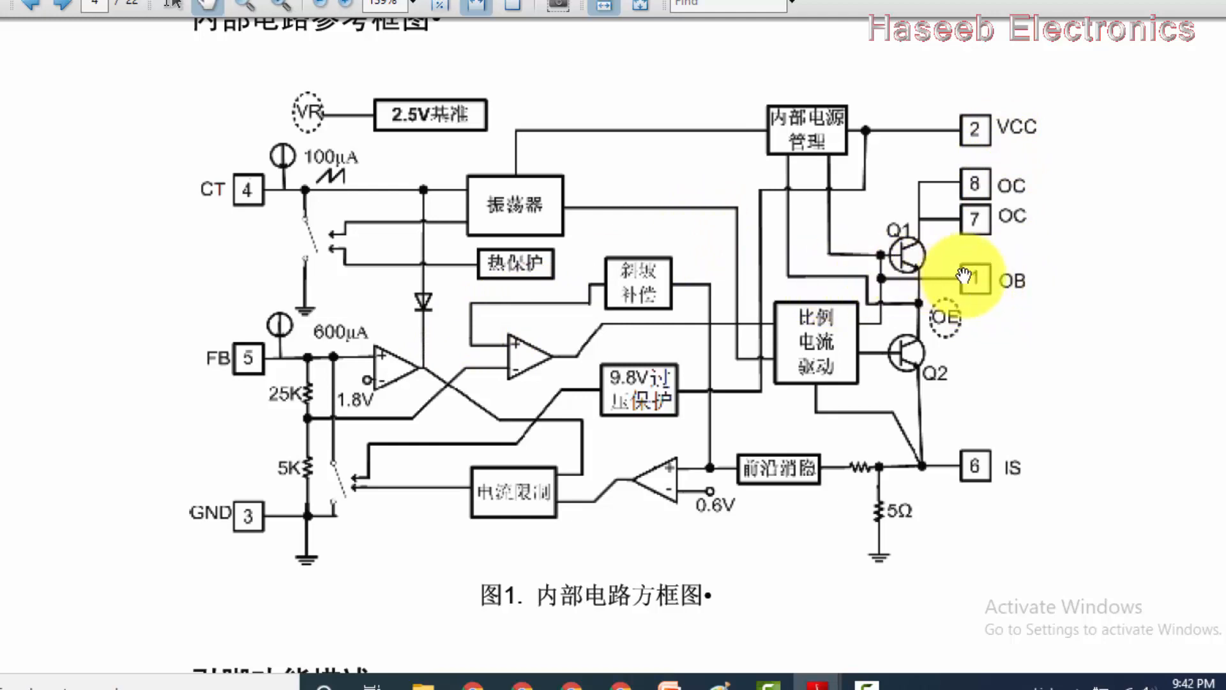
mouse_move(790, 121)
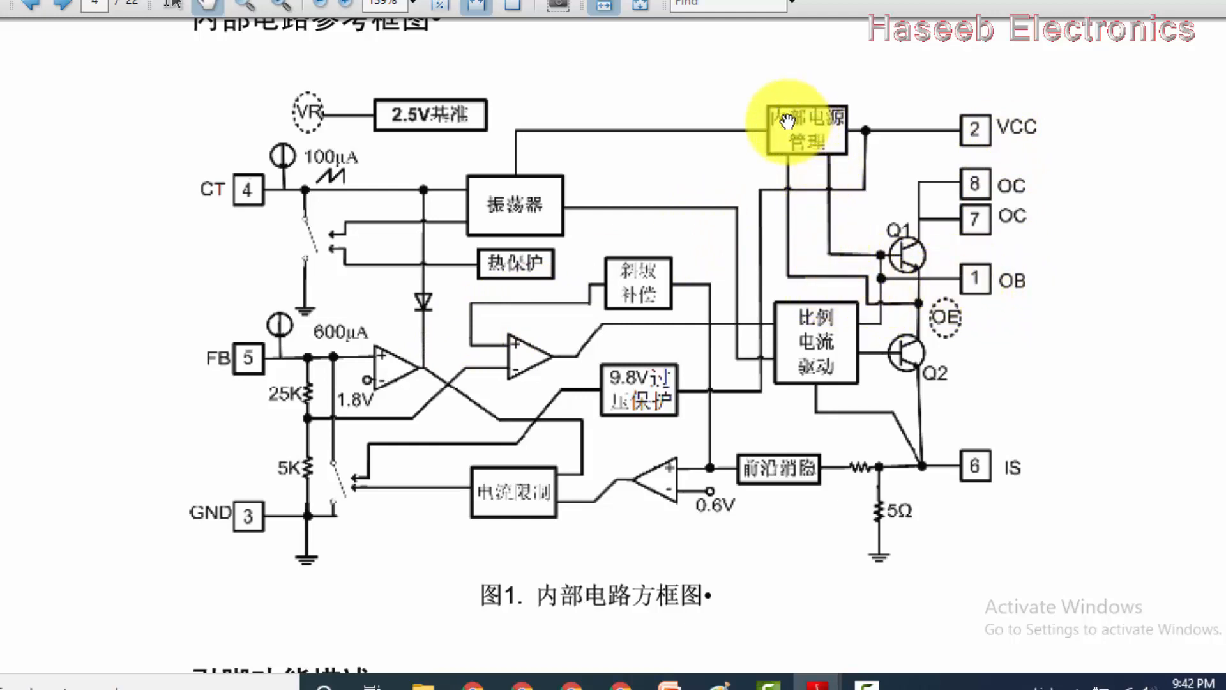
mouse_move(794, 141)
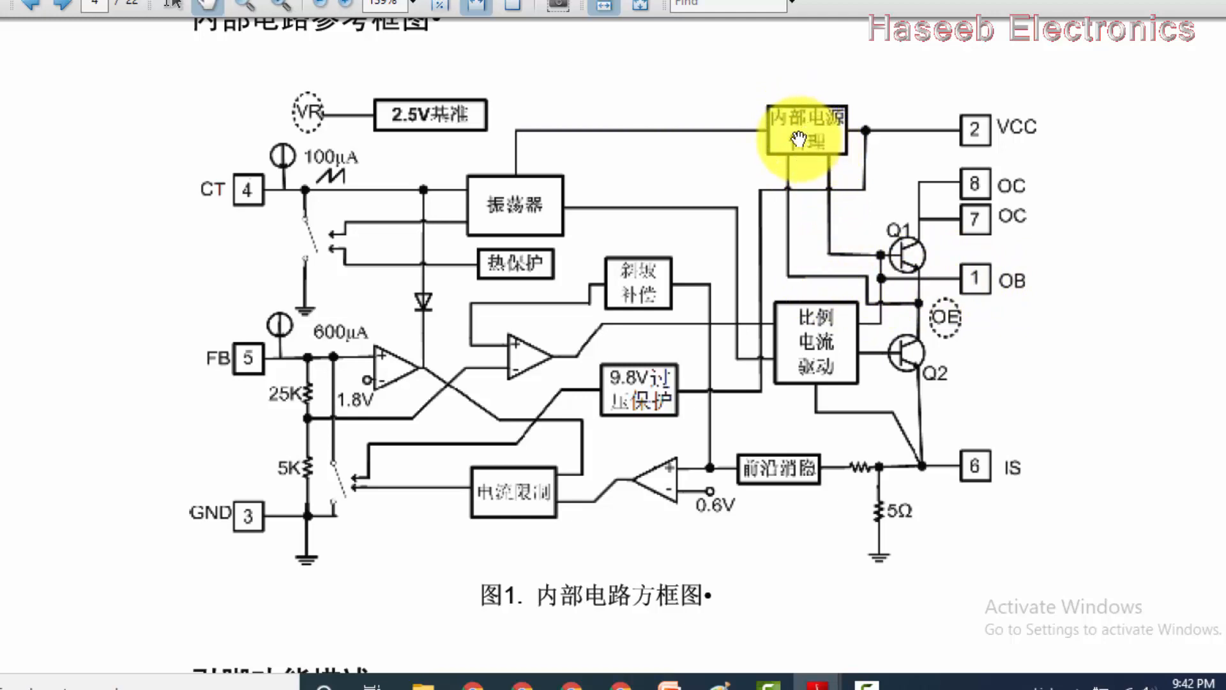
mouse_move(590, 232)
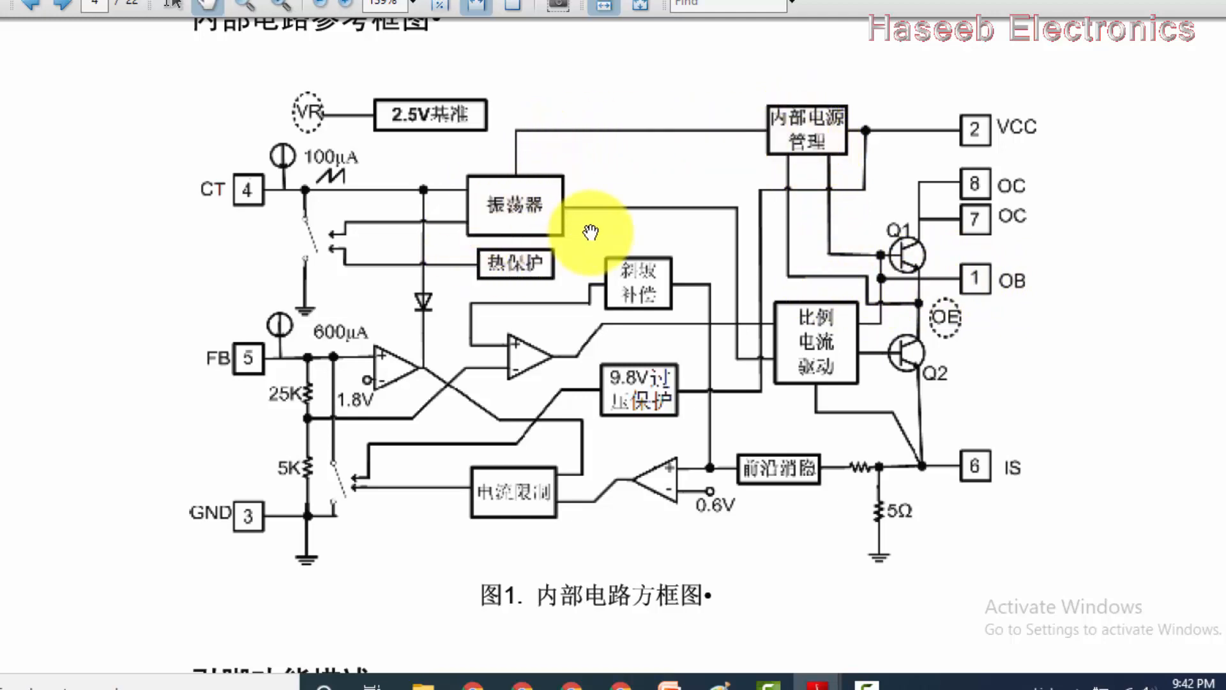
mouse_move(328, 196)
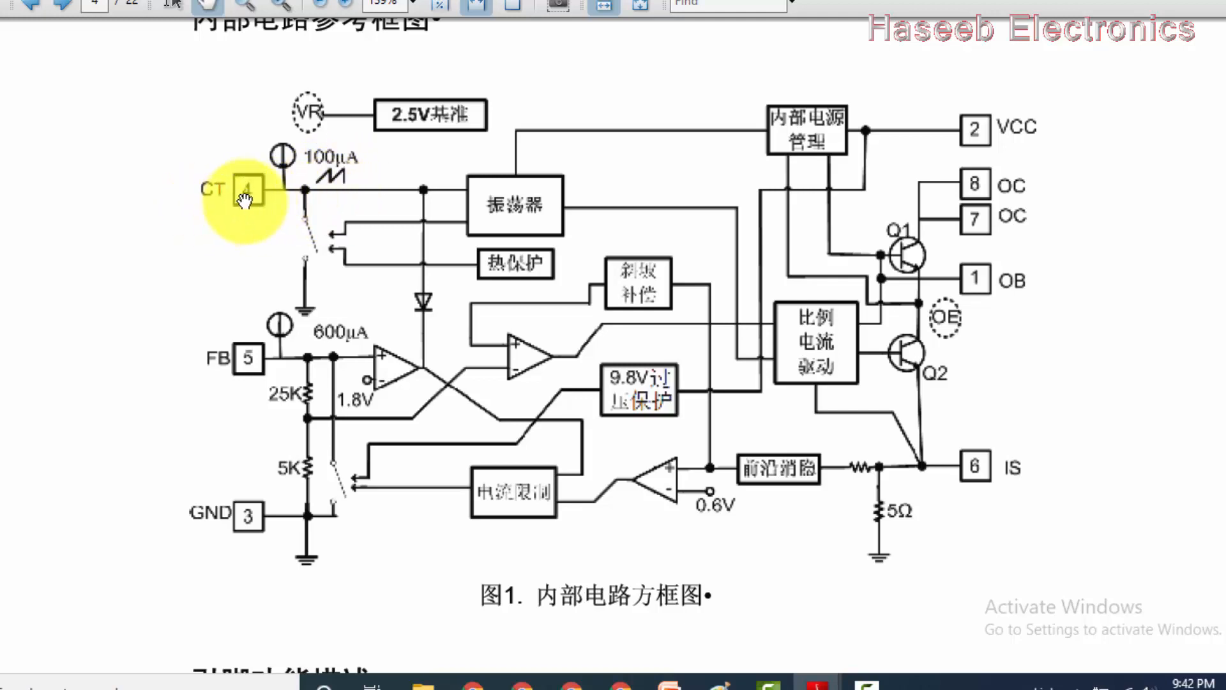
mouse_move(192, 219)
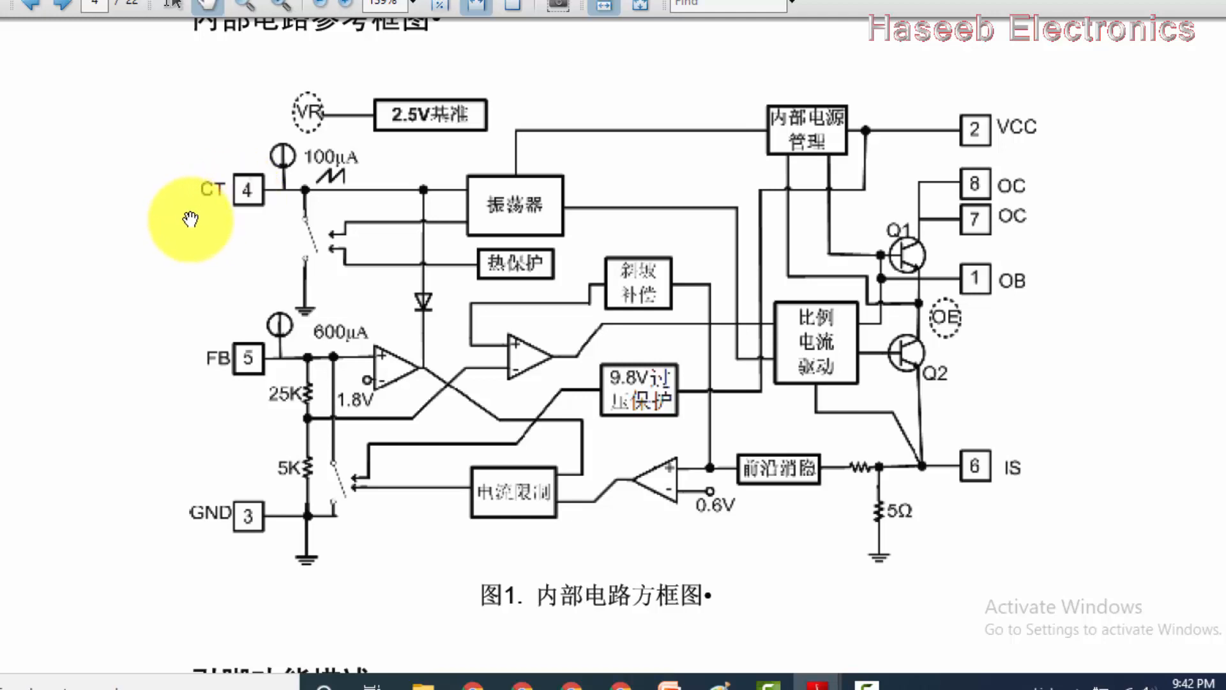
mouse_move(313, 262)
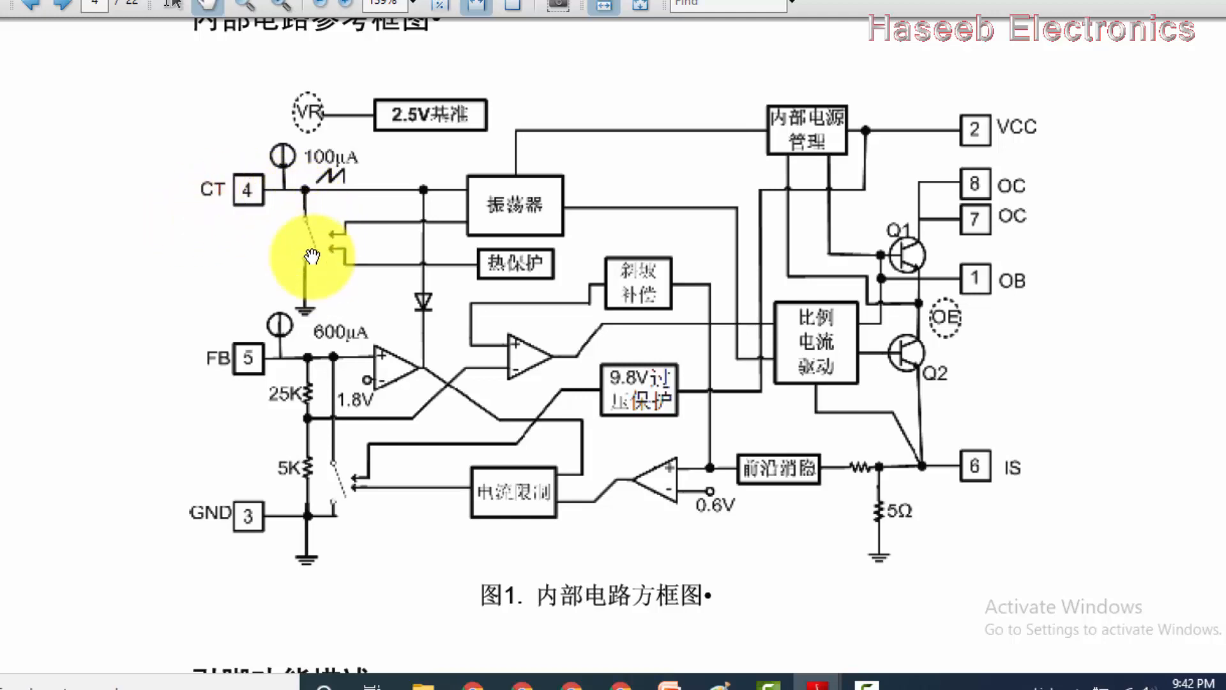
mouse_move(375, 243)
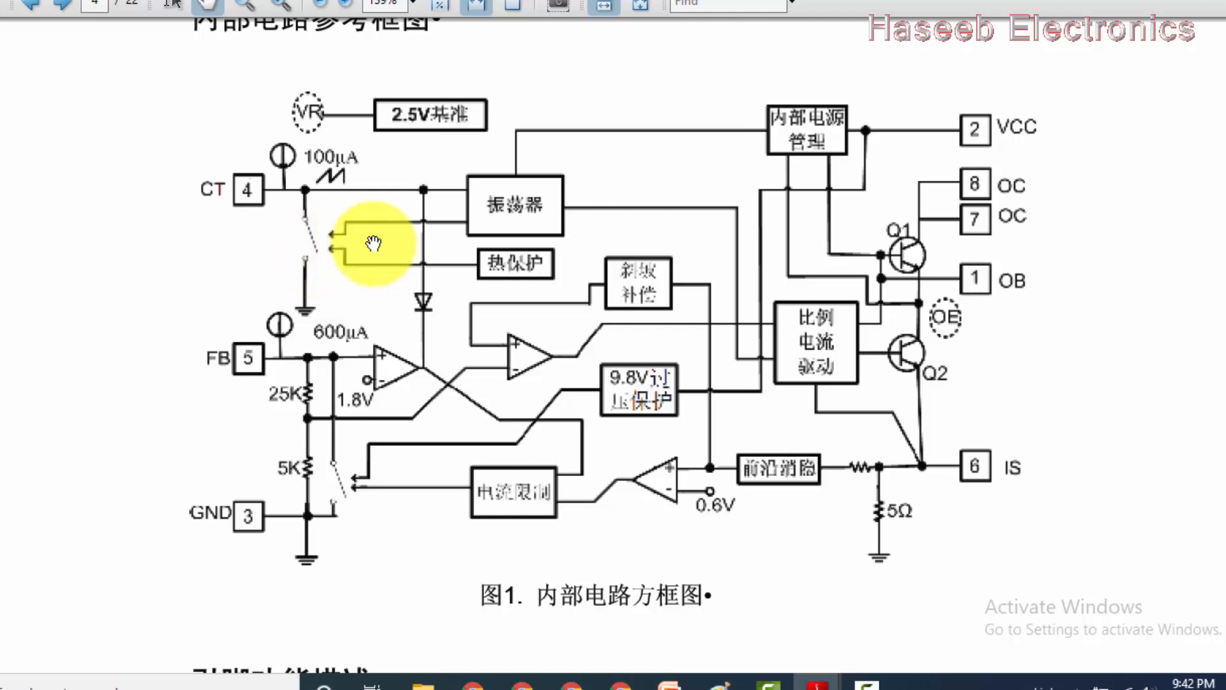
mouse_move(250, 215)
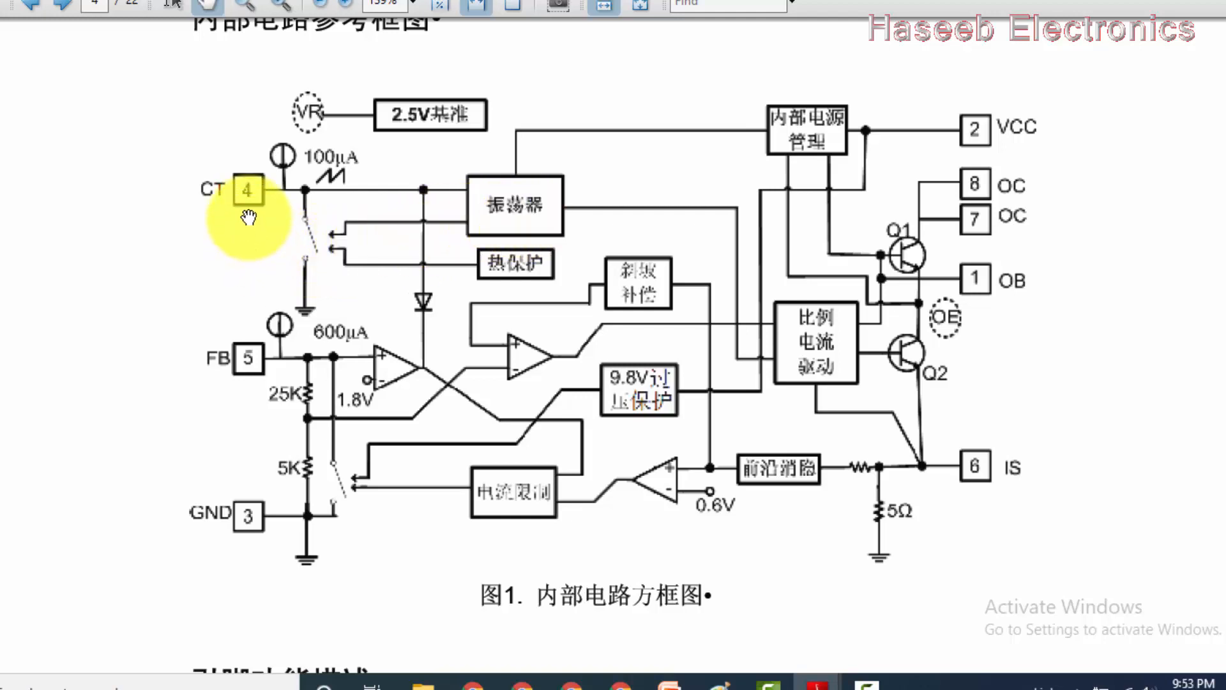
mouse_move(249, 206)
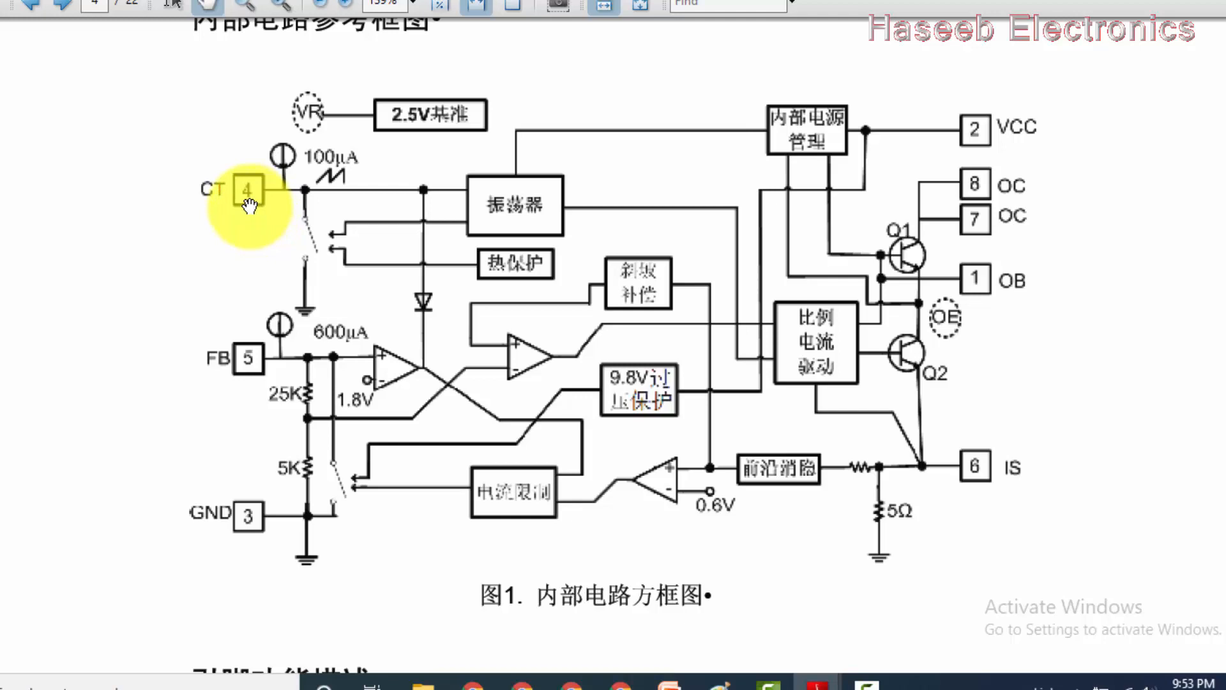
mouse_move(575, 332)
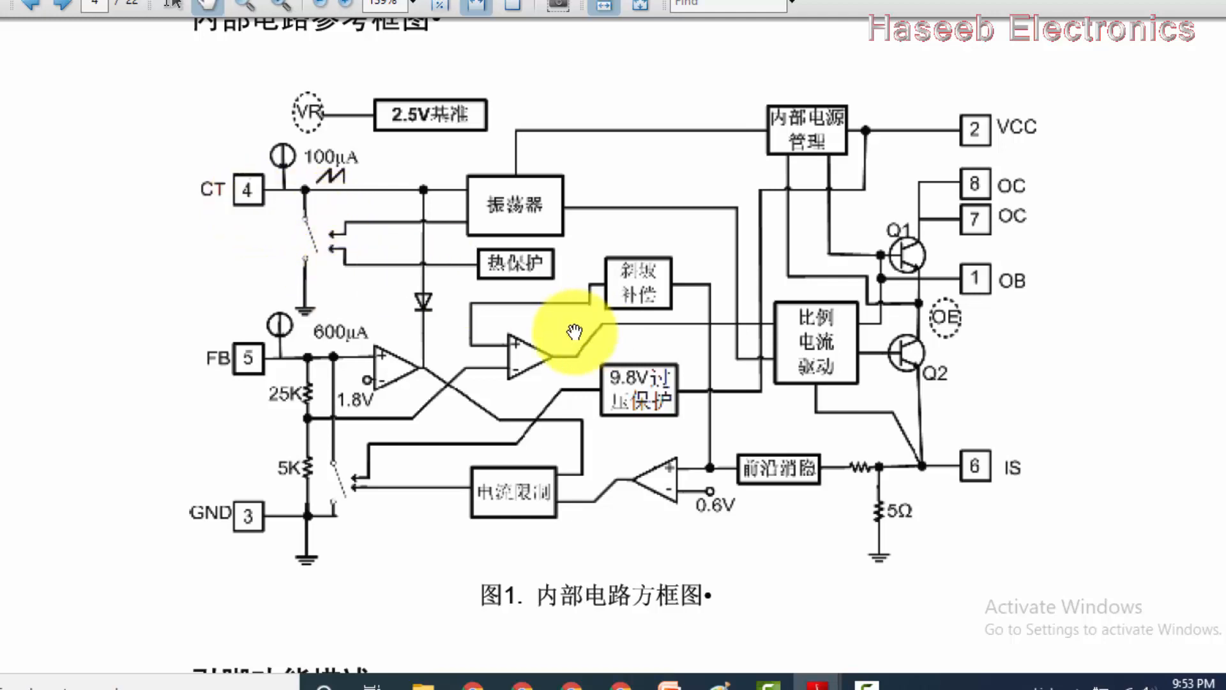
mouse_move(297, 180)
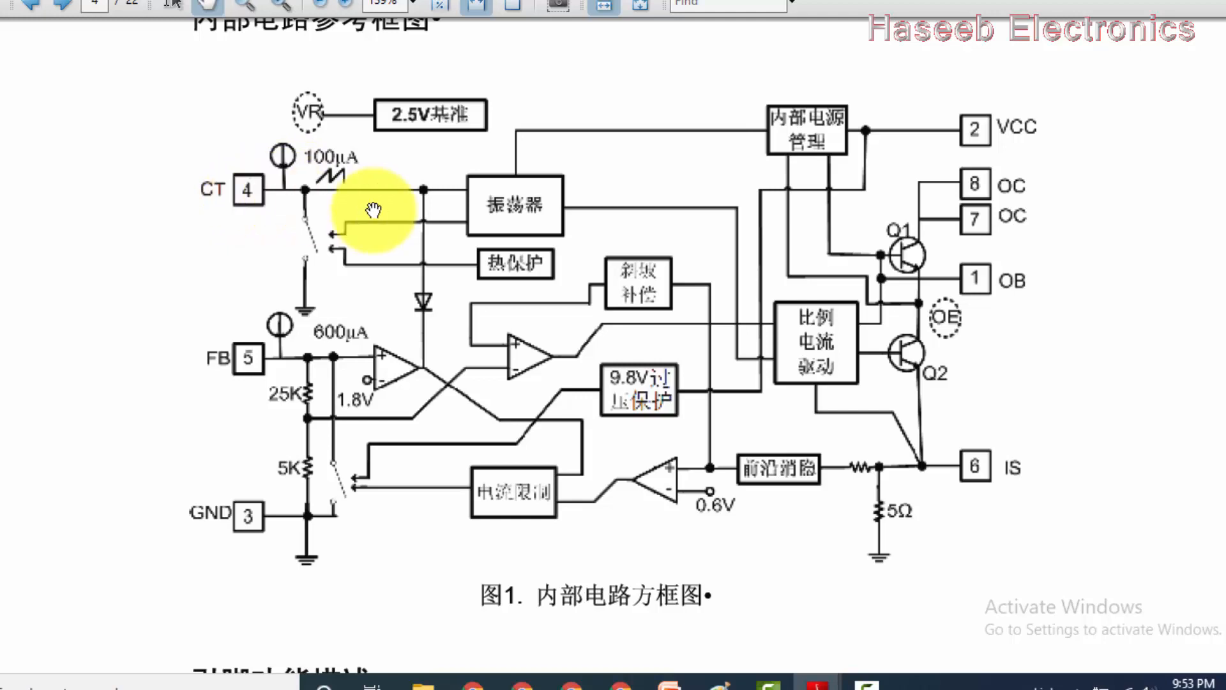
mouse_move(168, 219)
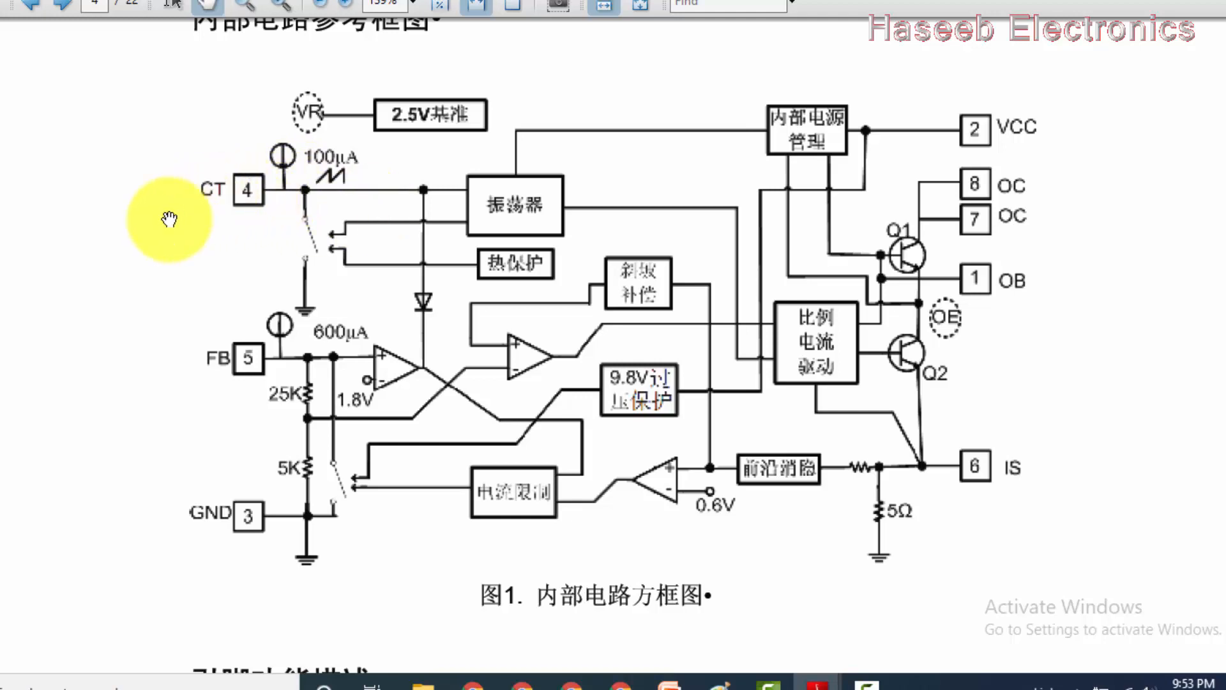
Scroll past Figure 1 to the pin function table for OB, VCC, GND, CT, FB, IS, OC.
scroll(down, 3)
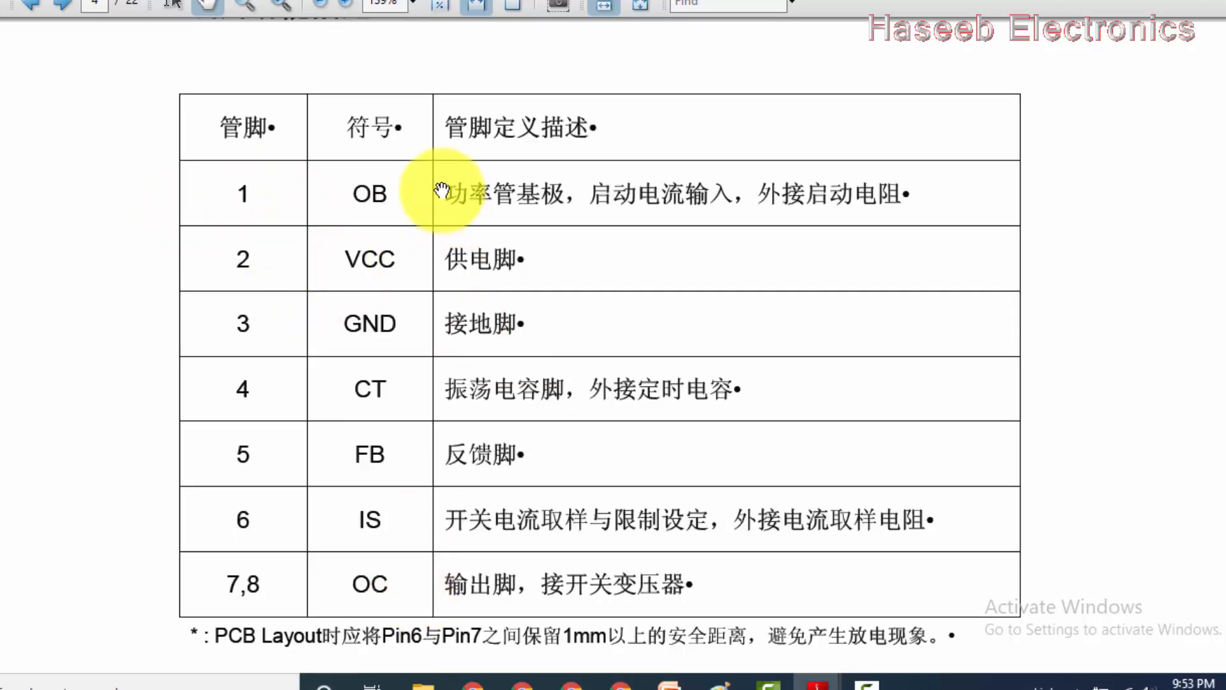
mouse_move(477, 205)
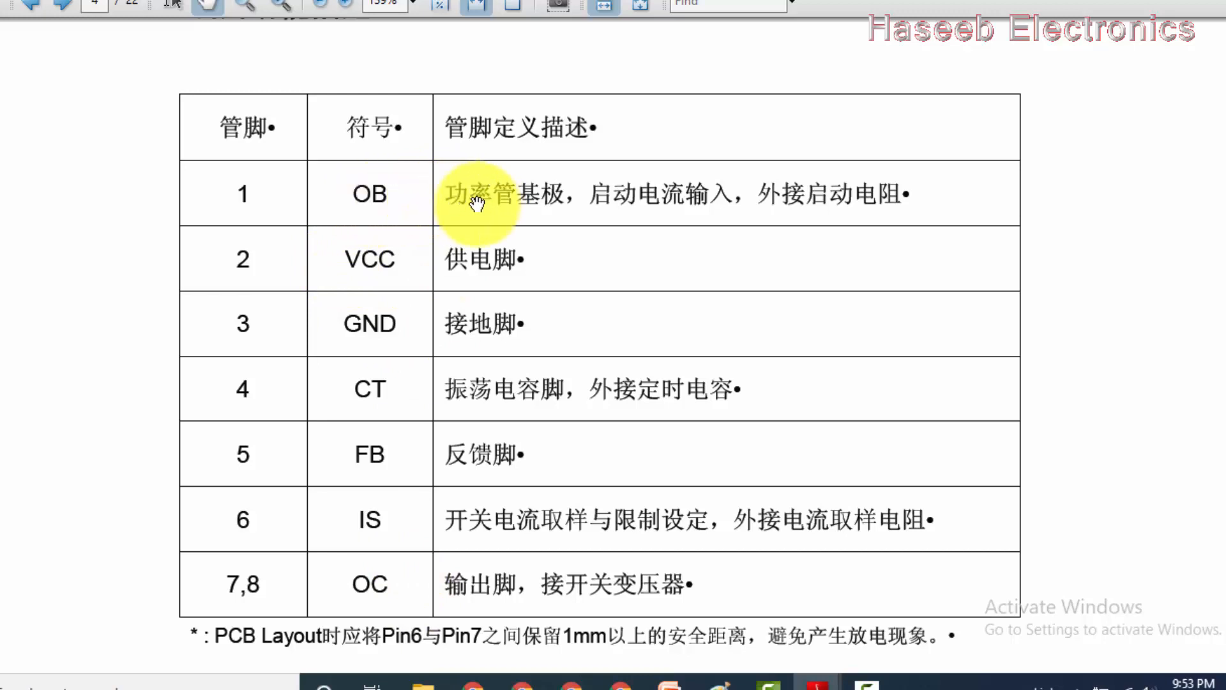
mouse_move(485, 217)
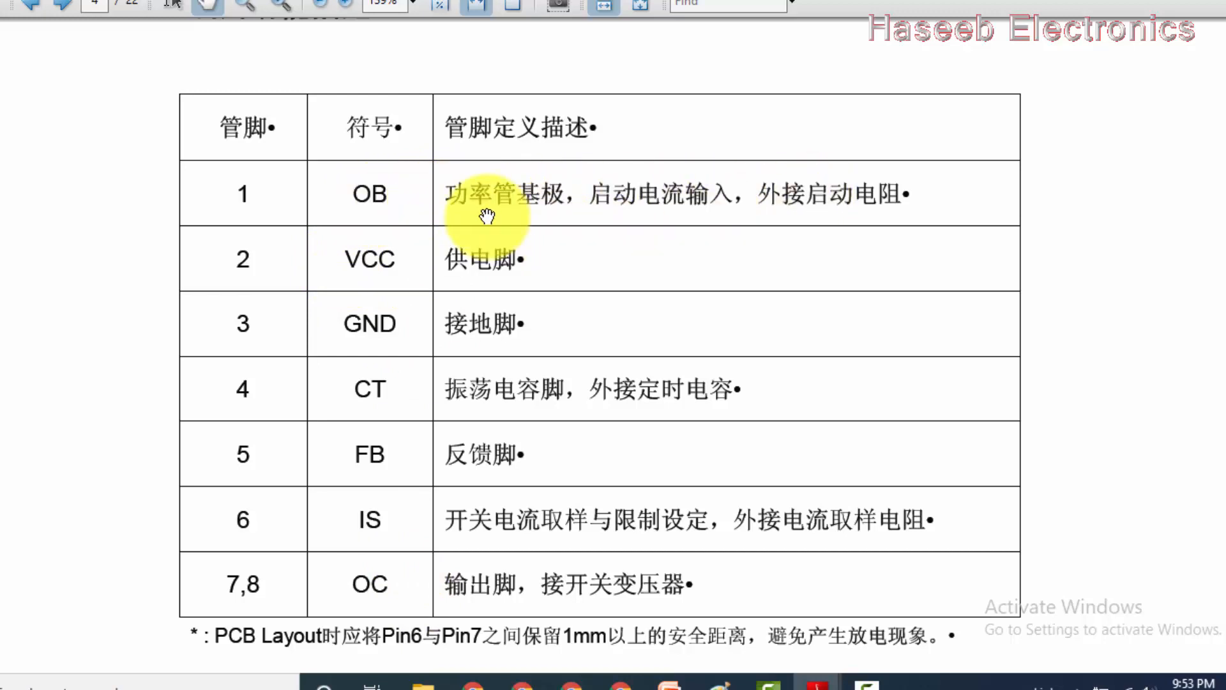
mouse_move(739, 223)
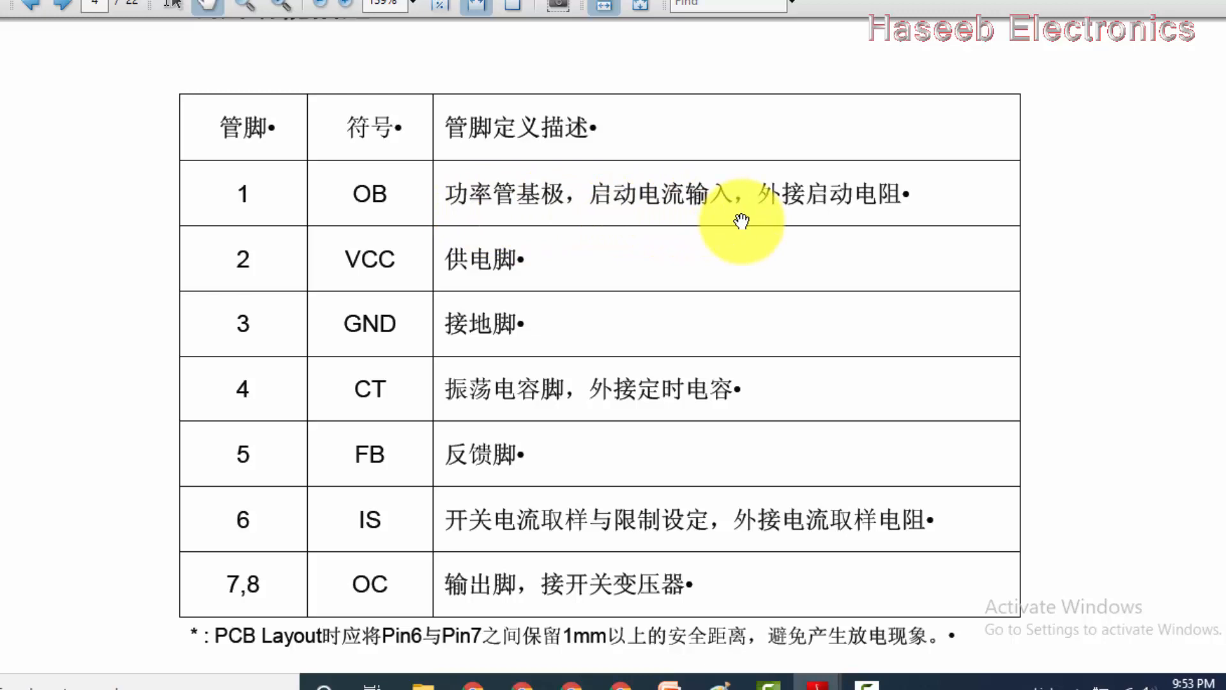
mouse_move(531, 276)
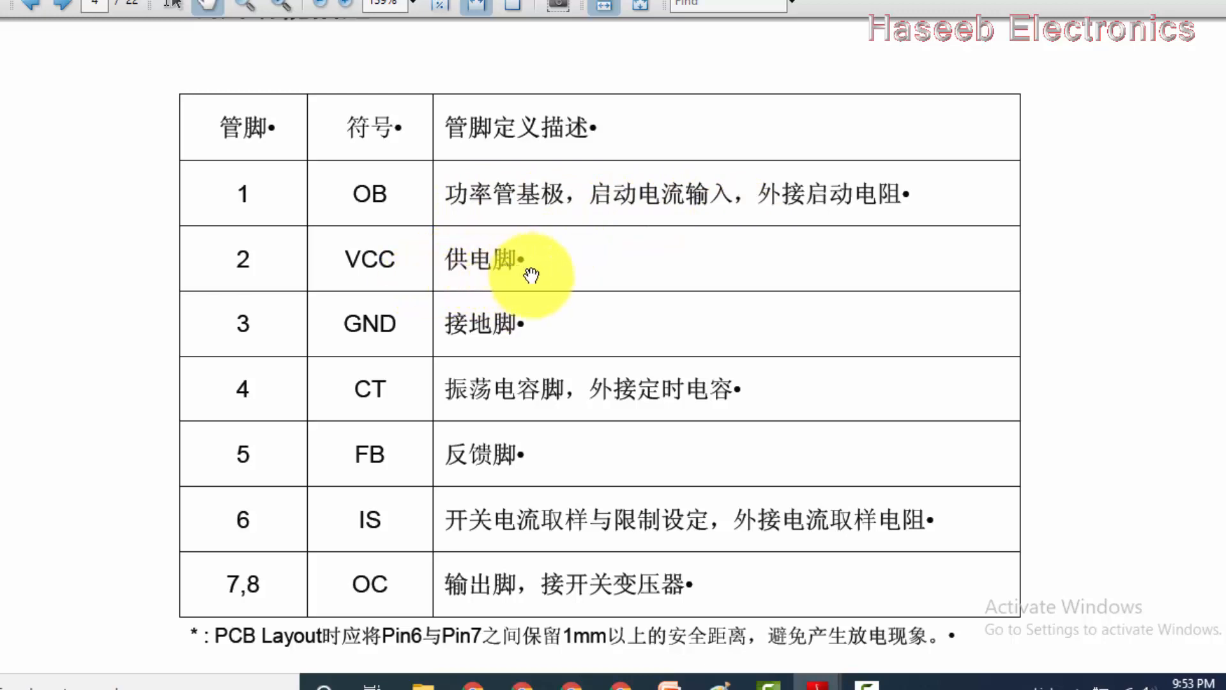
mouse_move(443, 326)
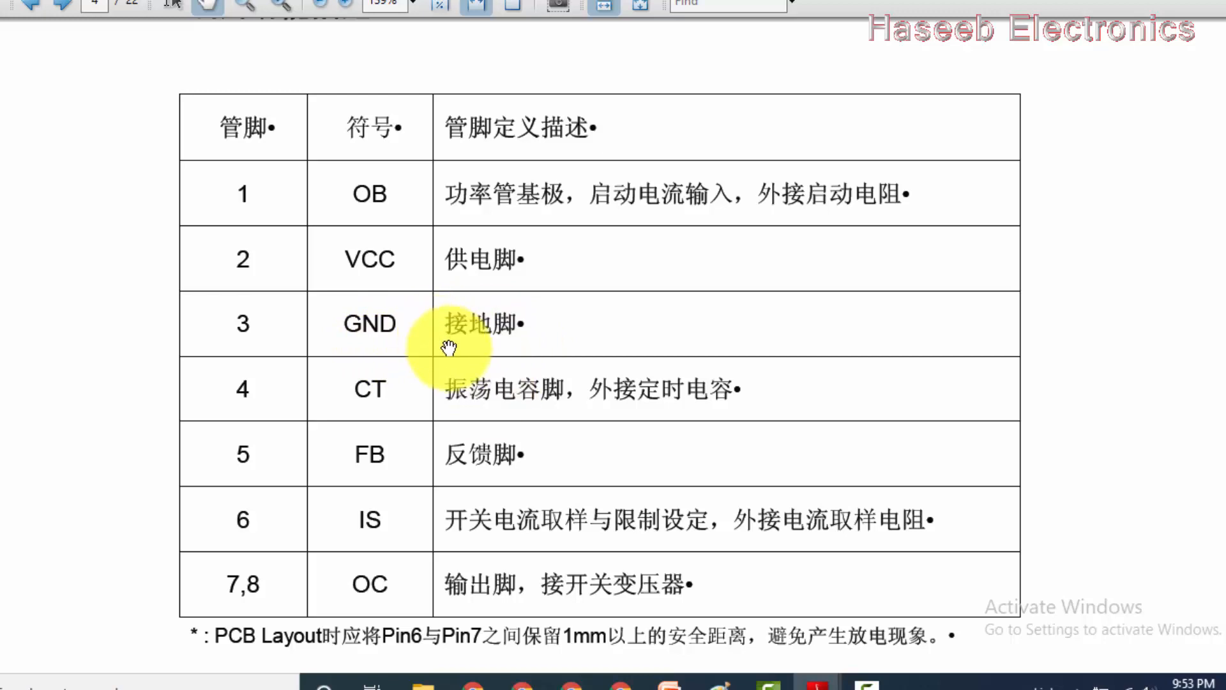
mouse_move(422, 403)
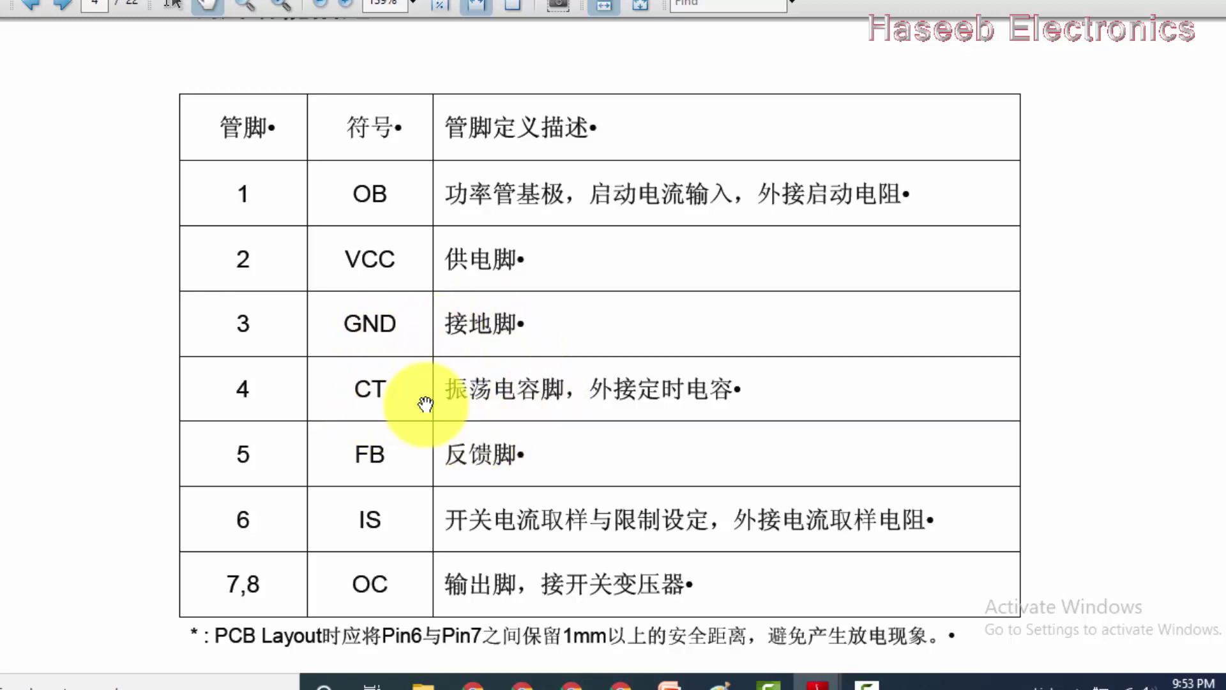
mouse_move(492, 406)
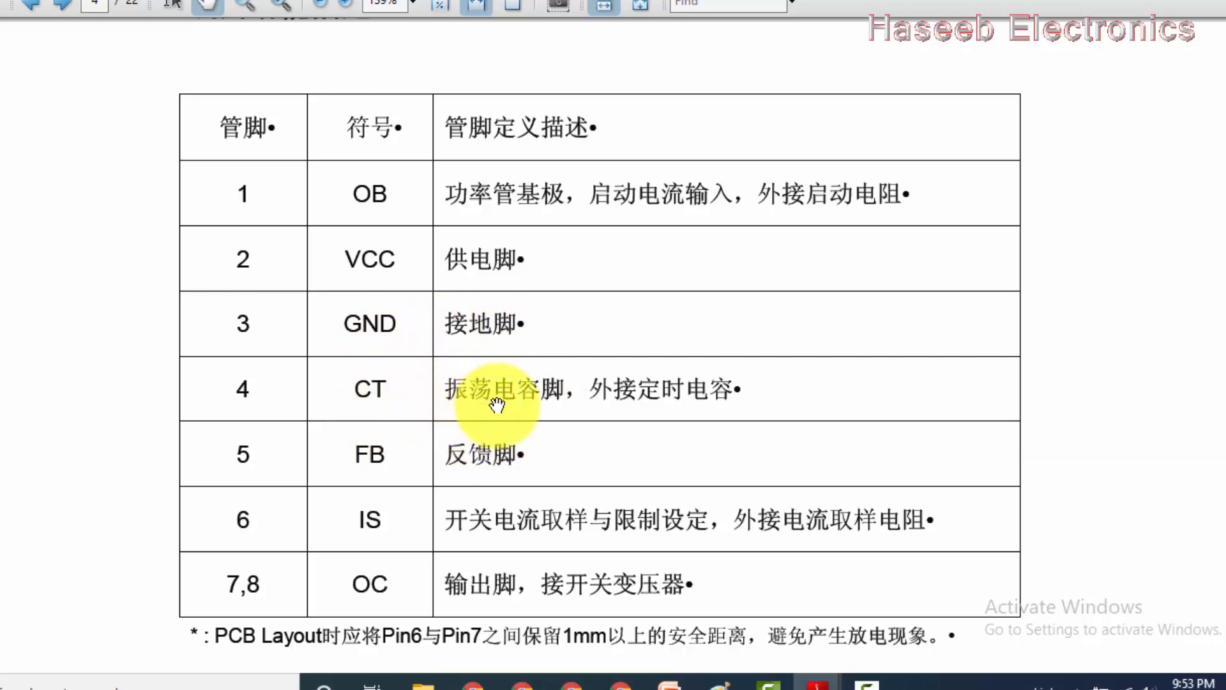
mouse_move(746, 408)
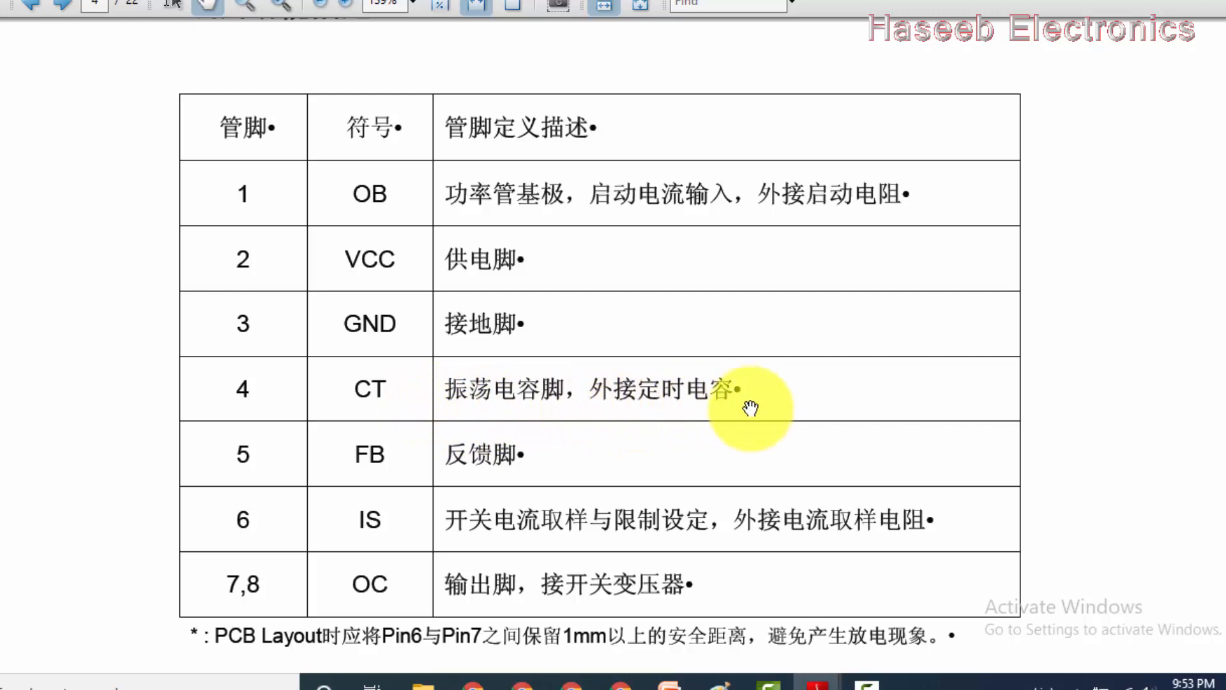
mouse_move(555, 465)
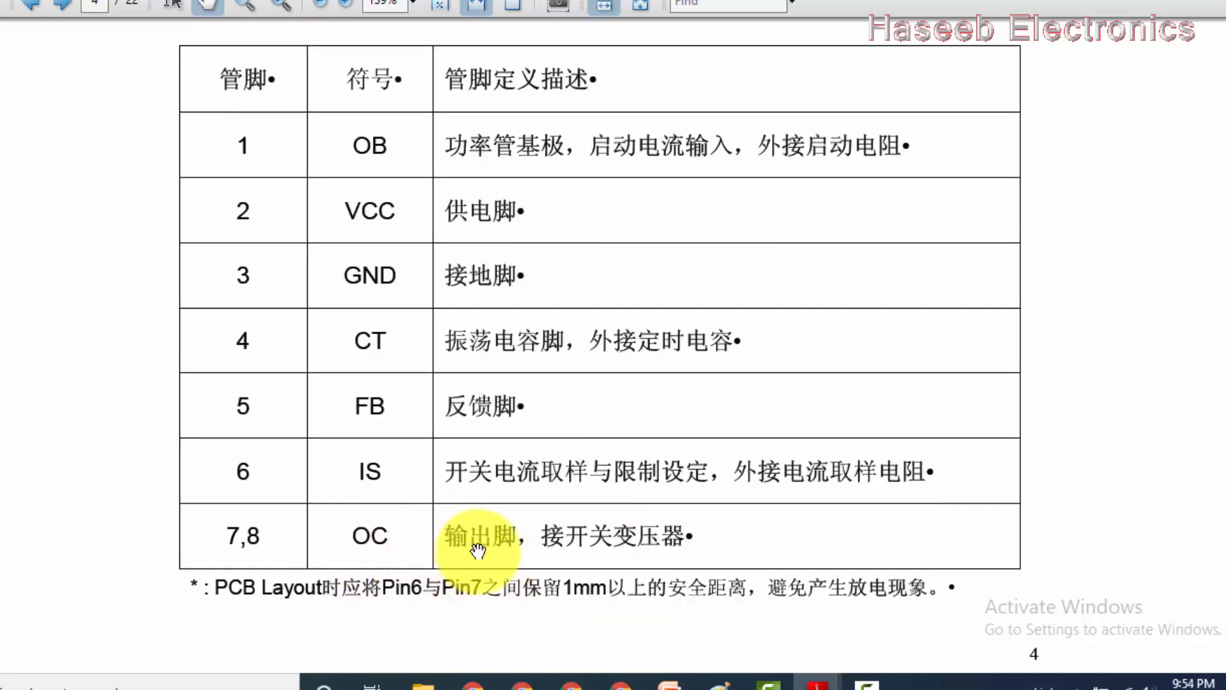
Scroll to the absolute maximum ratings: 16V supply, 850V collector, 800mA peak current.
scroll(down, 3)
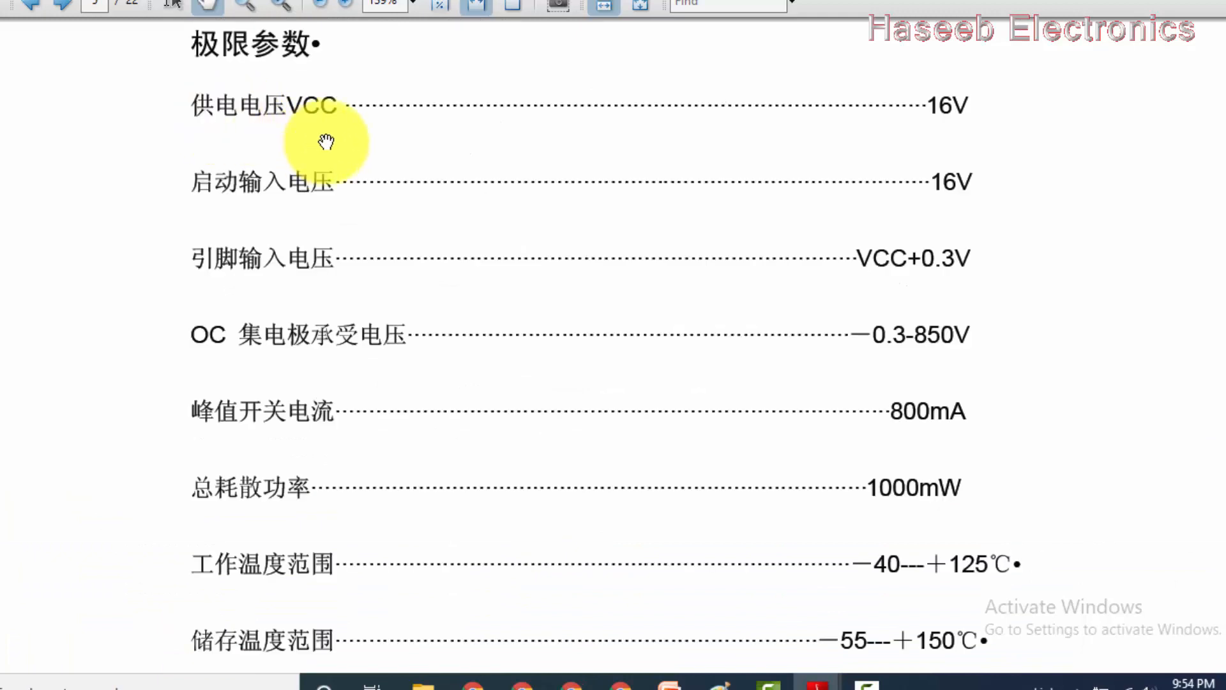
mouse_move(825, 161)
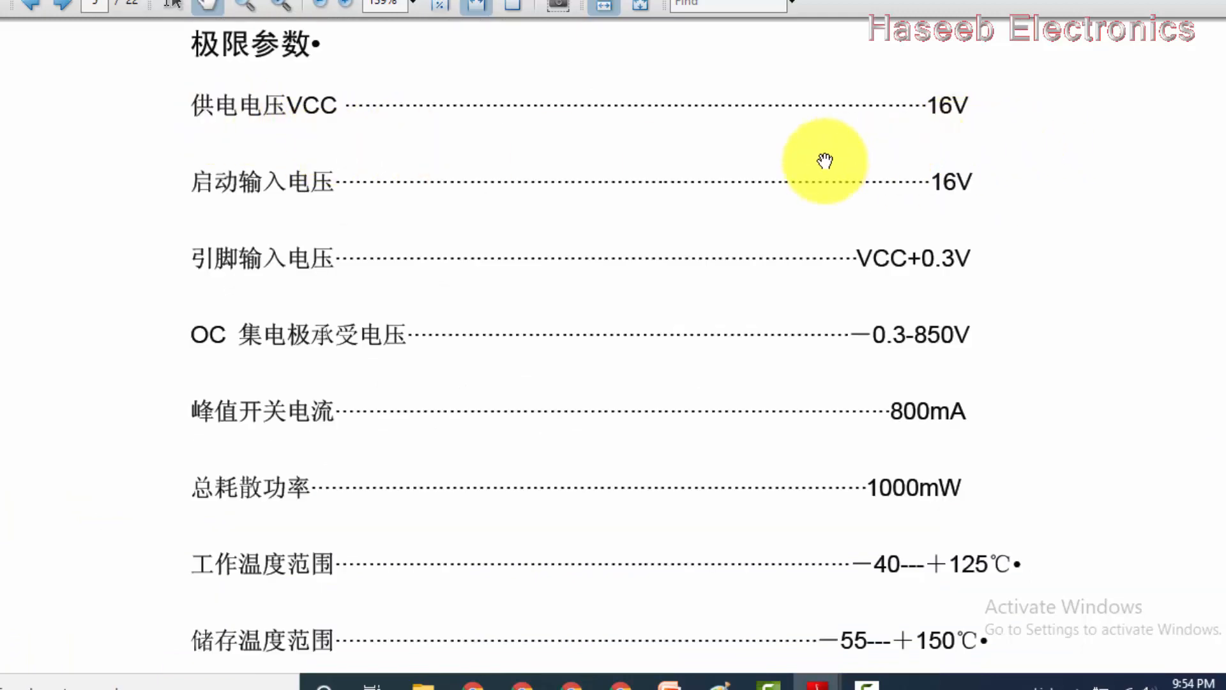
Scroll to the recommended operating conditions table with 4.8–9.0V supply and 650mA peak current.
scroll(down, 3)
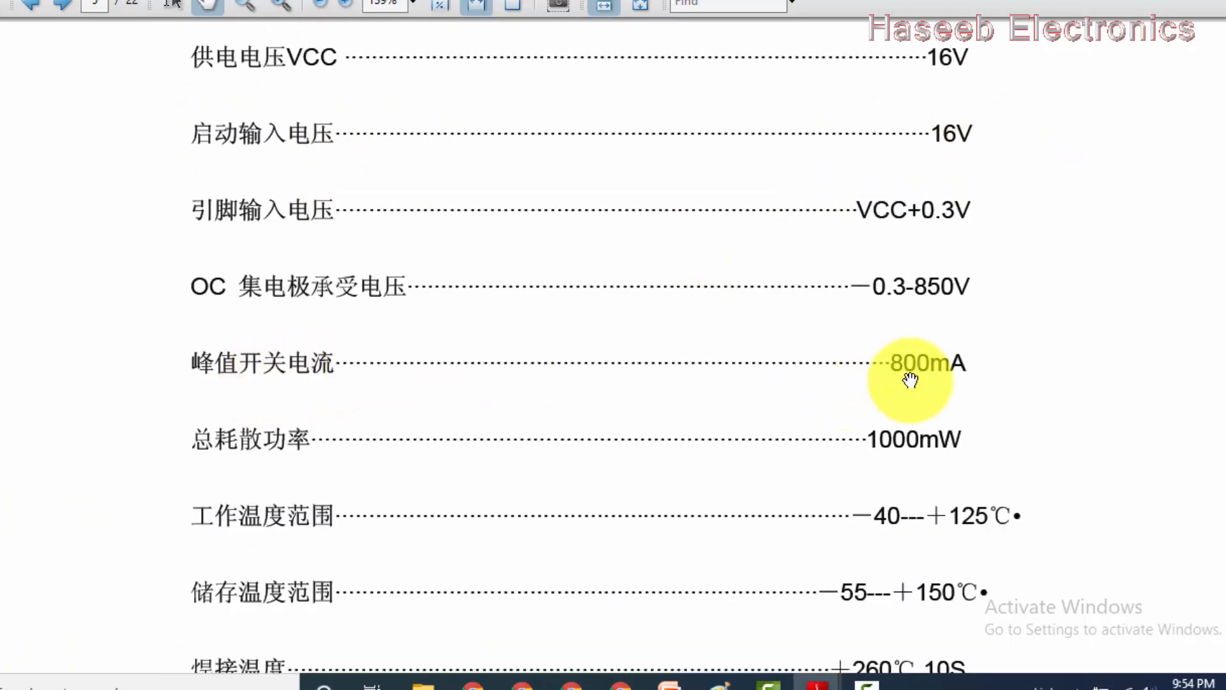
mouse_move(931, 293)
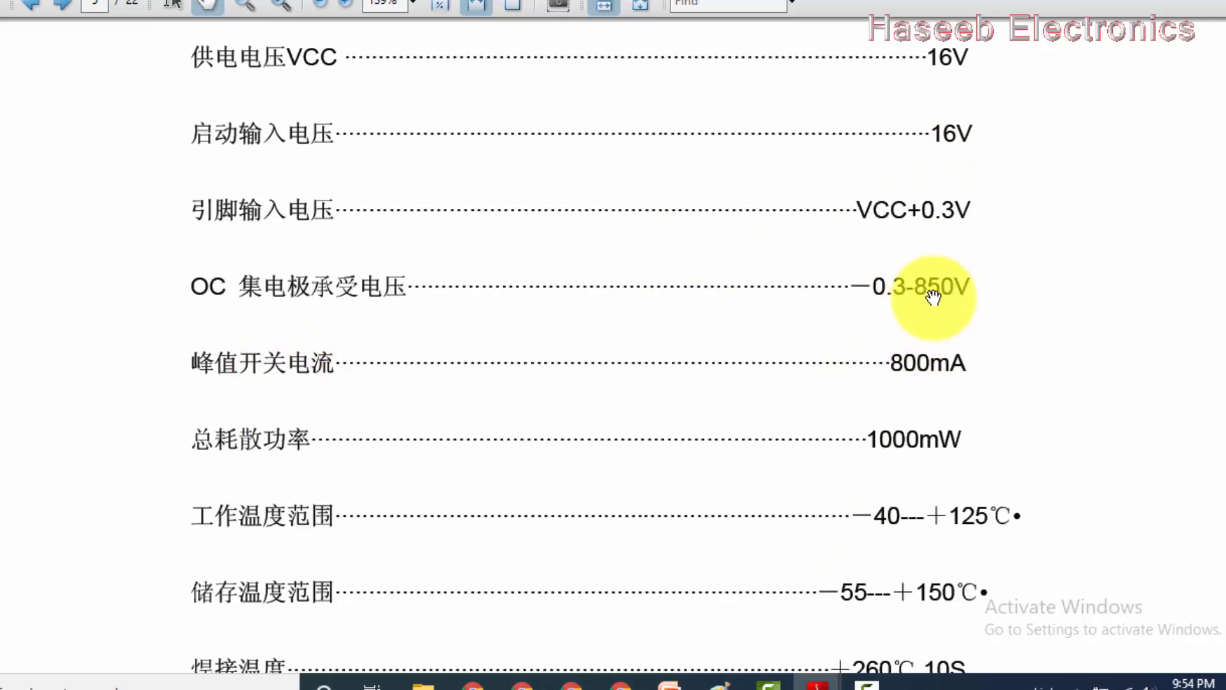
mouse_move(209, 285)
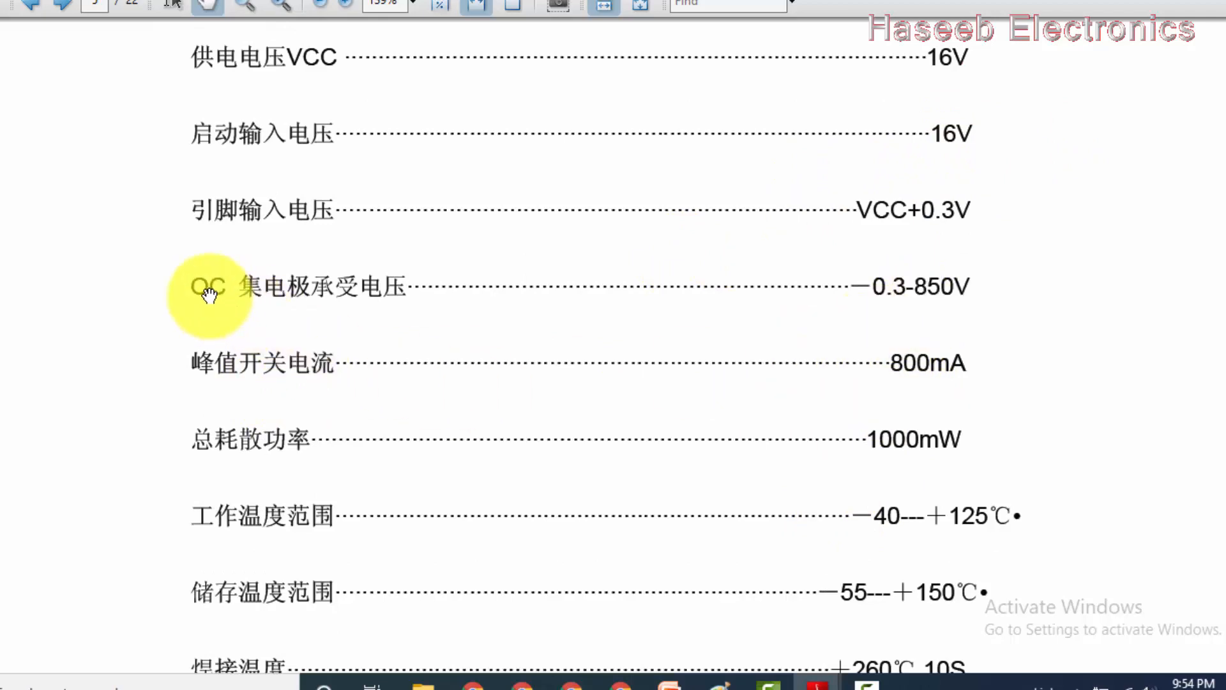
mouse_move(905, 303)
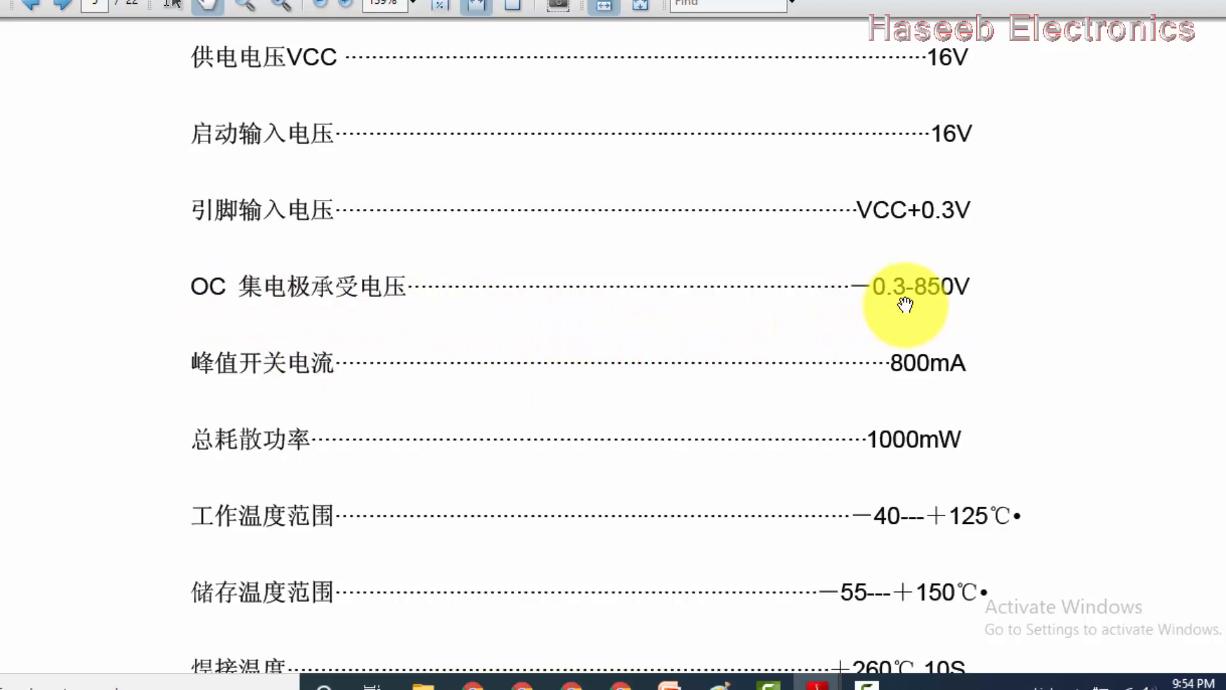
scroll(down, 3)
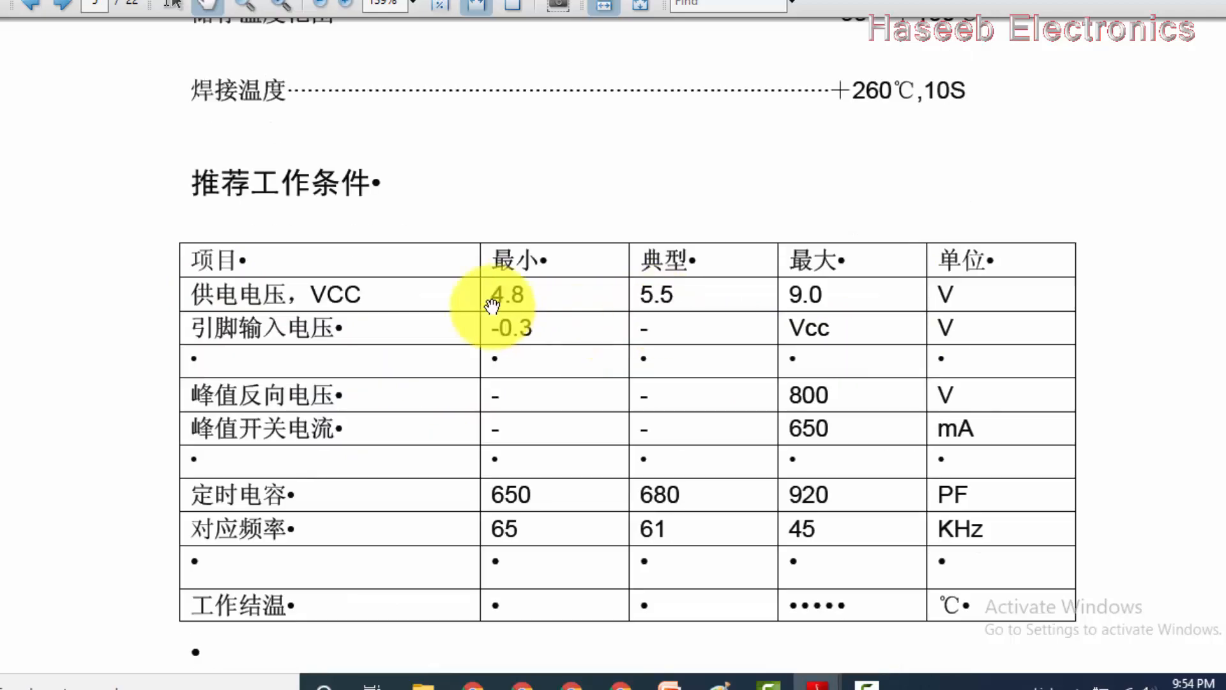
mouse_move(703, 311)
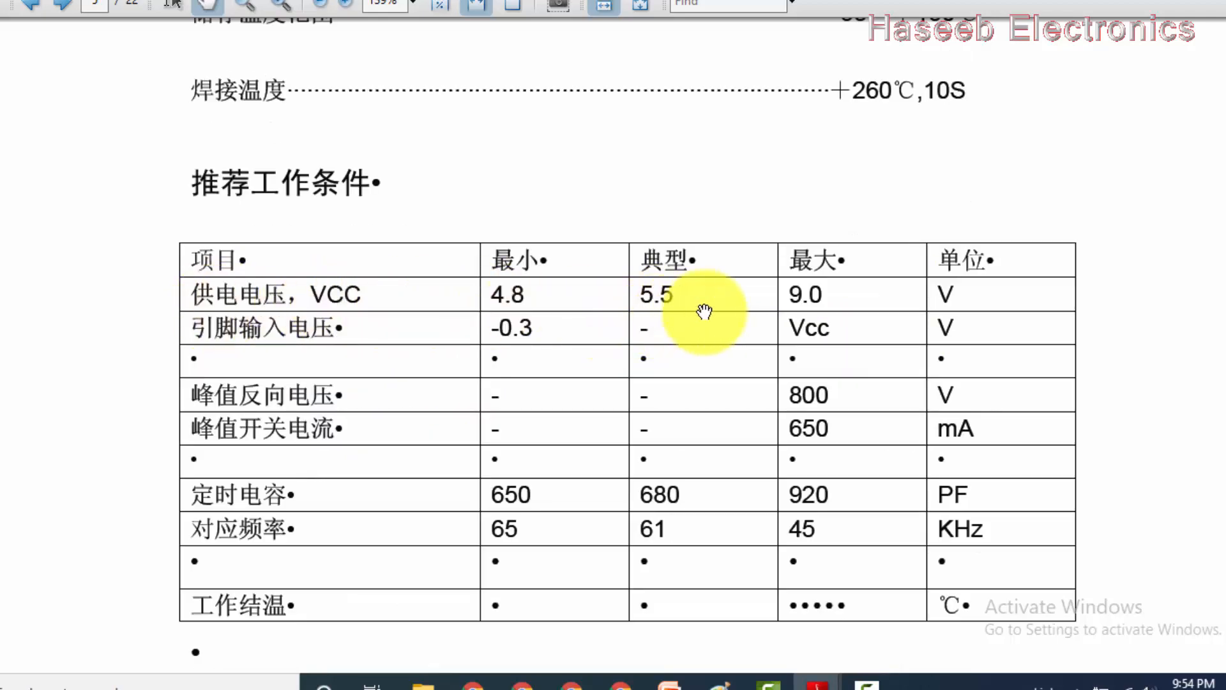
mouse_move(703, 526)
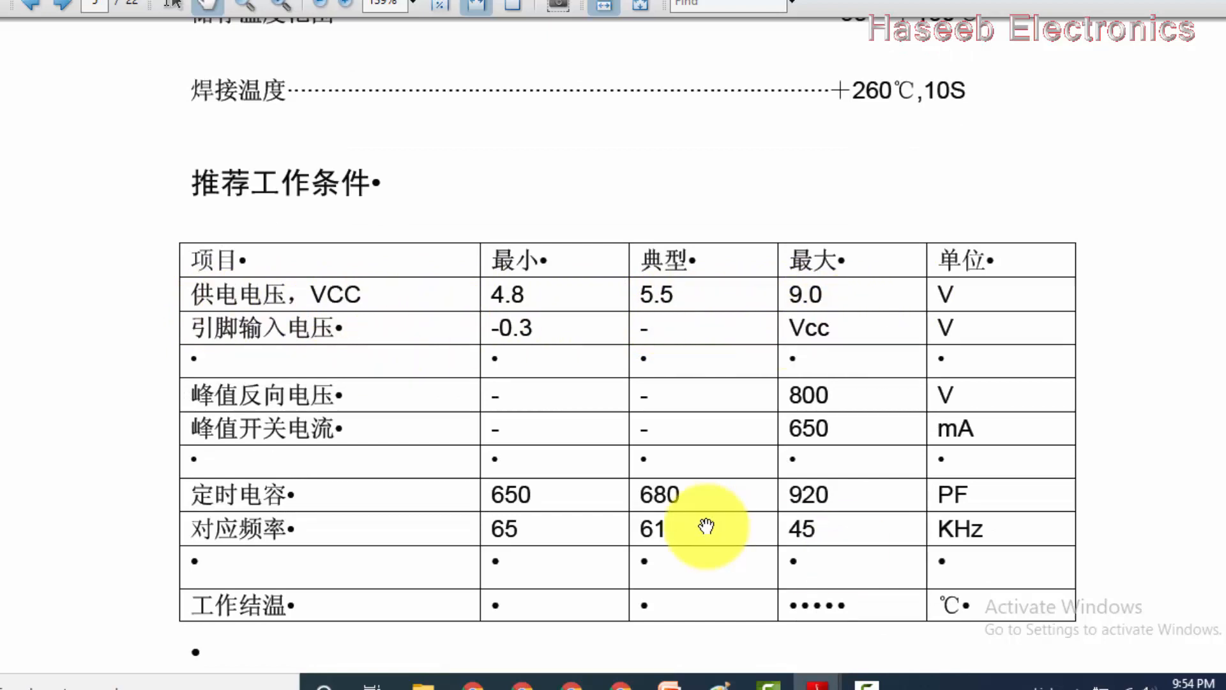
mouse_move(633, 543)
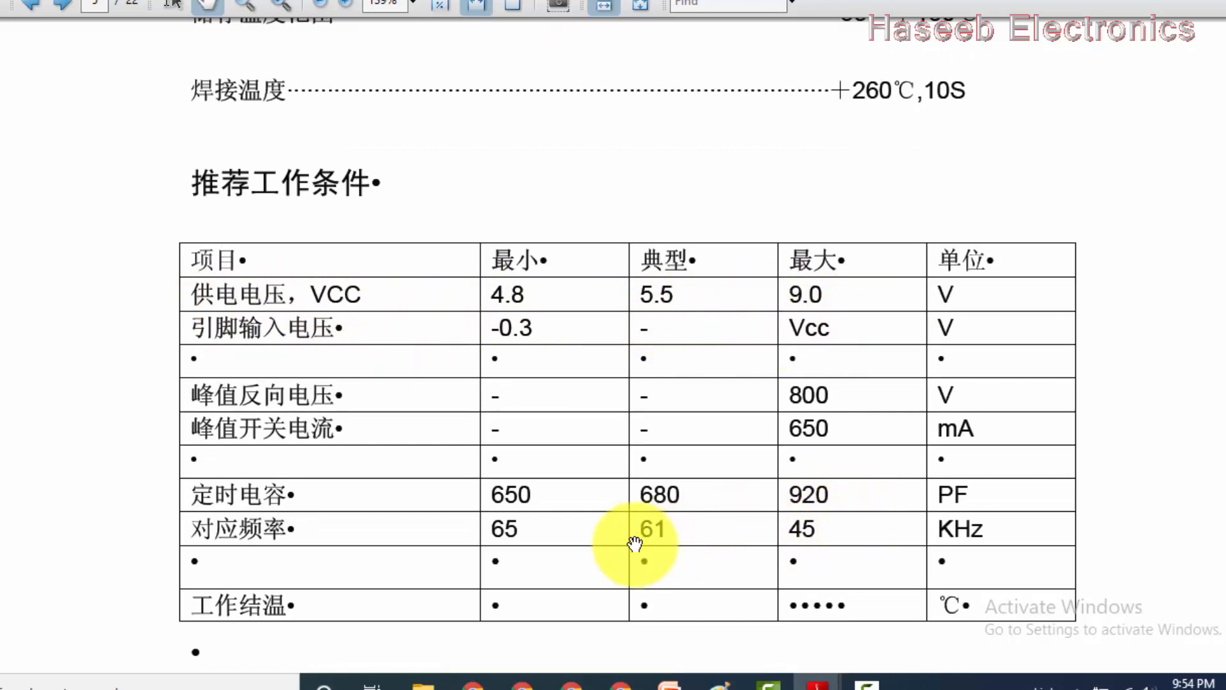
mouse_move(624, 528)
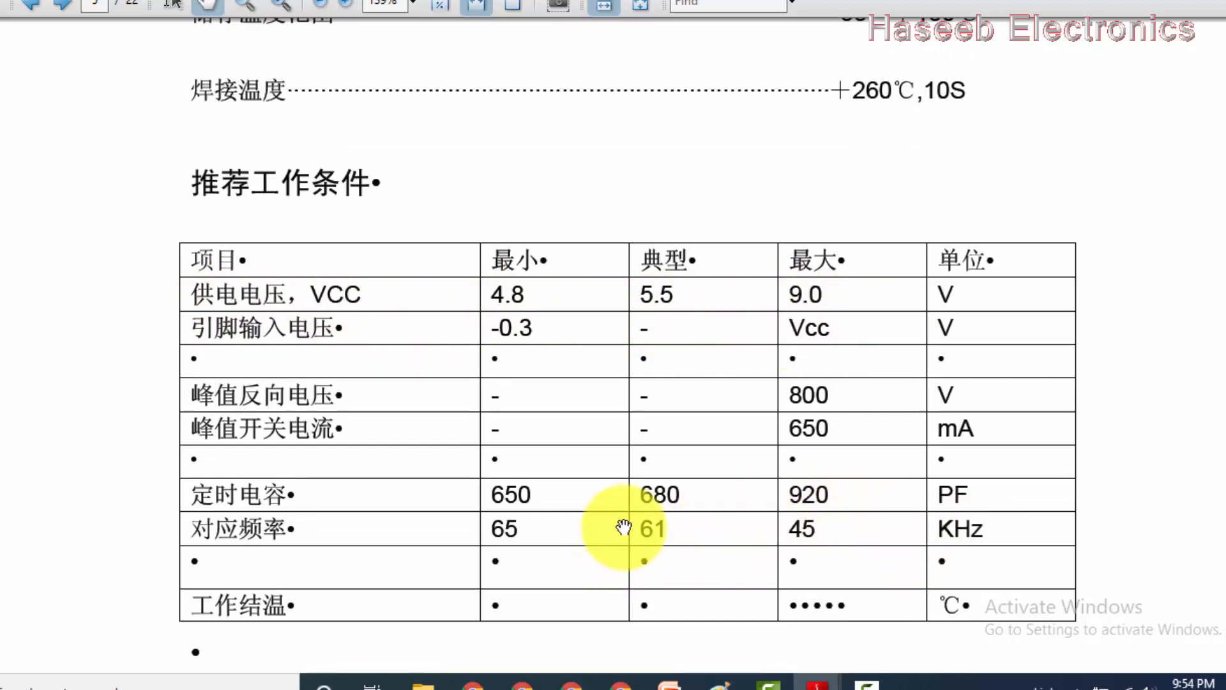
mouse_move(661, 509)
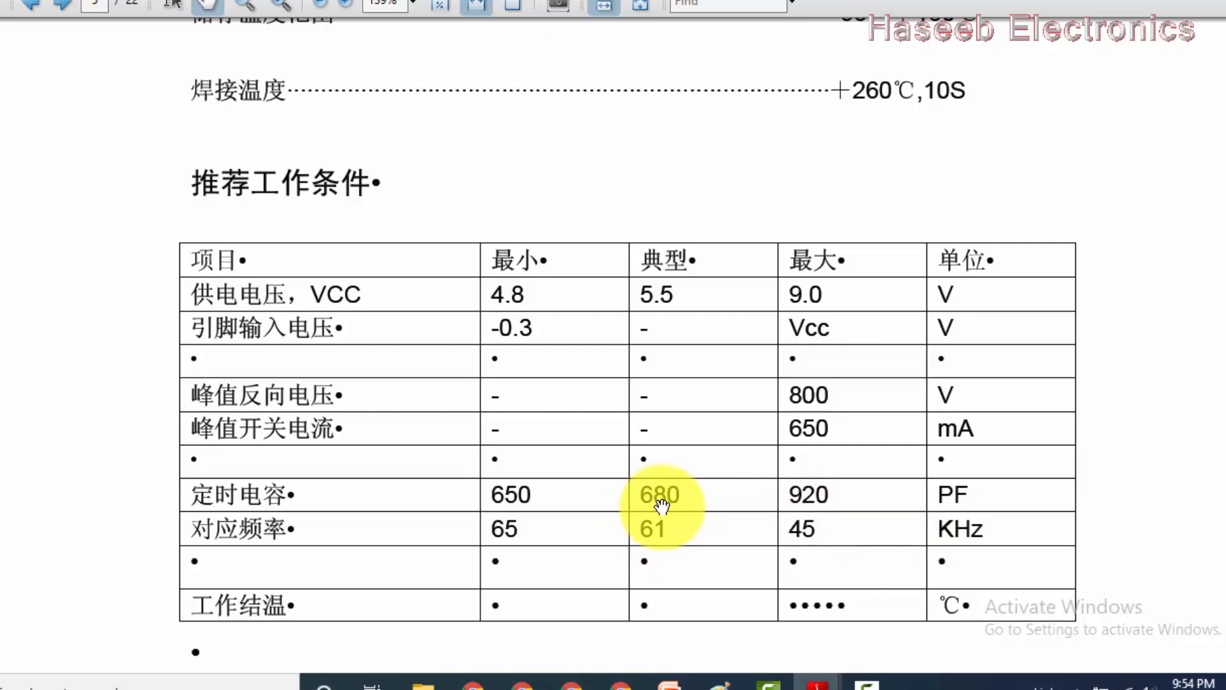
mouse_move(648, 513)
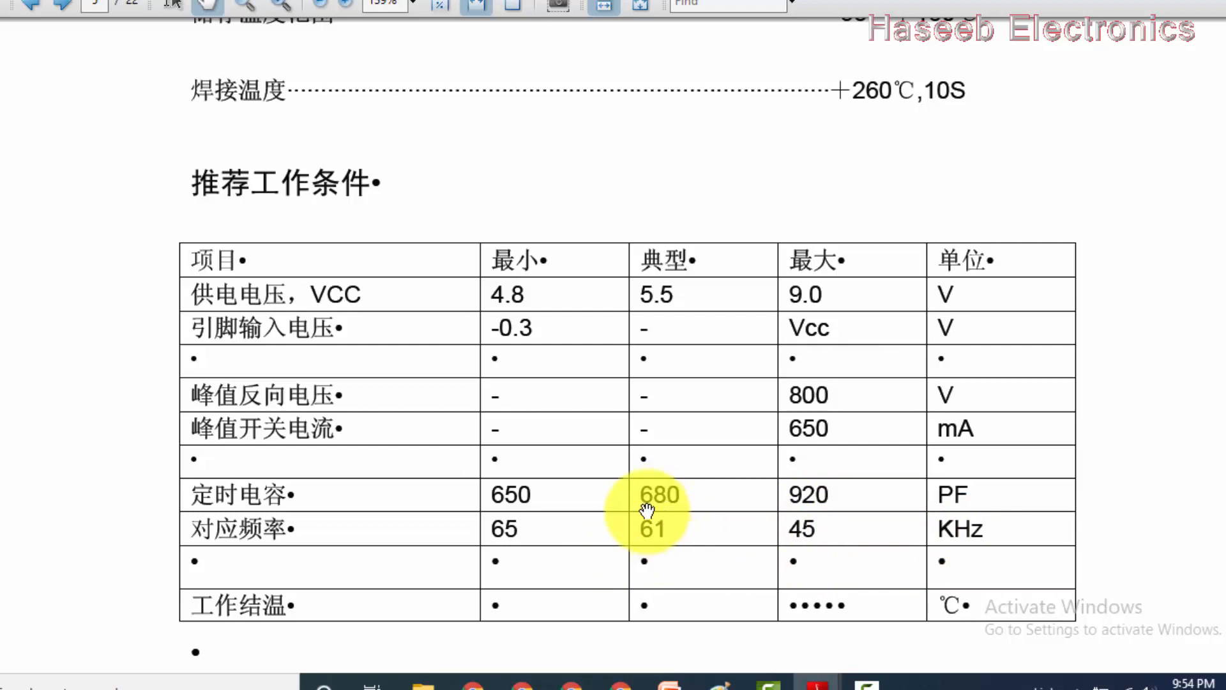
mouse_move(684, 540)
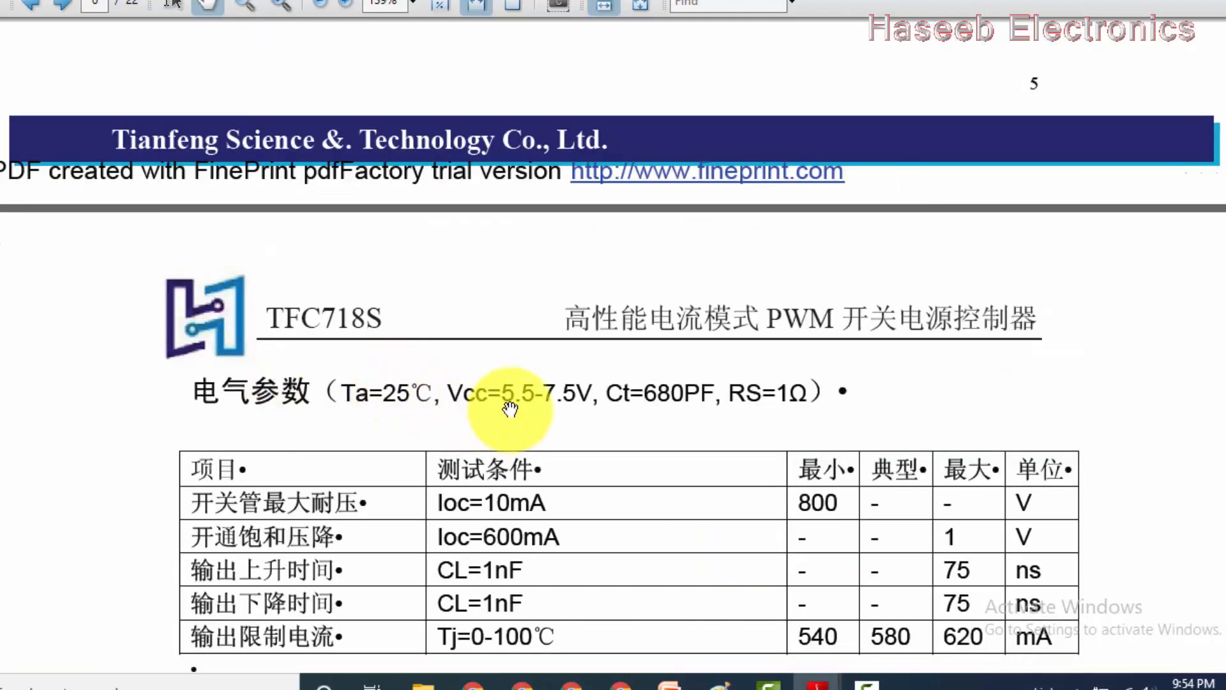
mouse_move(735, 429)
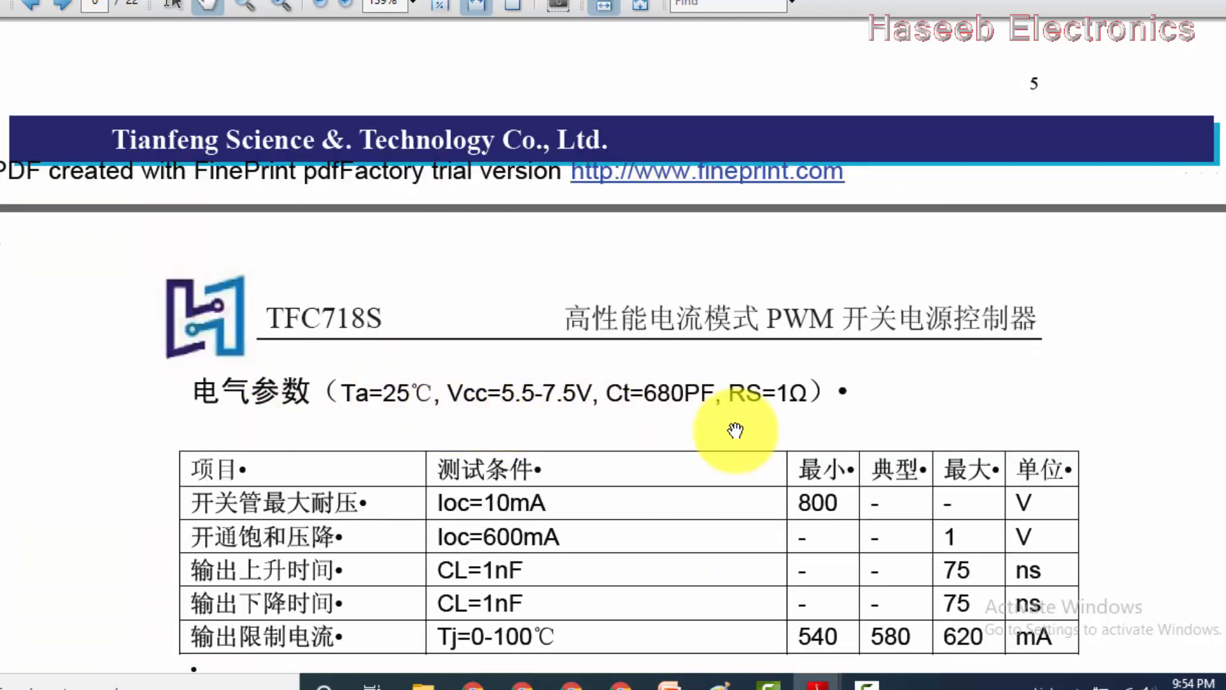
mouse_move(688, 411)
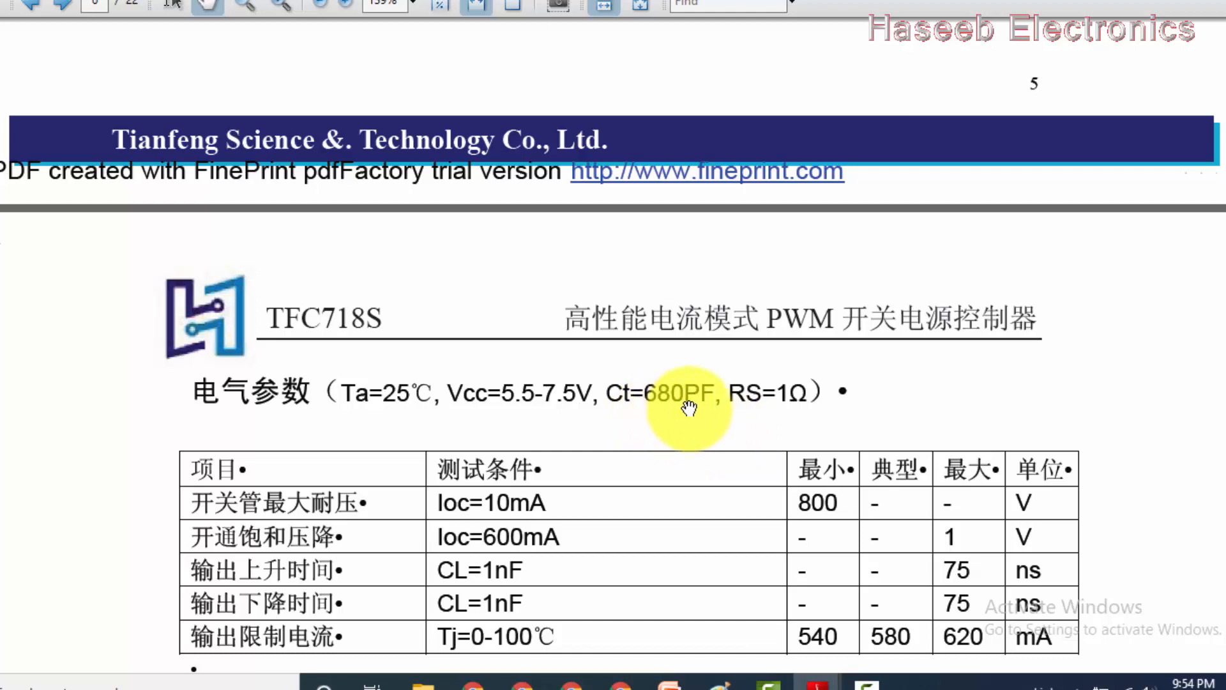
mouse_move(759, 412)
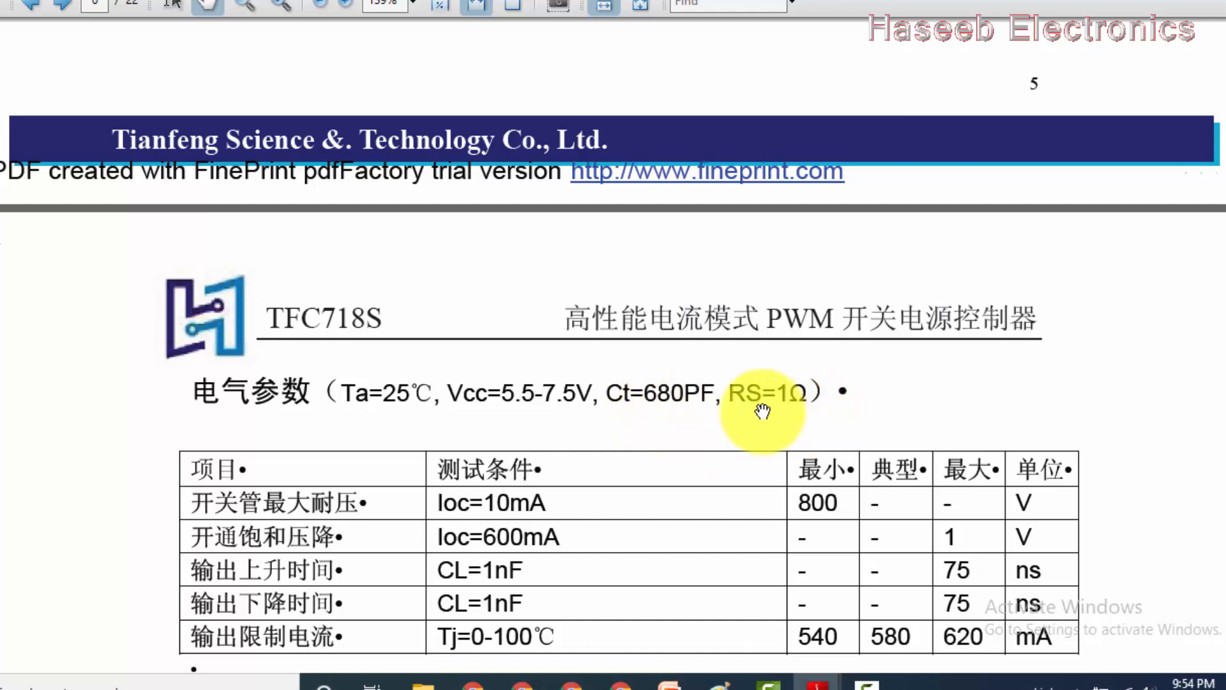
Scroll past the electrical parameters and oscillator tables to the operating principle description.
scroll(down, 3)
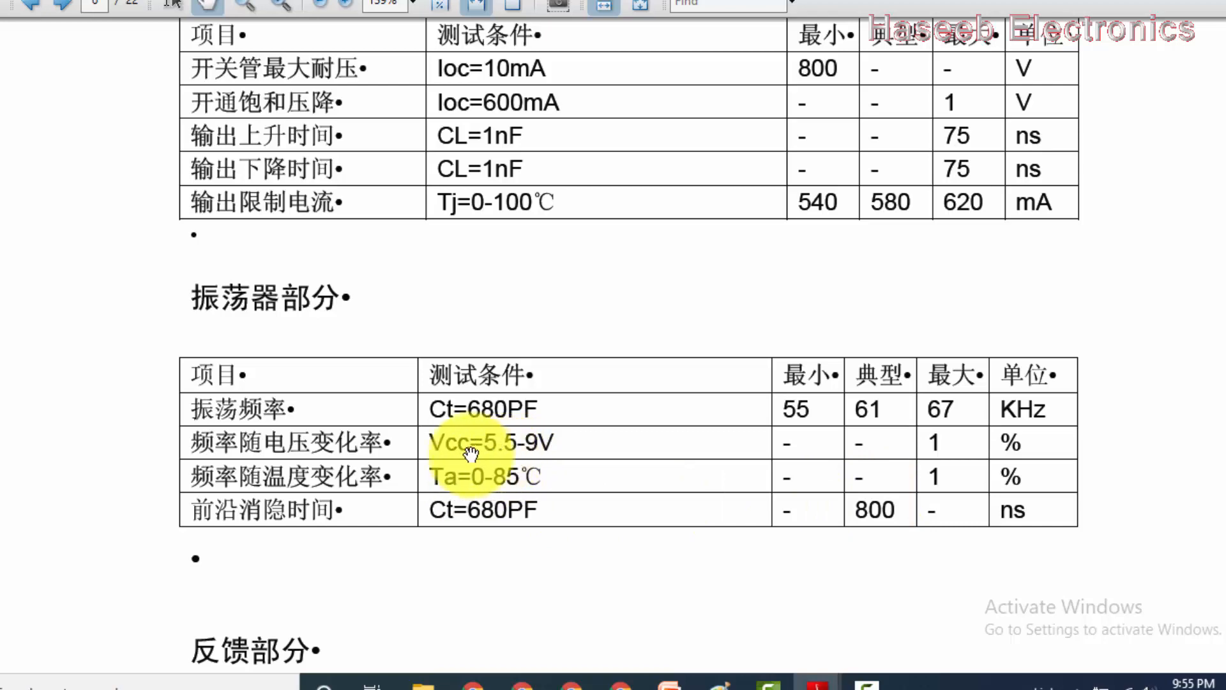
mouse_move(501, 453)
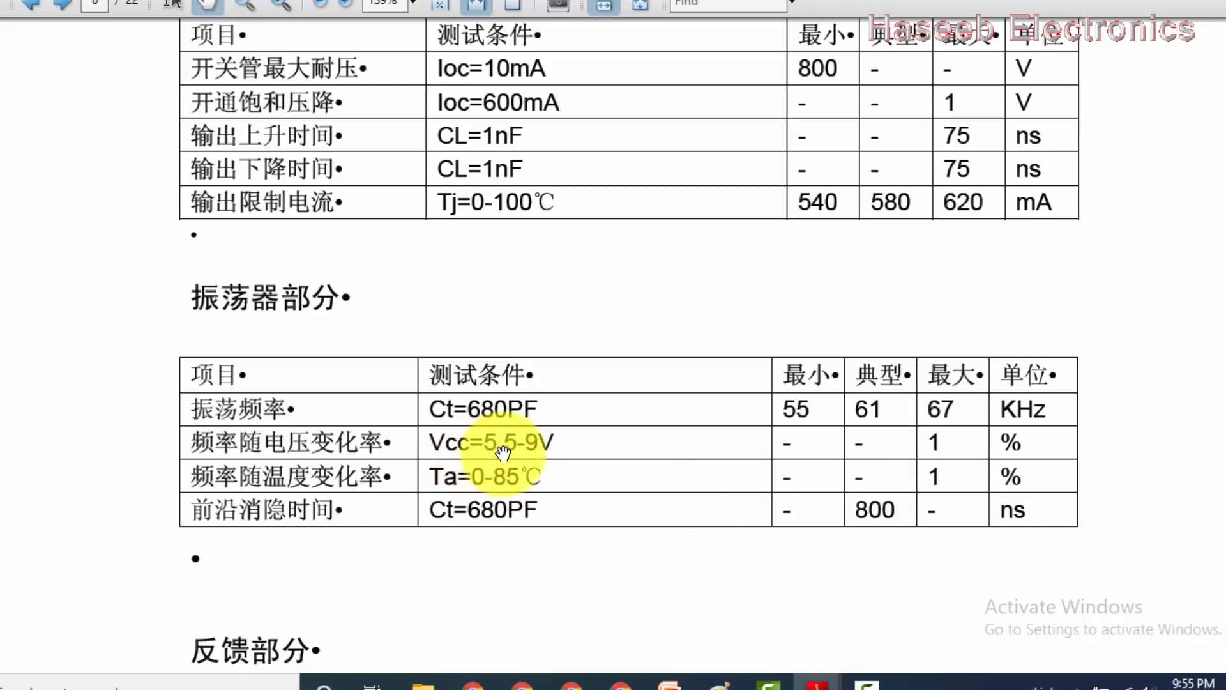
scroll(down, 3)
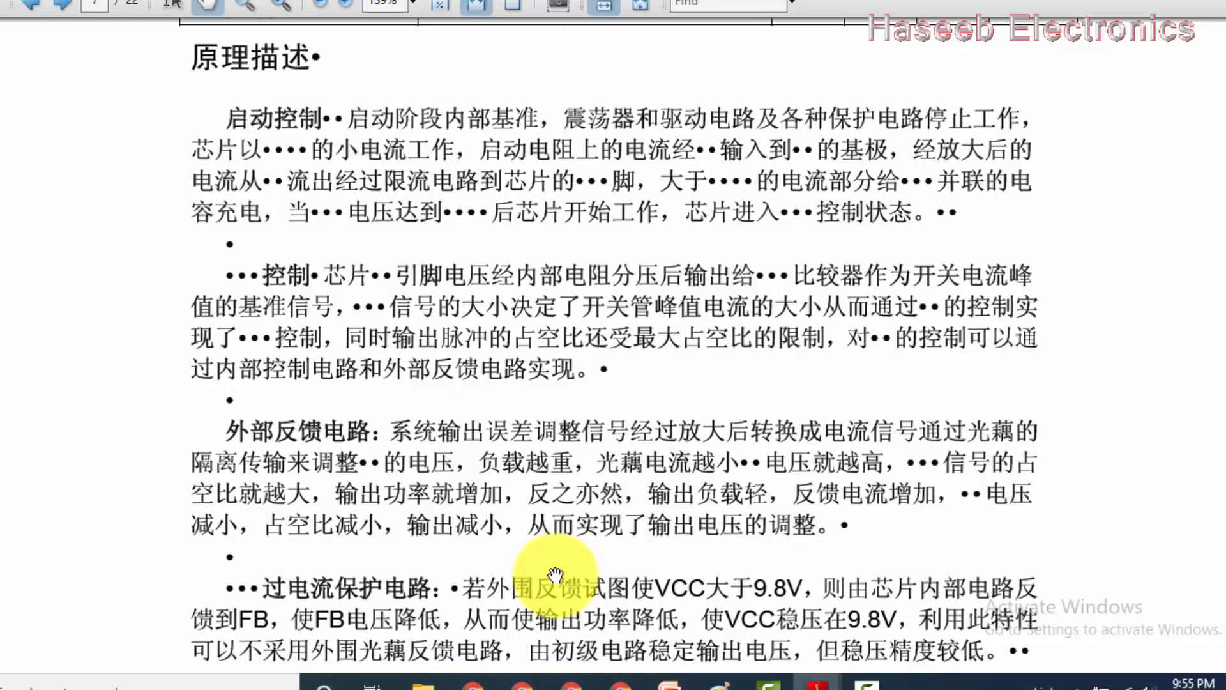
Scroll past the switching waveform and parameter definitions to the CT formula T=CT*24000.
scroll(down, 3)
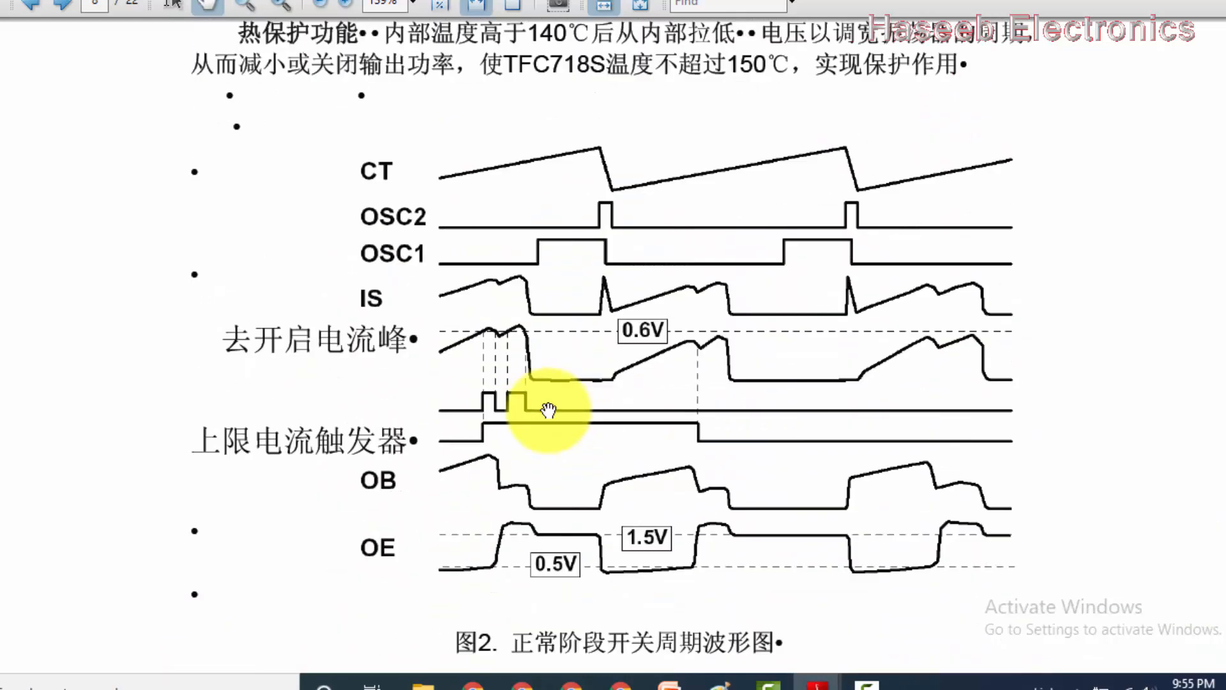
mouse_move(548, 196)
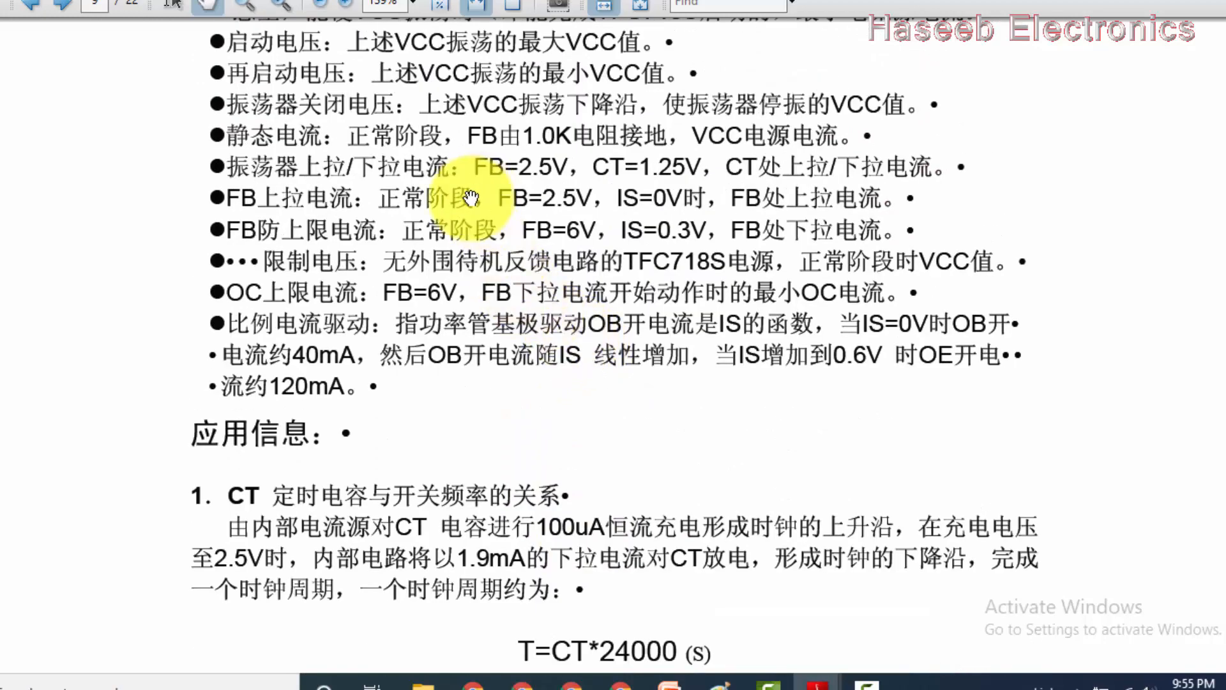
scroll(up, 3)
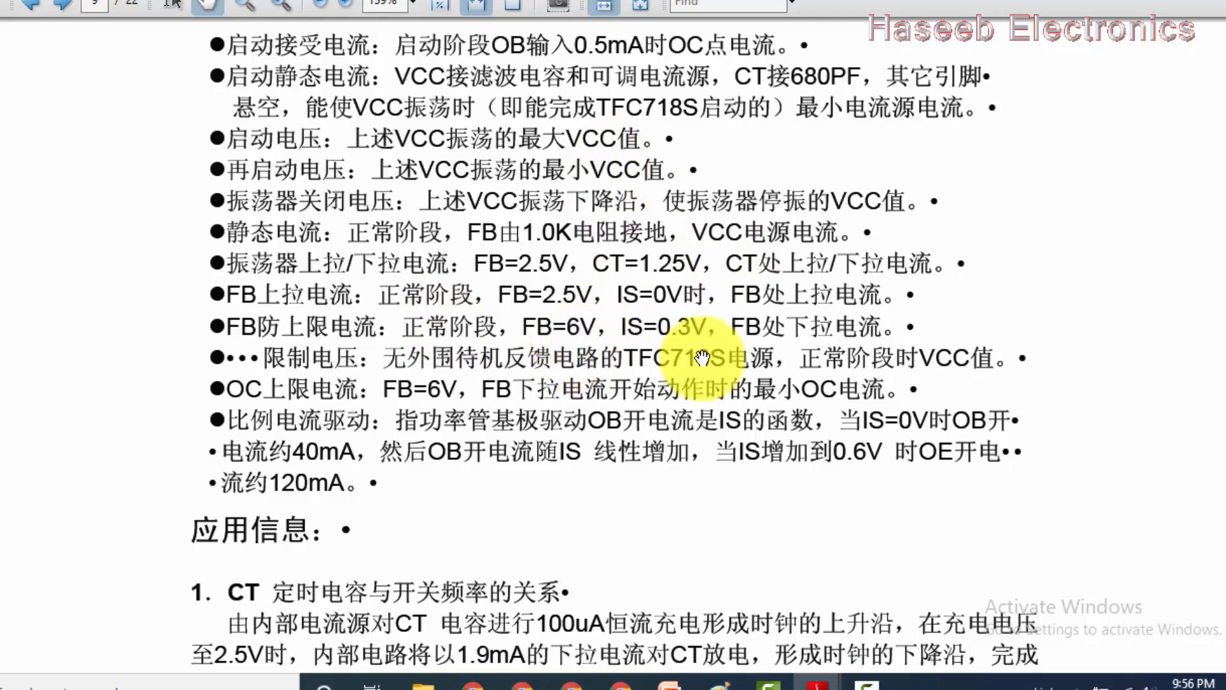
scroll(down, 3)
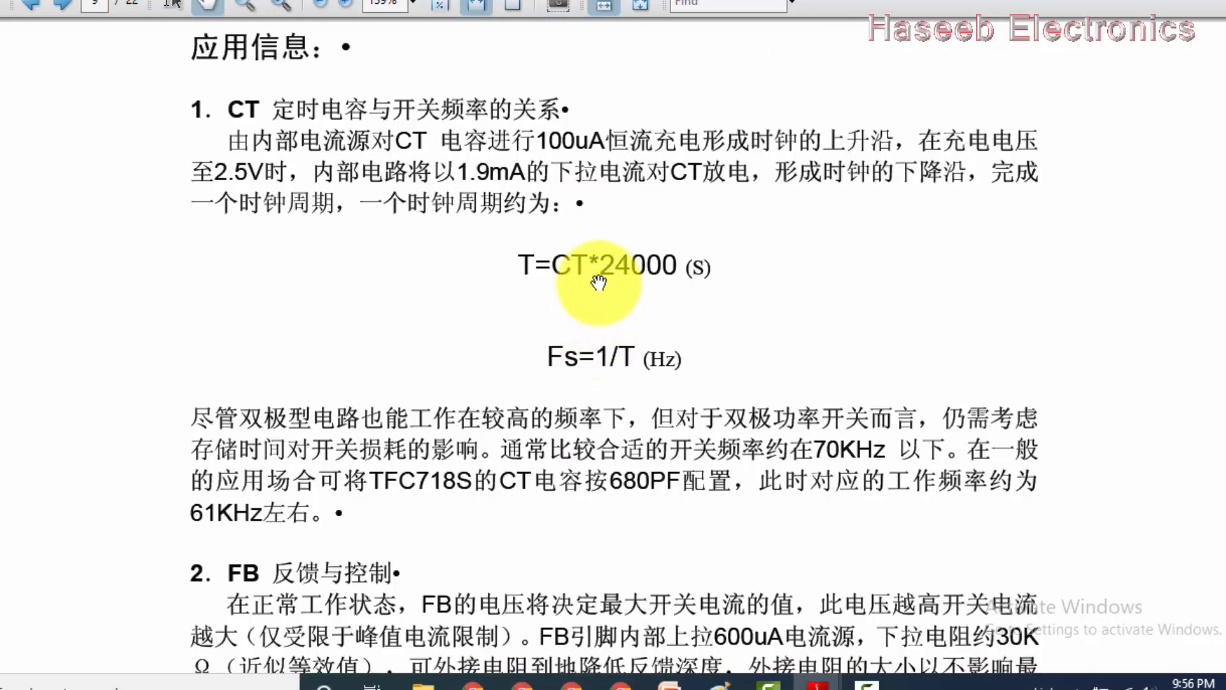
mouse_move(524, 282)
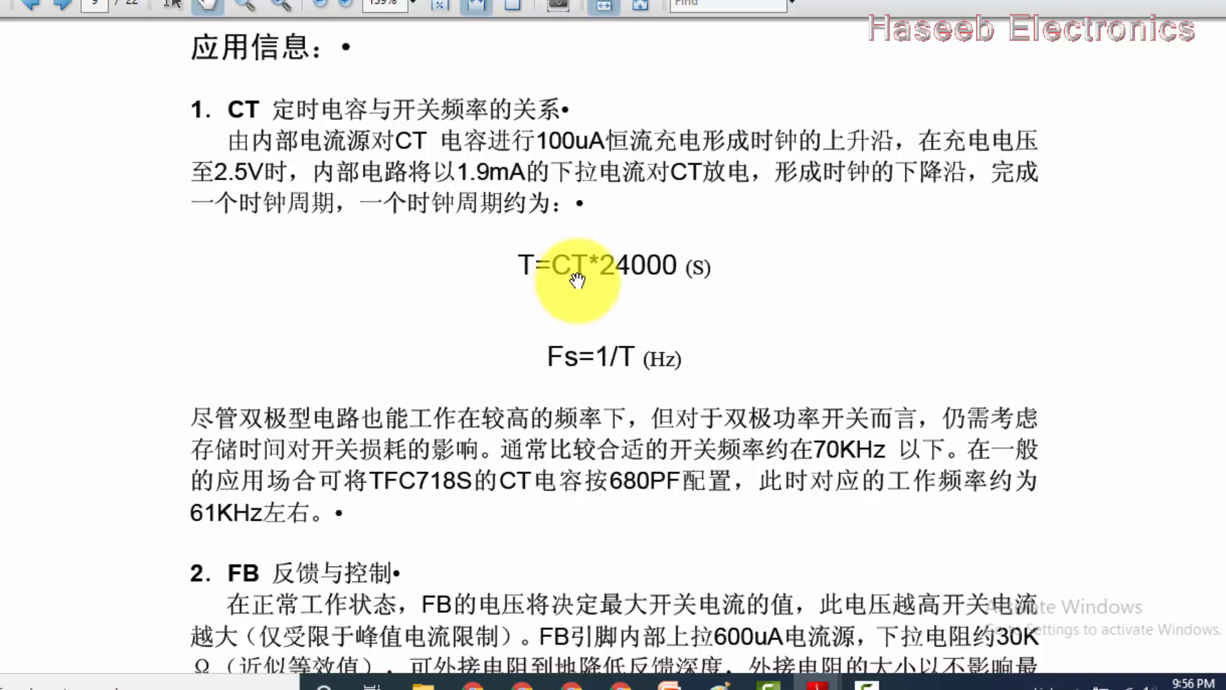
mouse_move(631, 284)
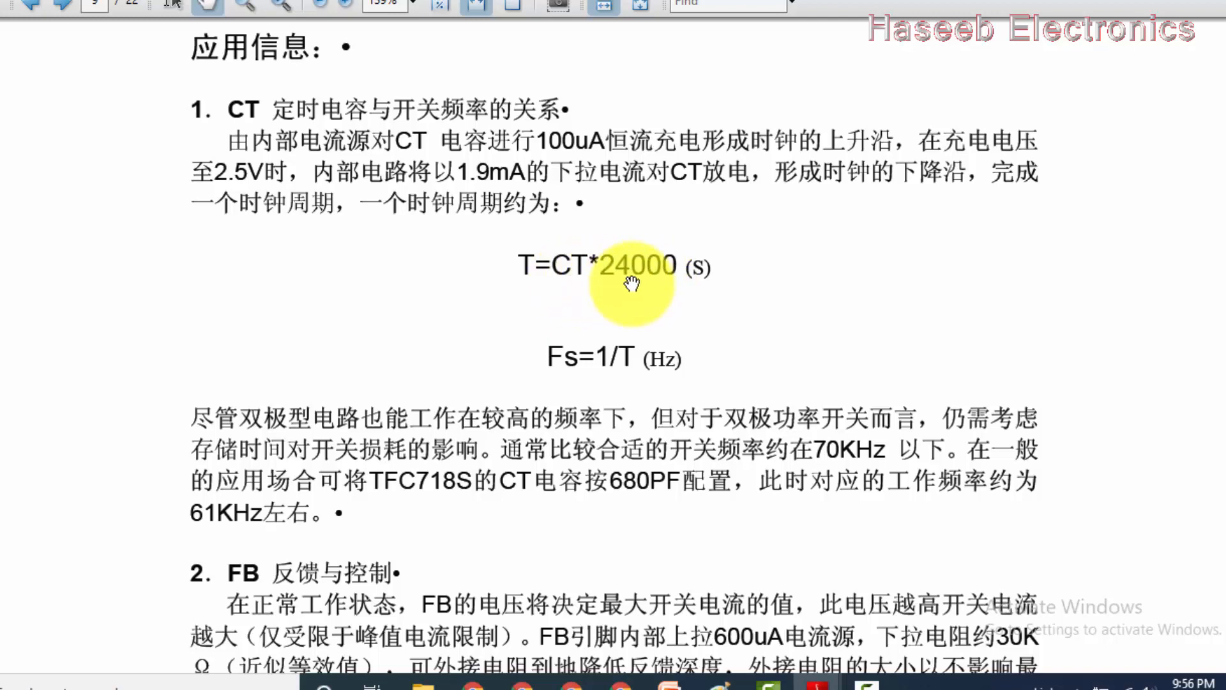
mouse_move(626, 278)
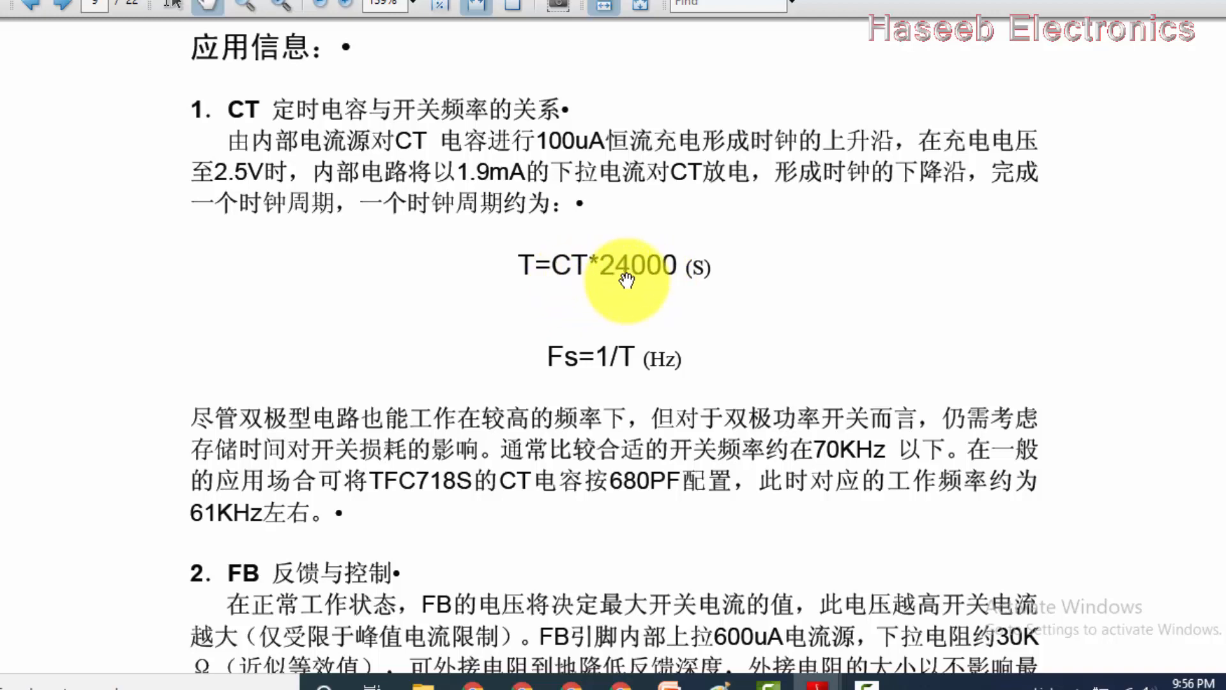
mouse_move(696, 270)
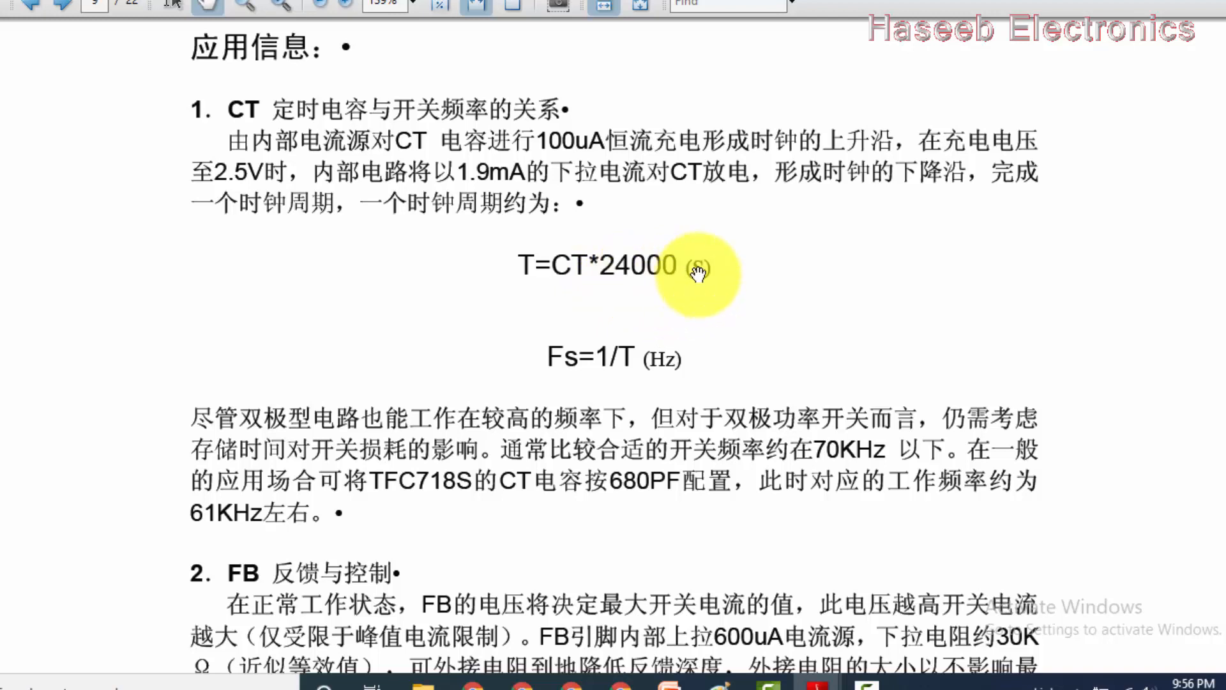
mouse_move(610, 282)
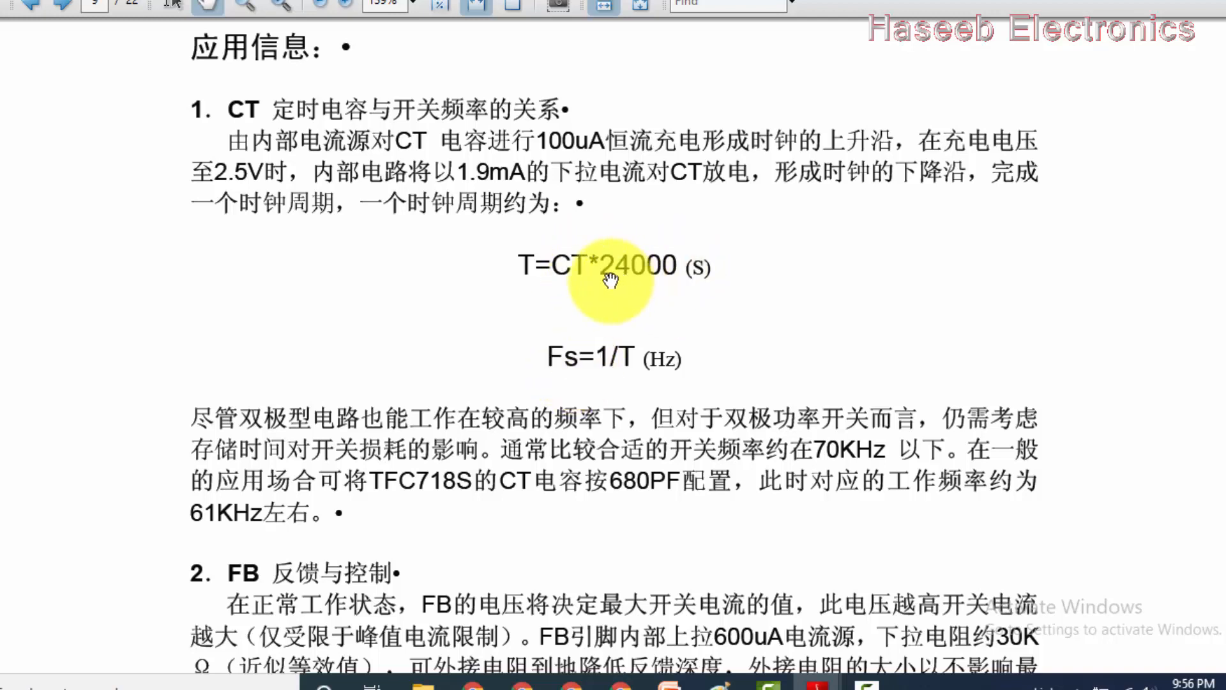
mouse_move(630, 325)
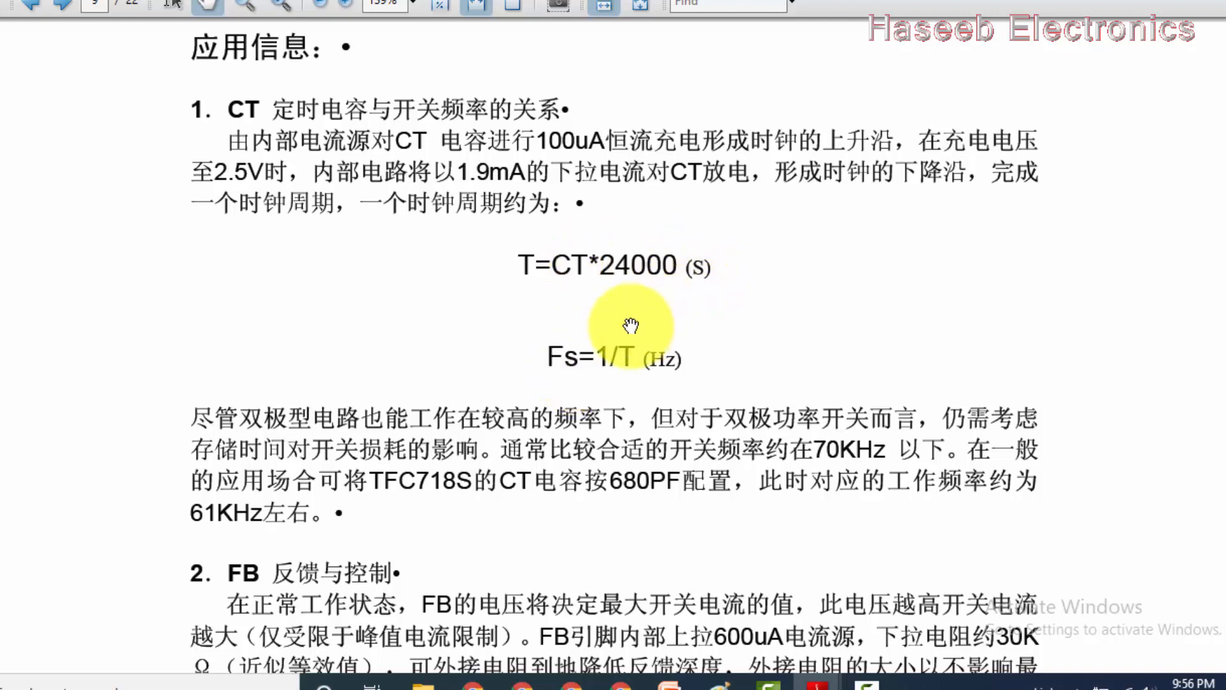
mouse_move(753, 291)
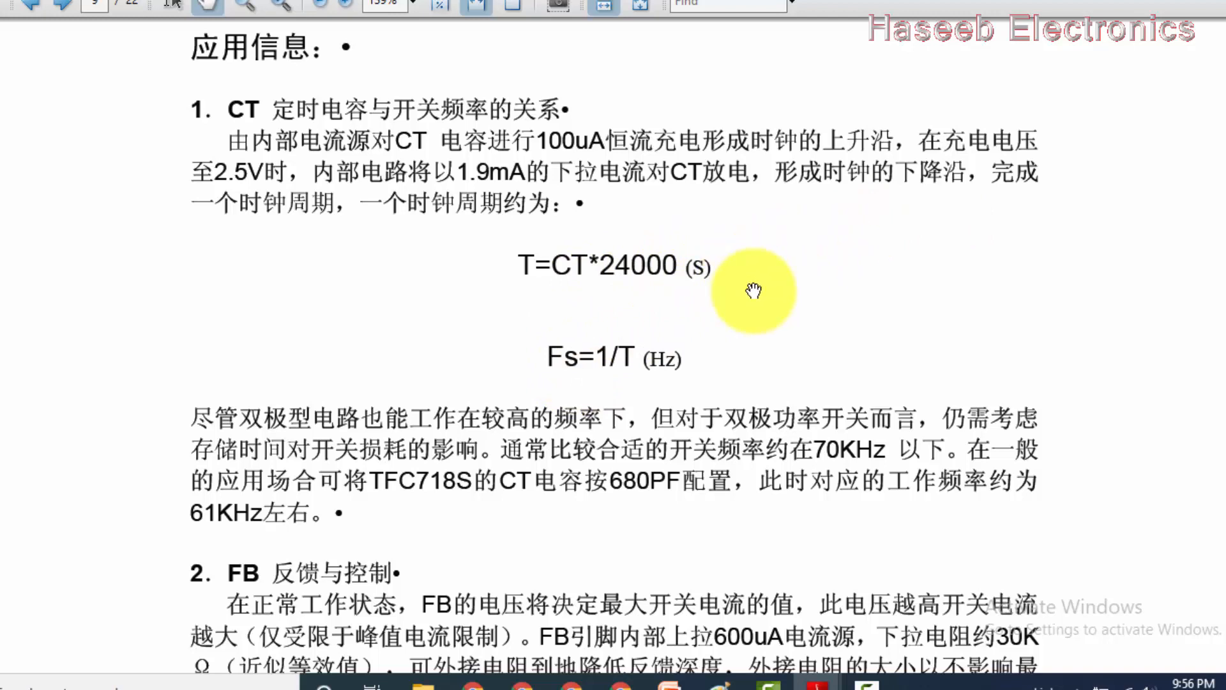
mouse_move(606, 373)
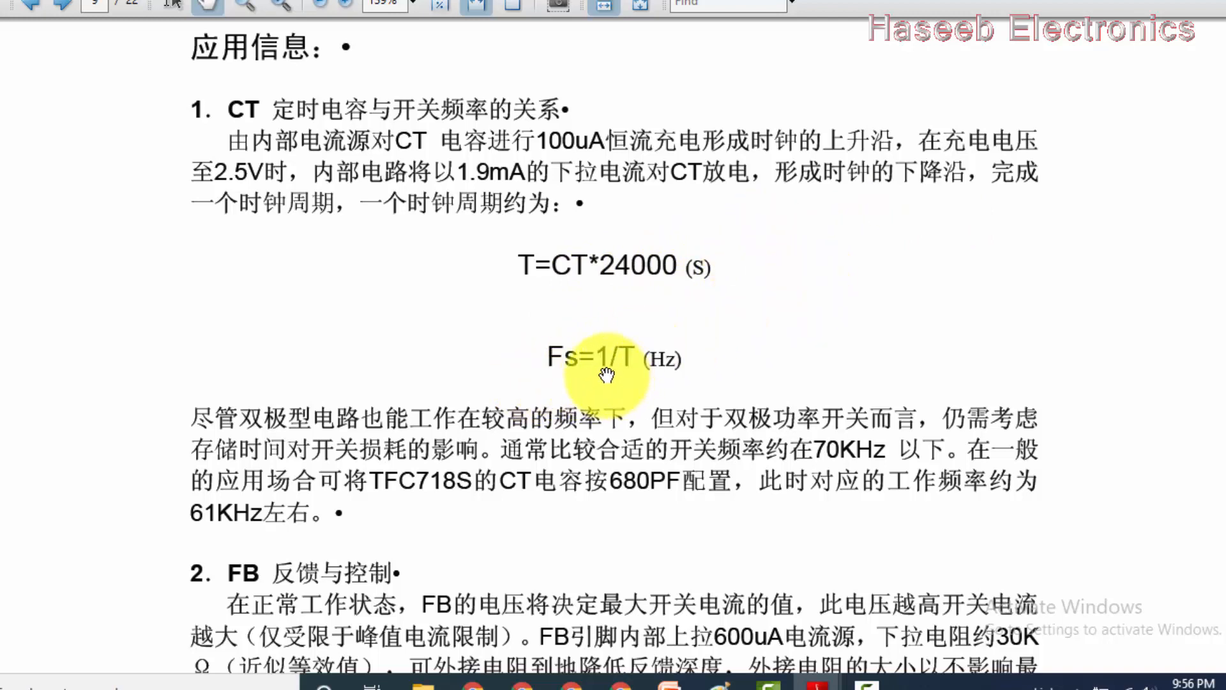
mouse_move(563, 376)
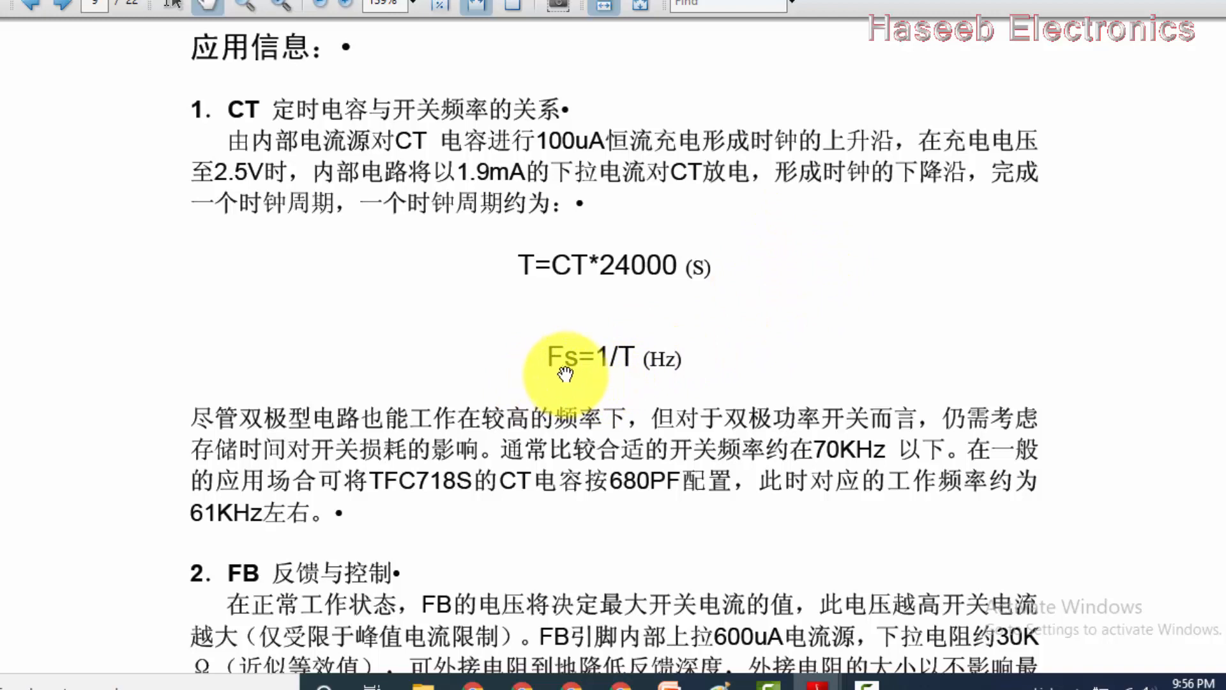
mouse_move(637, 368)
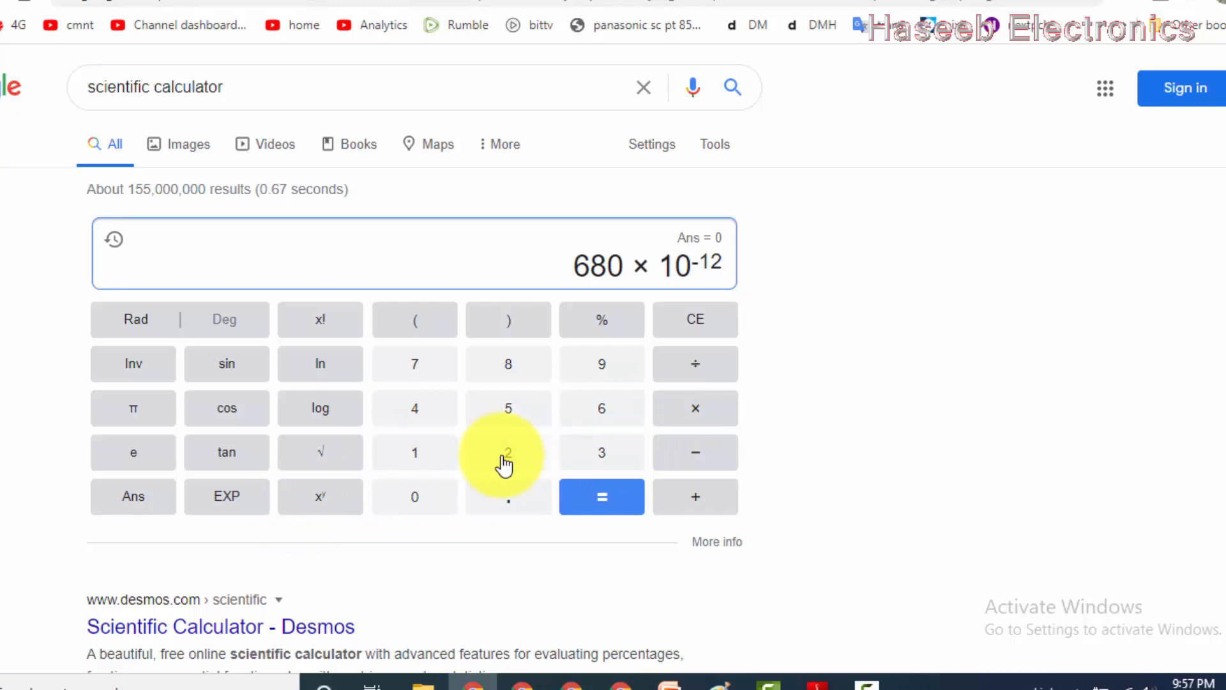
Compute 680×10^-12×24000 = 0.00001632 s, then enter 1 ÷ .0000163 for the frequency.
click(694, 408)
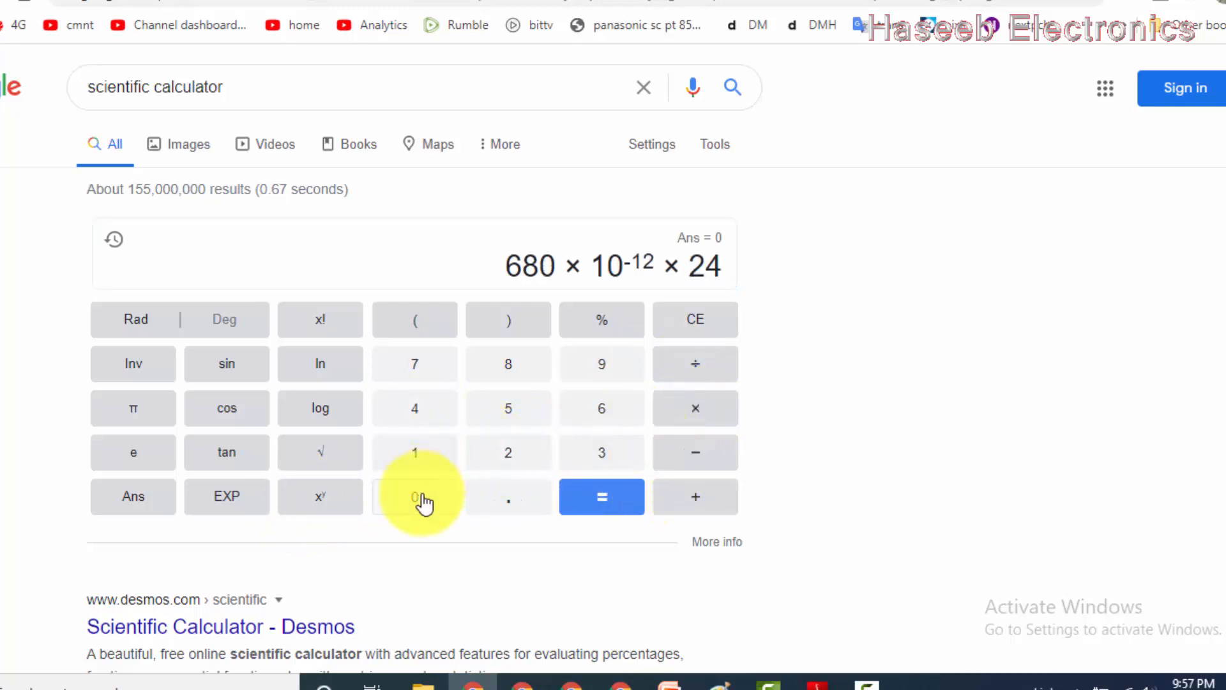
click(414, 497)
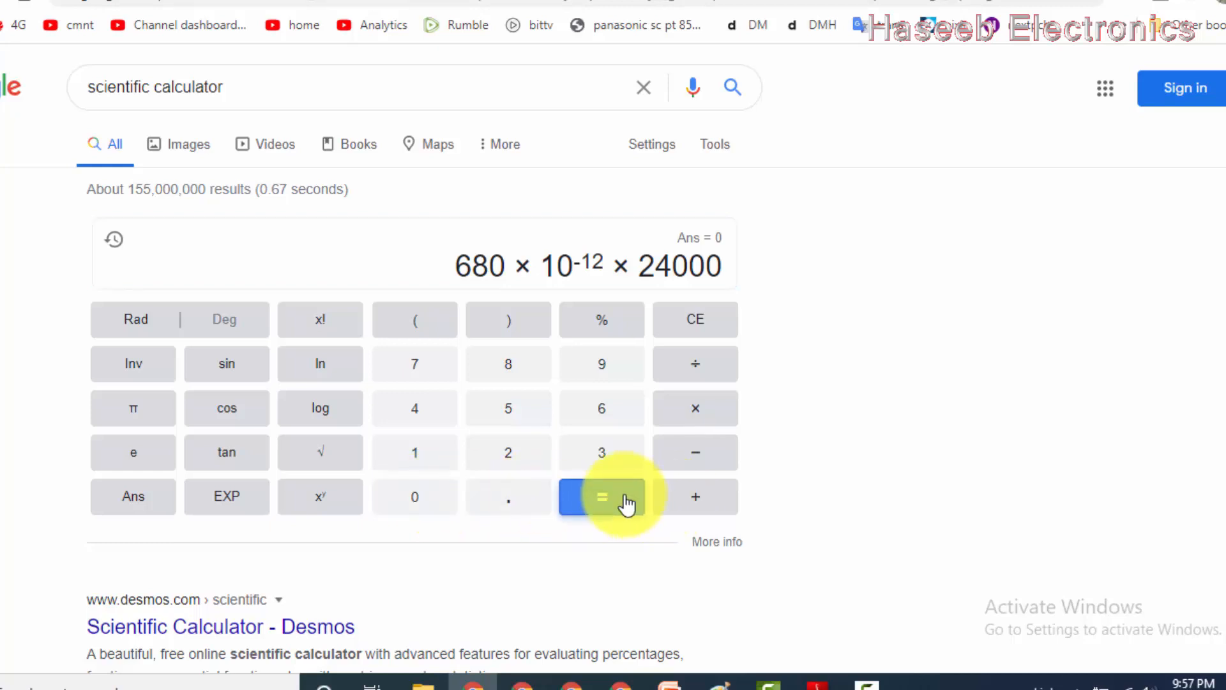
click(601, 497)
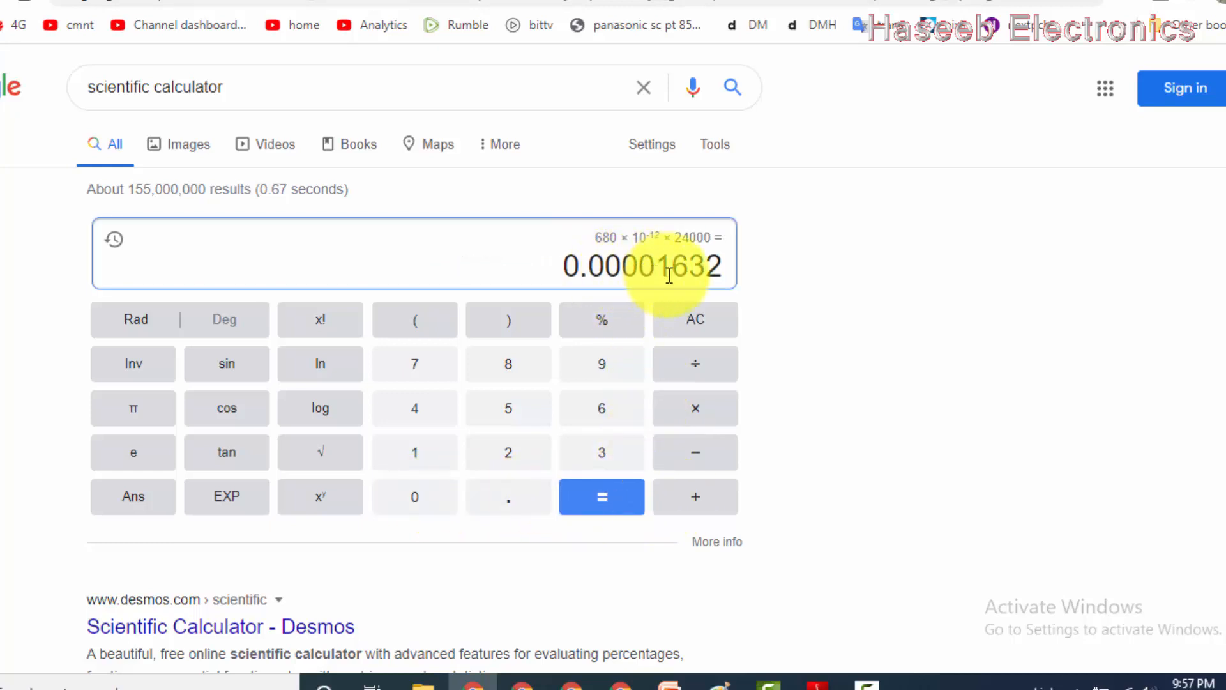
click(695, 319)
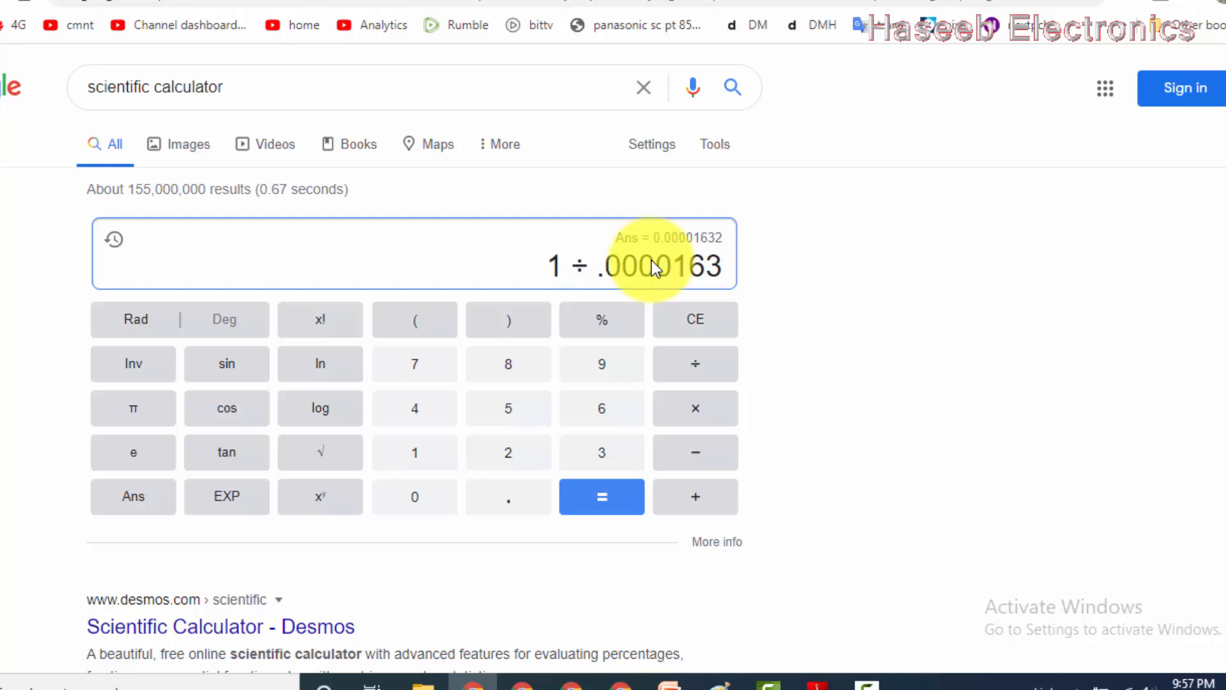
click(602, 497)
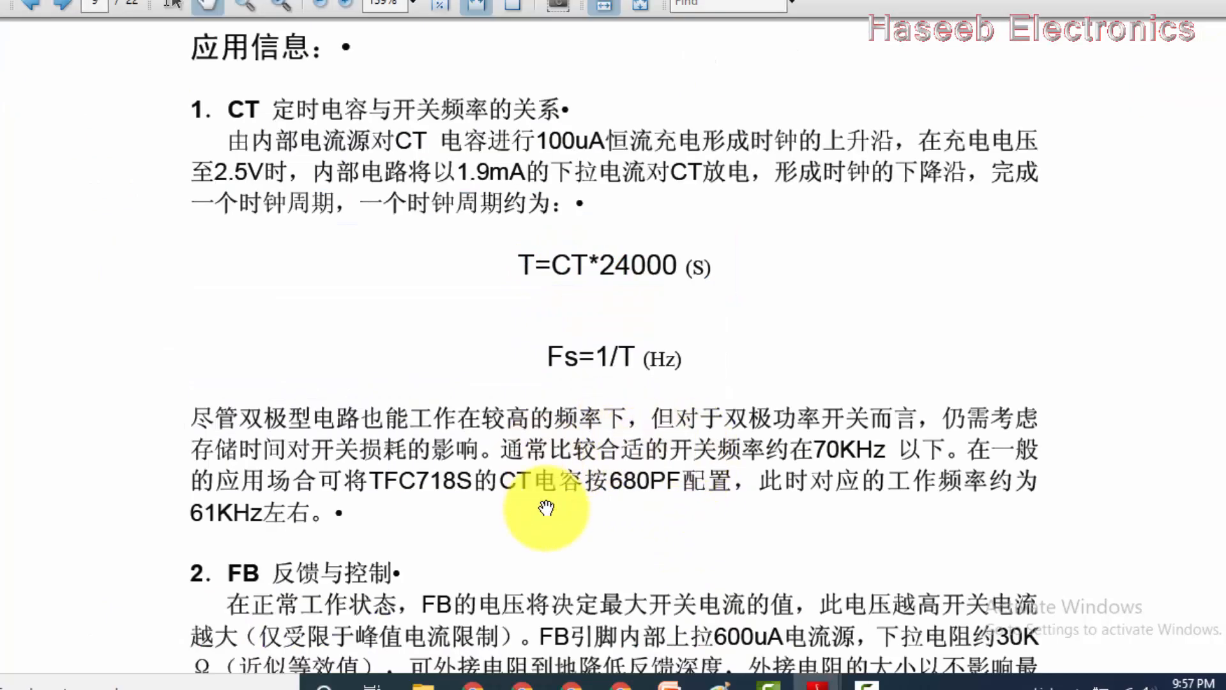
mouse_move(446, 504)
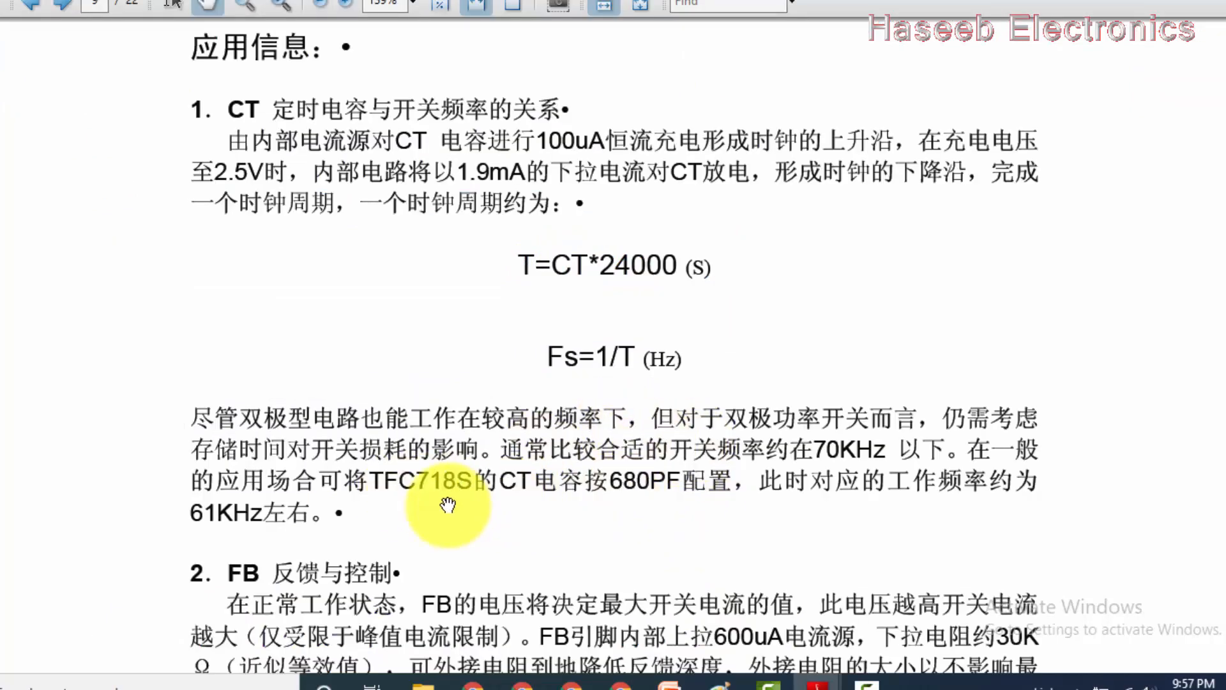
mouse_move(640, 497)
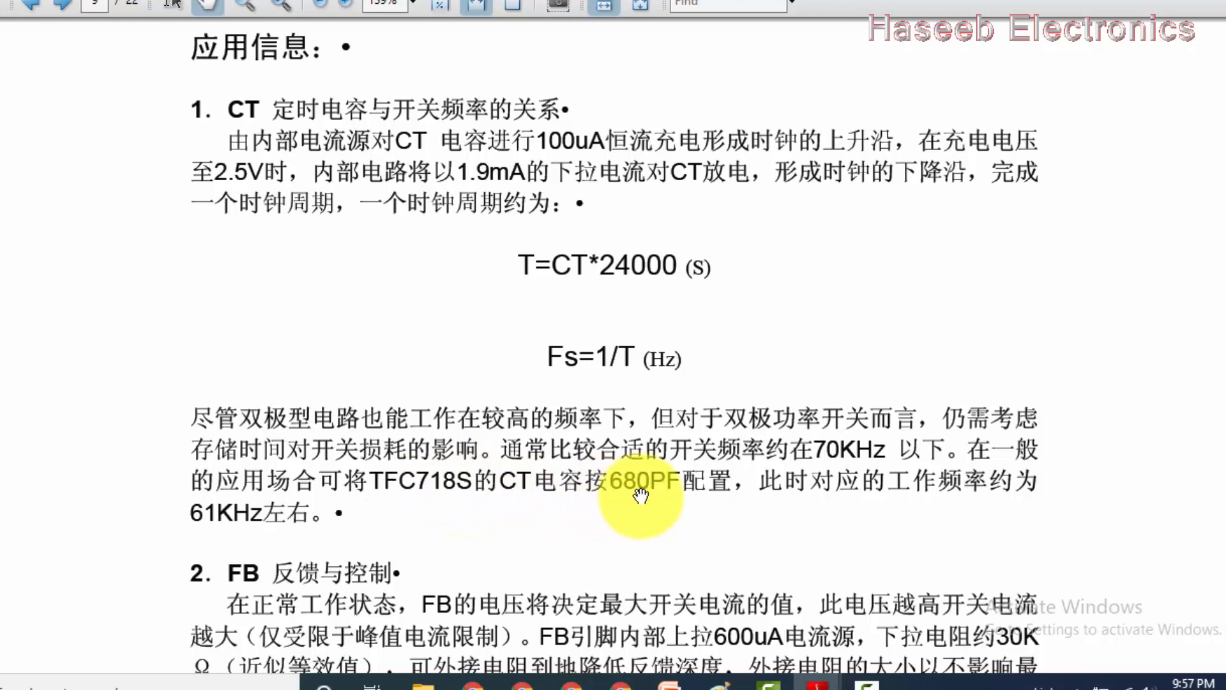
mouse_move(1023, 504)
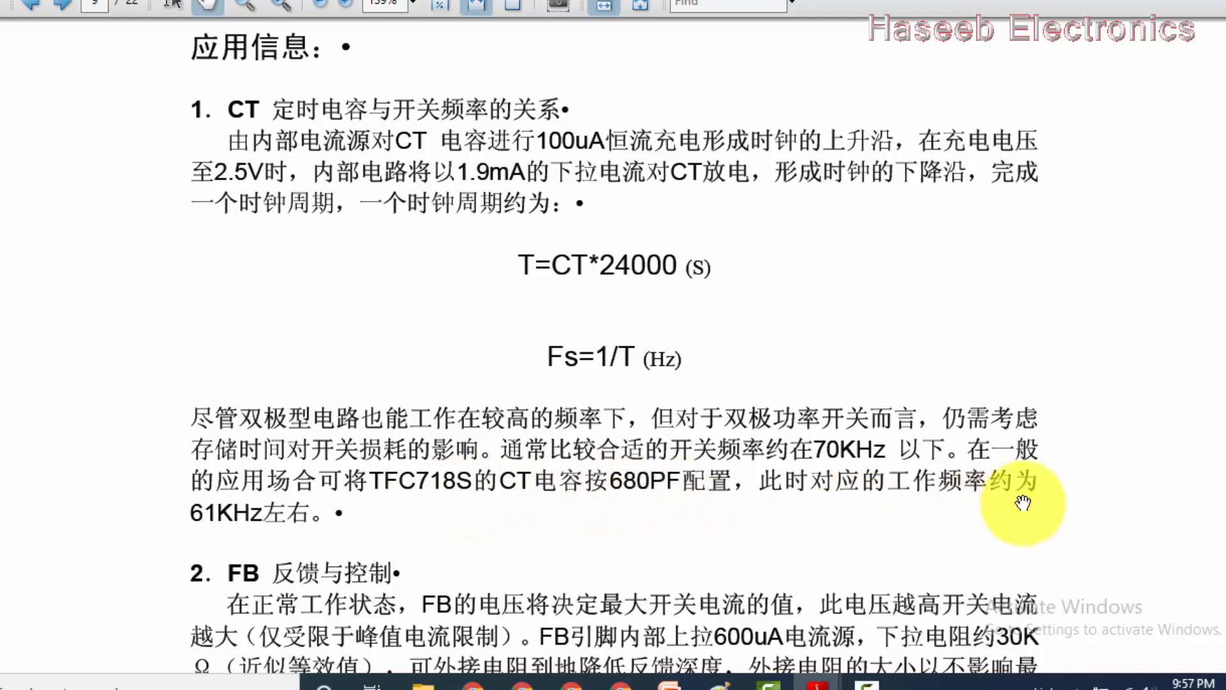
mouse_move(216, 520)
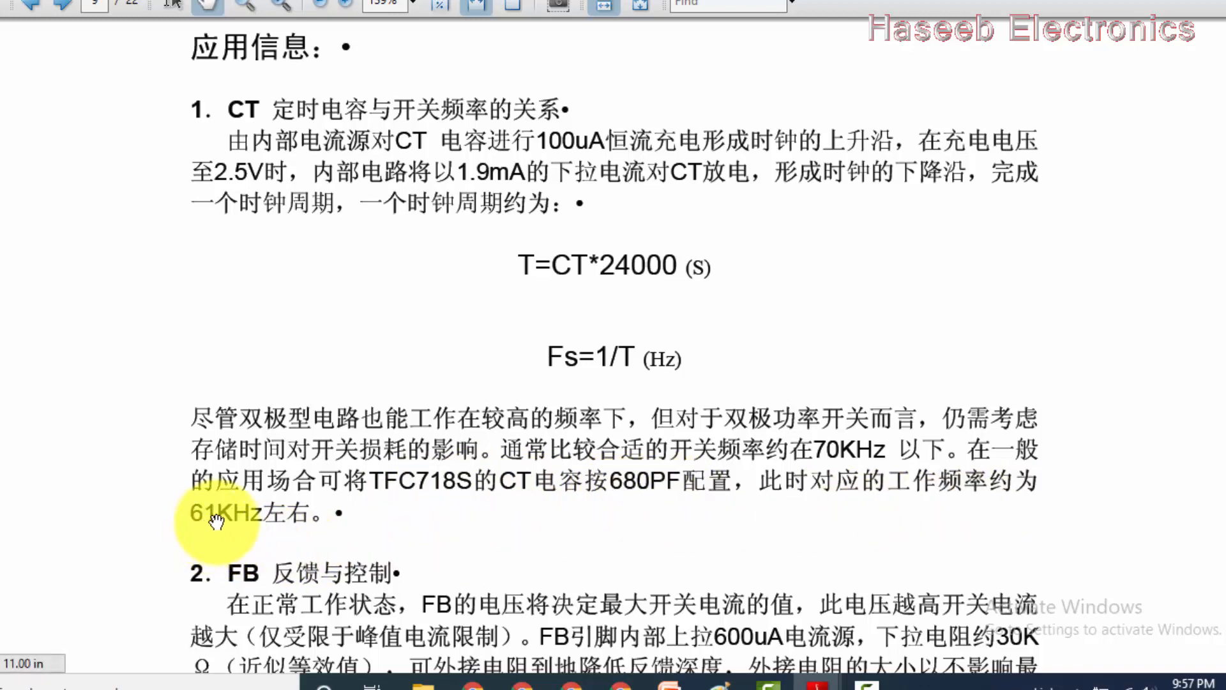
Scroll from the CT and Fs=1/T formulas down to section 2, FB feedback and control, on page 9.
scroll(up, 3)
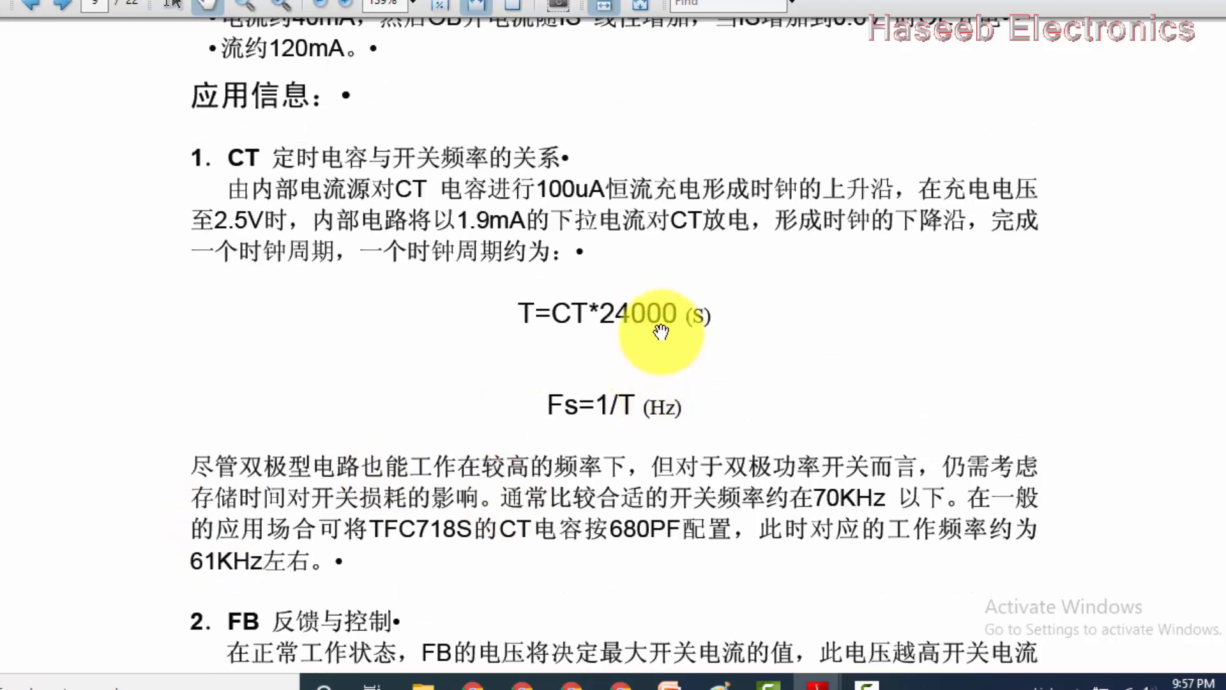
mouse_move(587, 493)
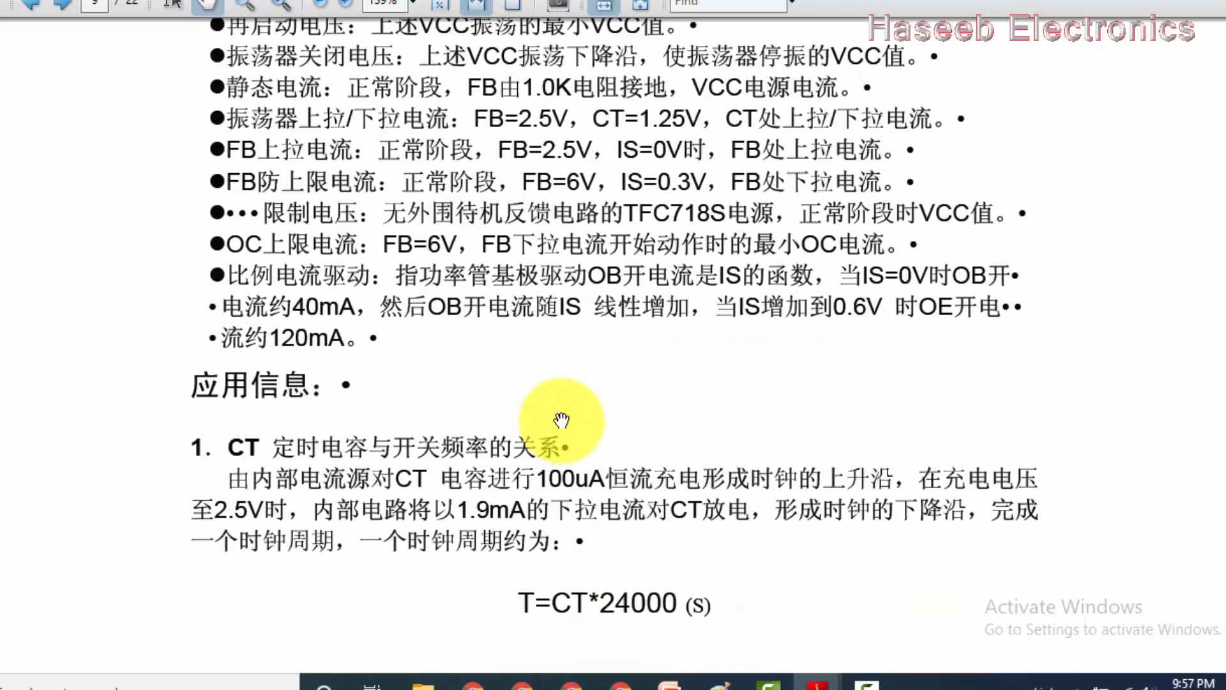
scroll(up, 3)
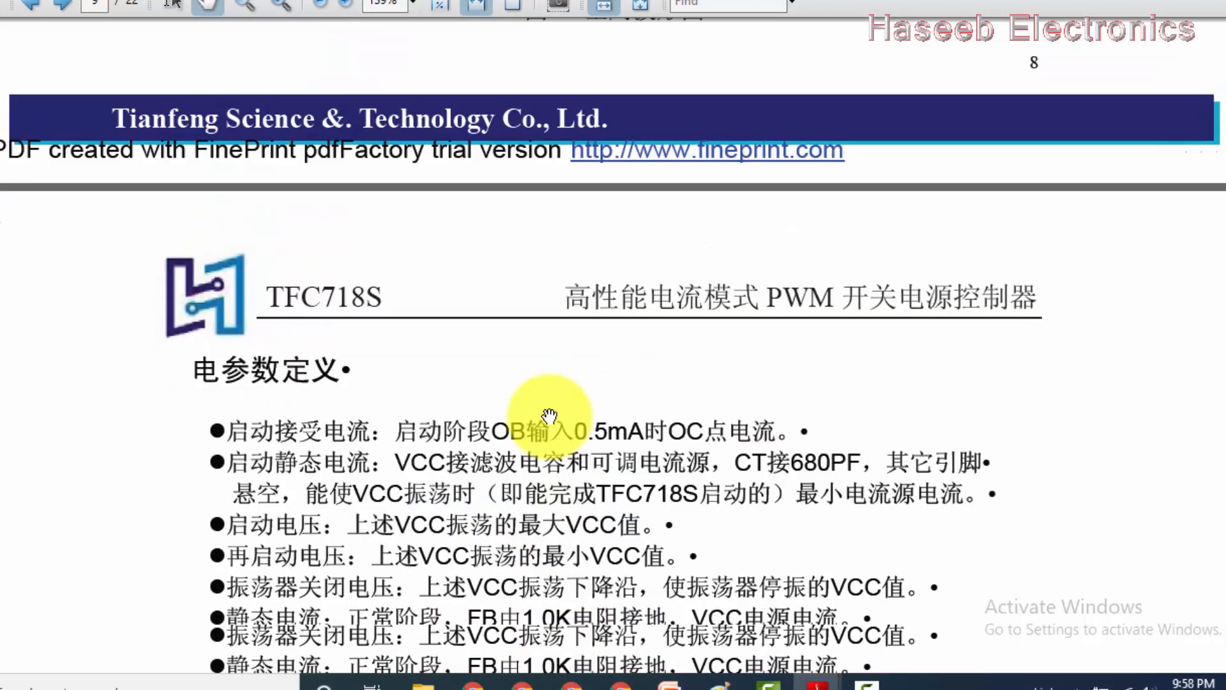
scroll(down, 3)
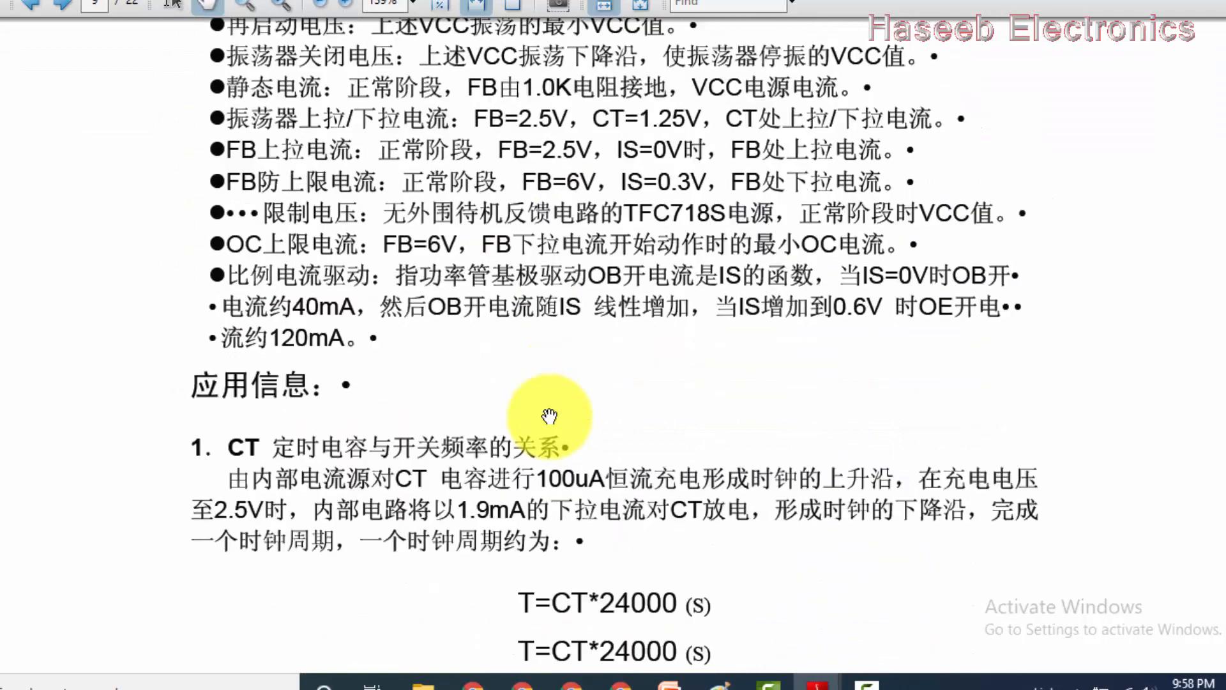
scroll(down, 3)
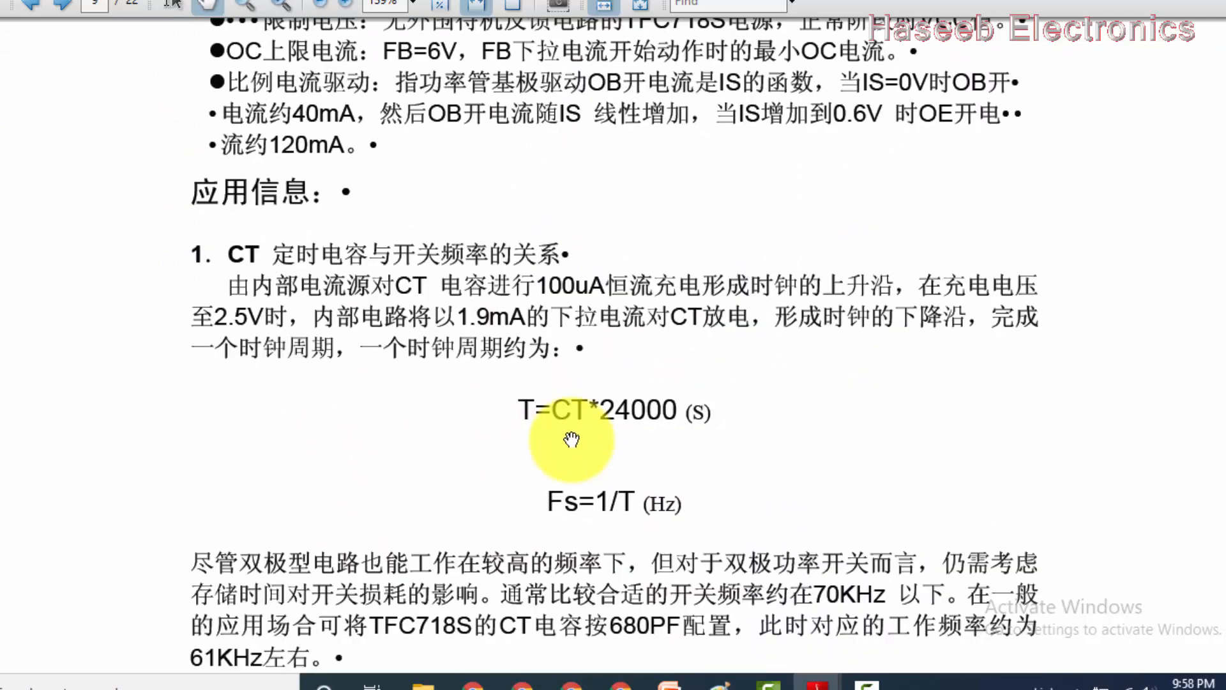
scroll(down, 3)
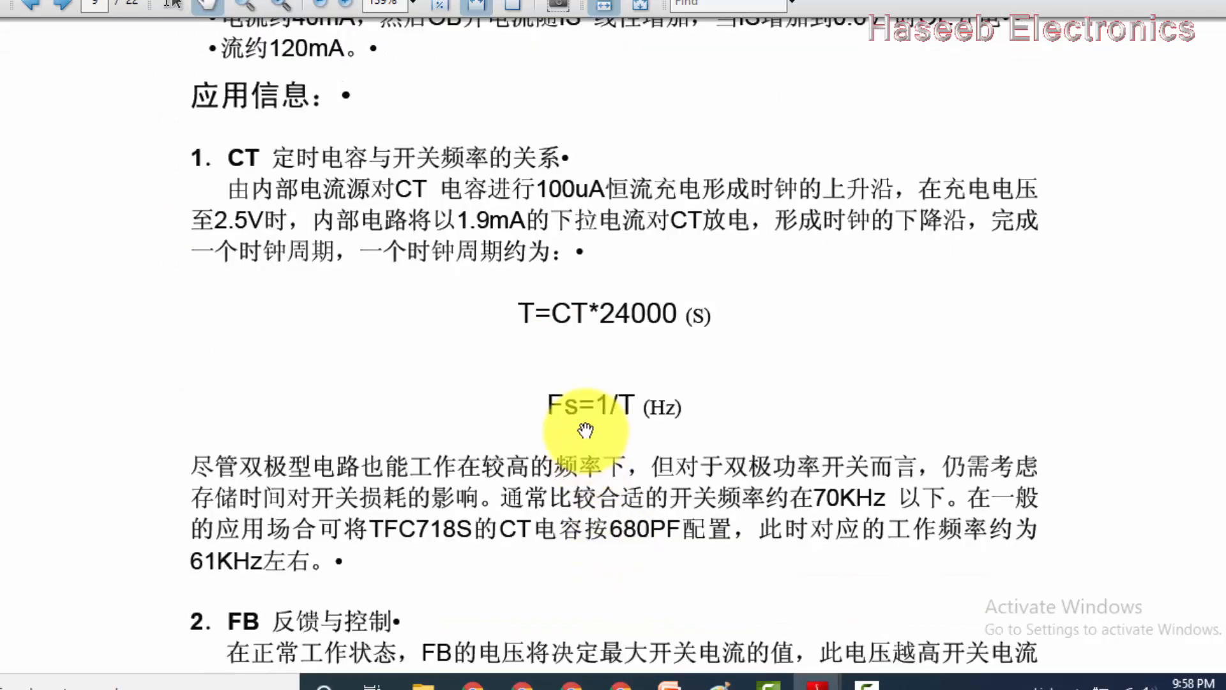
scroll(down, 3)
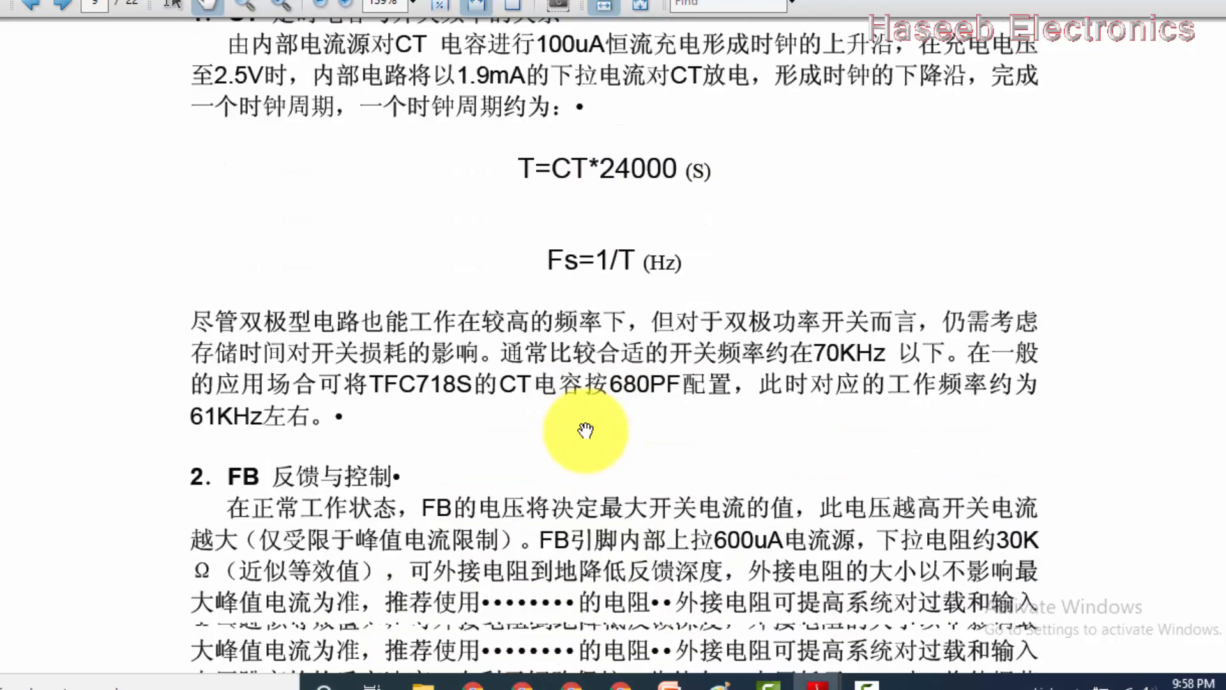
scroll(down, 3)
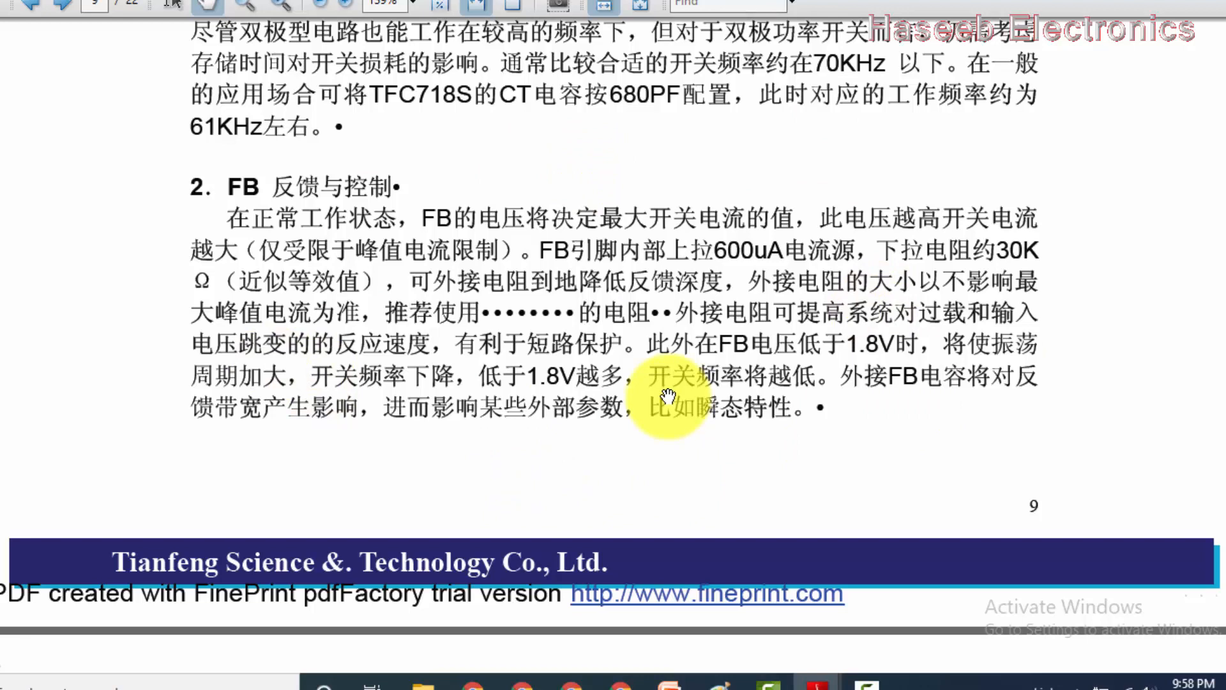
mouse_move(540, 352)
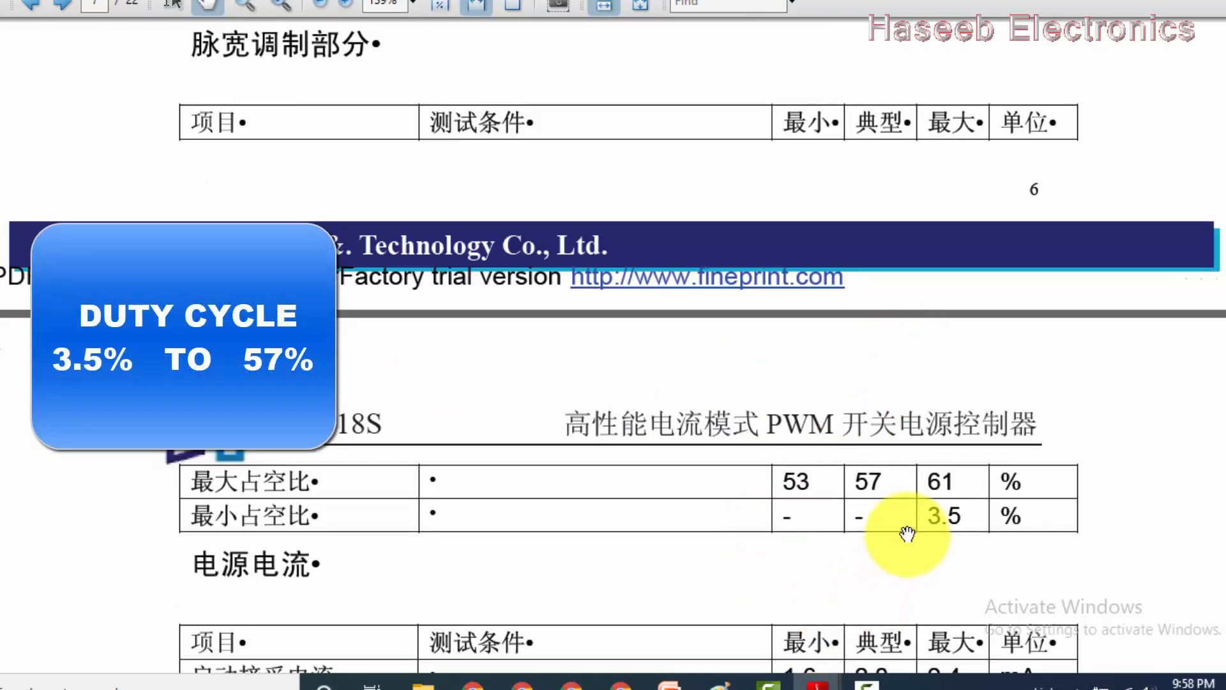
mouse_move(872, 496)
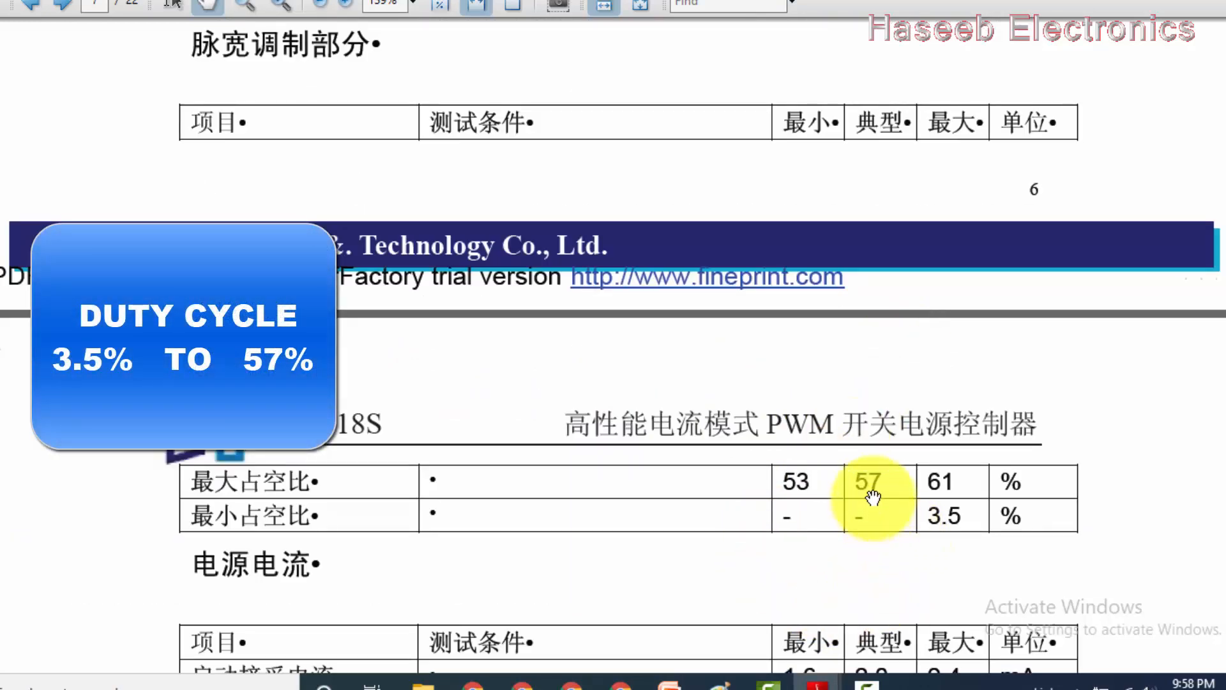
Scroll to the page 7 PWM table showing max duty 53/57/61% and min 3.5%.
scroll(down, 3)
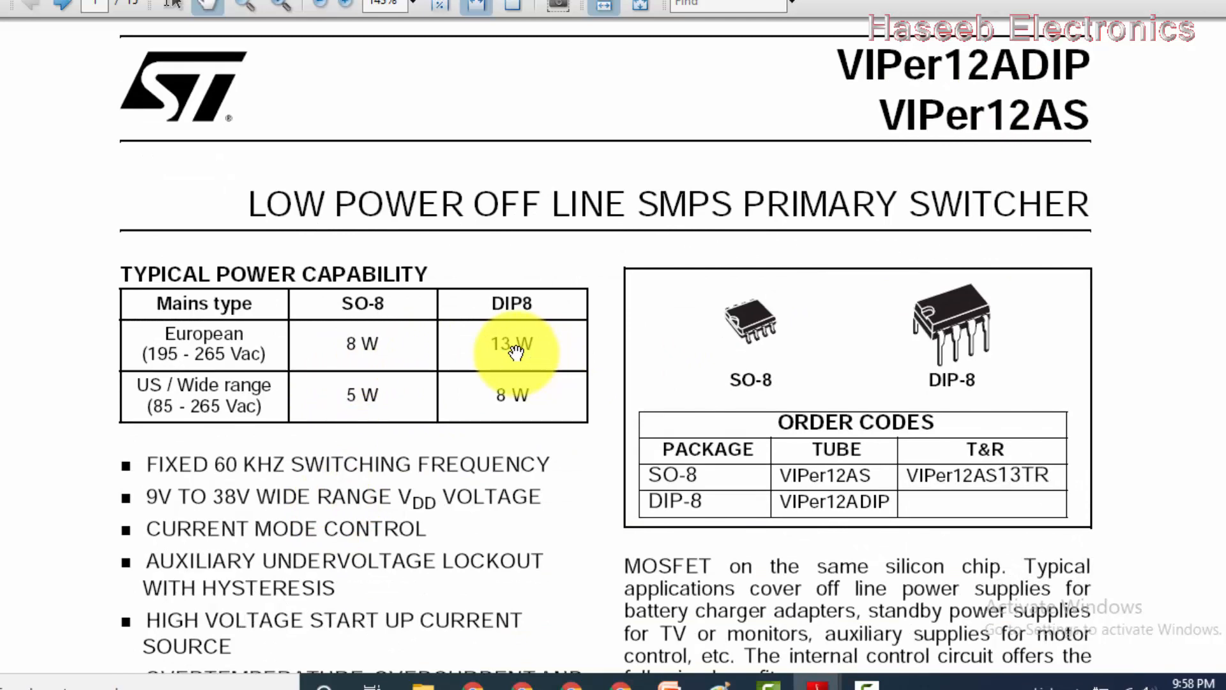
mouse_move(502, 366)
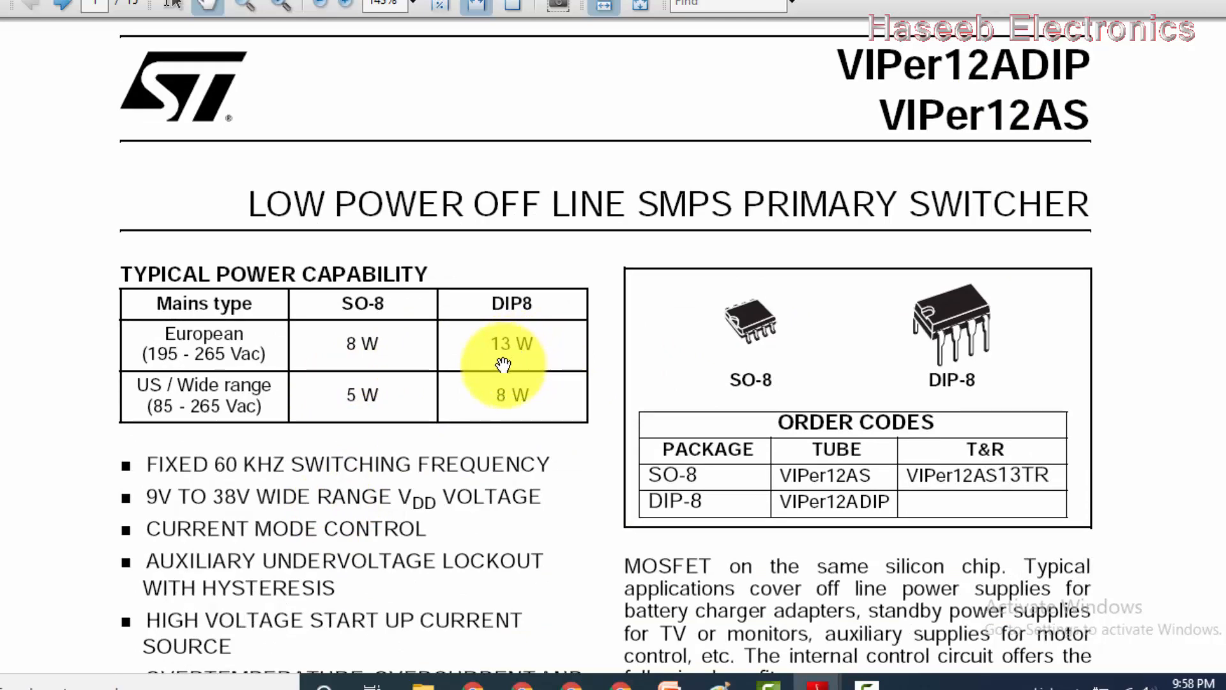
mouse_move(498, 359)
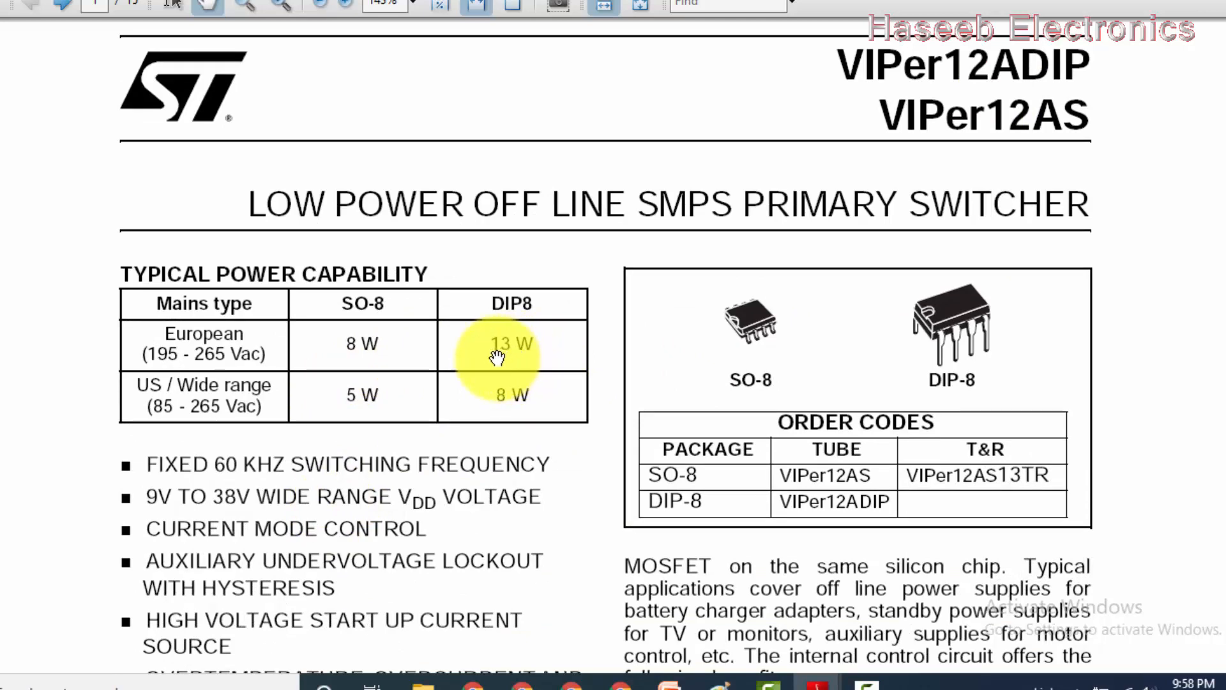
mouse_move(251, 481)
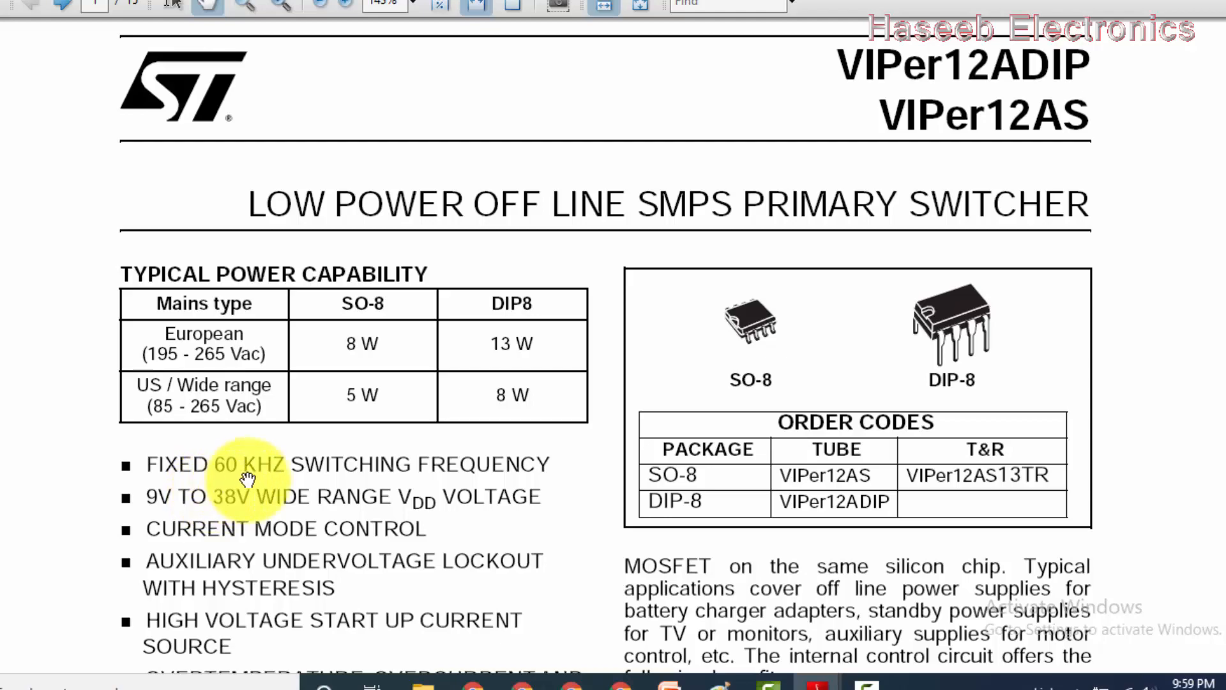
Scroll the VIPer12A datasheet's page 1 to view the Typical Power Capability table.
scroll(down, 3)
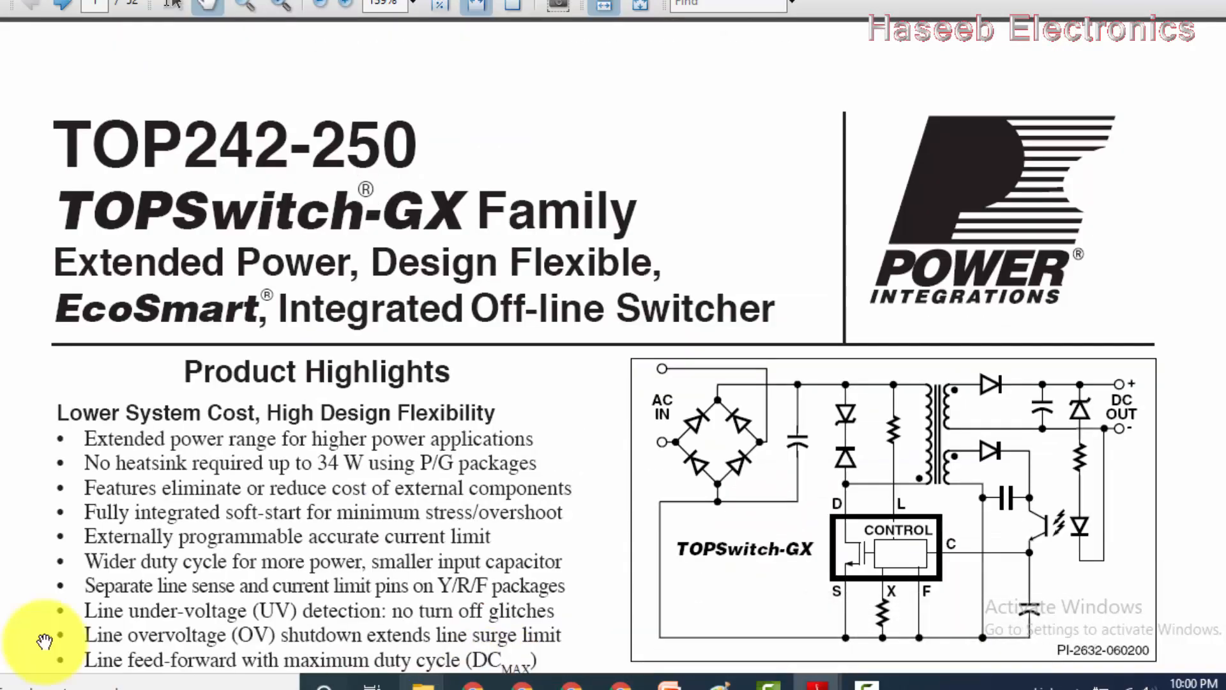
mouse_move(187, 160)
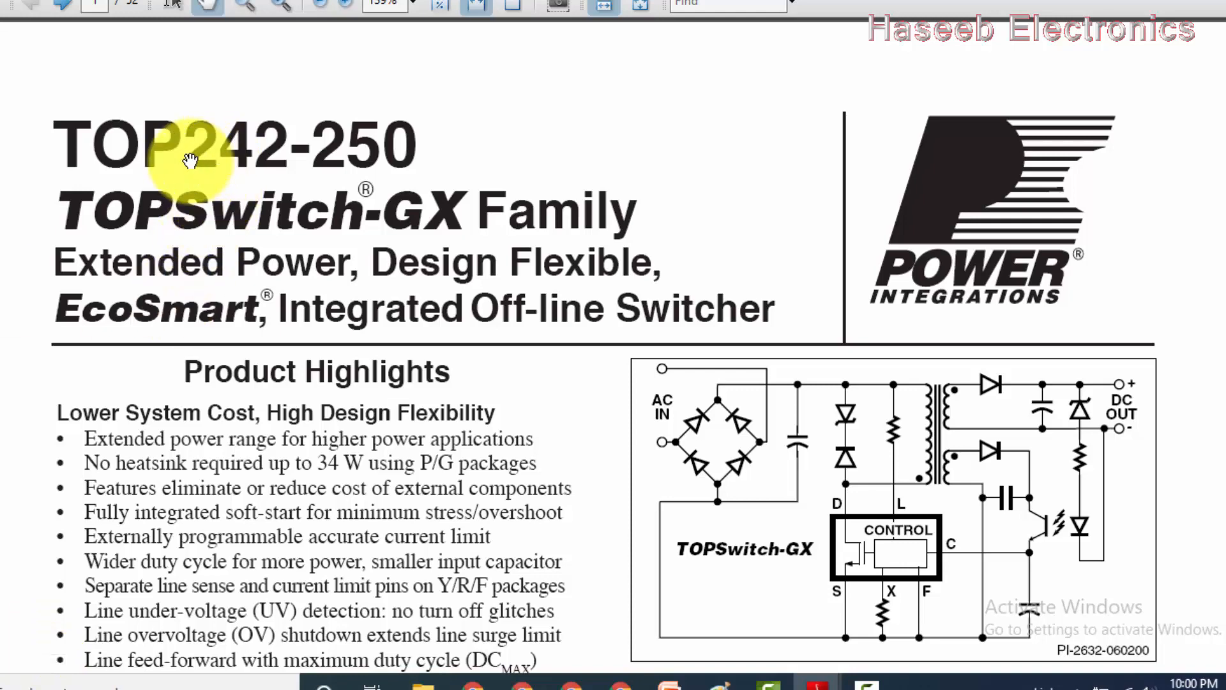
mouse_move(226, 168)
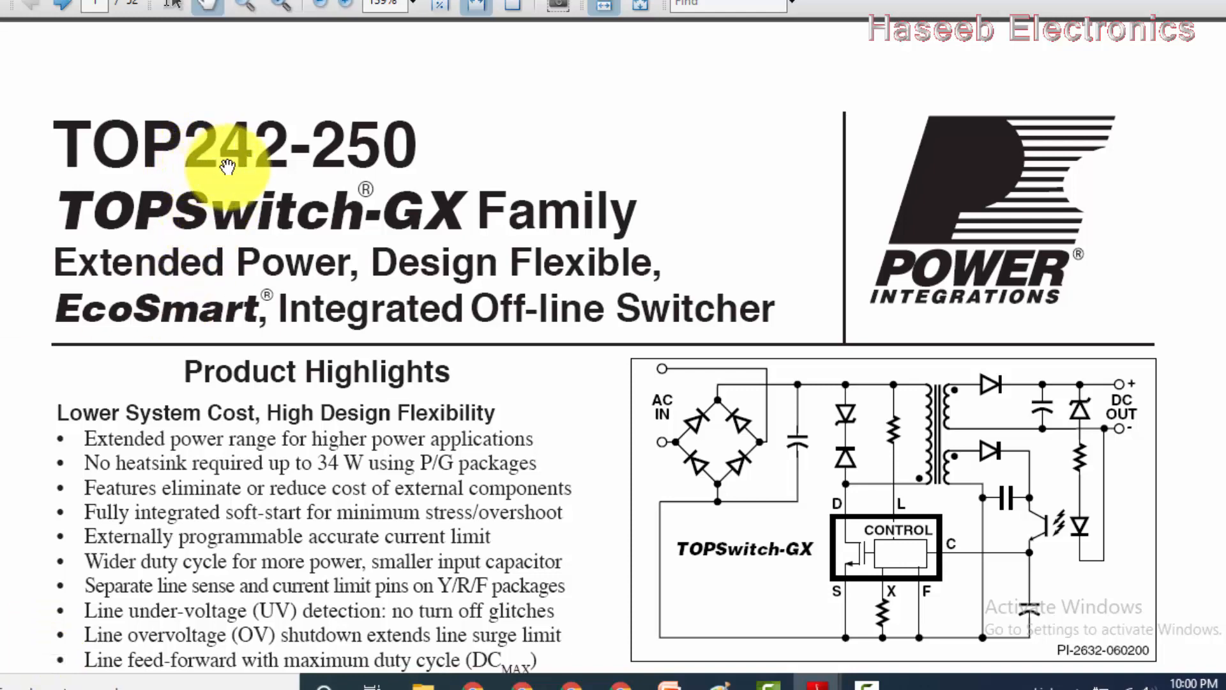
Scroll past the output power table to the Typical Uses of FREQUENCY pin page (132 kHz / 66 kHz).
scroll(down, 3)
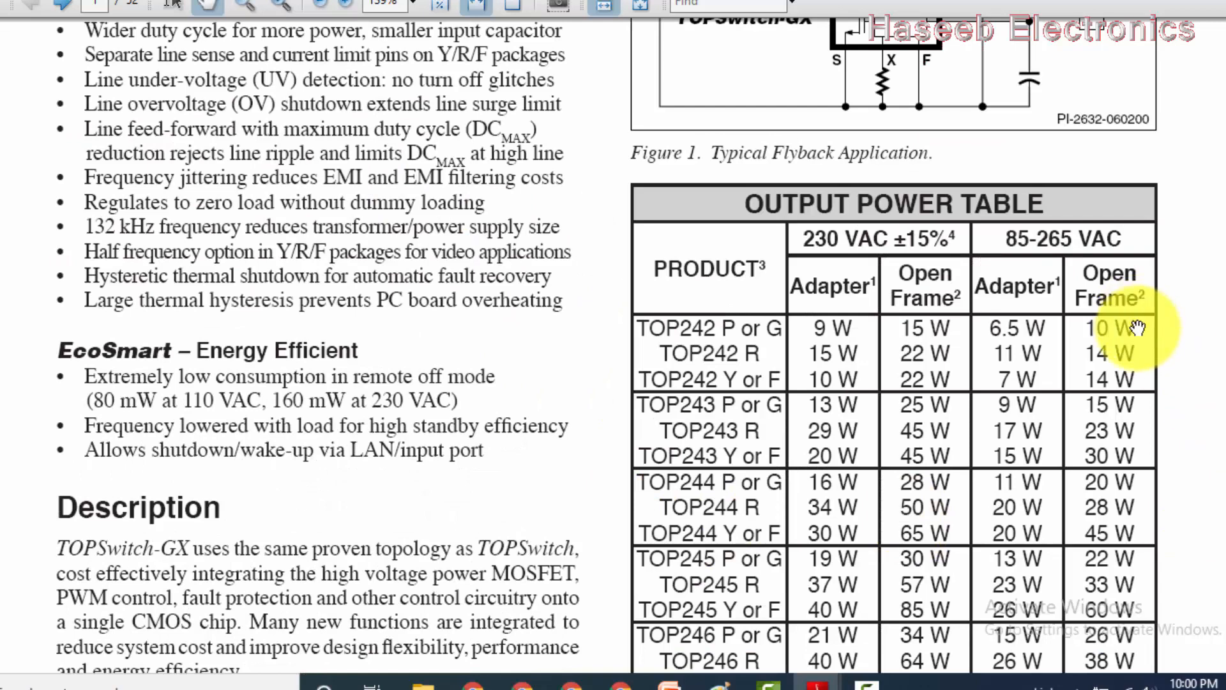
mouse_move(1095, 368)
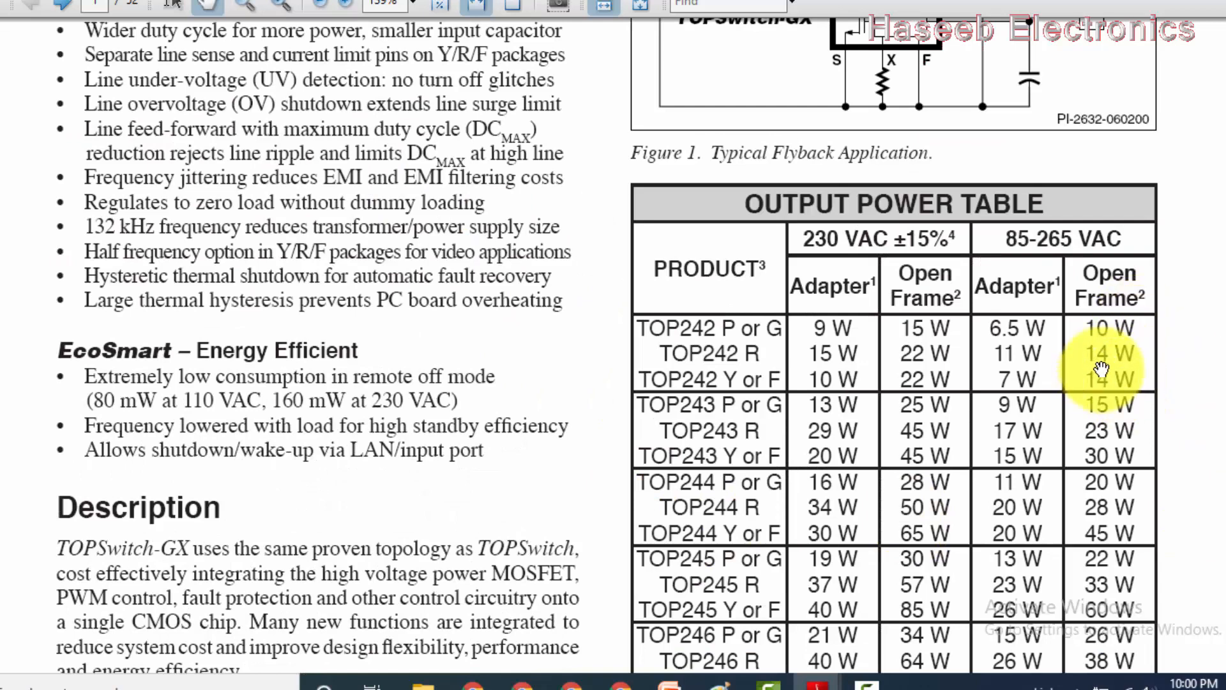
mouse_move(1103, 453)
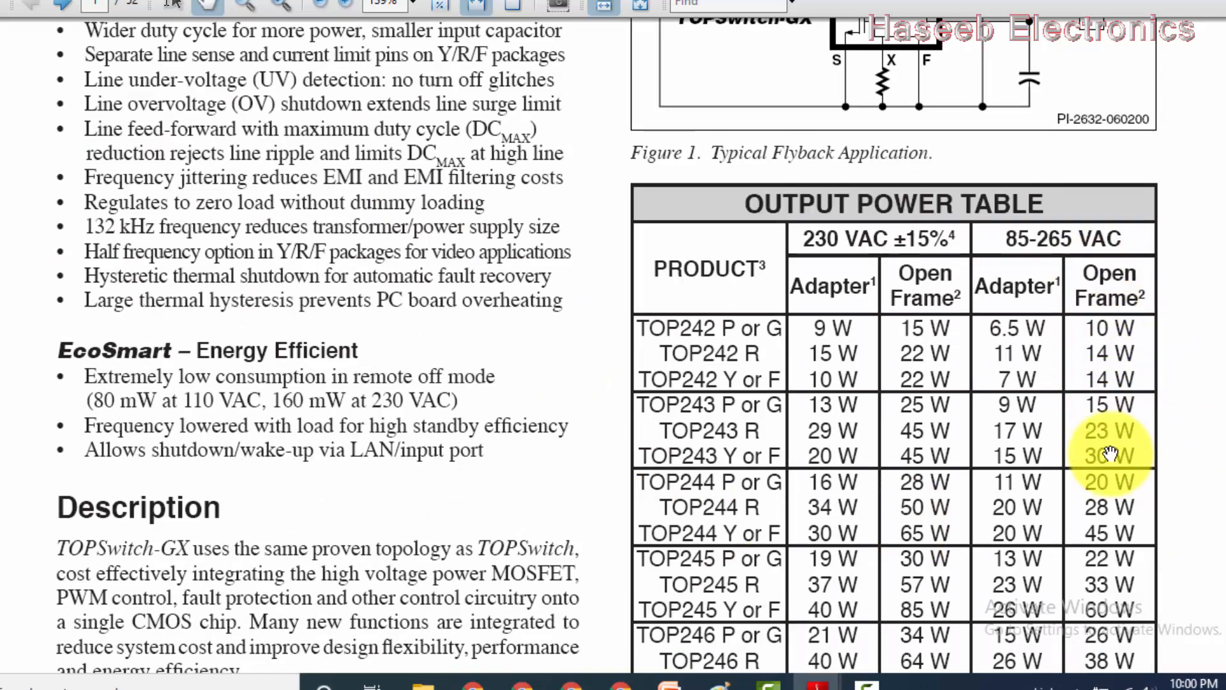
scroll(down, 3)
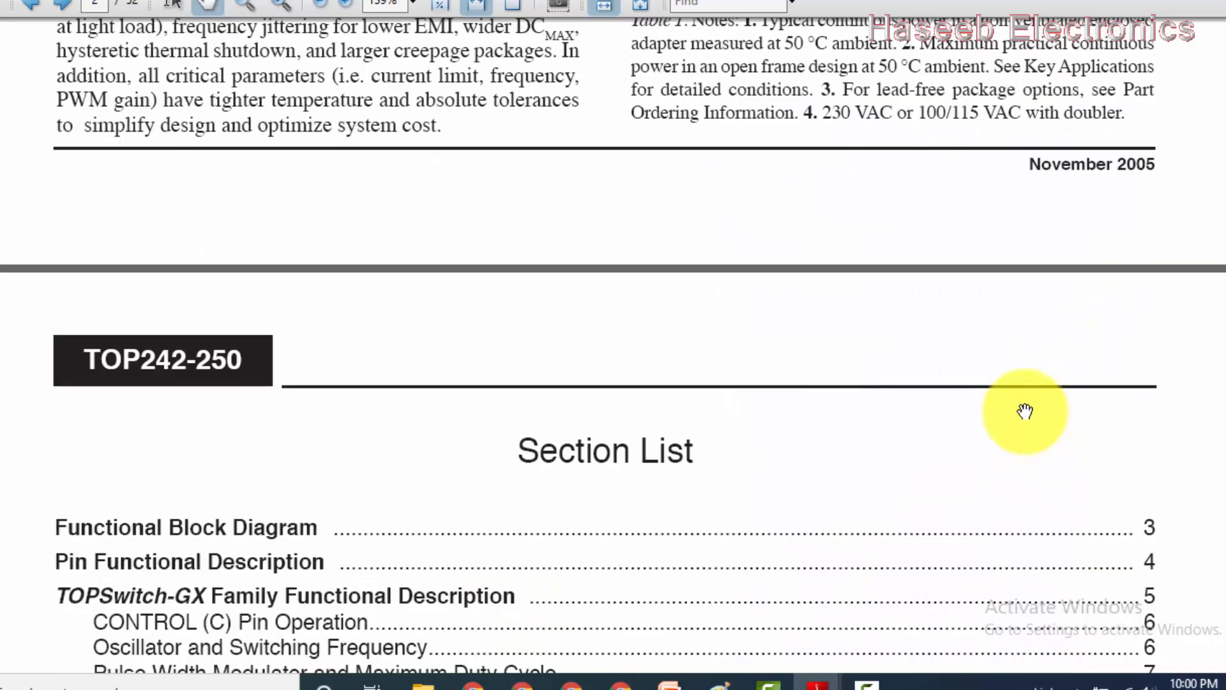
scroll(up, 3)
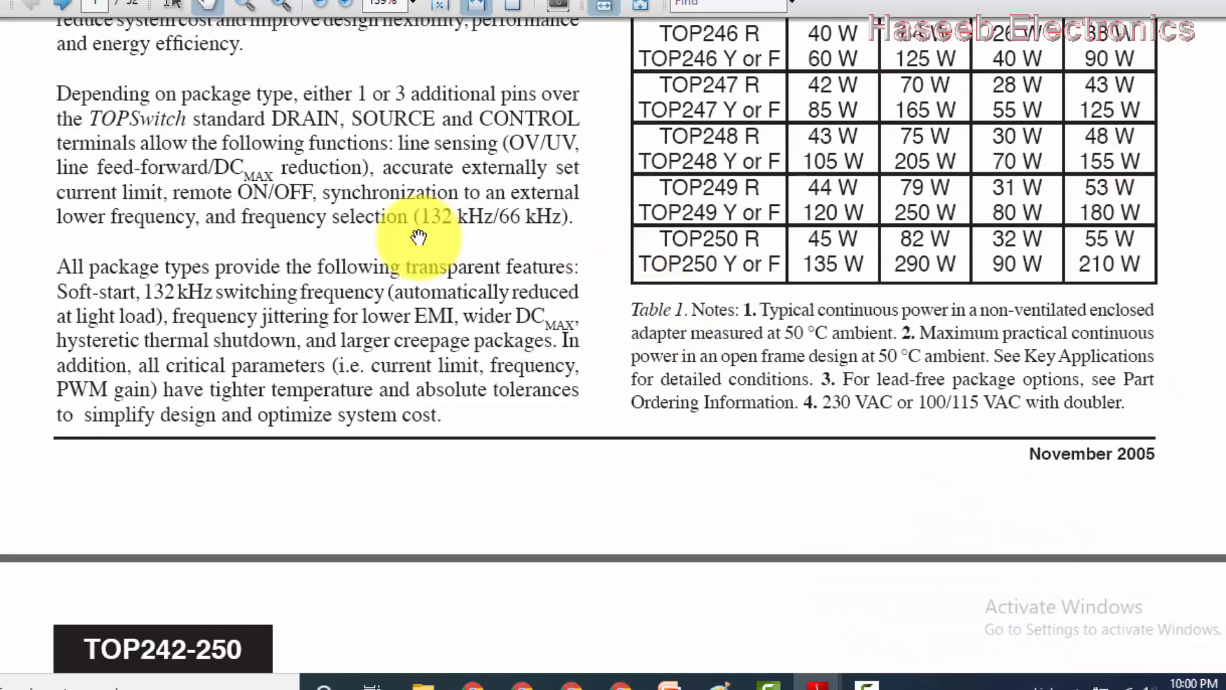
mouse_move(501, 230)
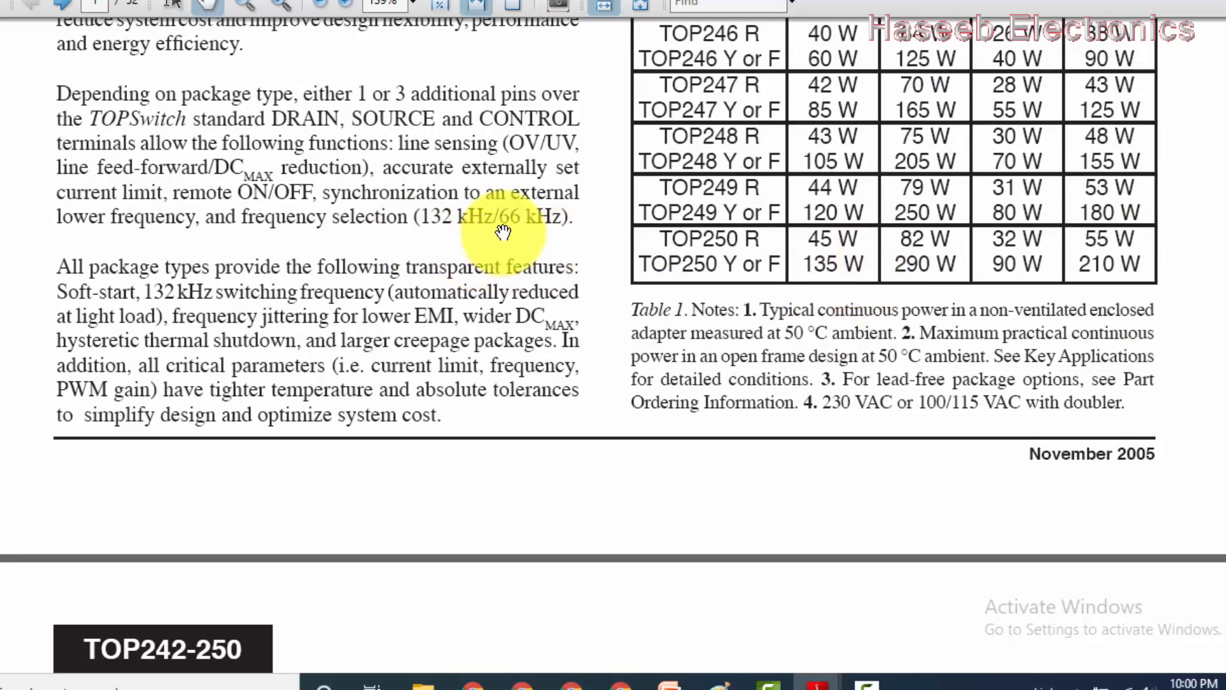
scroll(down, 3)
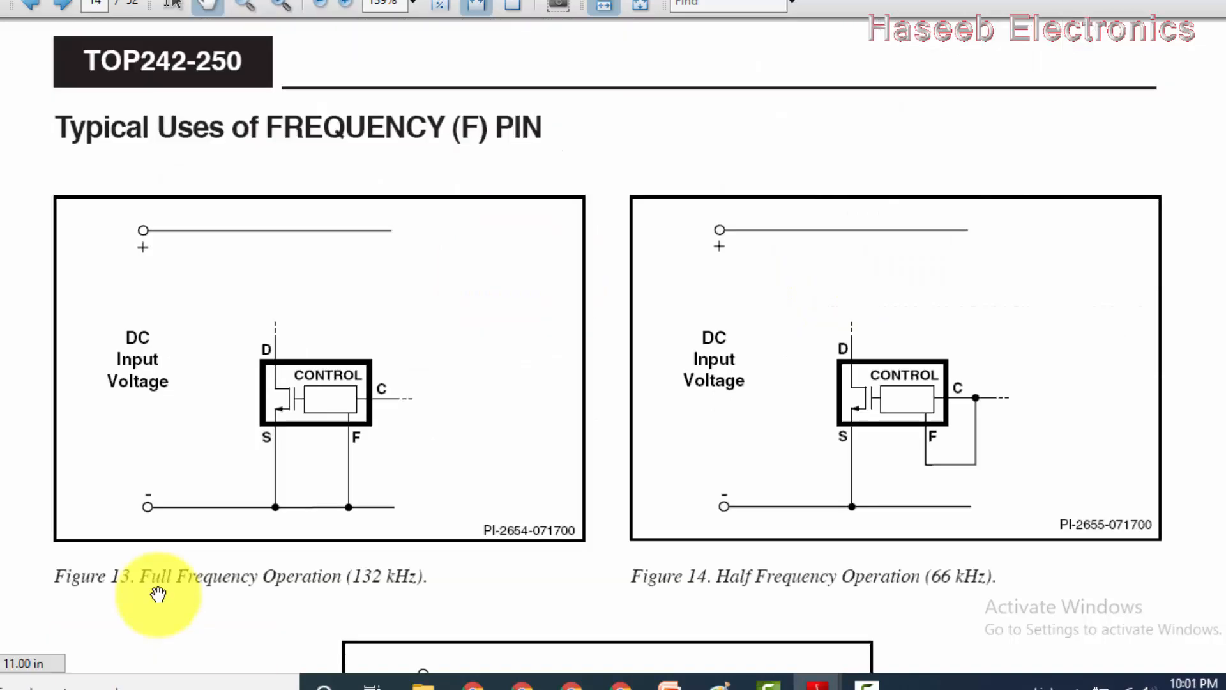
mouse_move(367, 593)
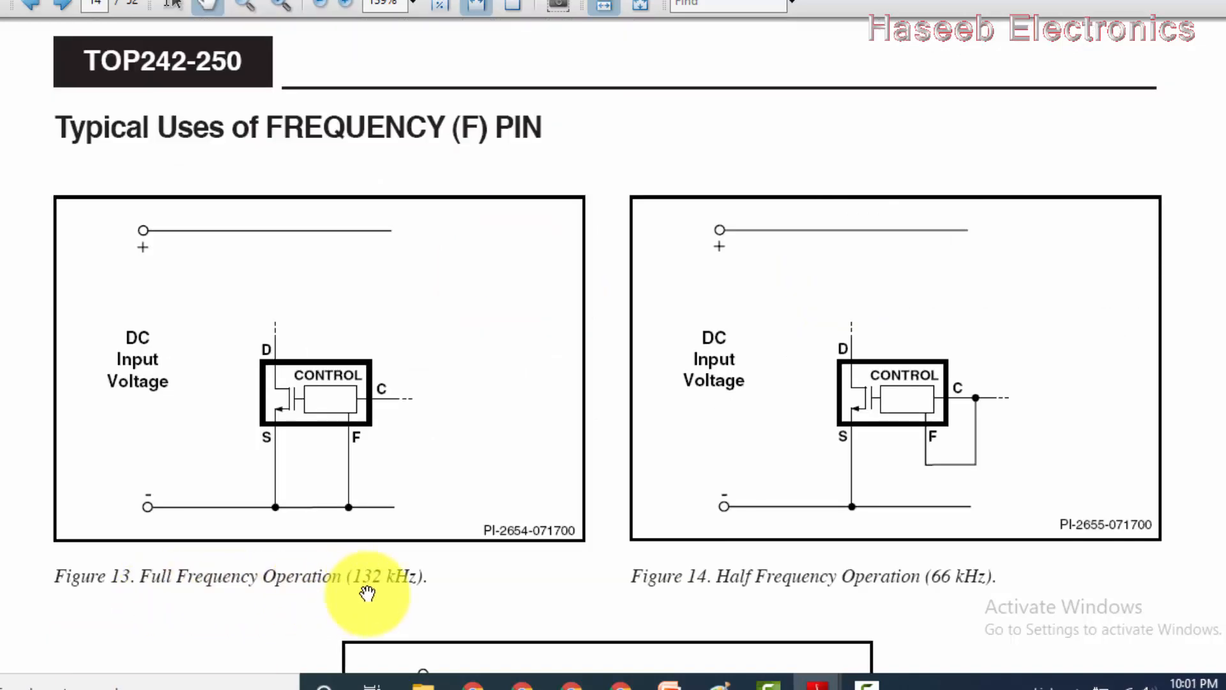
mouse_move(348, 434)
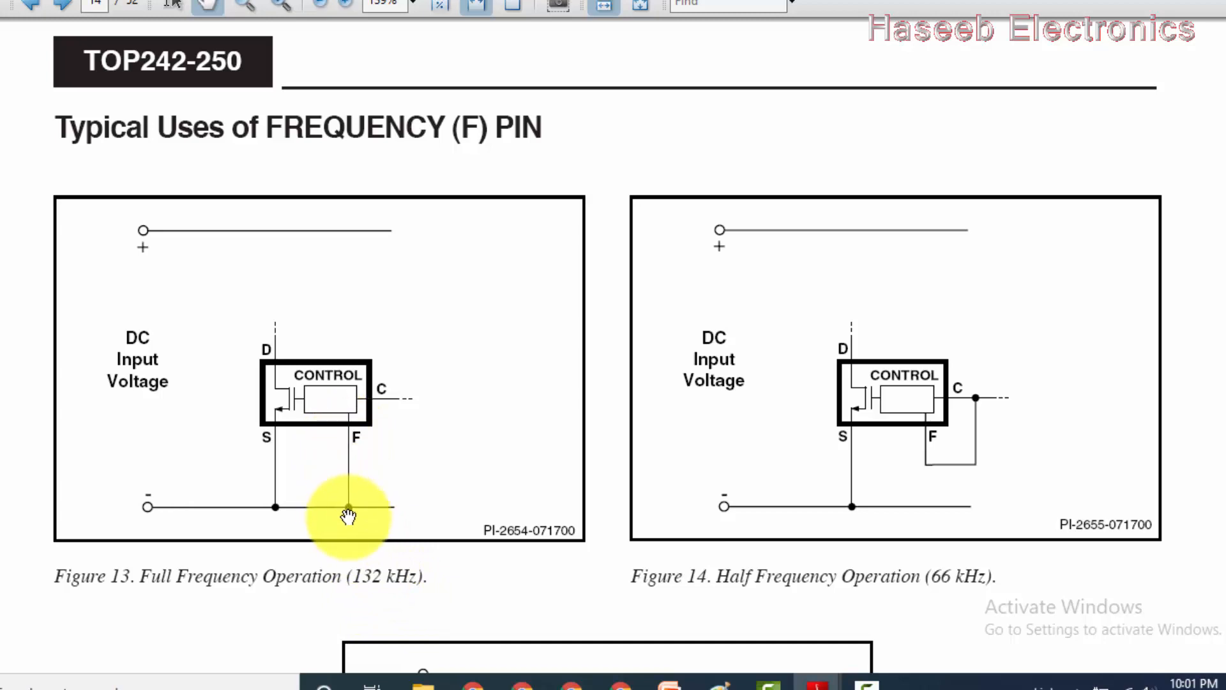
mouse_move(934, 432)
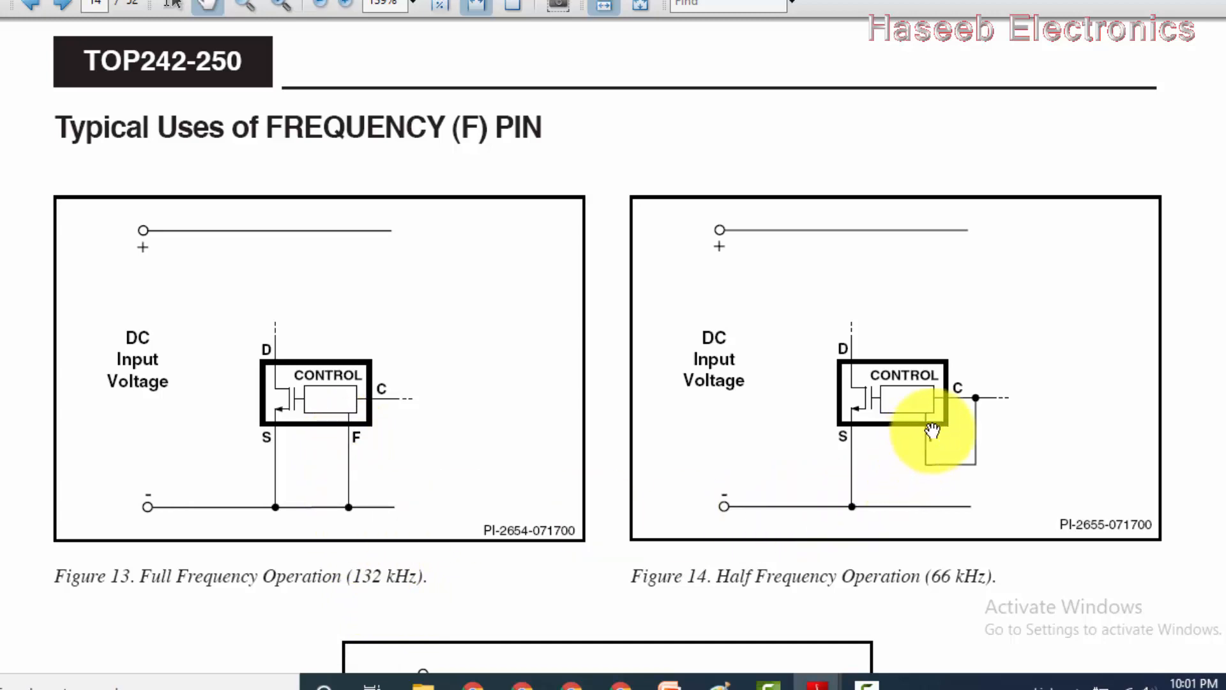
mouse_move(973, 407)
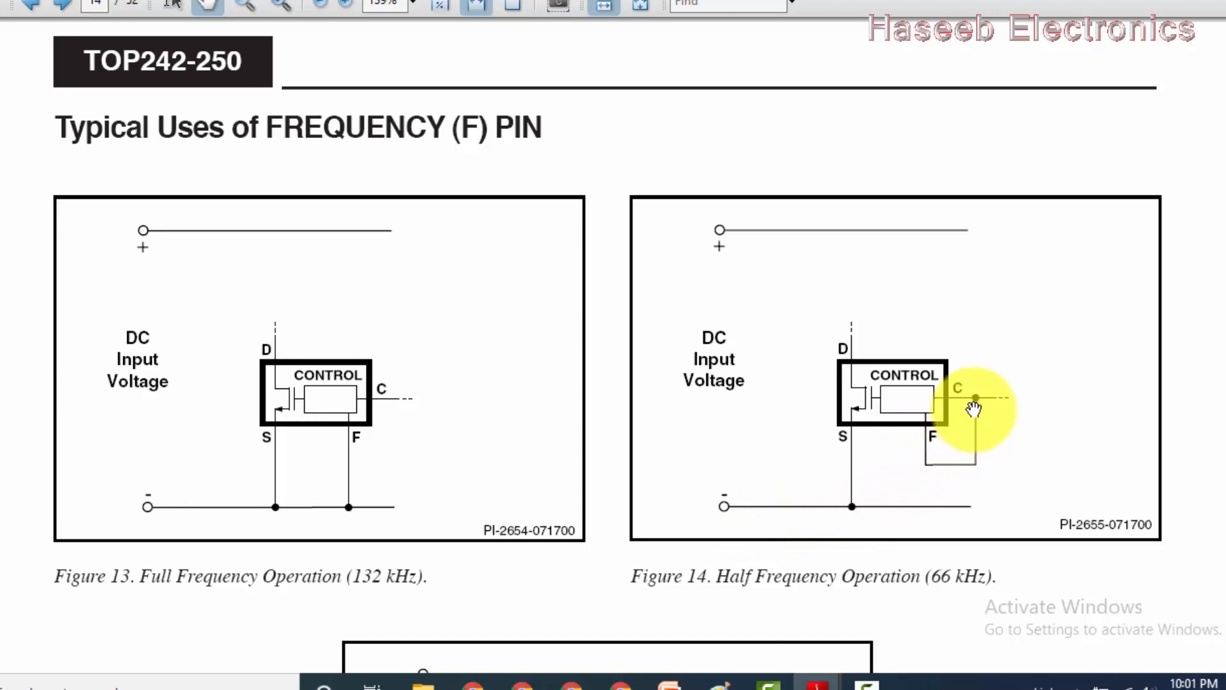
mouse_move(978, 418)
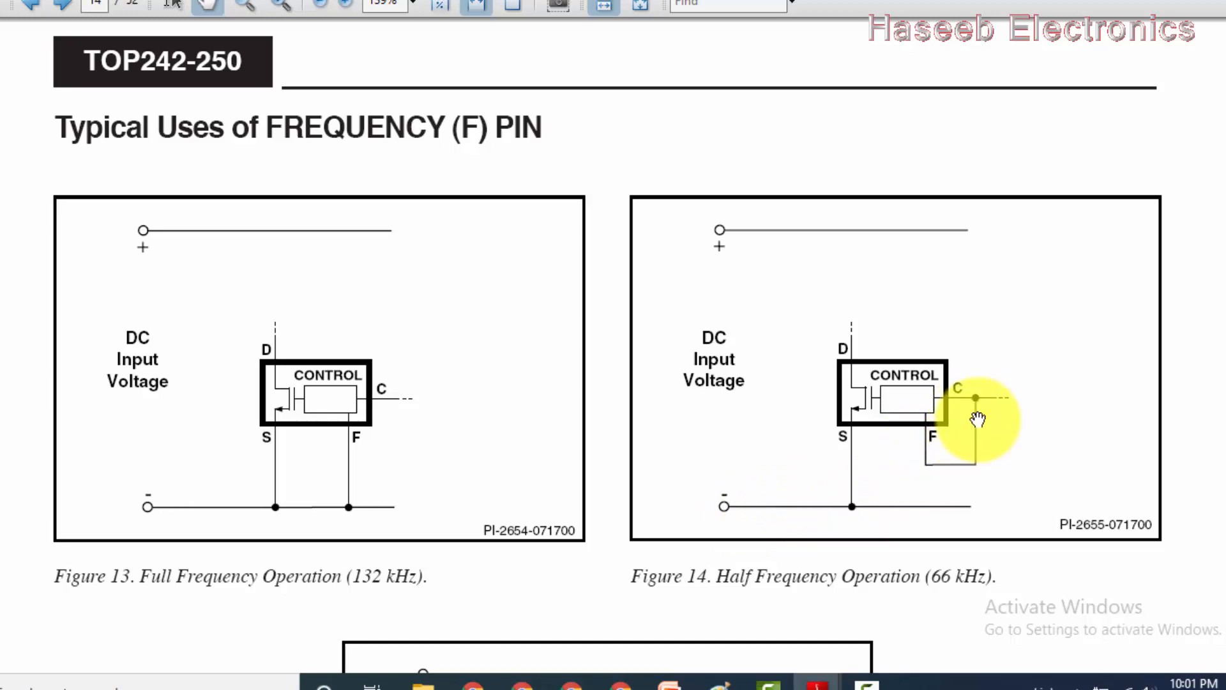
mouse_move(947, 590)
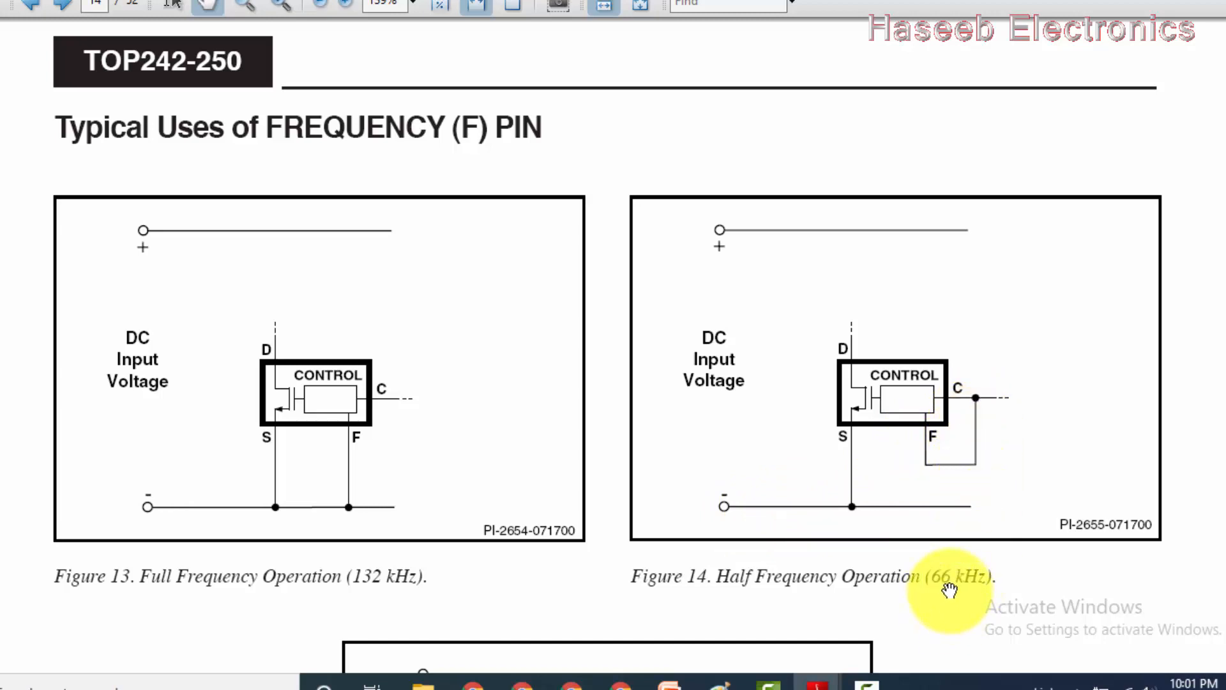
mouse_move(661, 590)
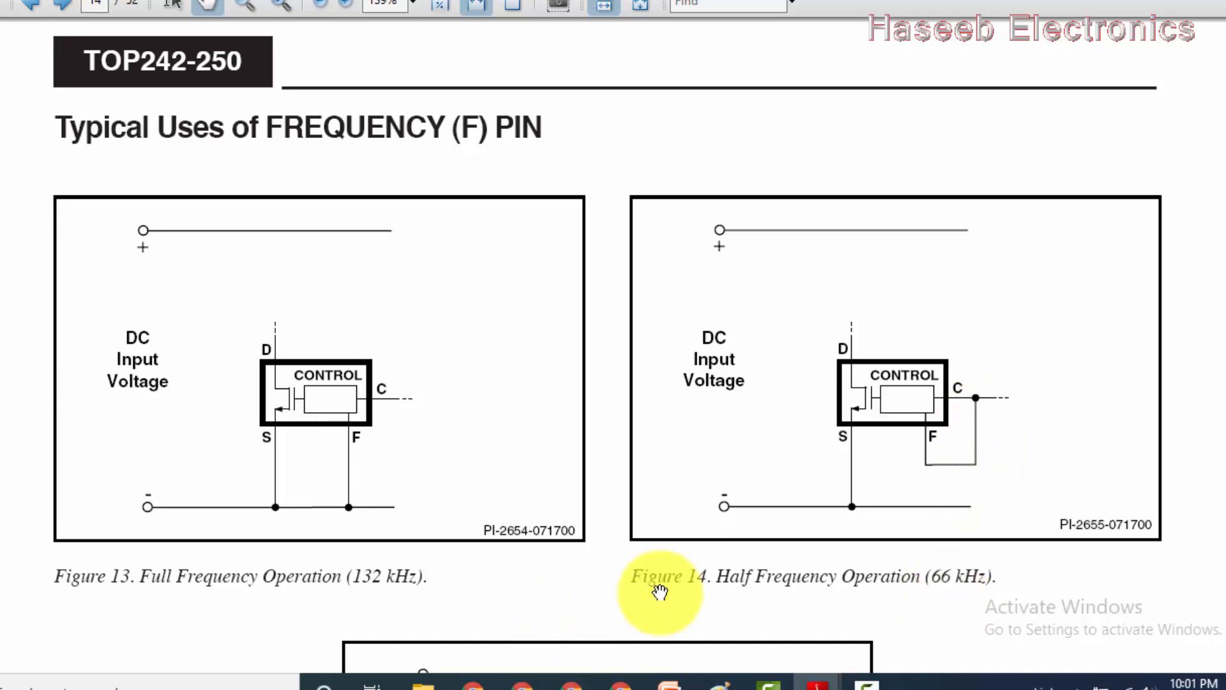
mouse_move(864, 547)
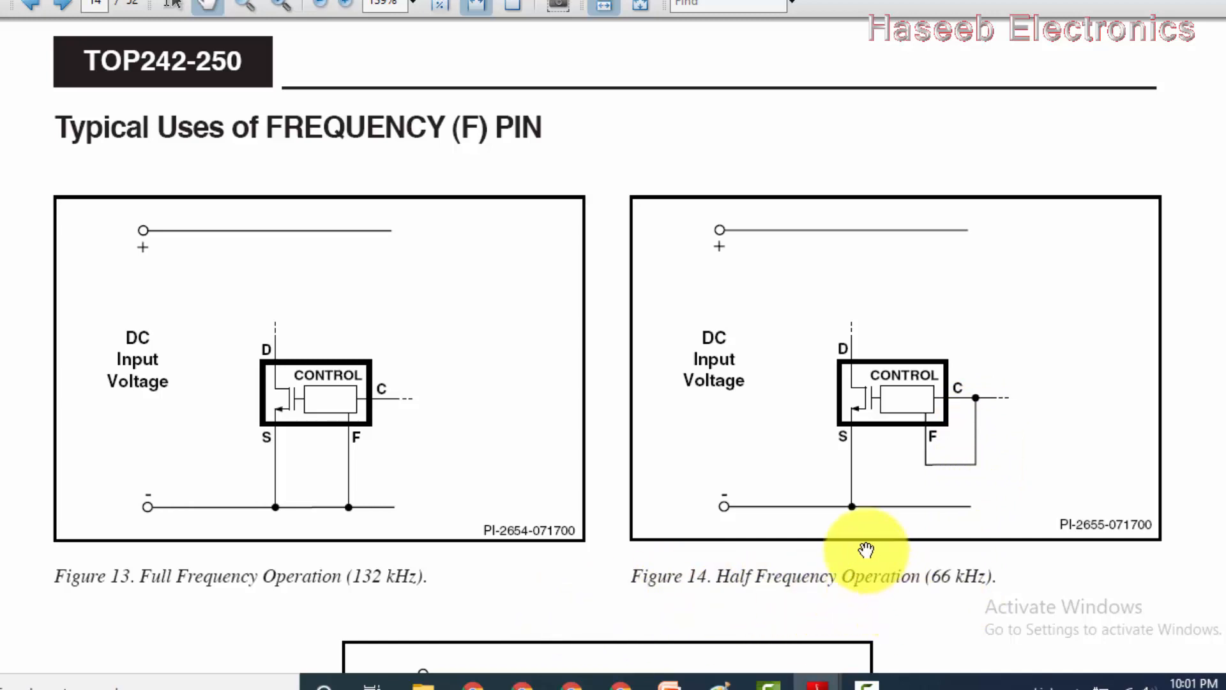
scroll(down, 3)
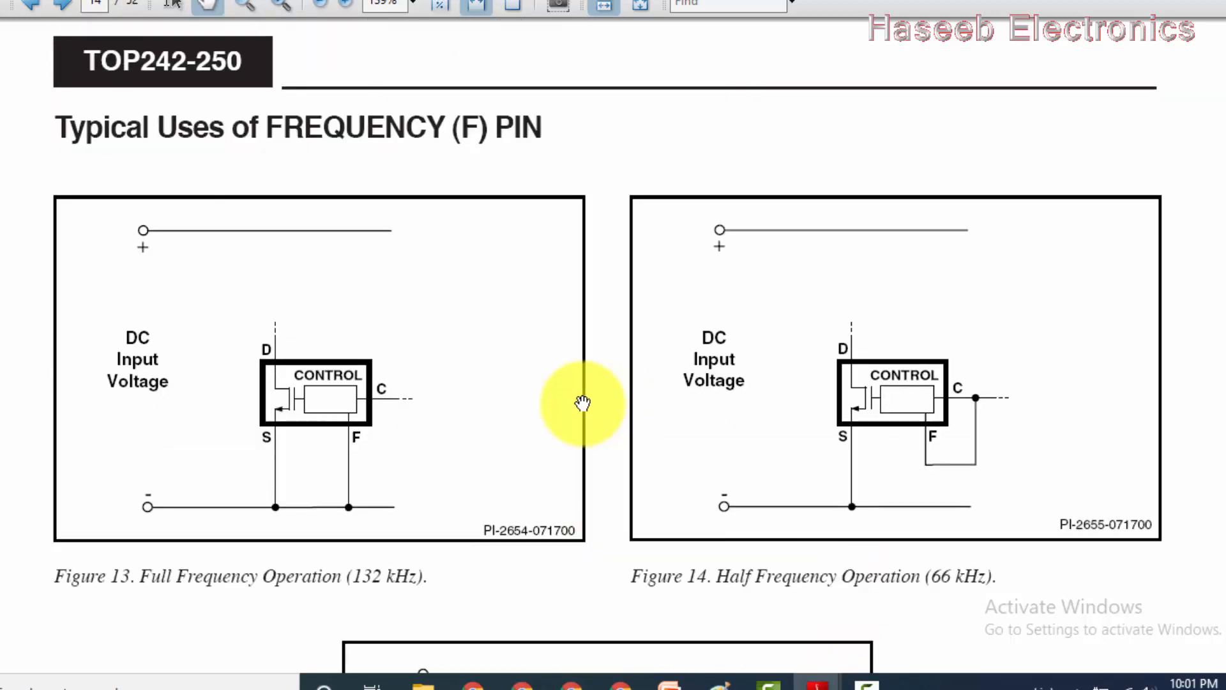
mouse_move(695, 577)
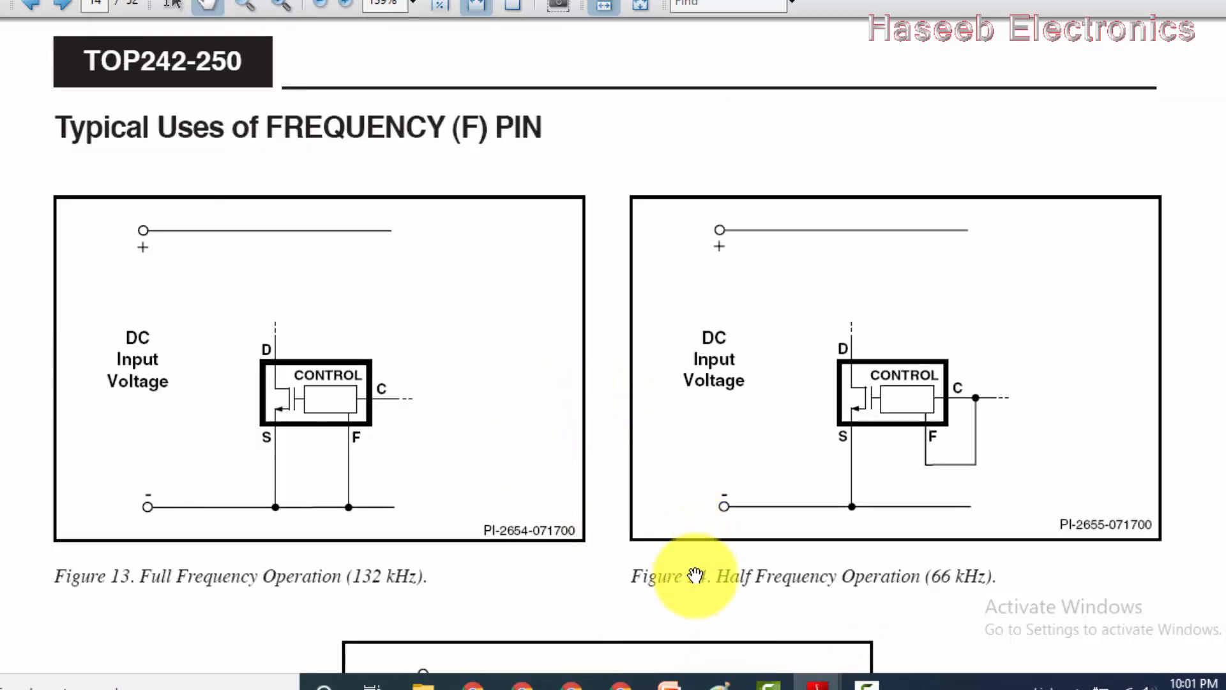
mouse_move(714, 537)
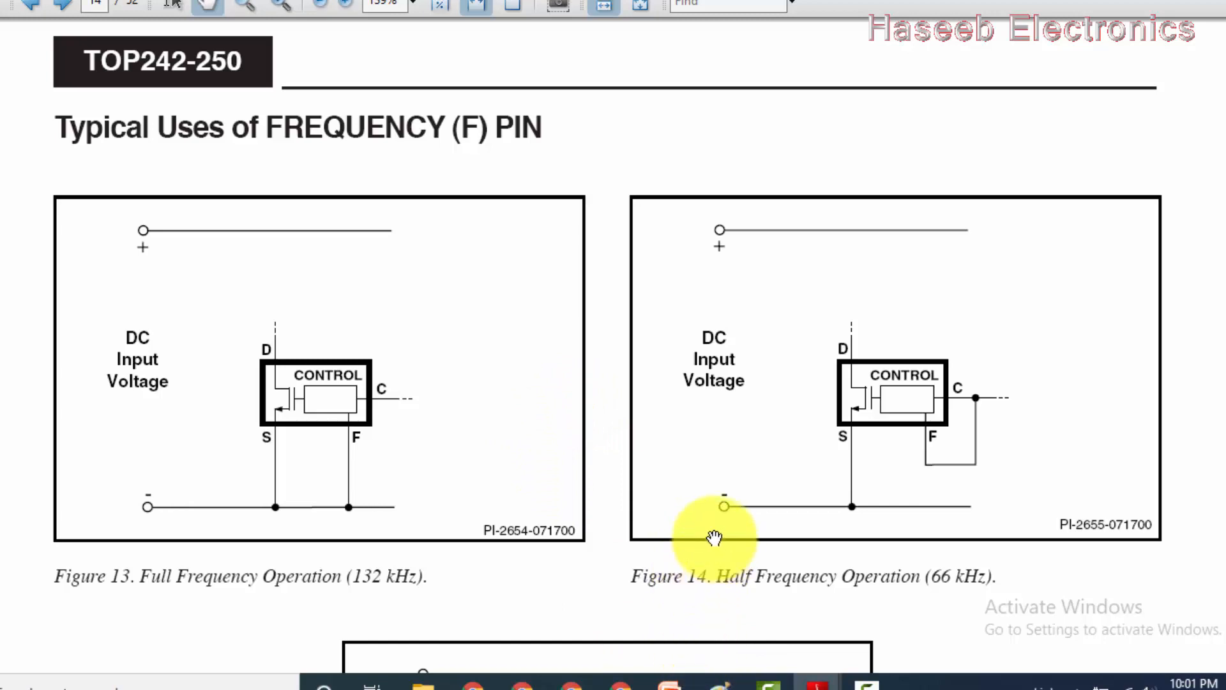
mouse_move(746, 557)
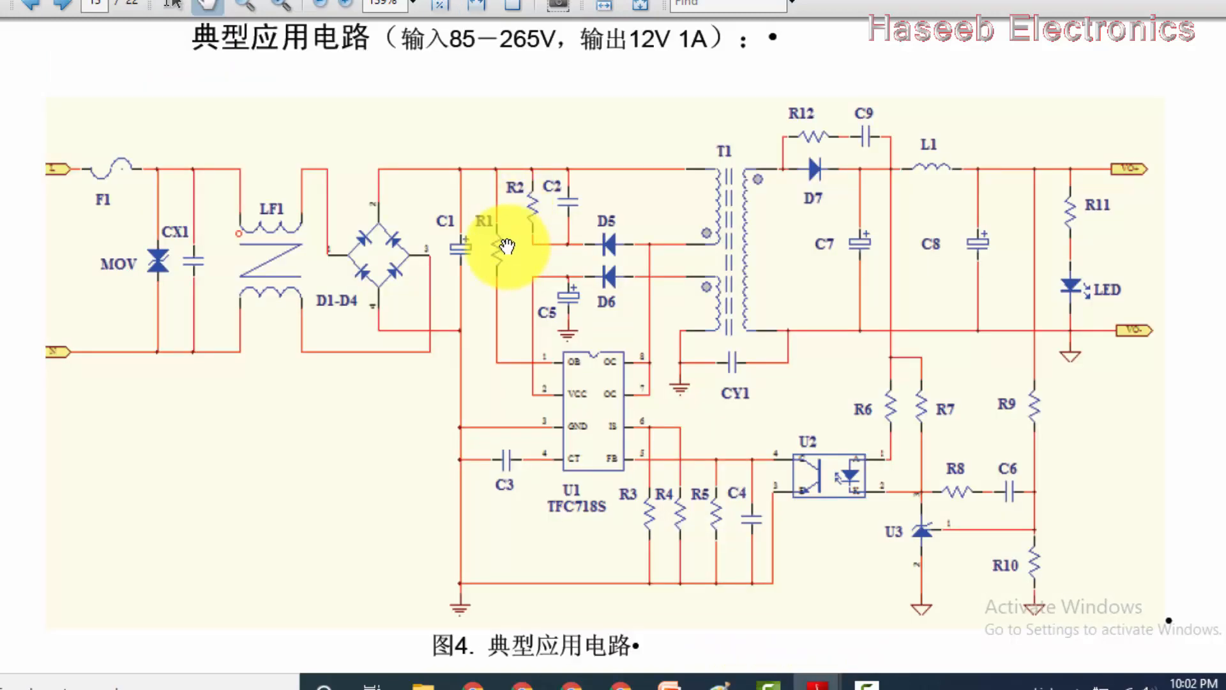
mouse_move(508, 450)
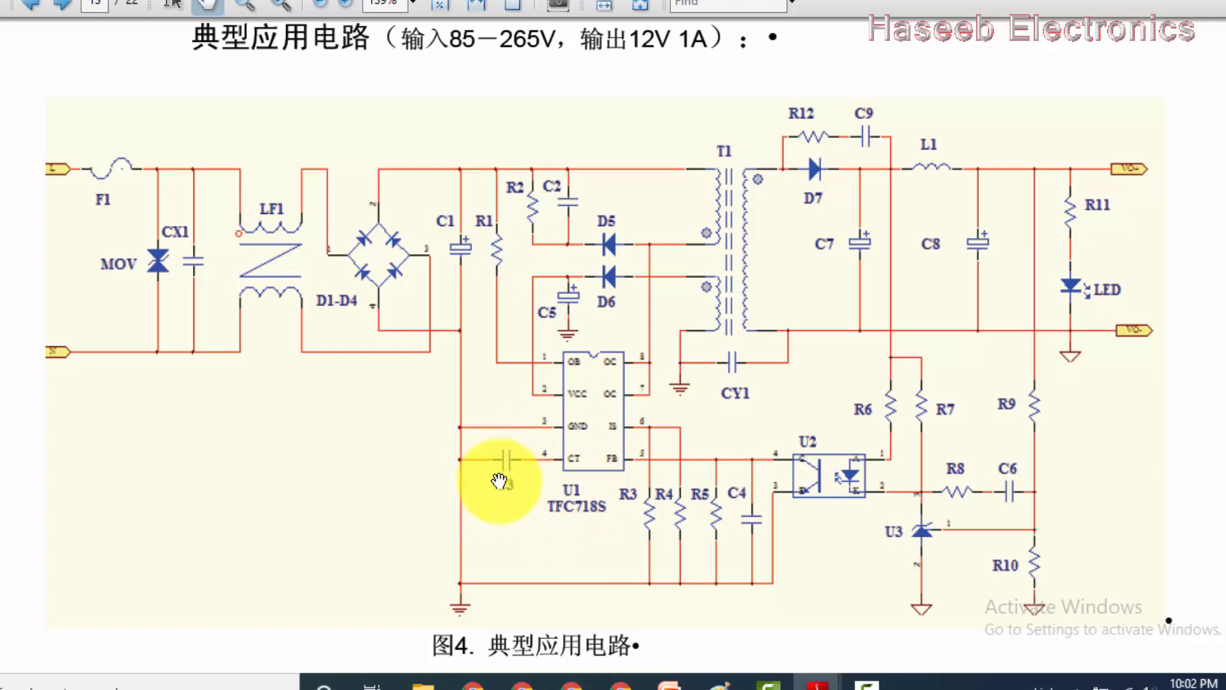
mouse_move(671, 397)
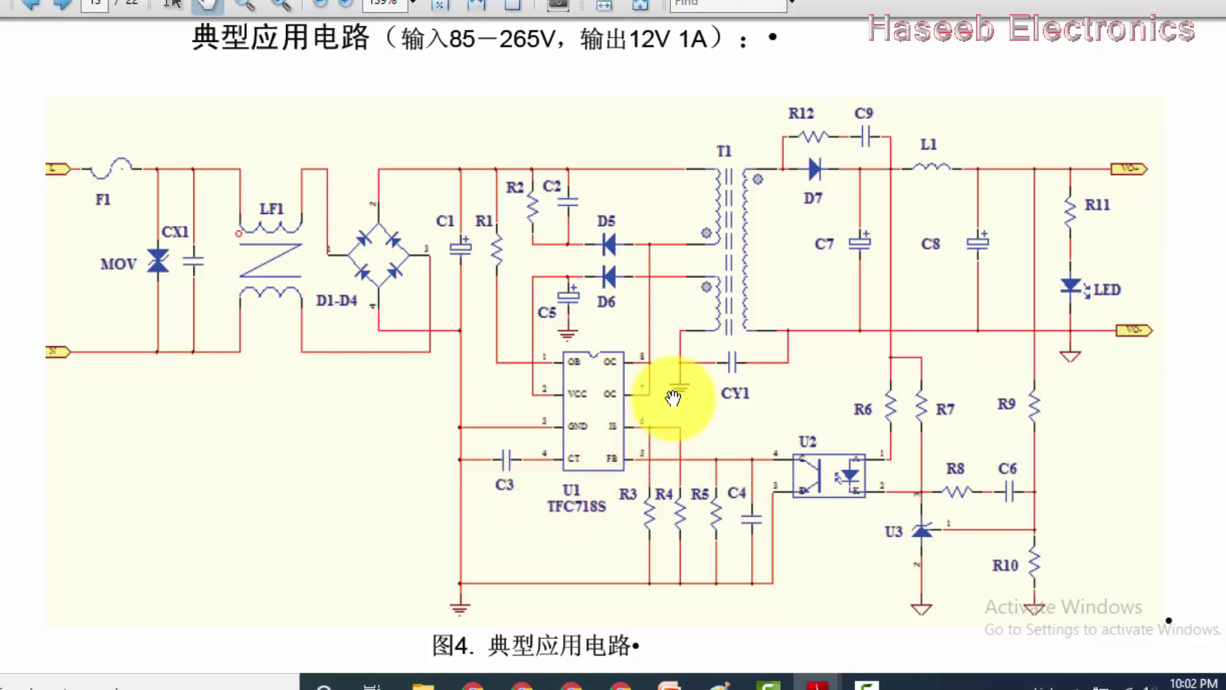
mouse_move(496, 445)
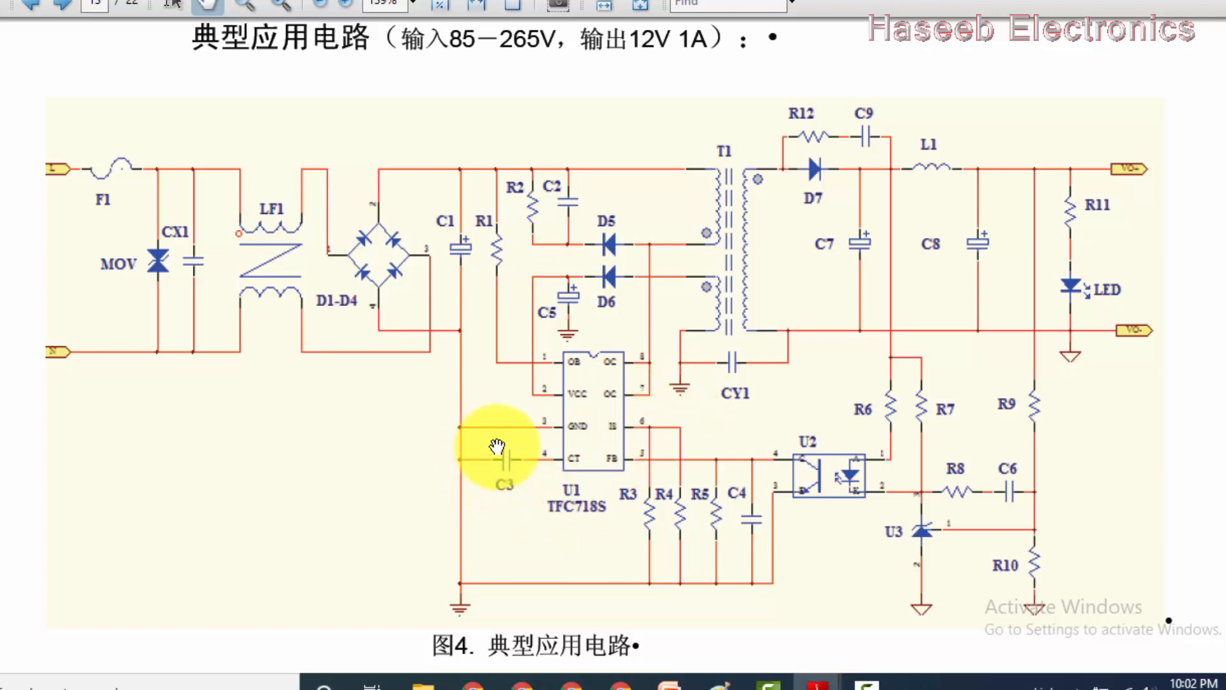
mouse_move(528, 488)
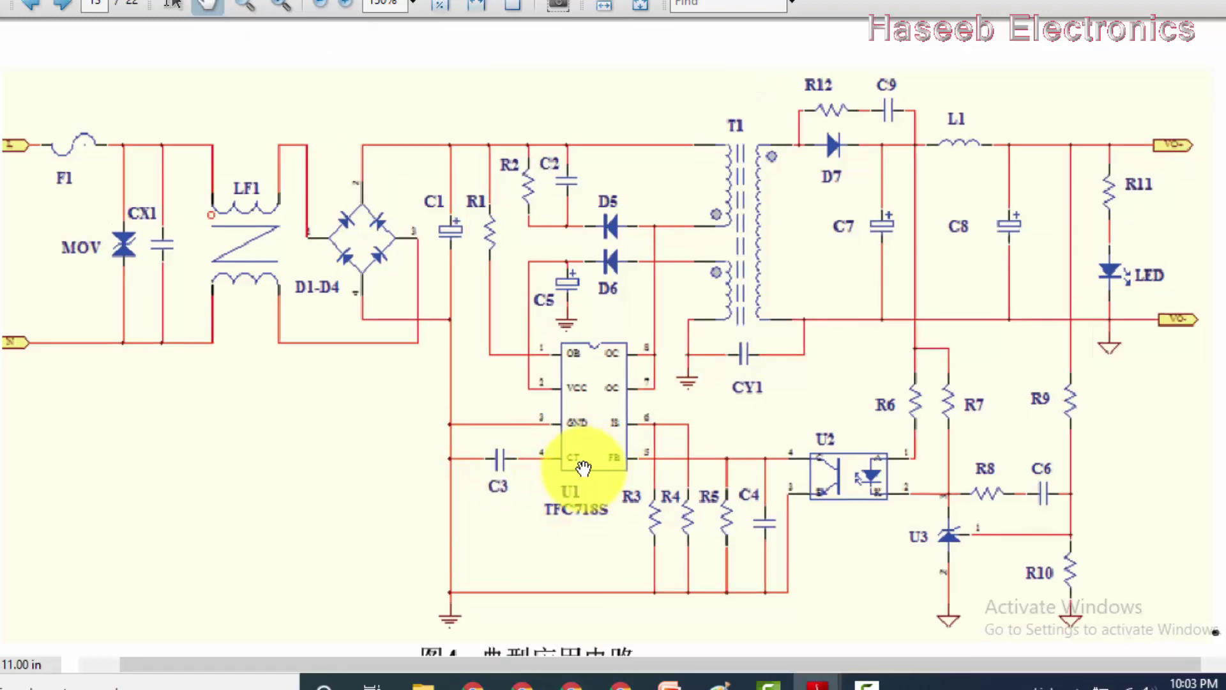
mouse_move(501, 500)
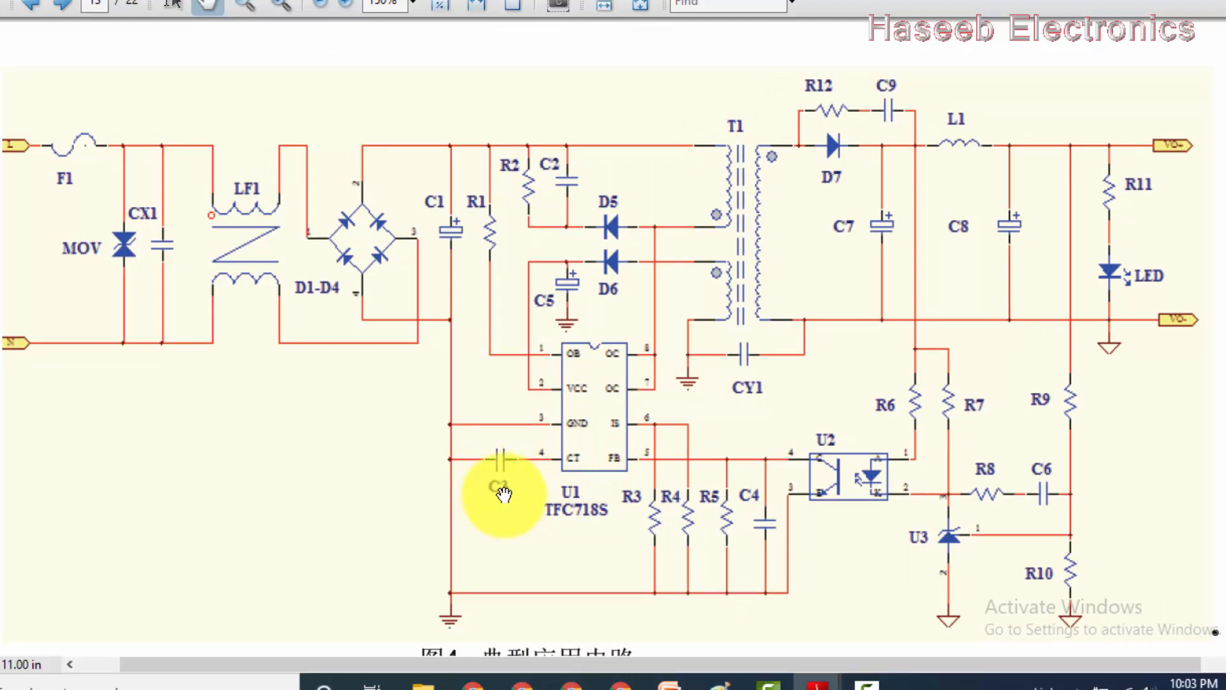
mouse_move(690, 522)
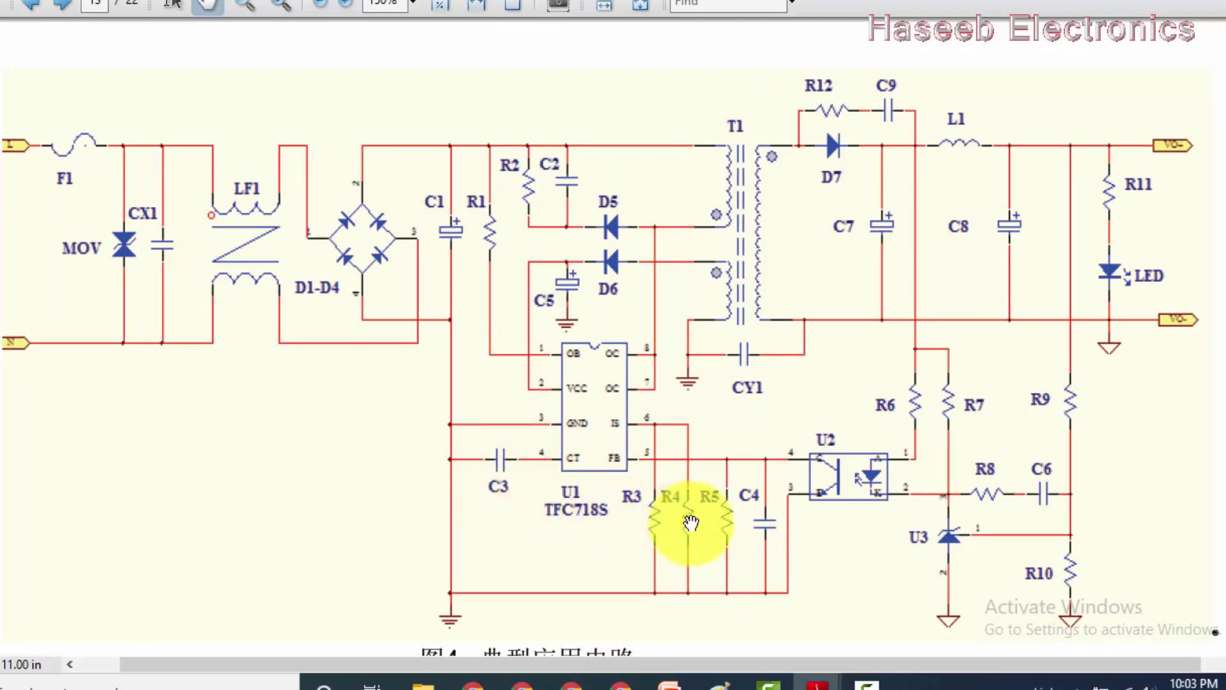
mouse_move(524, 461)
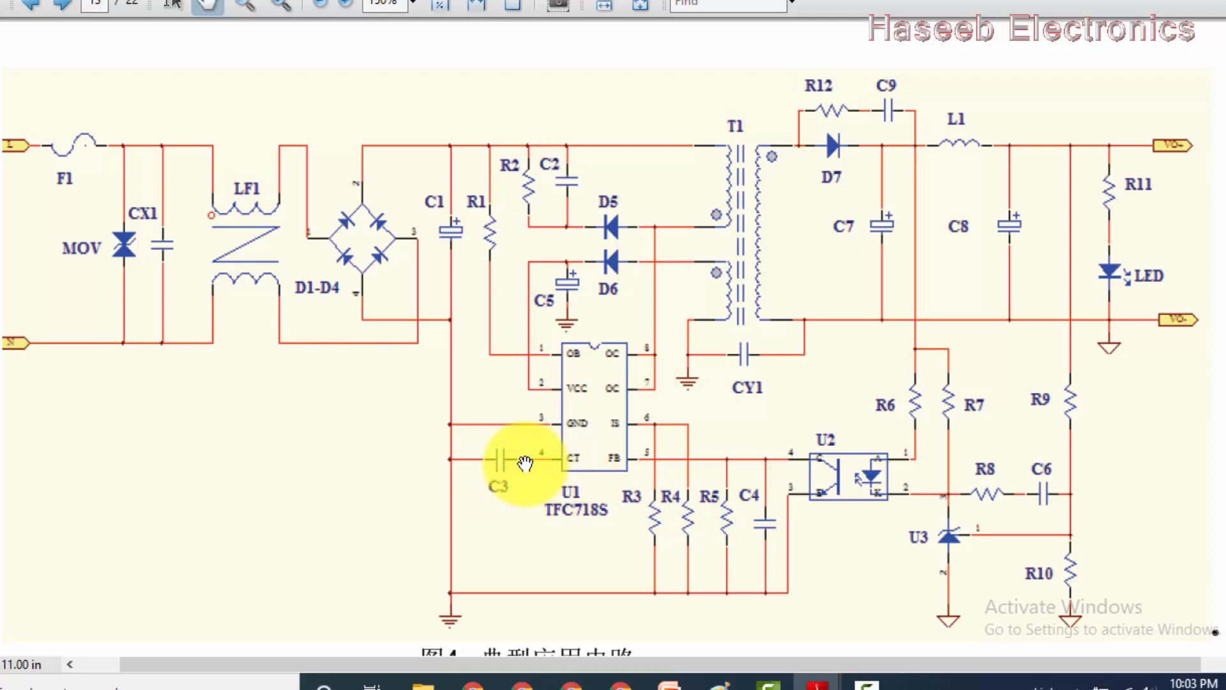
mouse_move(534, 488)
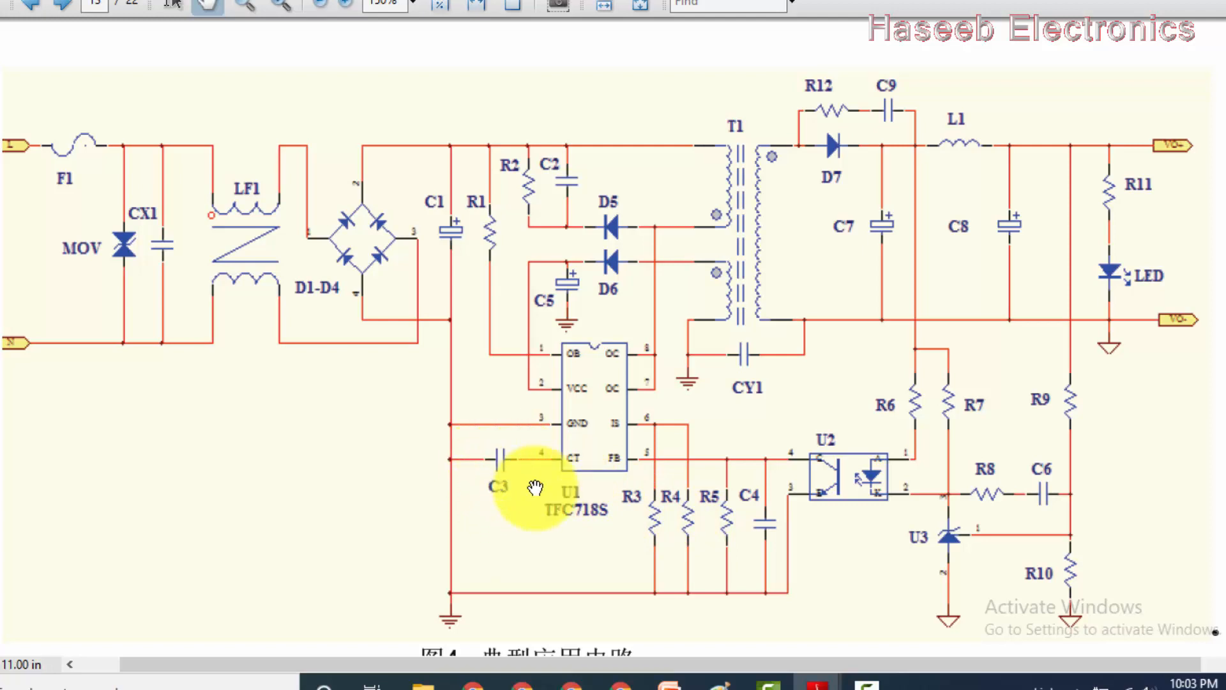
mouse_move(645, 384)
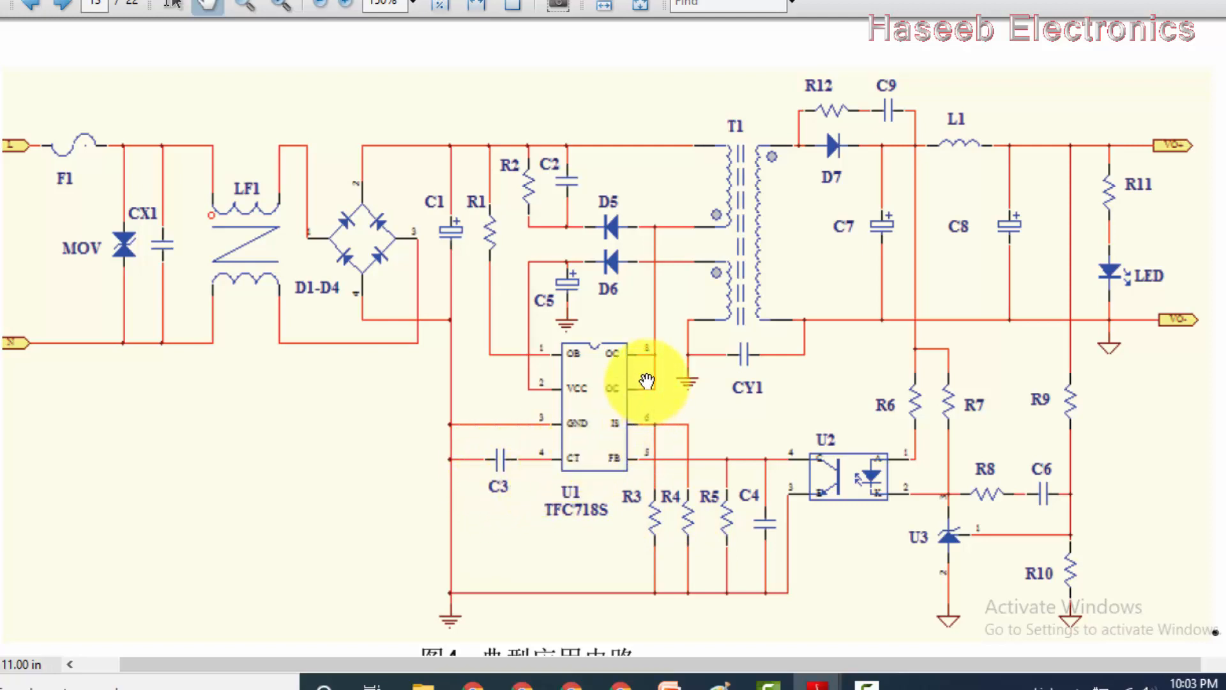
mouse_move(738, 152)
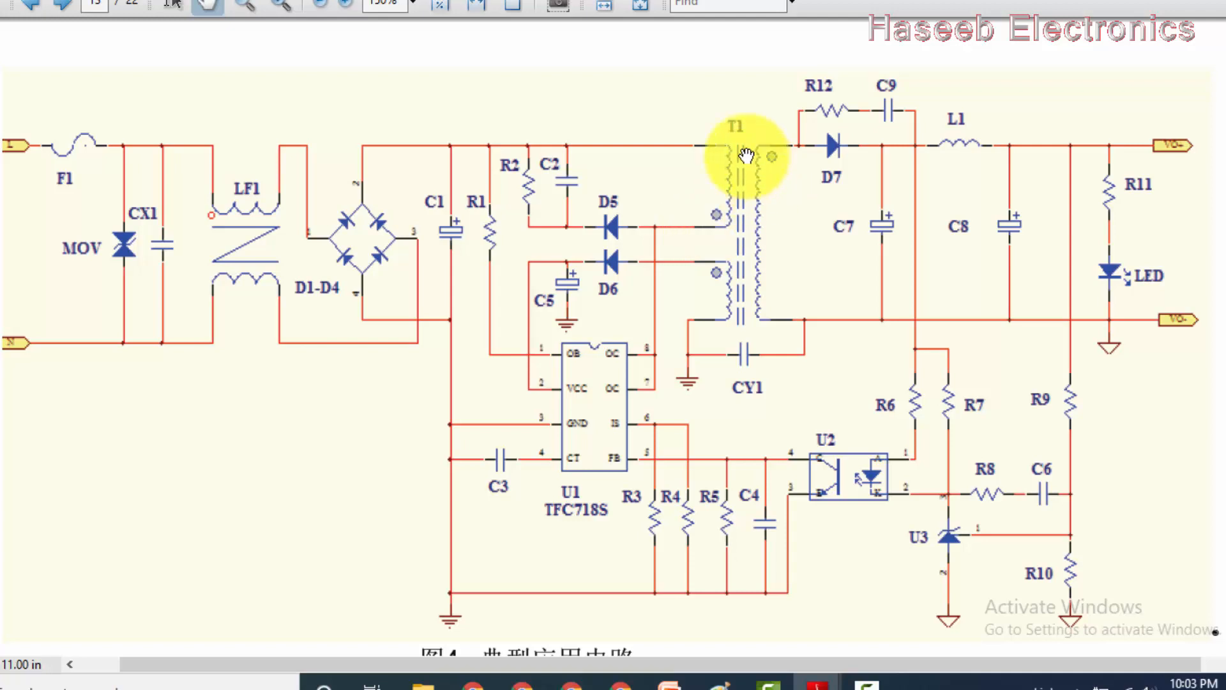
mouse_move(661, 371)
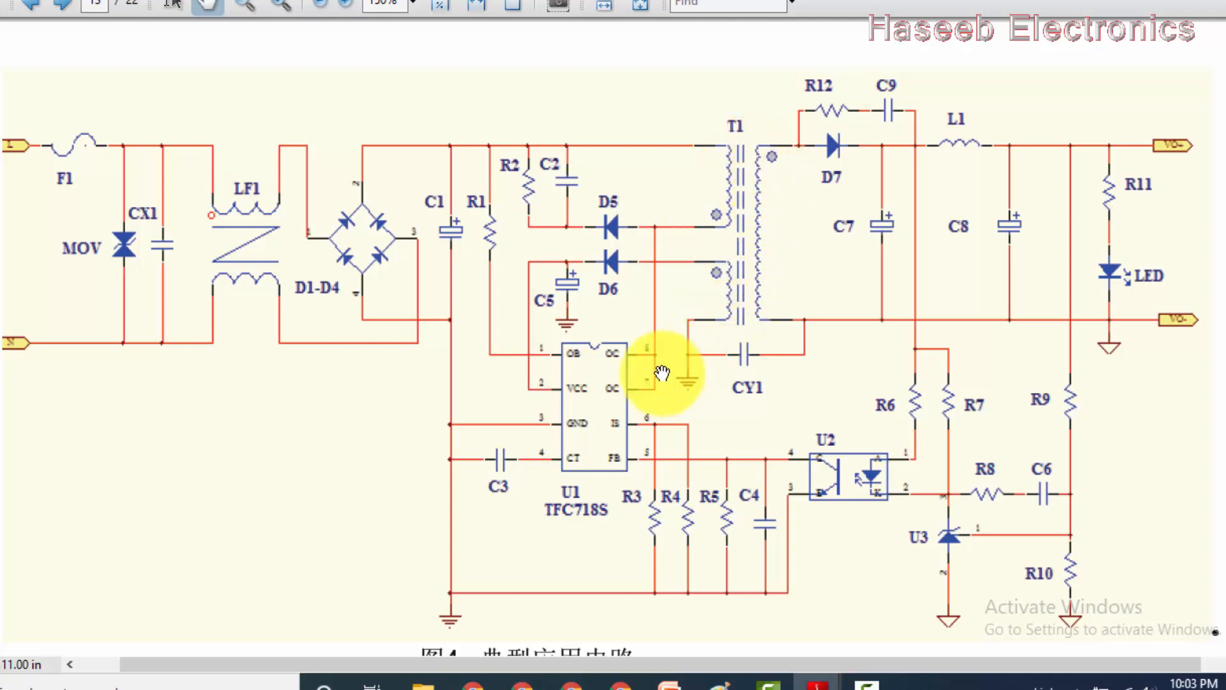
mouse_move(666, 317)
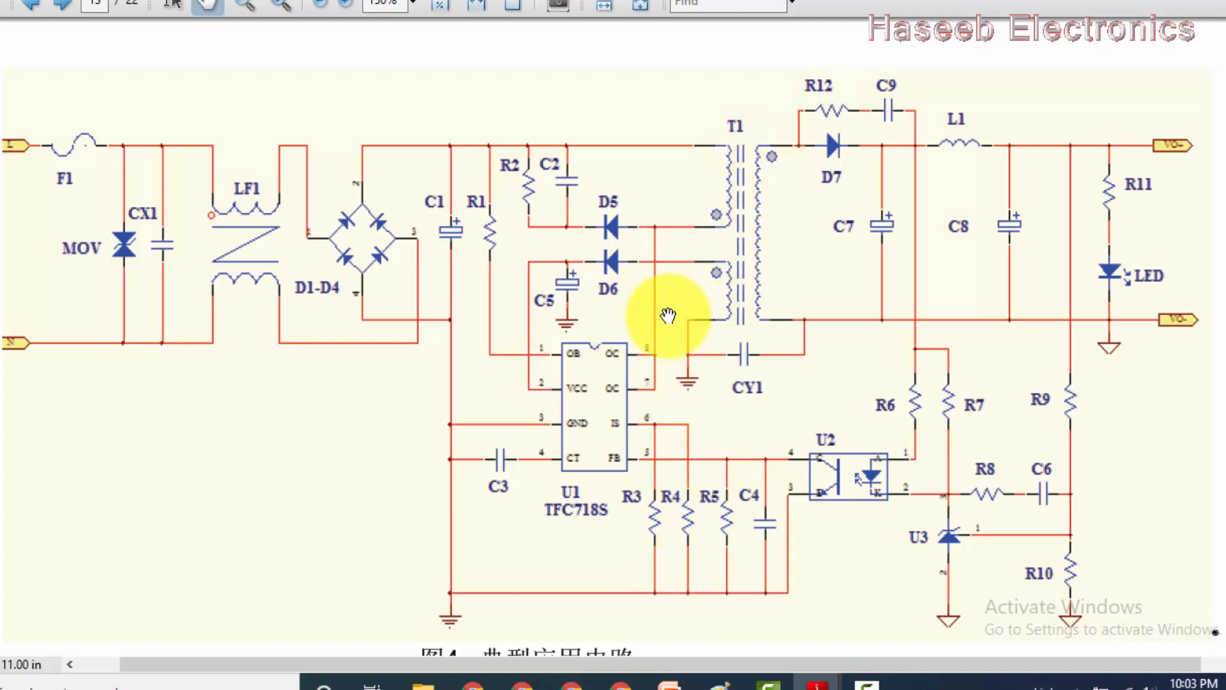
mouse_move(614, 337)
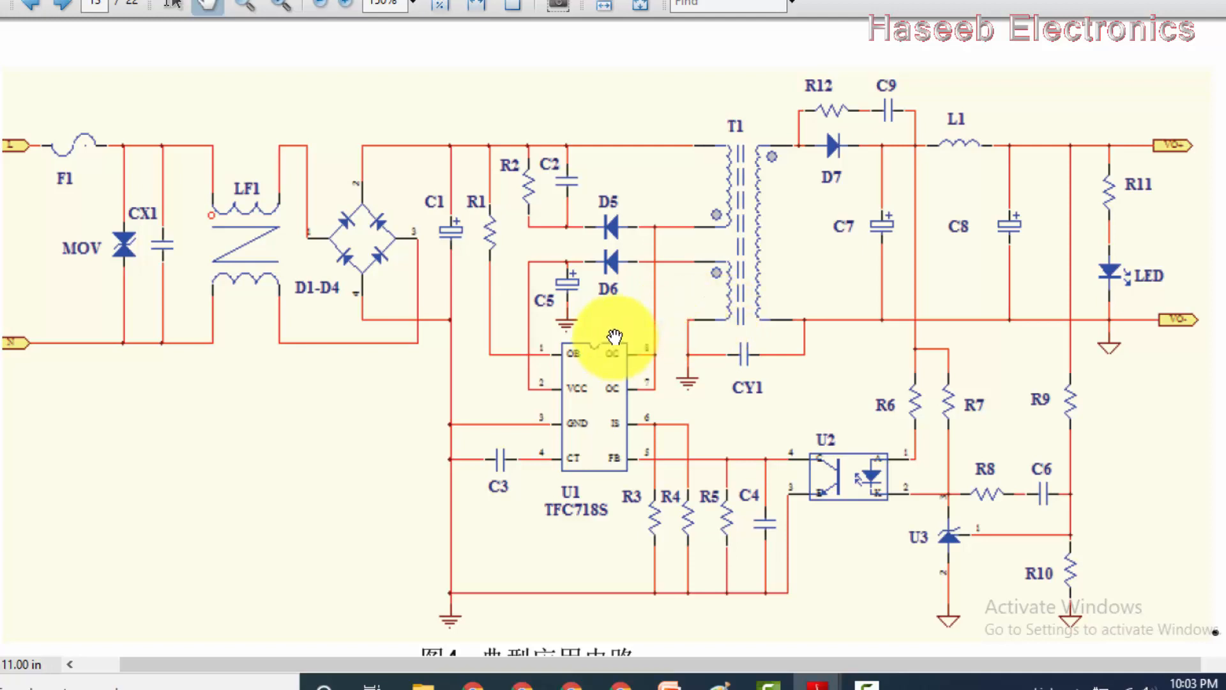
mouse_move(616, 305)
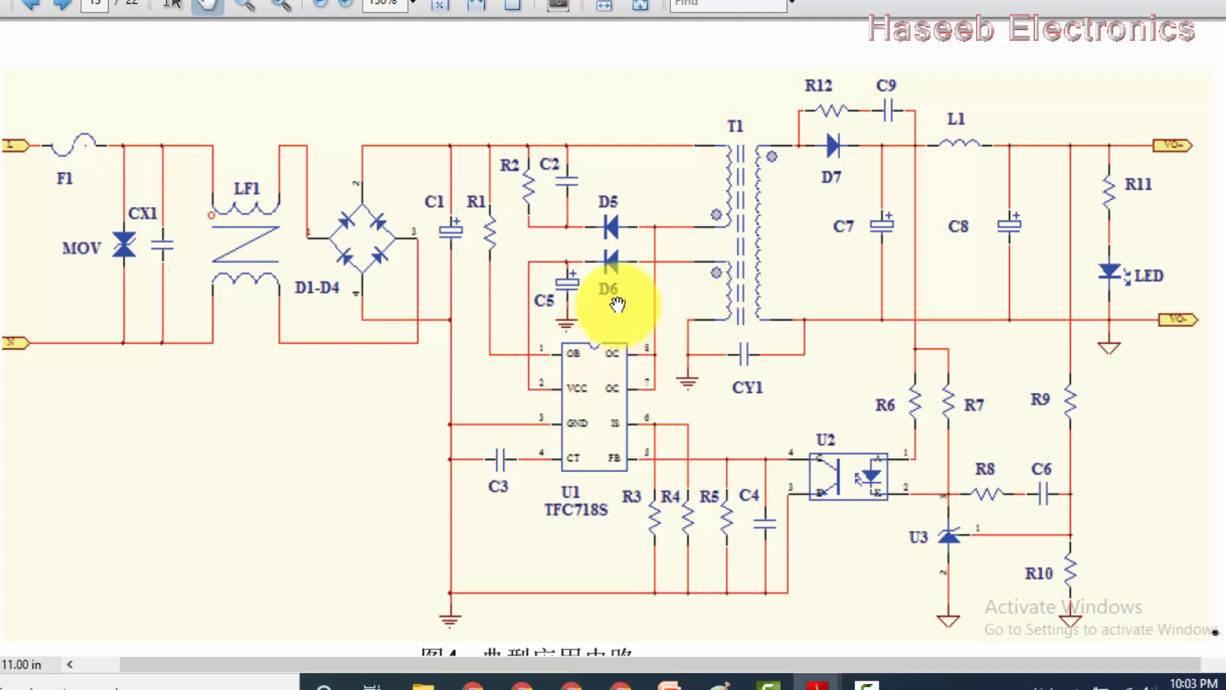
mouse_move(813, 313)
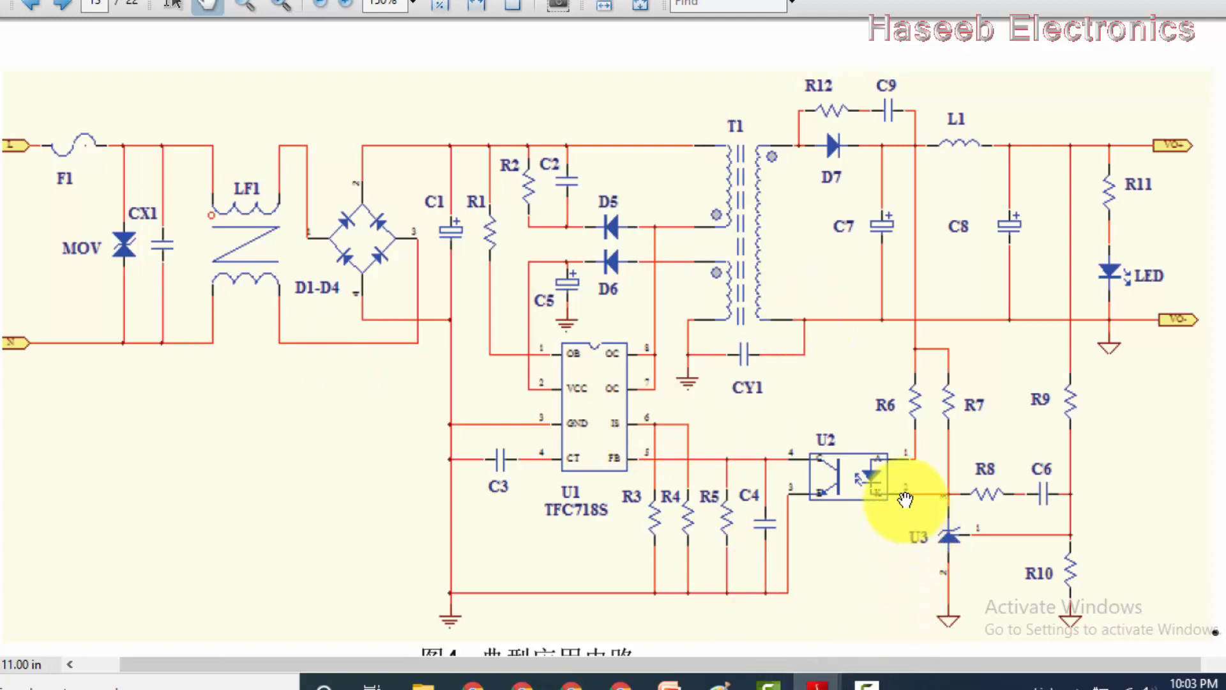
mouse_move(903, 555)
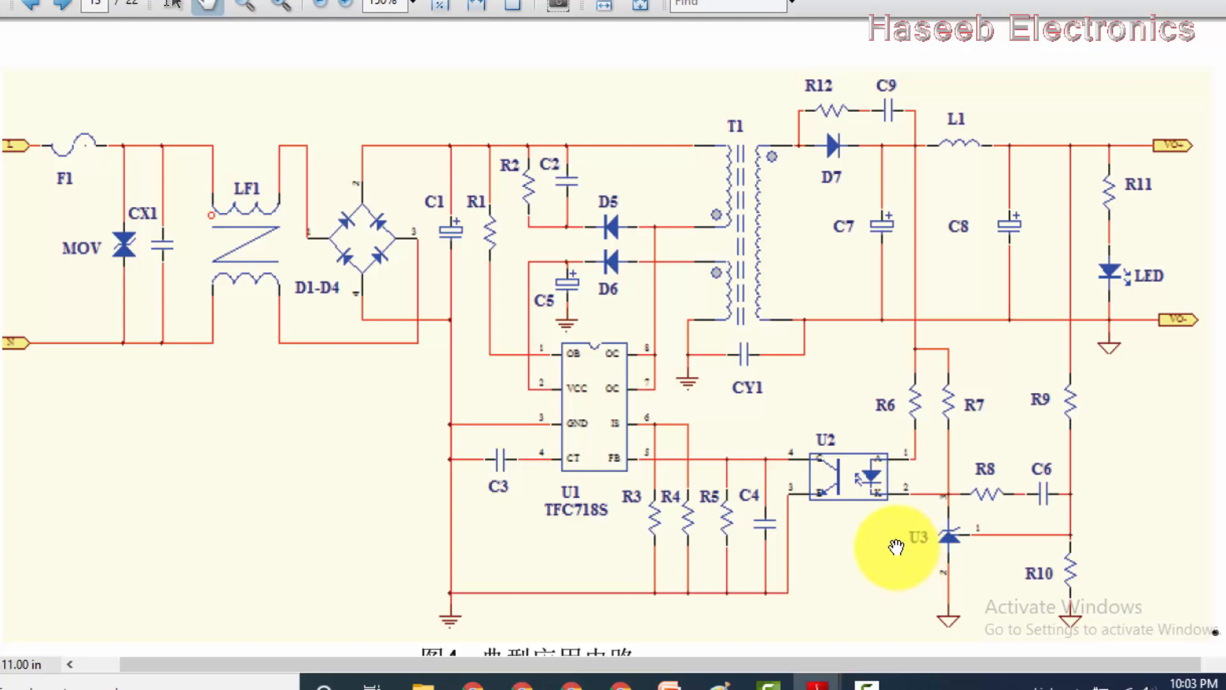
mouse_move(731, 669)
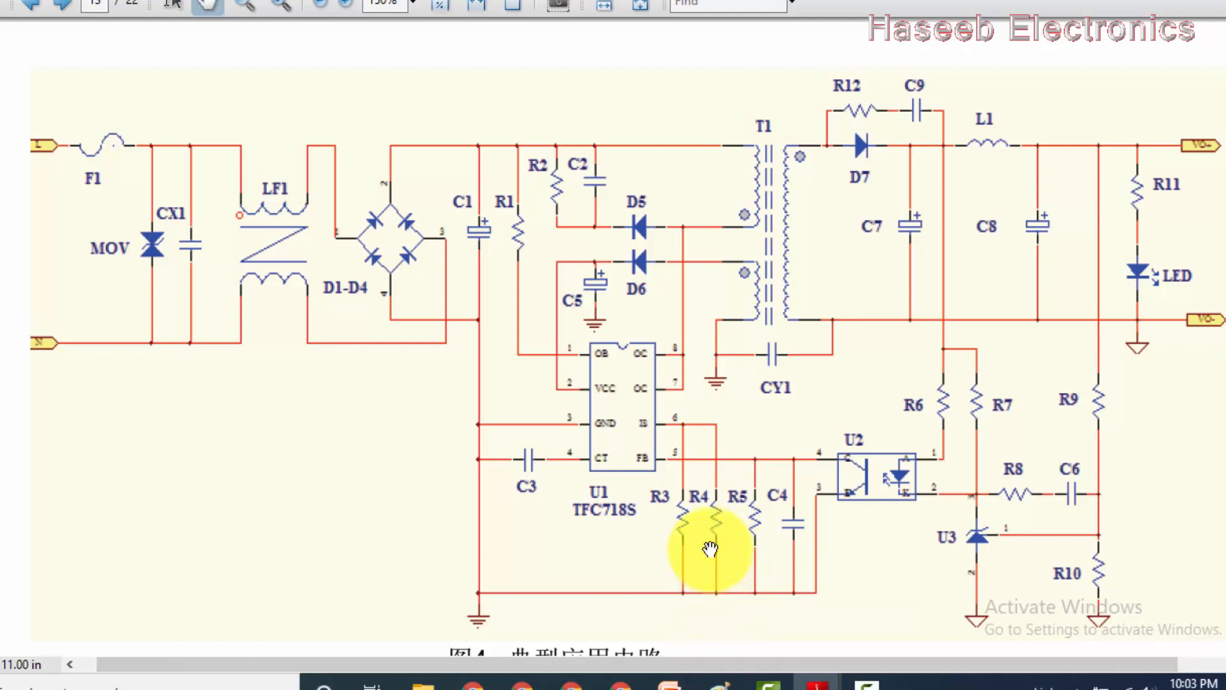
mouse_move(715, 551)
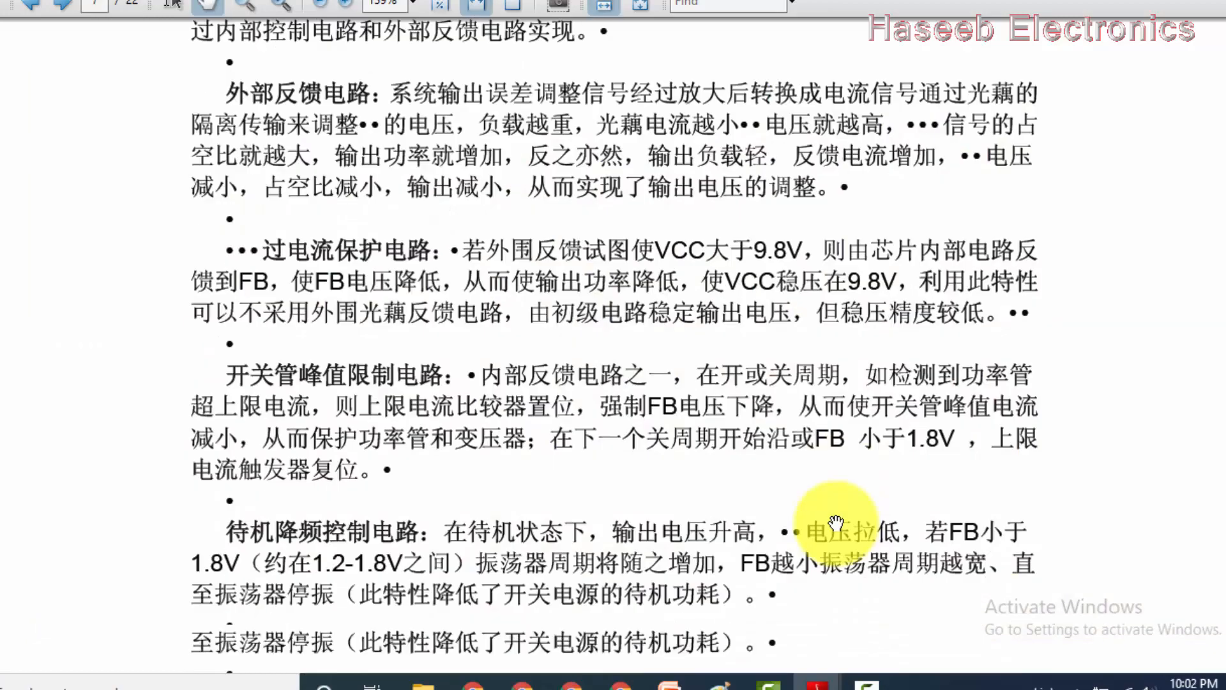
Scroll from page 7 through the waveform and efficiency pages to the page 20 thermal resistance table.
scroll(down, 3)
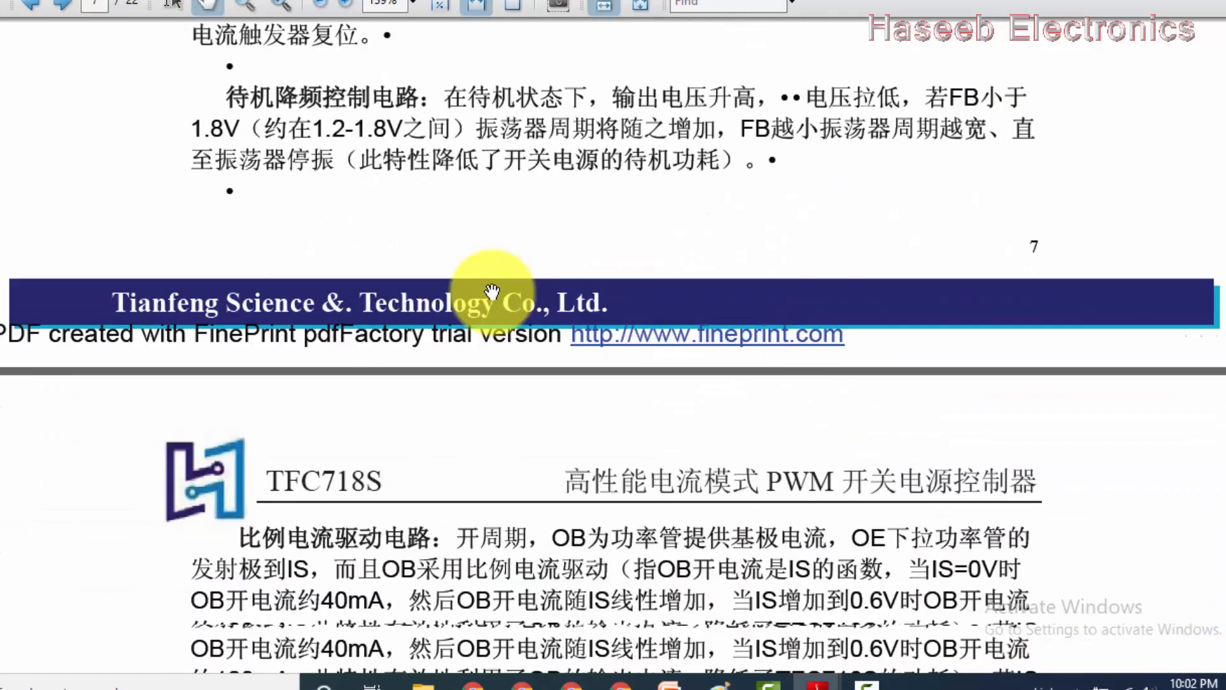
scroll(down, 3)
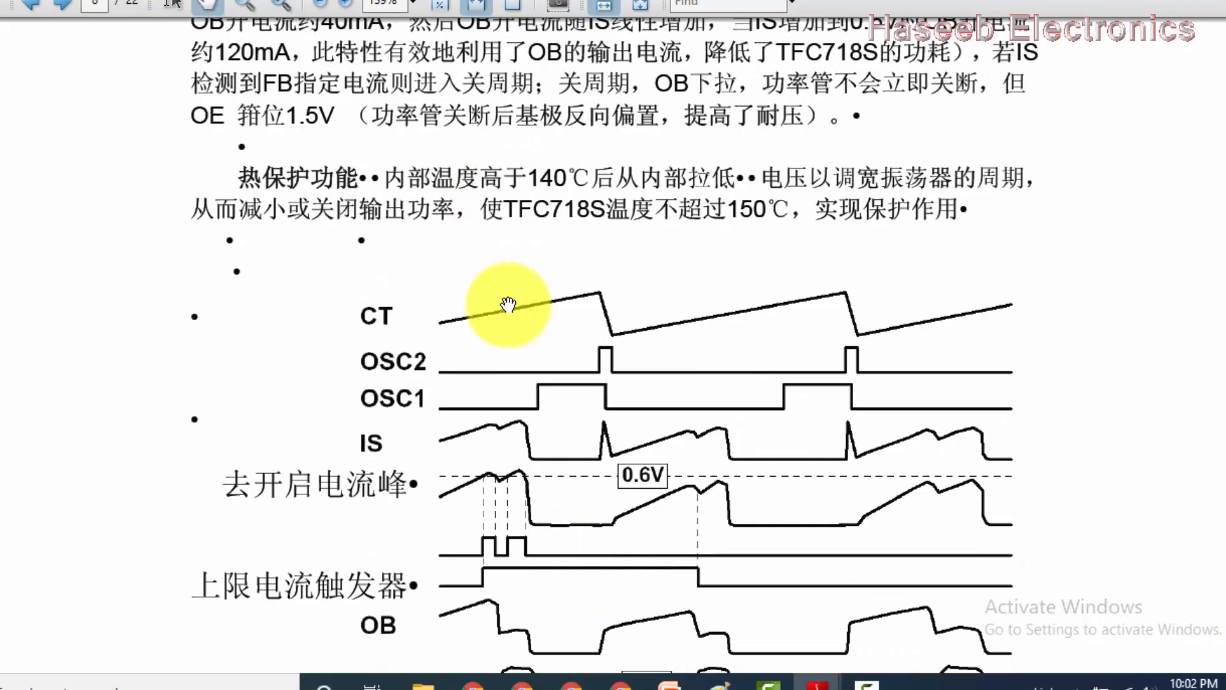
scroll(down, 3)
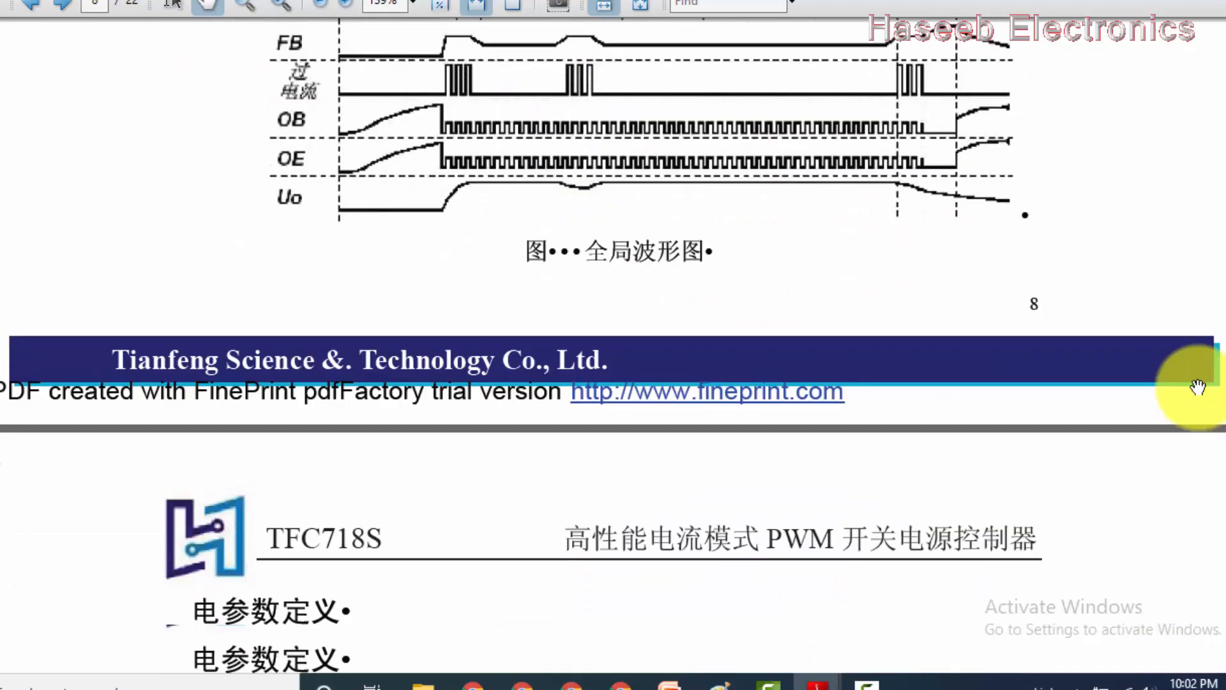
scroll(down, 3)
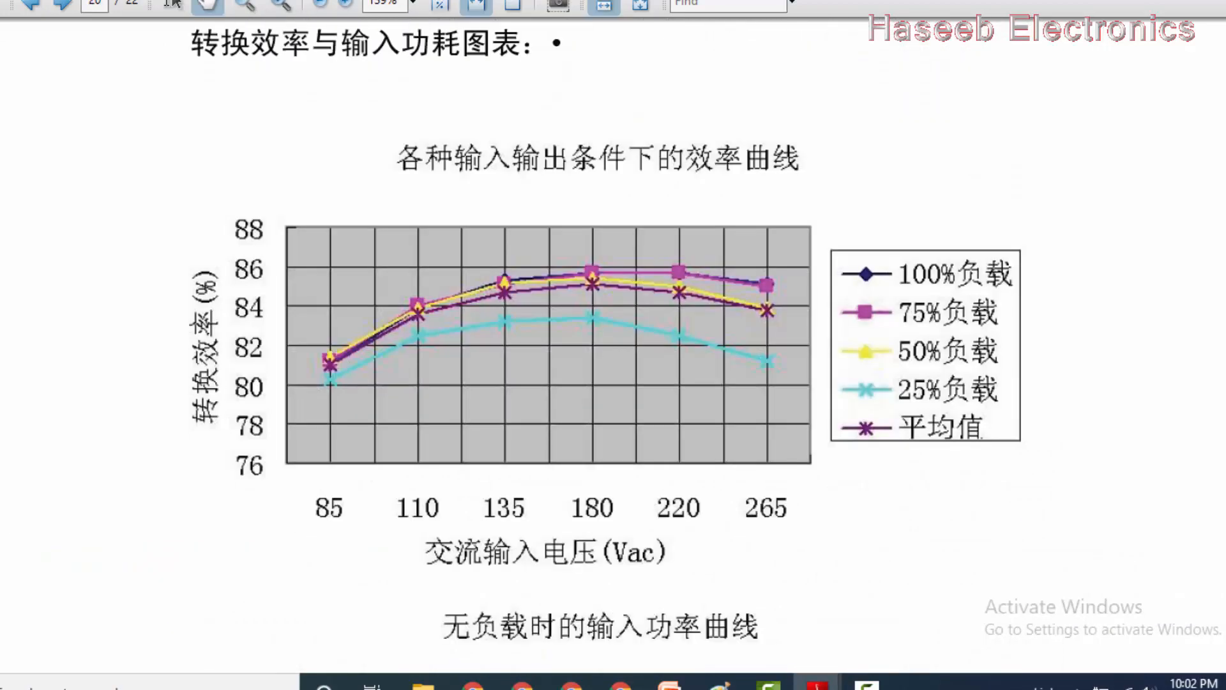
scroll(down, 3)
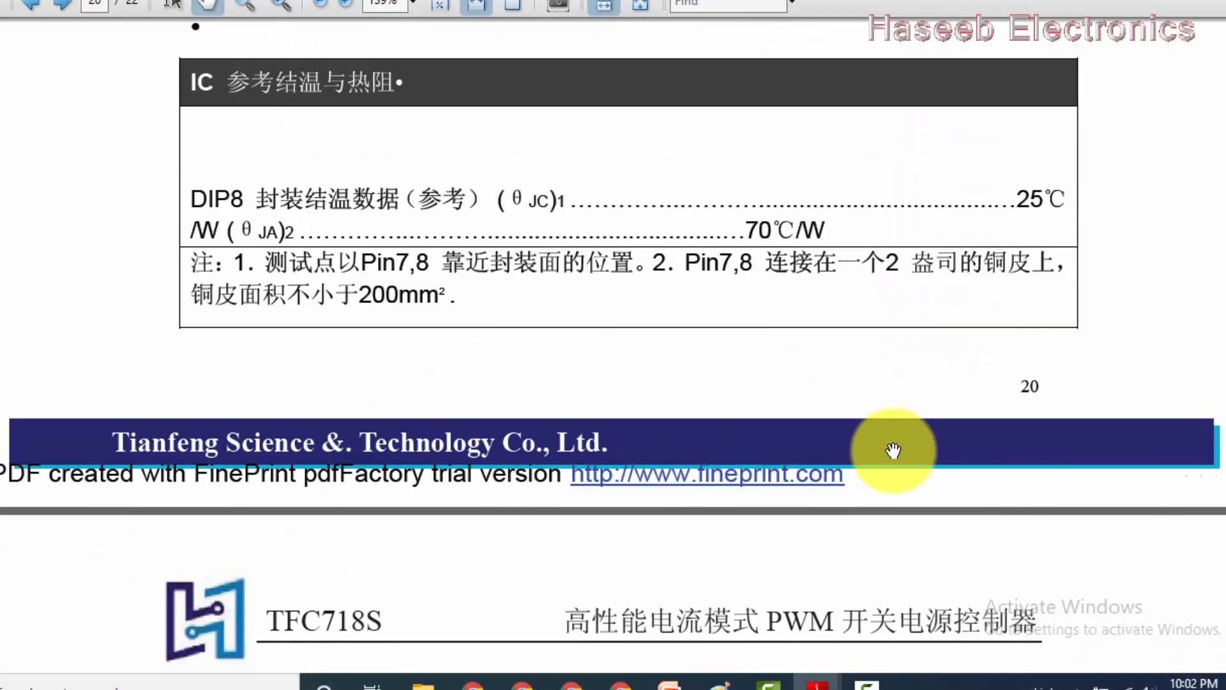